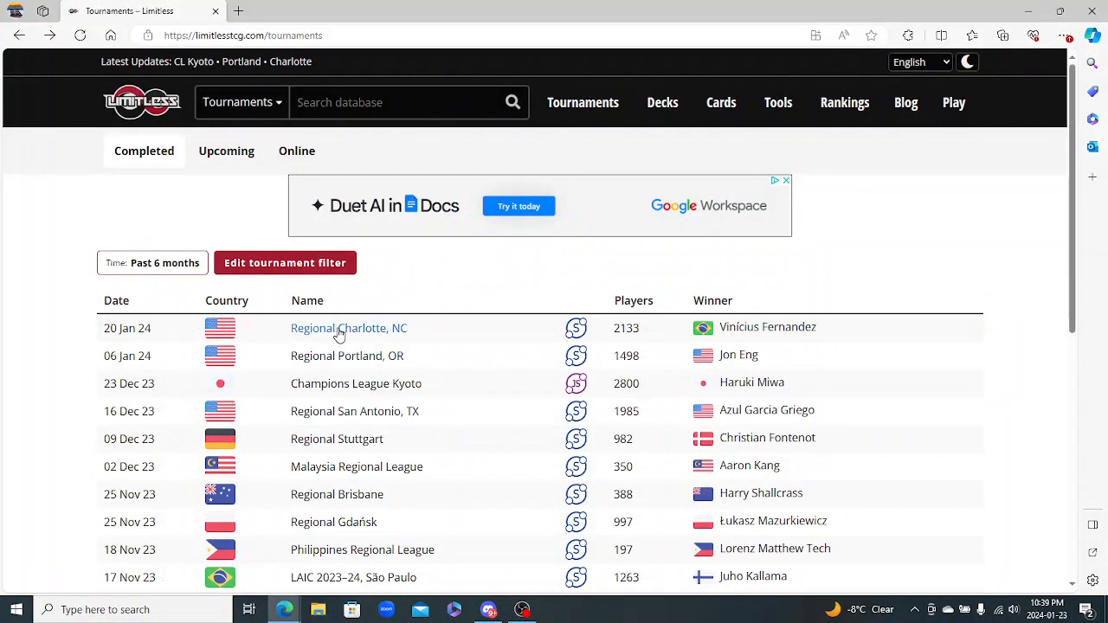
Open the Regional Charlotte, NC tournament results from the completed tournaments list
left_click(349, 328)
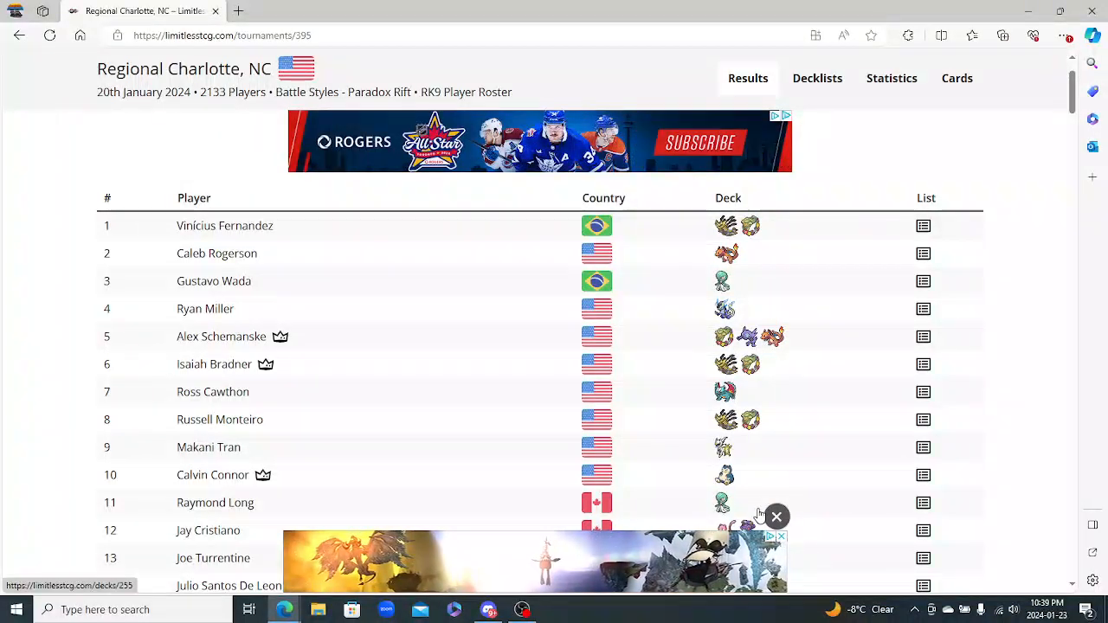
scroll("down", 3)
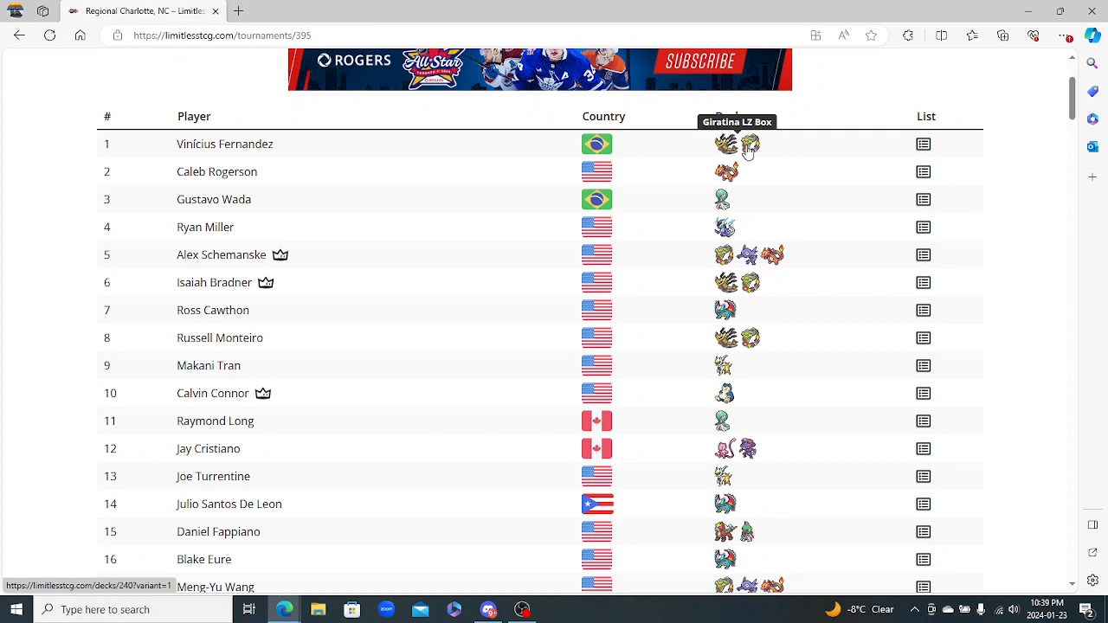
mouse_move(725, 227)
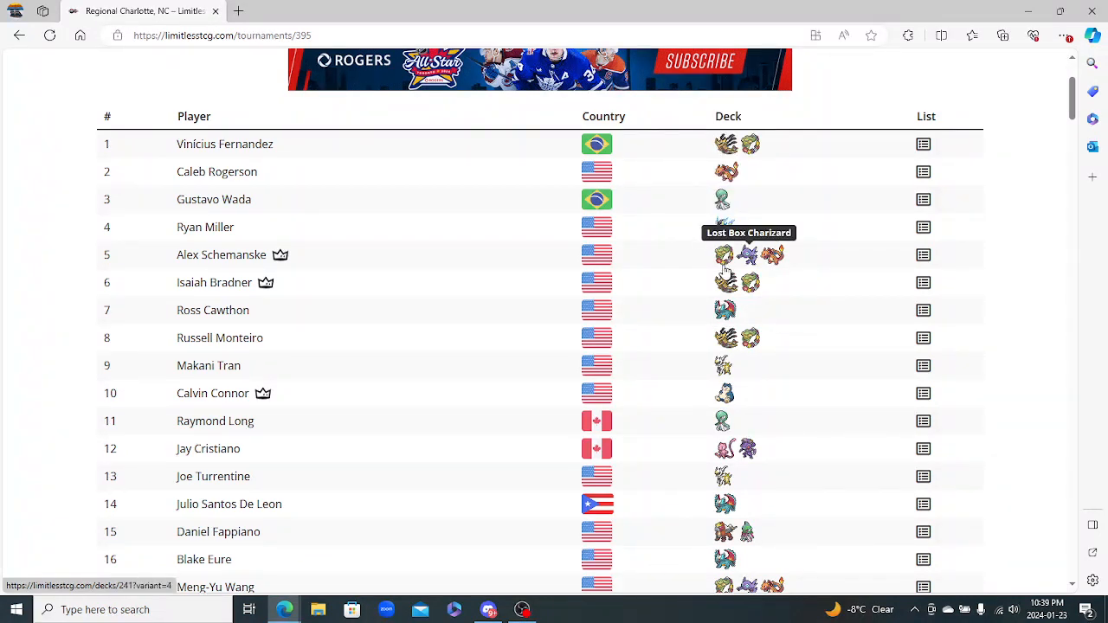
mouse_move(726, 365)
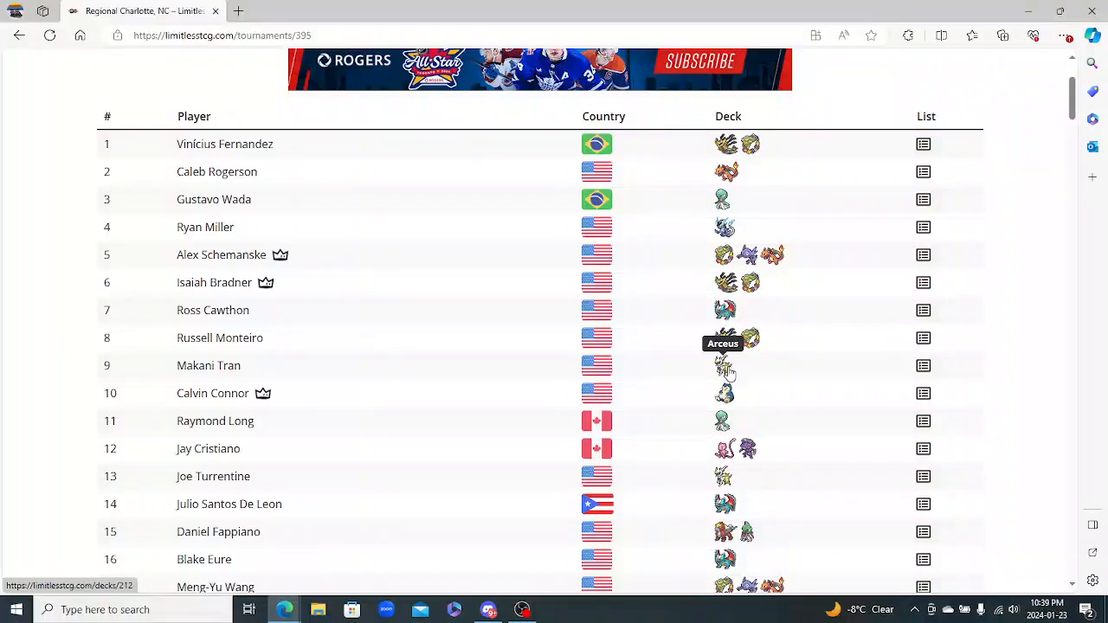
mouse_move(725, 403)
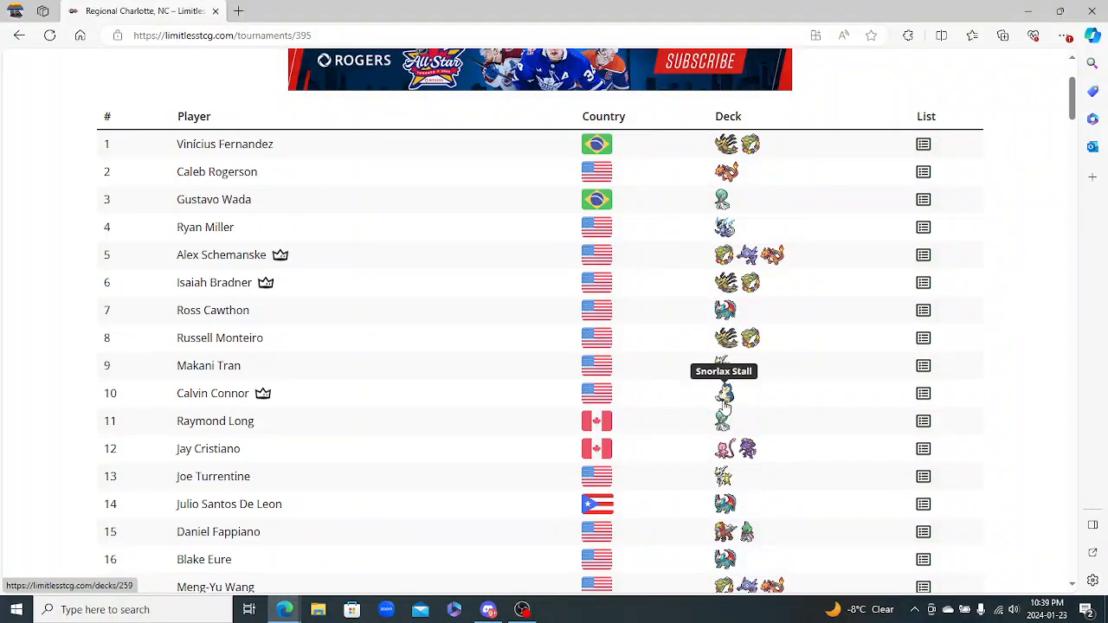
mouse_move(736, 445)
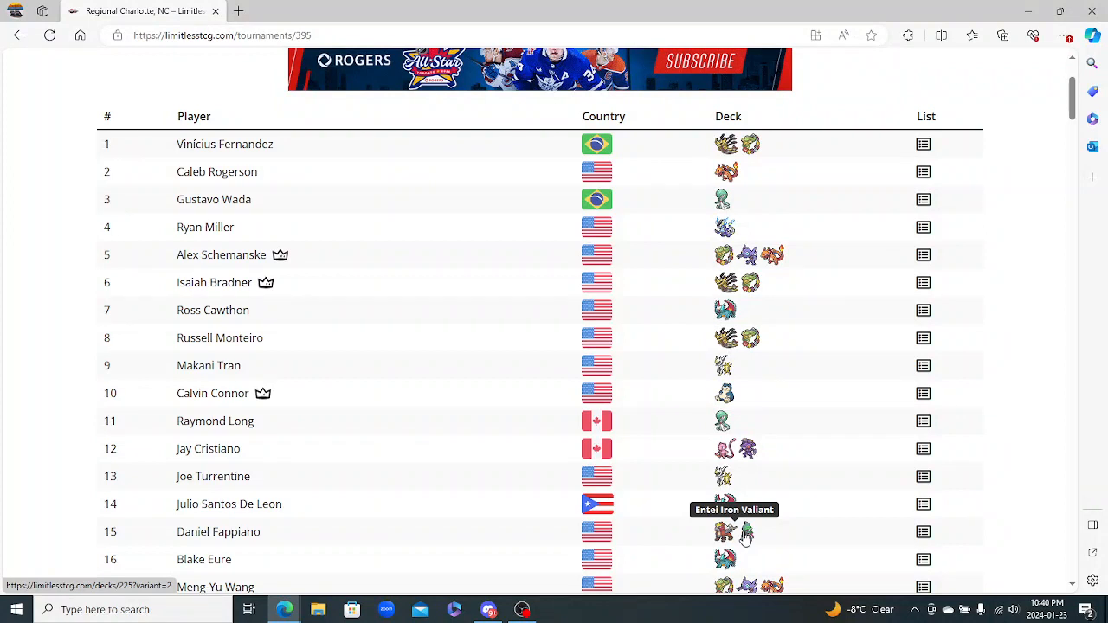
mouse_move(878, 496)
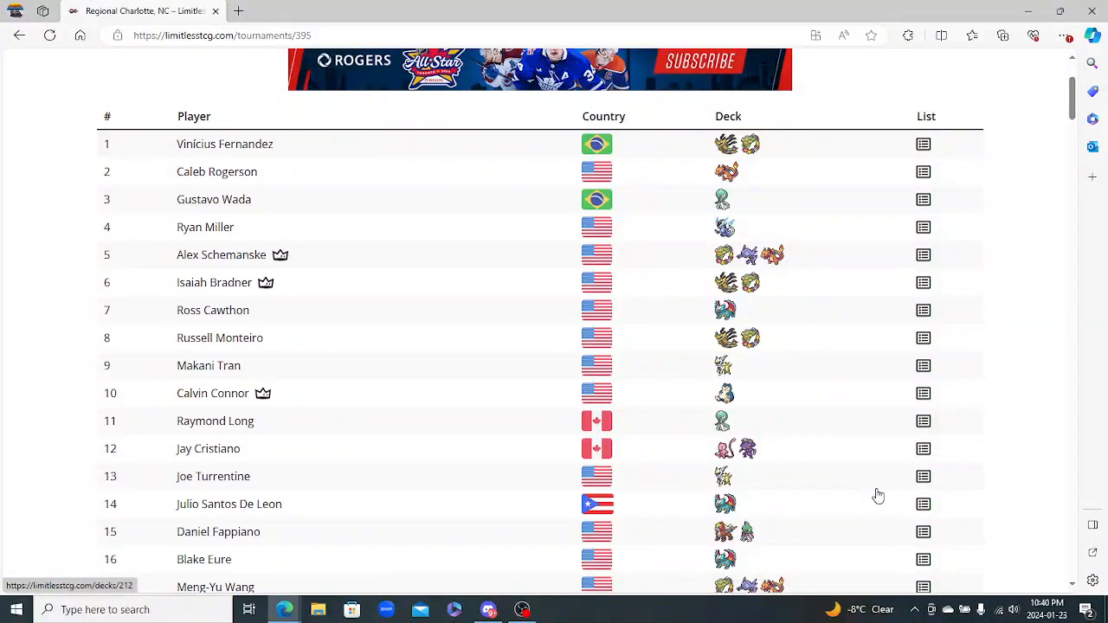
scroll("down", 3)
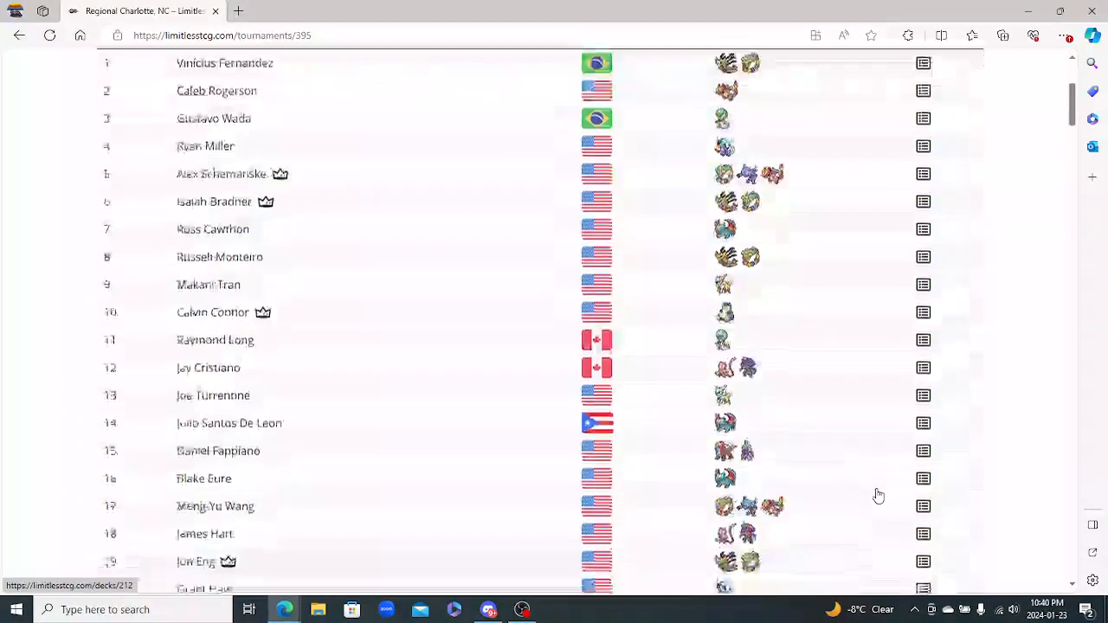
scroll("down", 3)
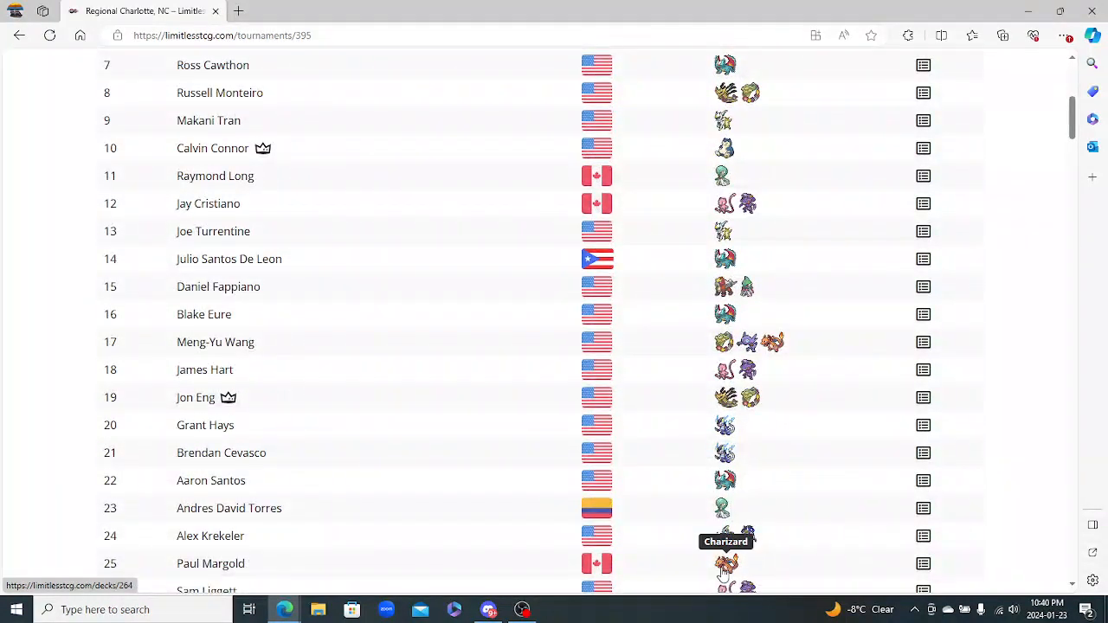
mouse_move(747, 536)
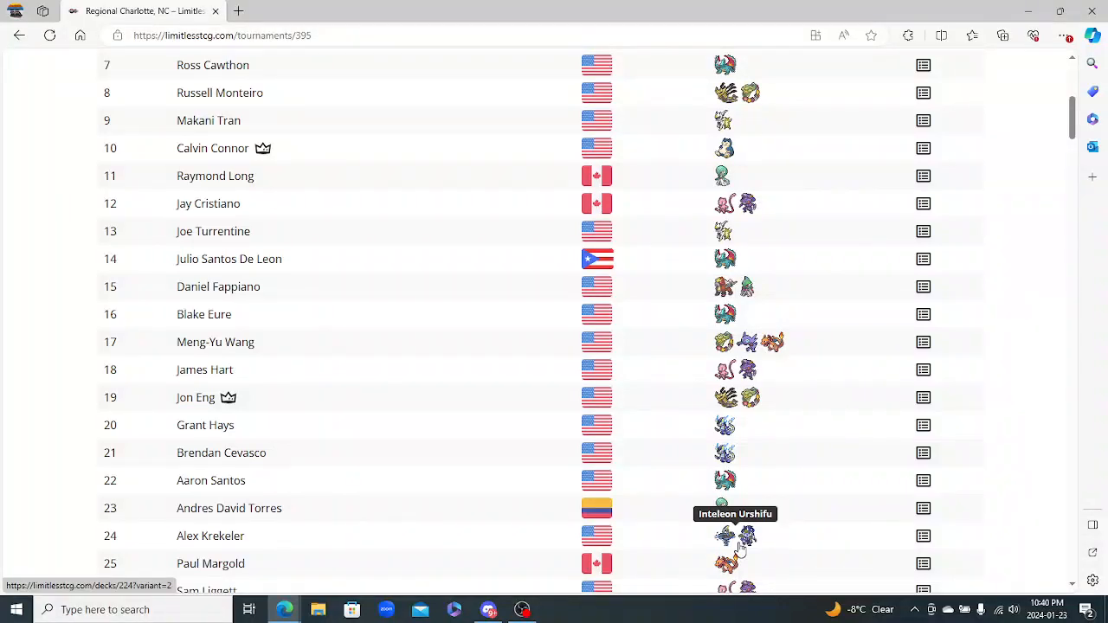
scroll("up", 3)
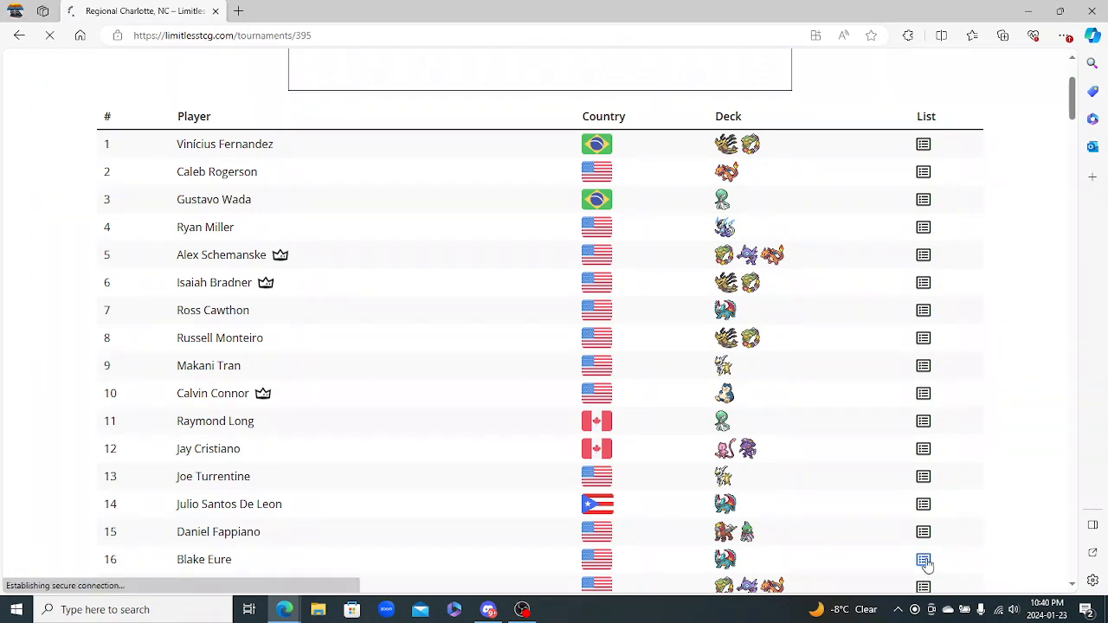
Open Blake Eure's 16th-place Roaring Moon decklist and scroll through its cards
left_click(924, 560)
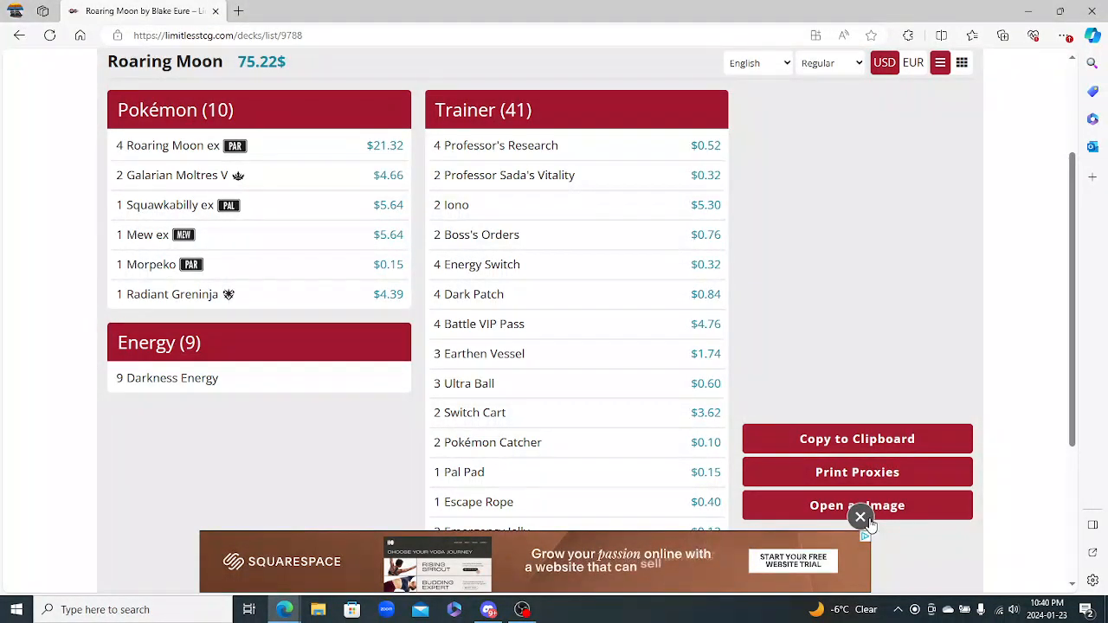
scroll("down", 3)
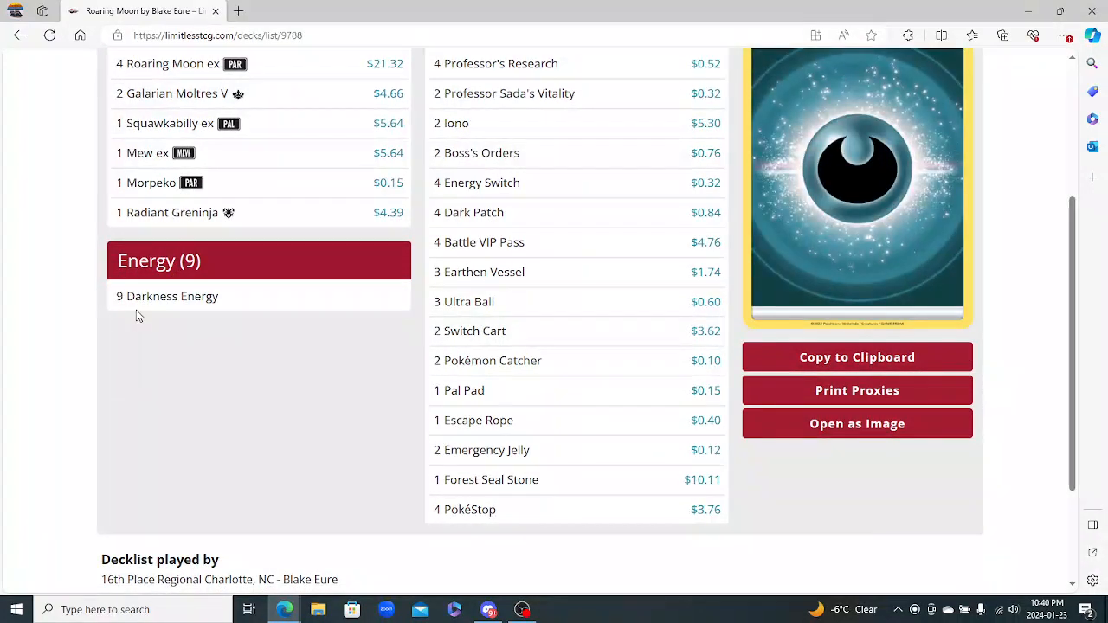
mouse_move(168, 212)
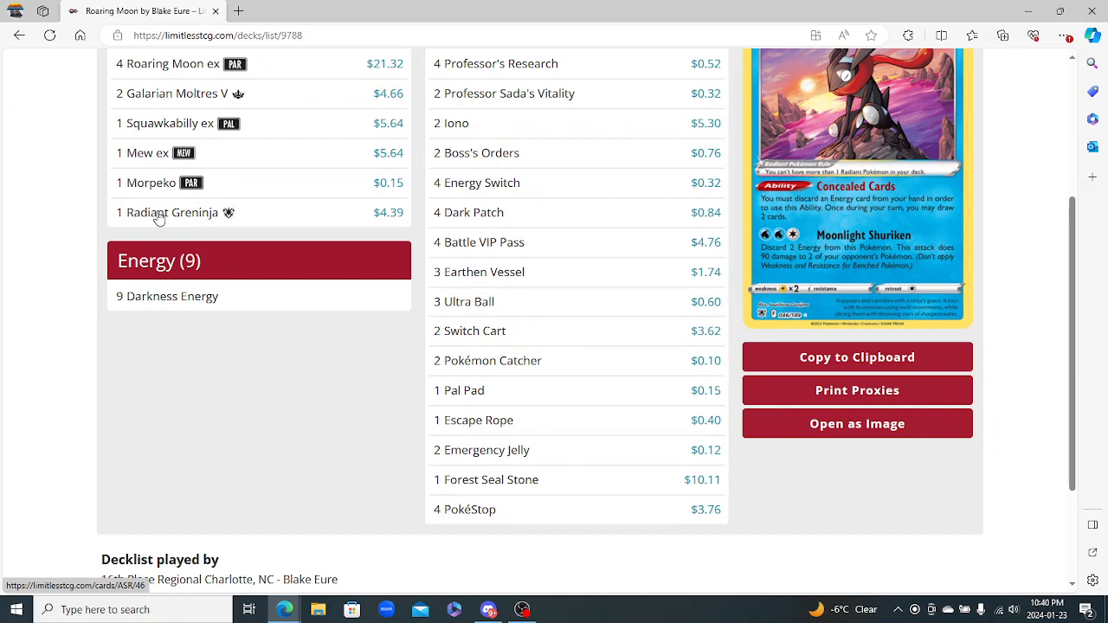
mouse_move(223, 210)
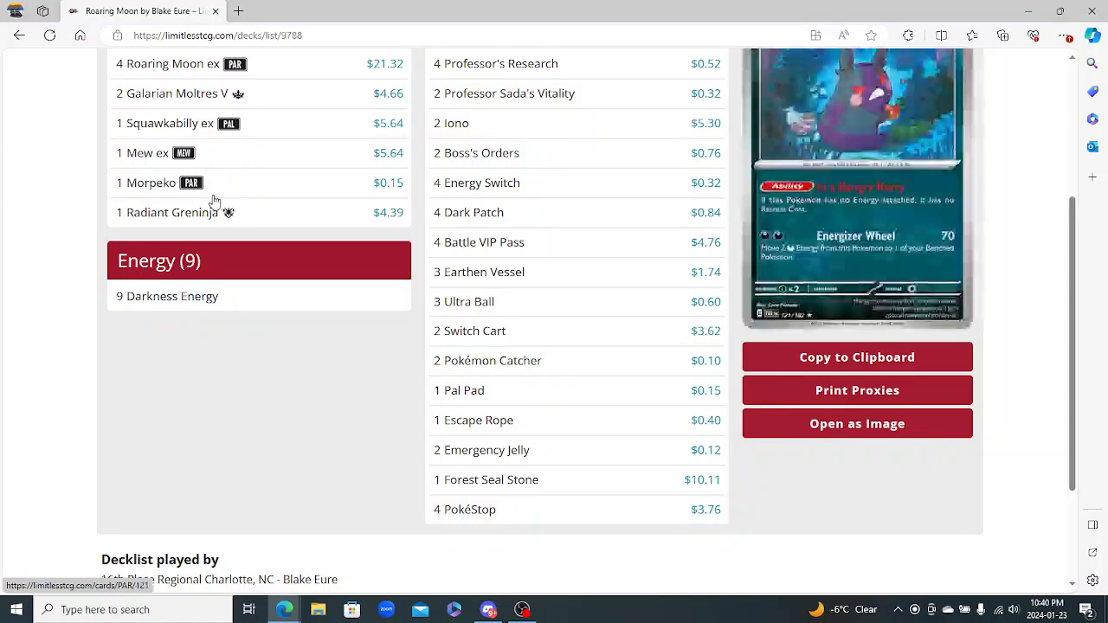
mouse_move(232, 99)
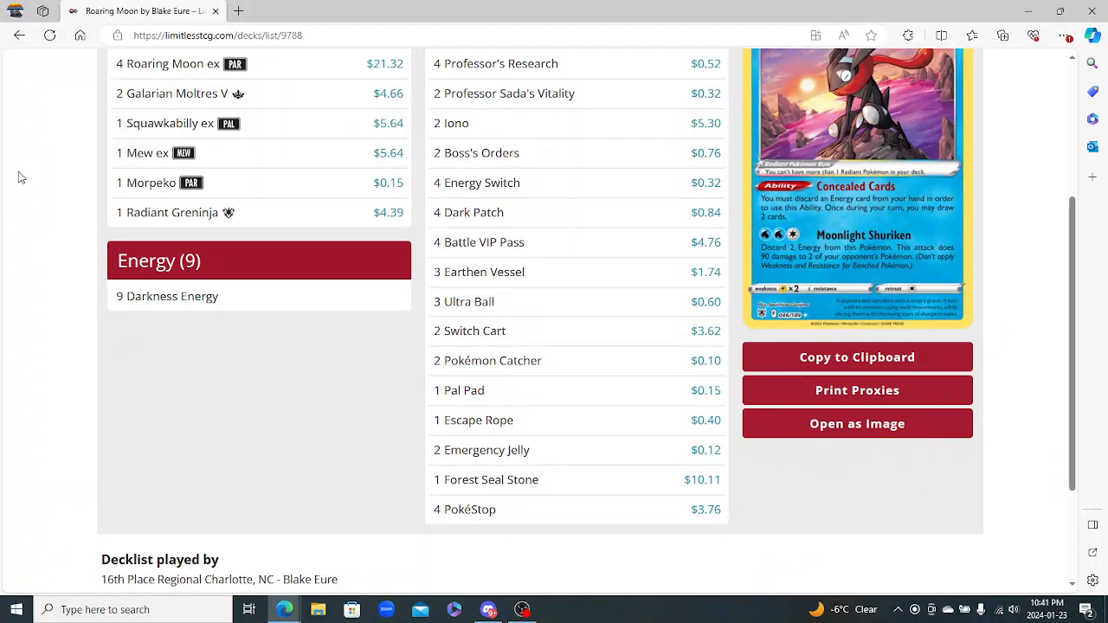
mouse_move(117, 232)
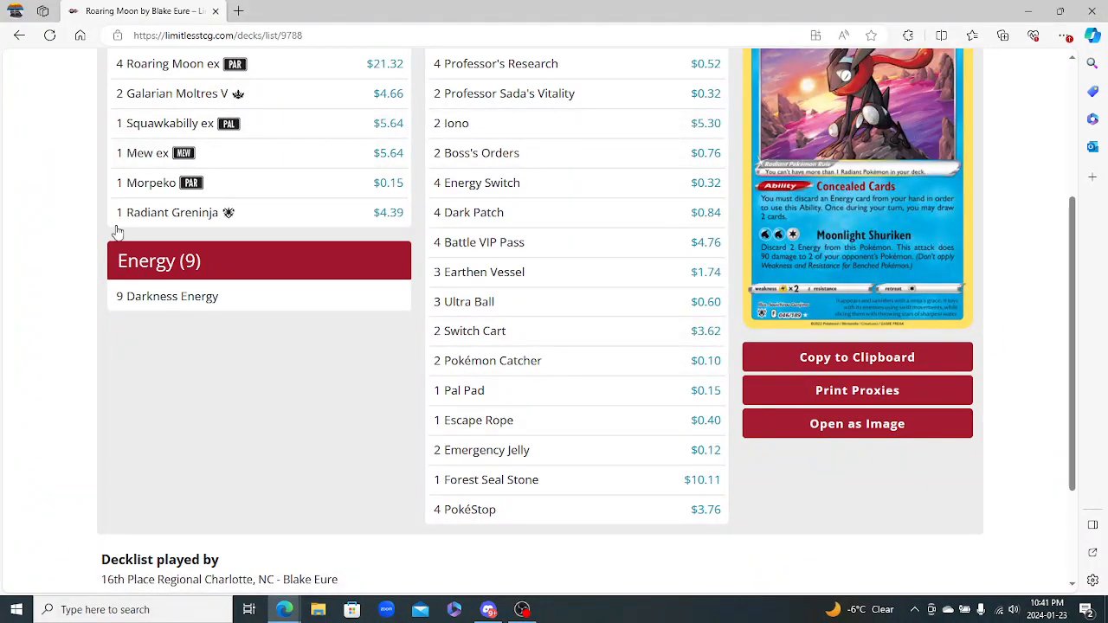
mouse_move(501, 456)
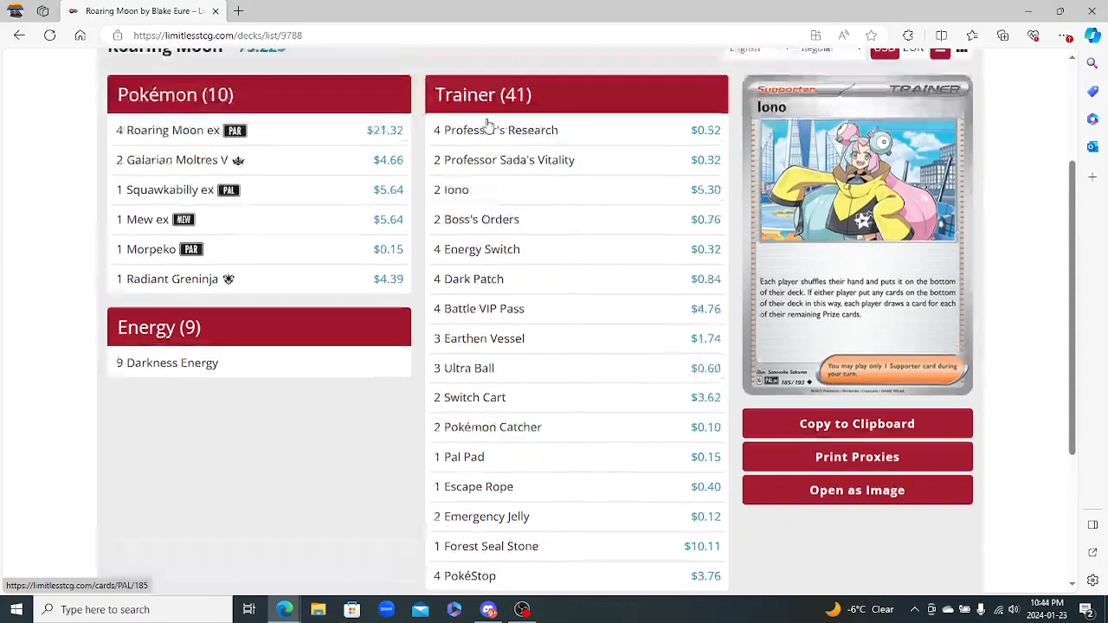
Scroll down the Roaring Moon decklist to review its Trainer and Energy cards
scroll("down", 3)
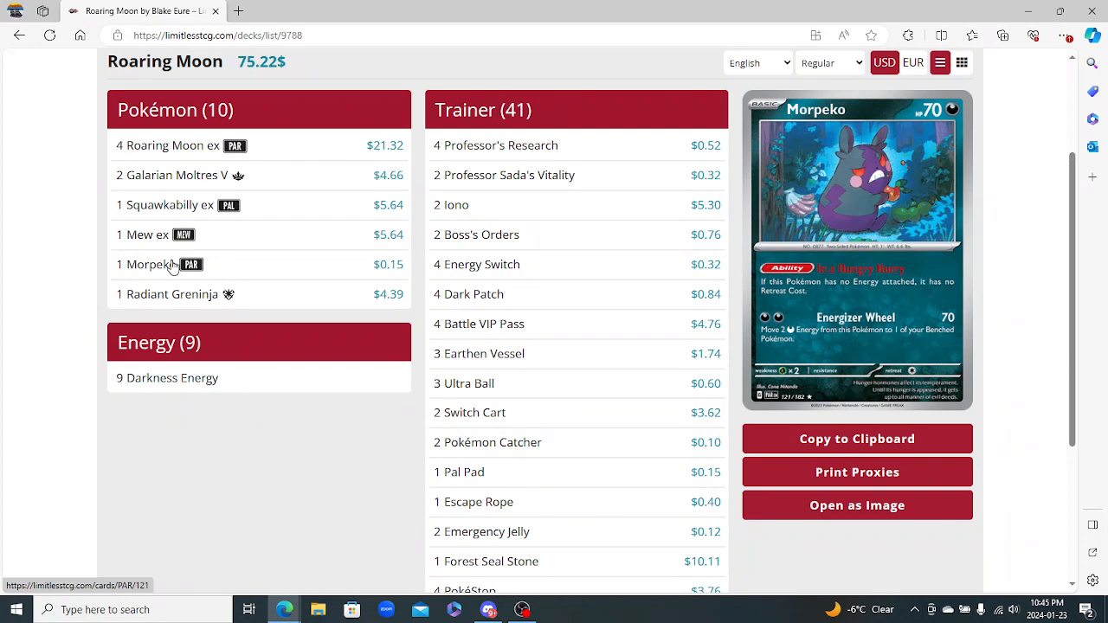
mouse_move(158, 282)
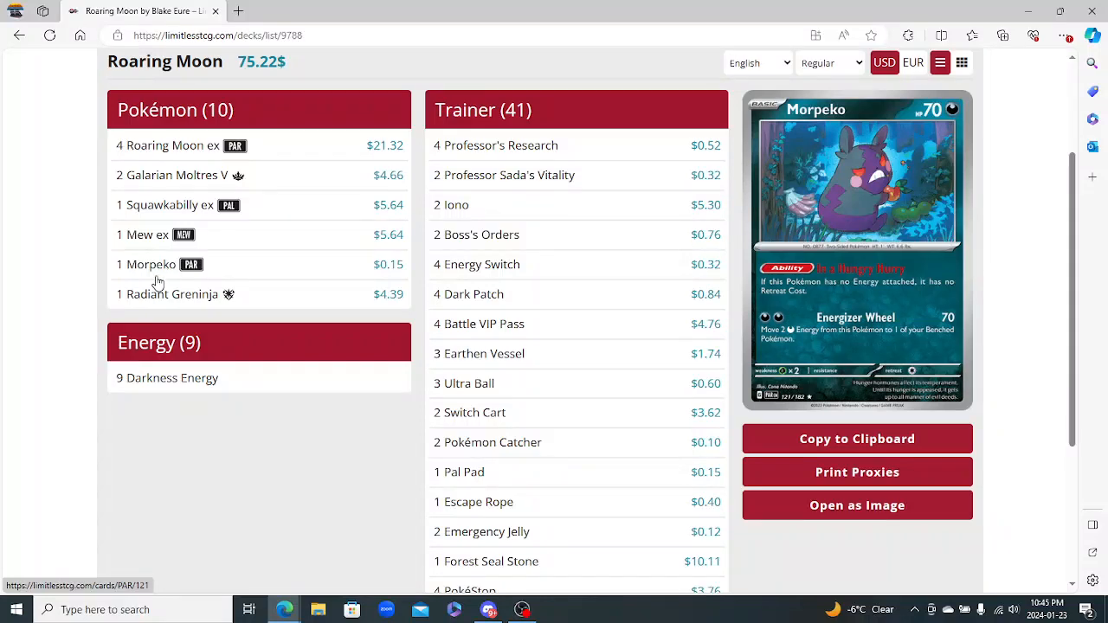
Scroll further down the decklist while previewing Trainer cards such as Energy Switch
scroll("down", 3)
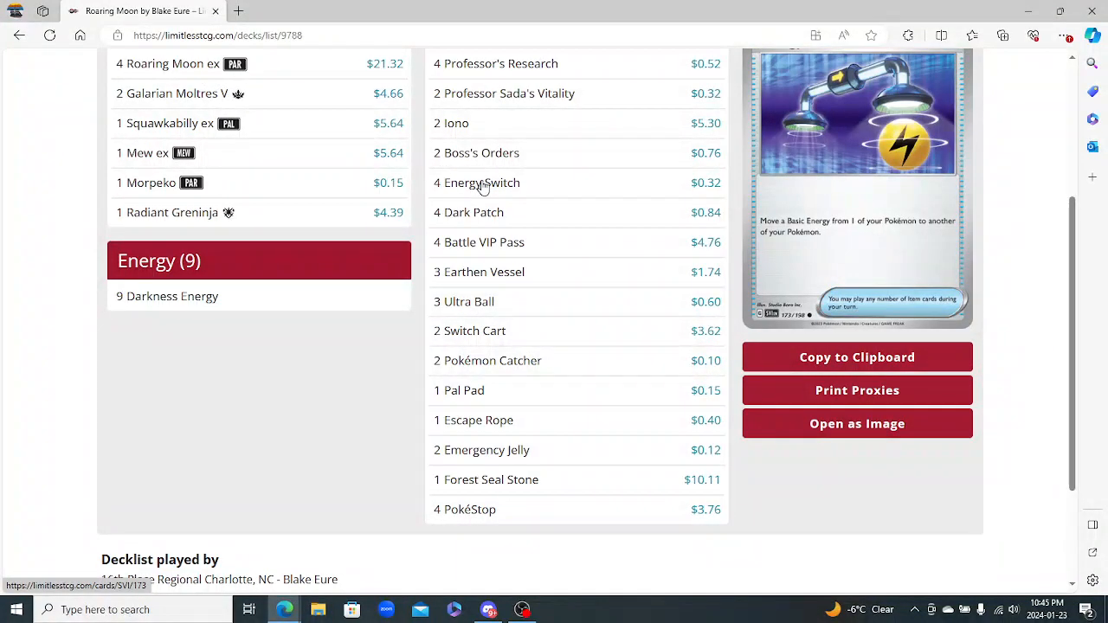
mouse_move(741, 175)
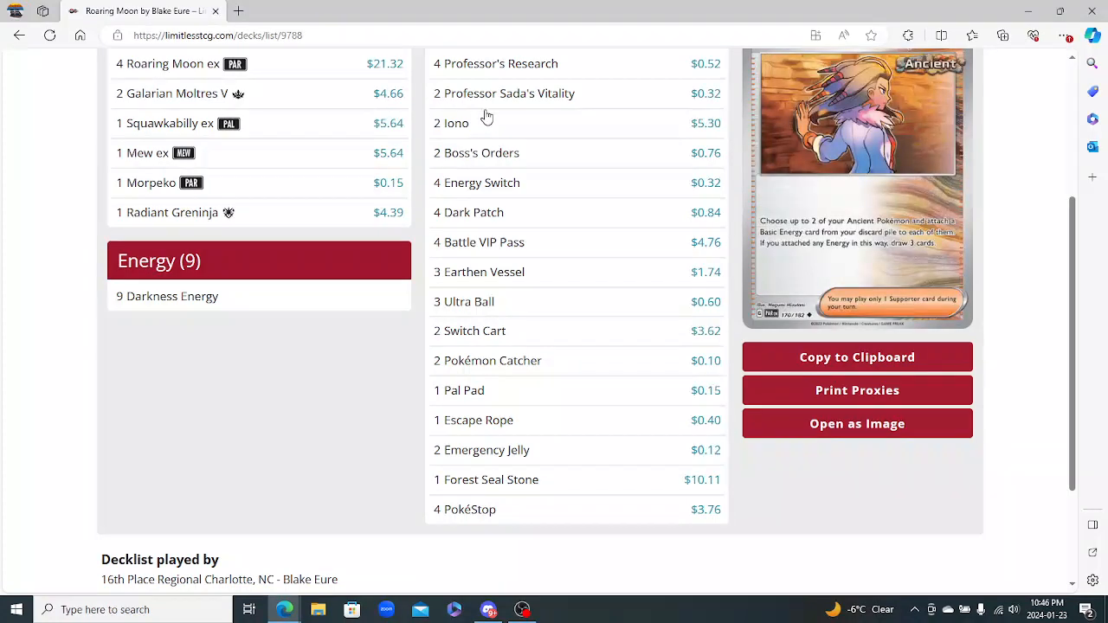
mouse_move(481, 183)
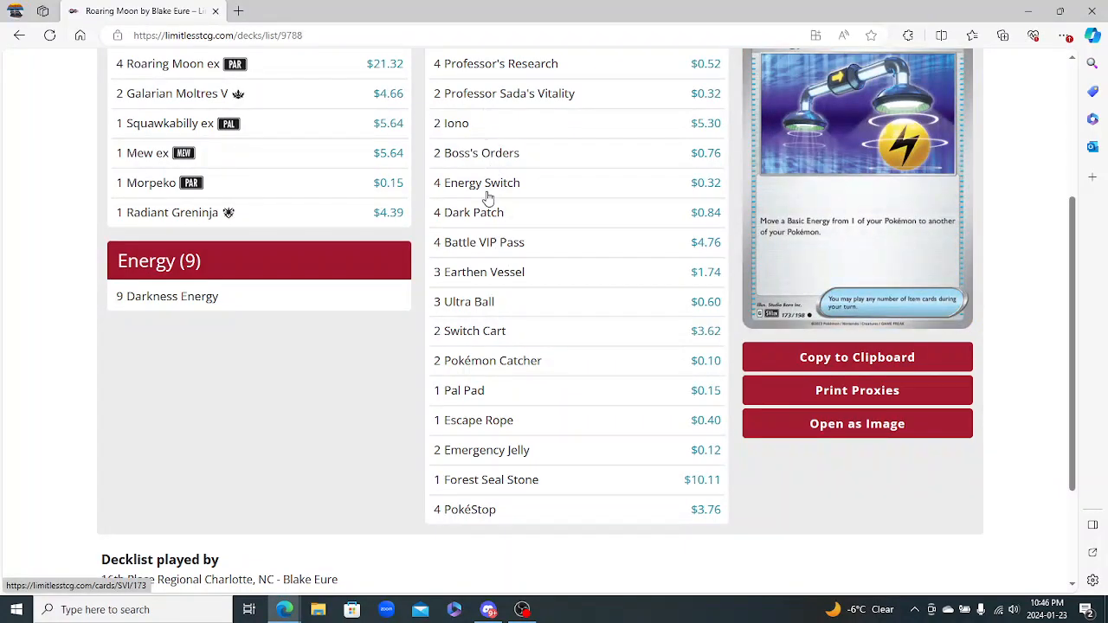
mouse_move(218, 103)
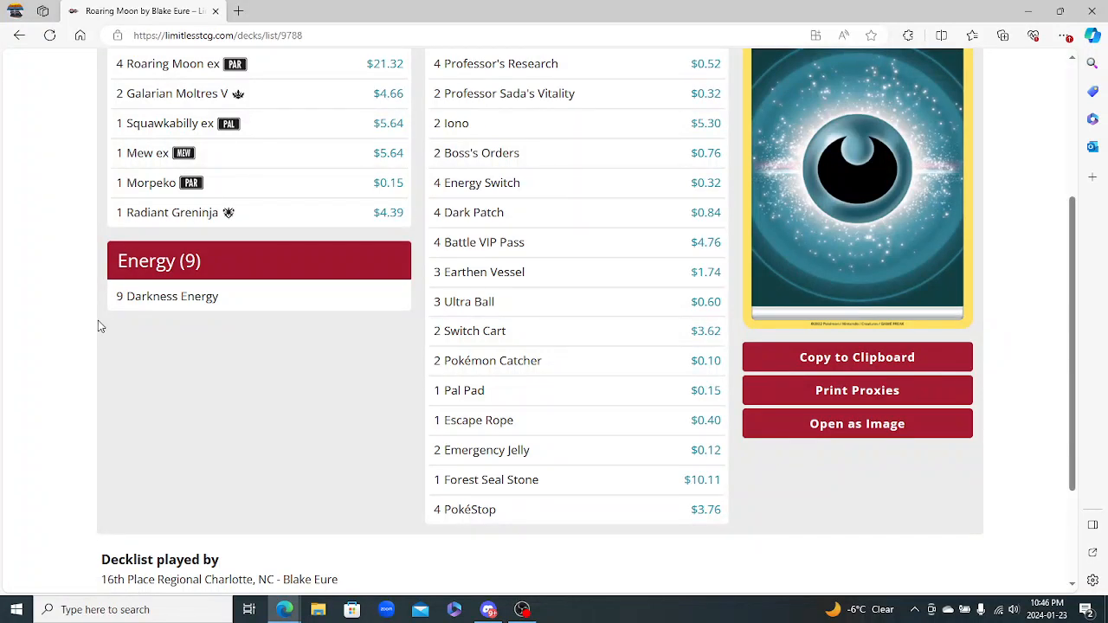
mouse_move(63, 166)
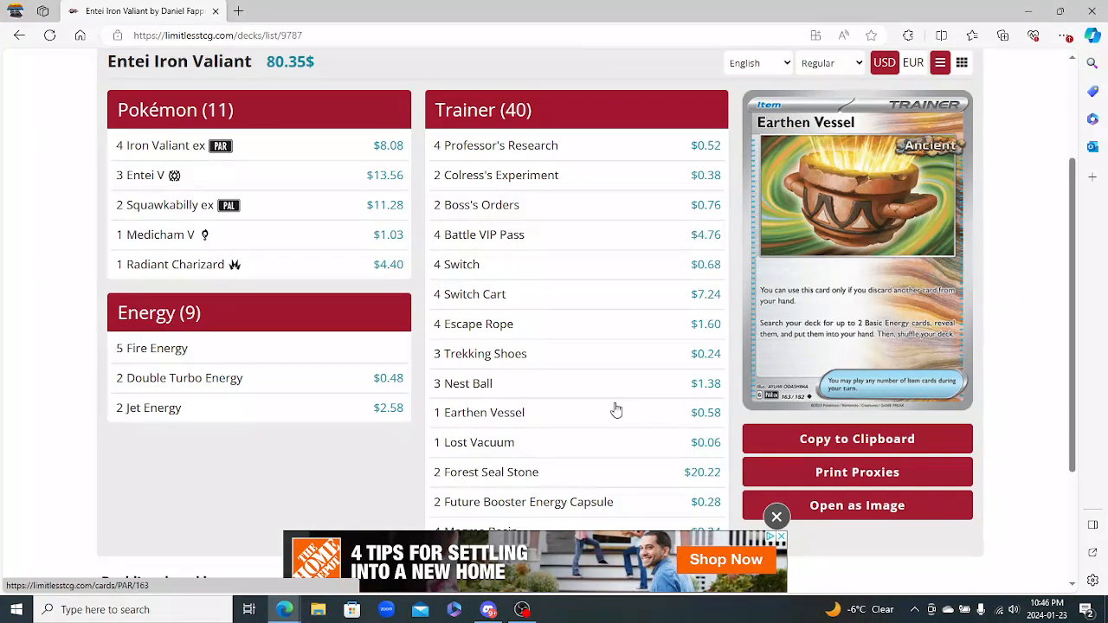
mouse_move(473, 442)
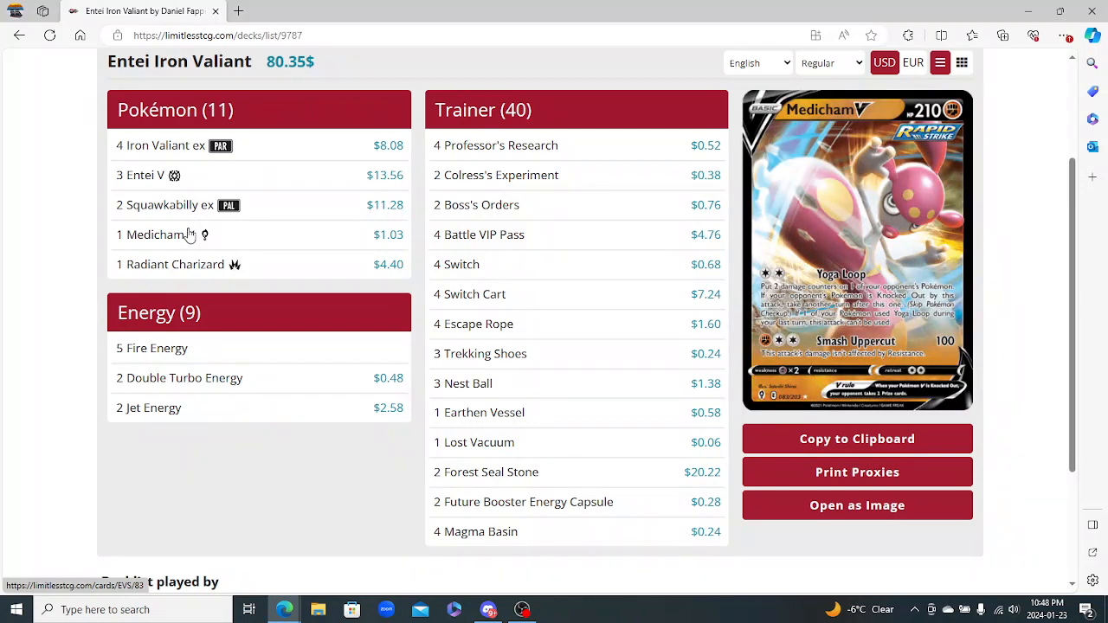
mouse_move(179, 240)
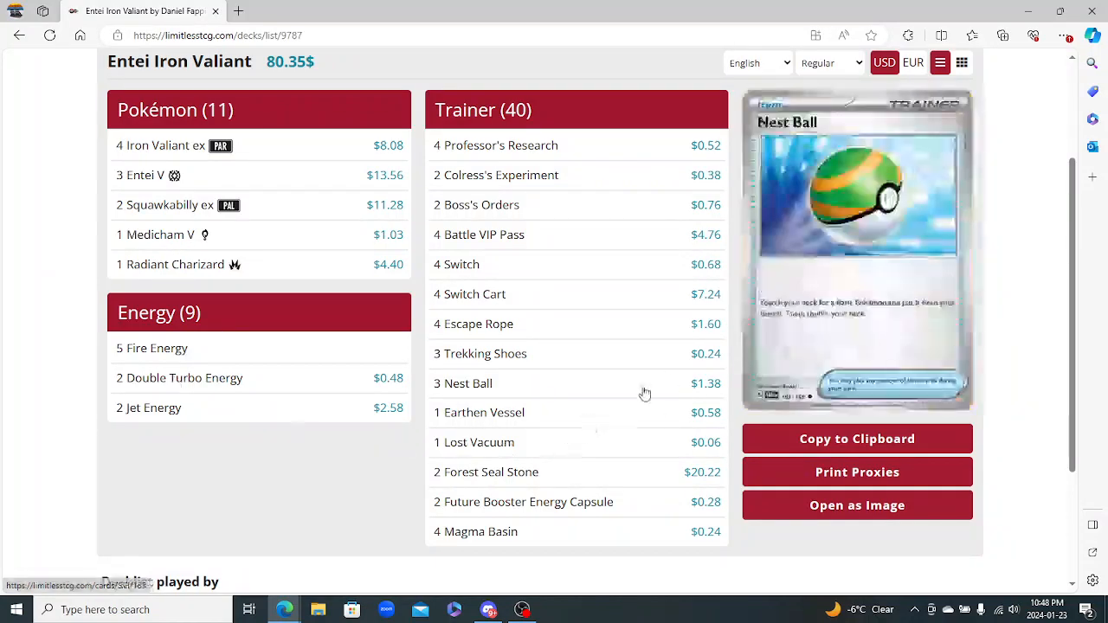
mouse_move(469, 293)
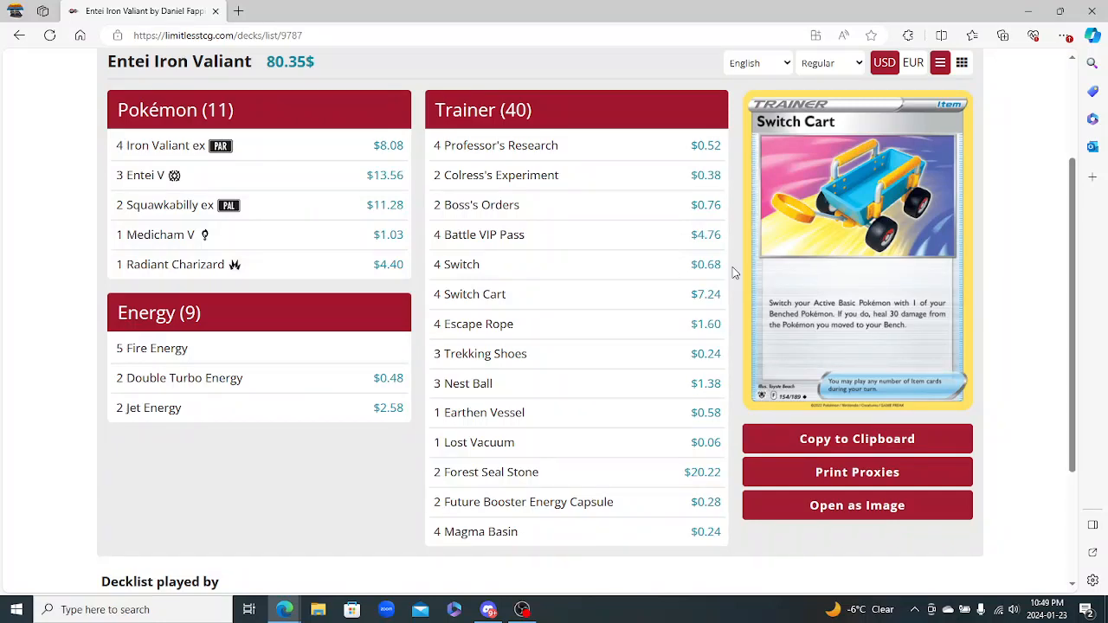
mouse_move(479, 442)
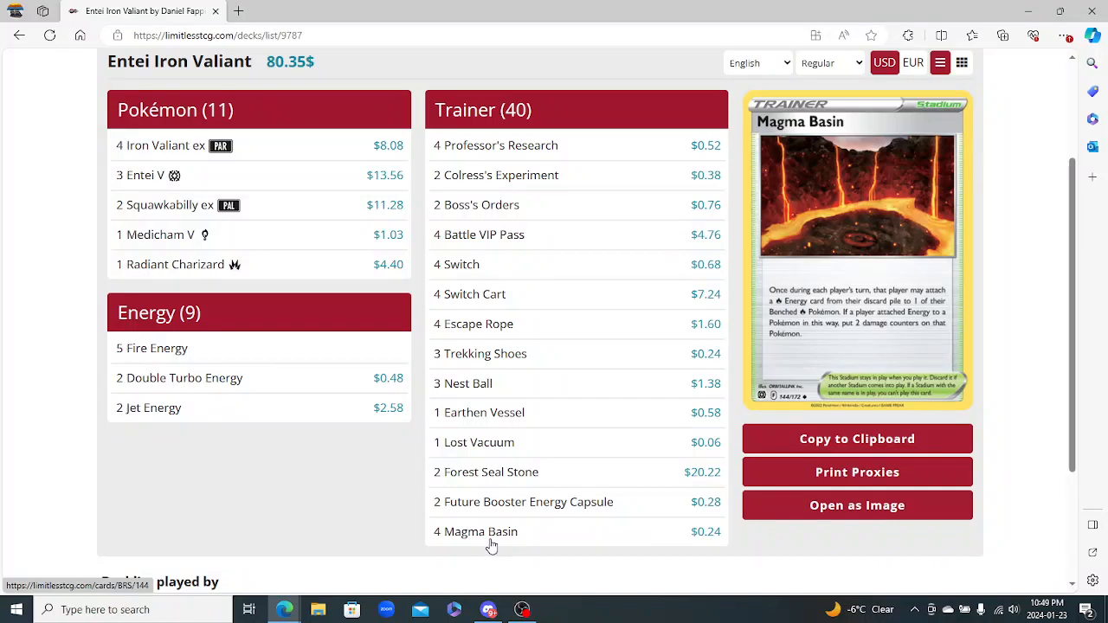
mouse_move(474, 443)
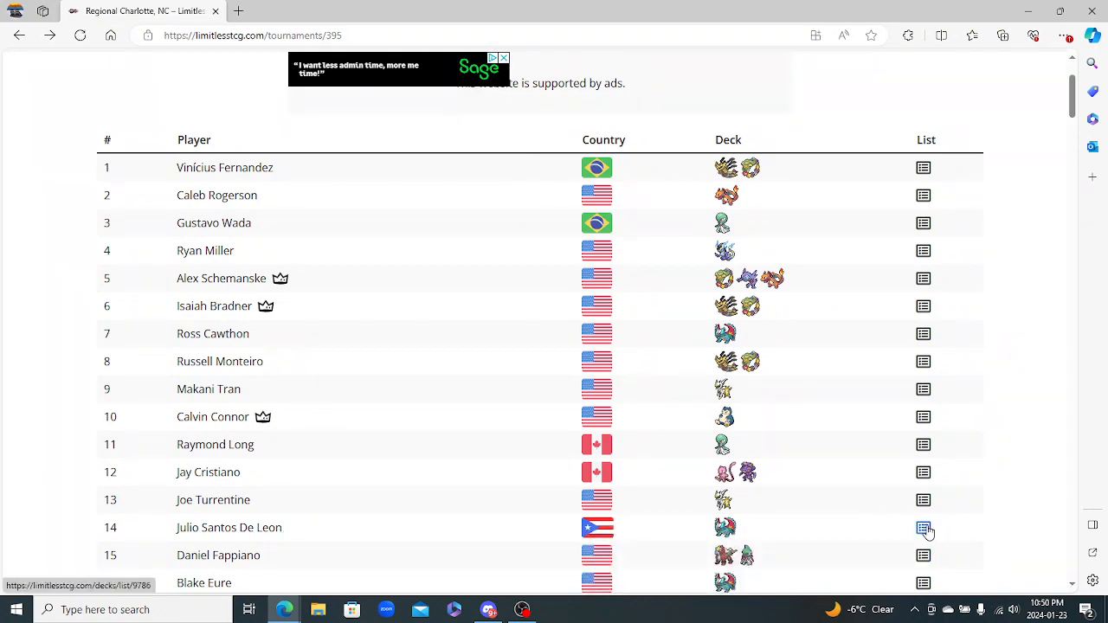
Open Julio Santos De Leon's 14th-place Roaring Moon decklist from the standings
left_click(924, 528)
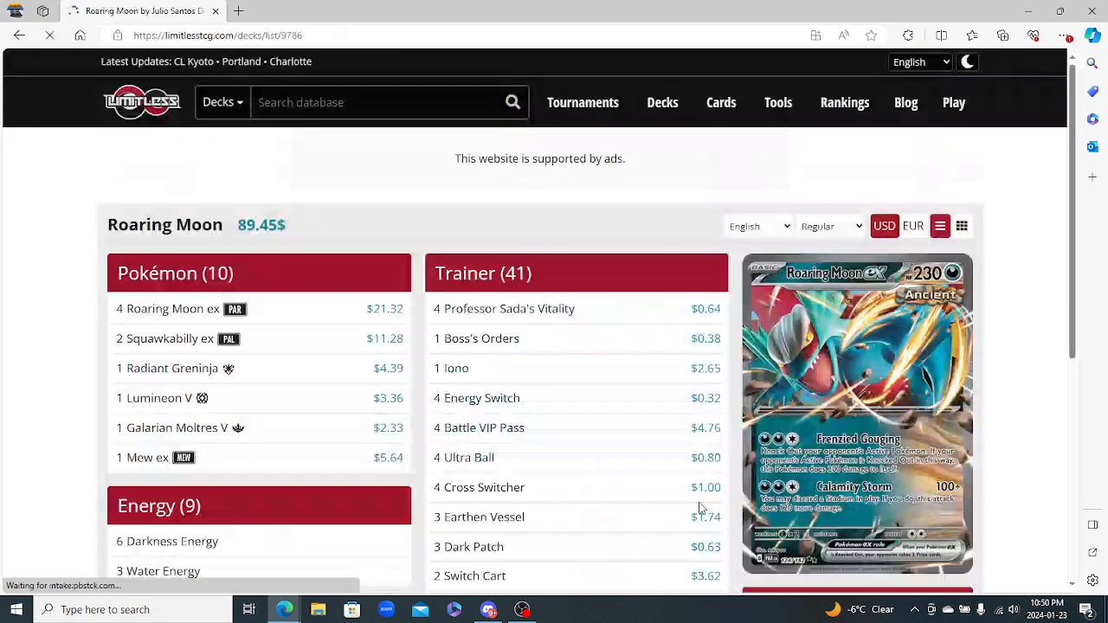
scroll("down", 3)
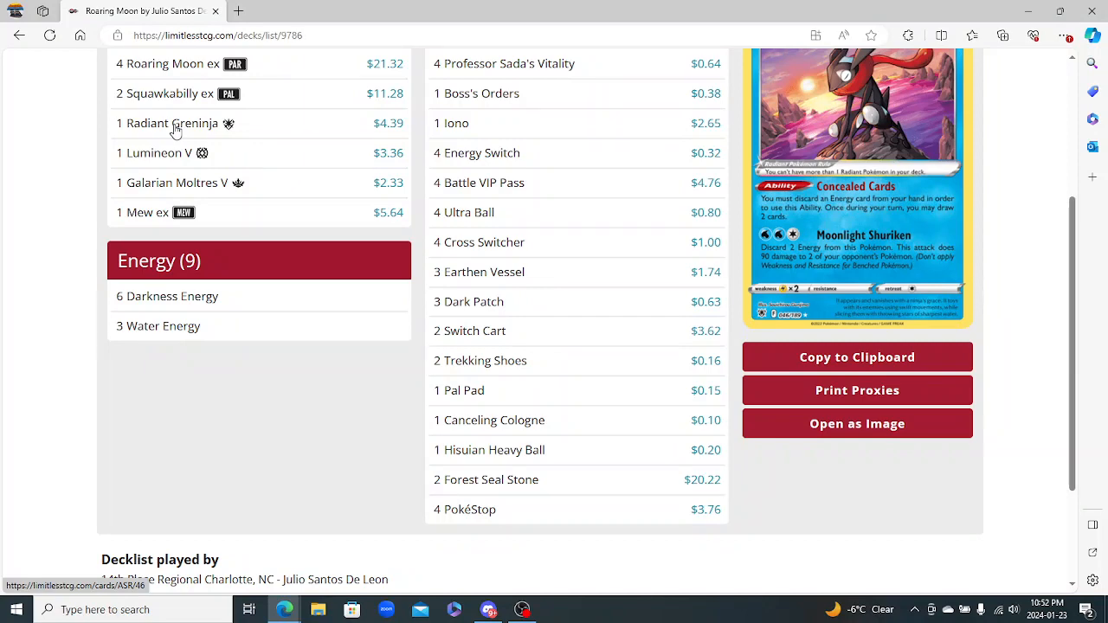
mouse_move(188, 111)
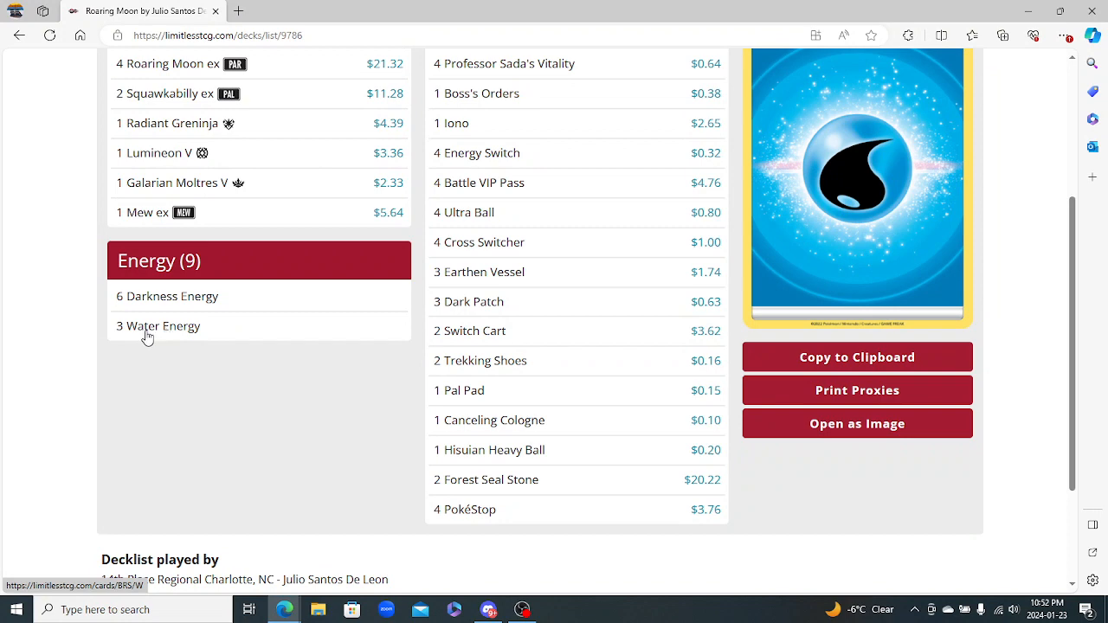
mouse_move(511, 64)
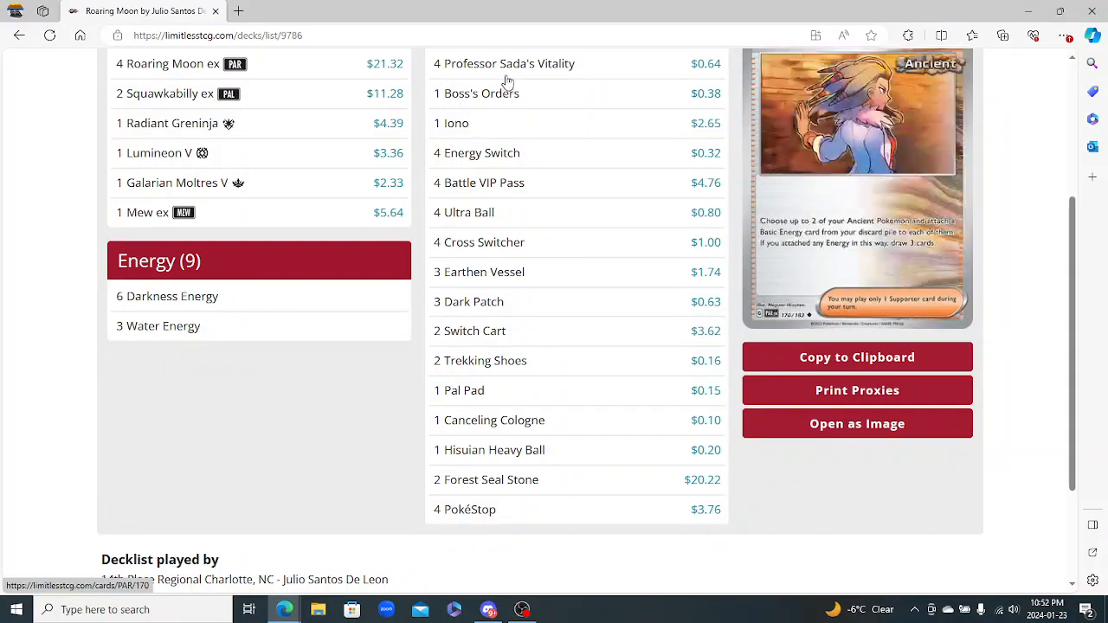
mouse_move(487, 301)
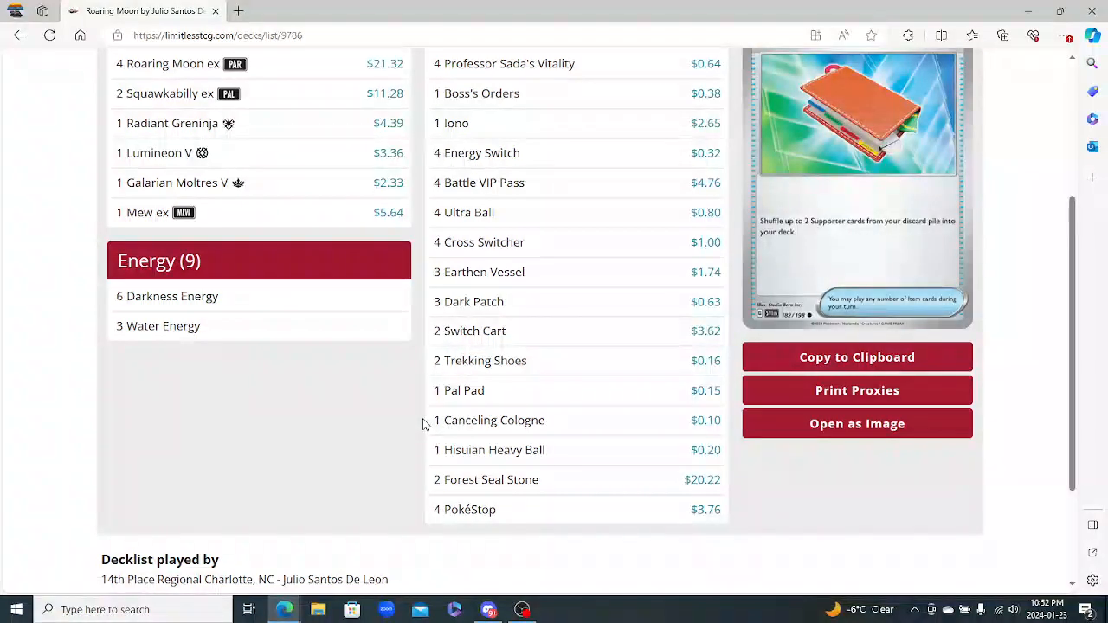
mouse_move(337, 359)
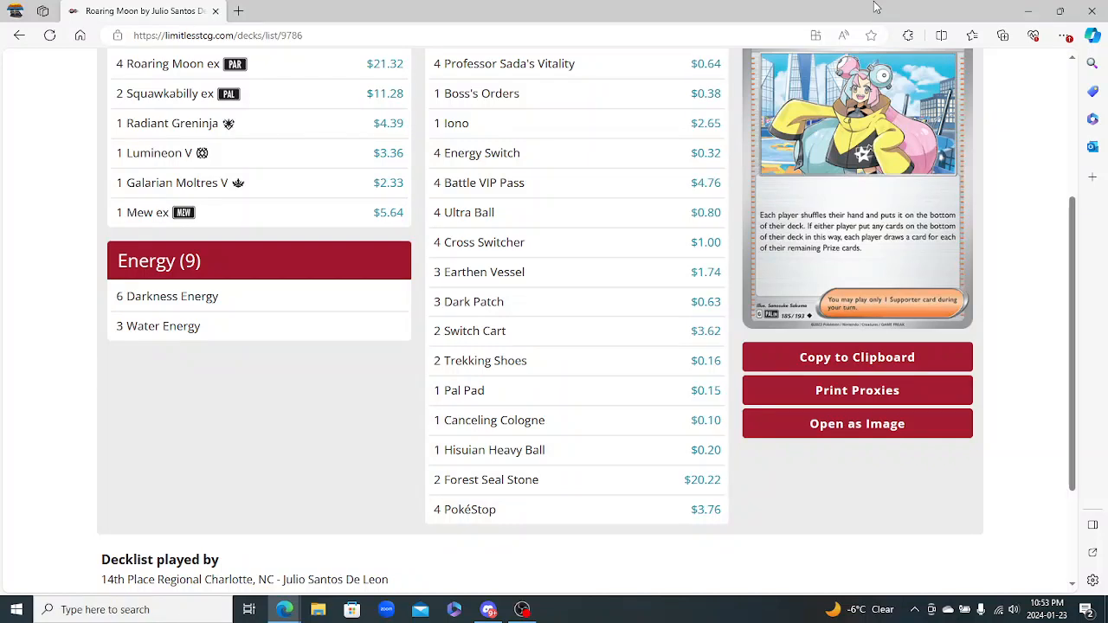
mouse_move(459, 390)
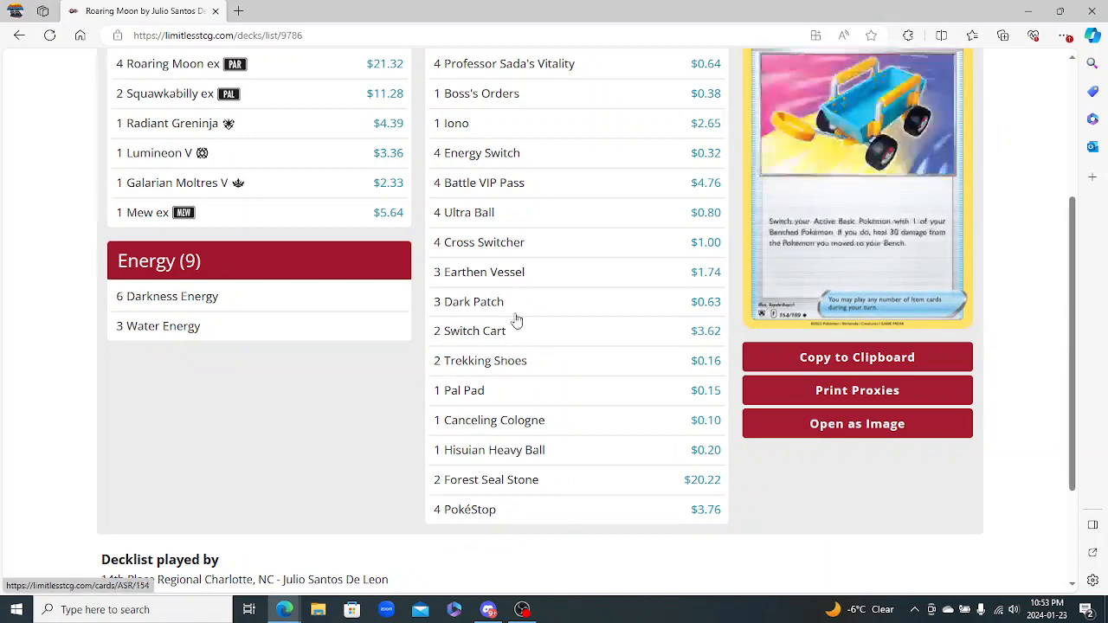
mouse_move(493, 247)
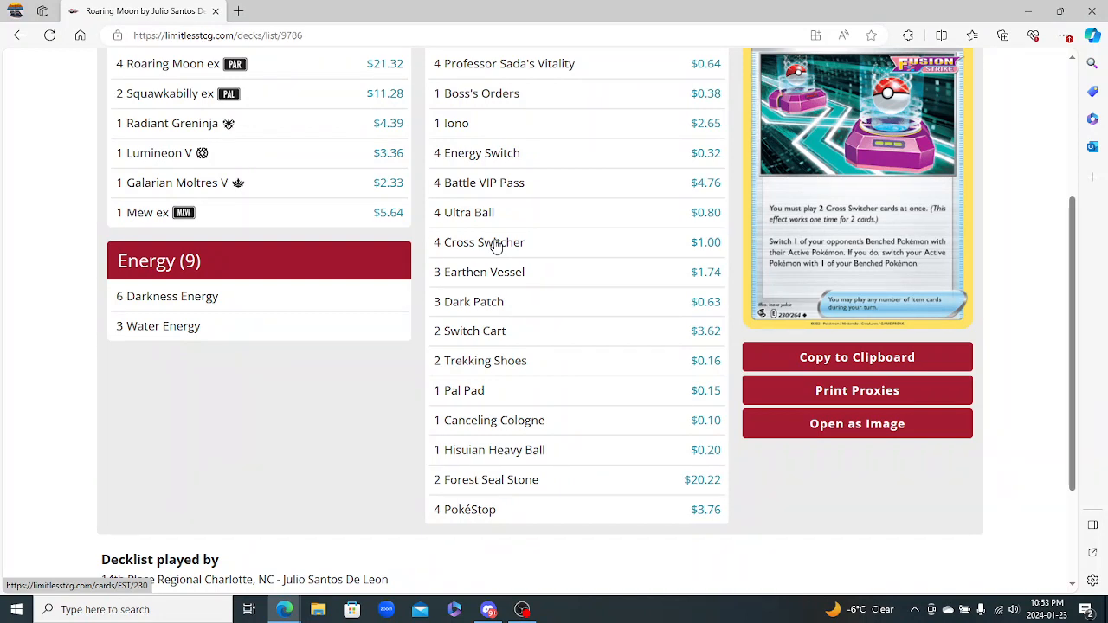
mouse_move(556, 94)
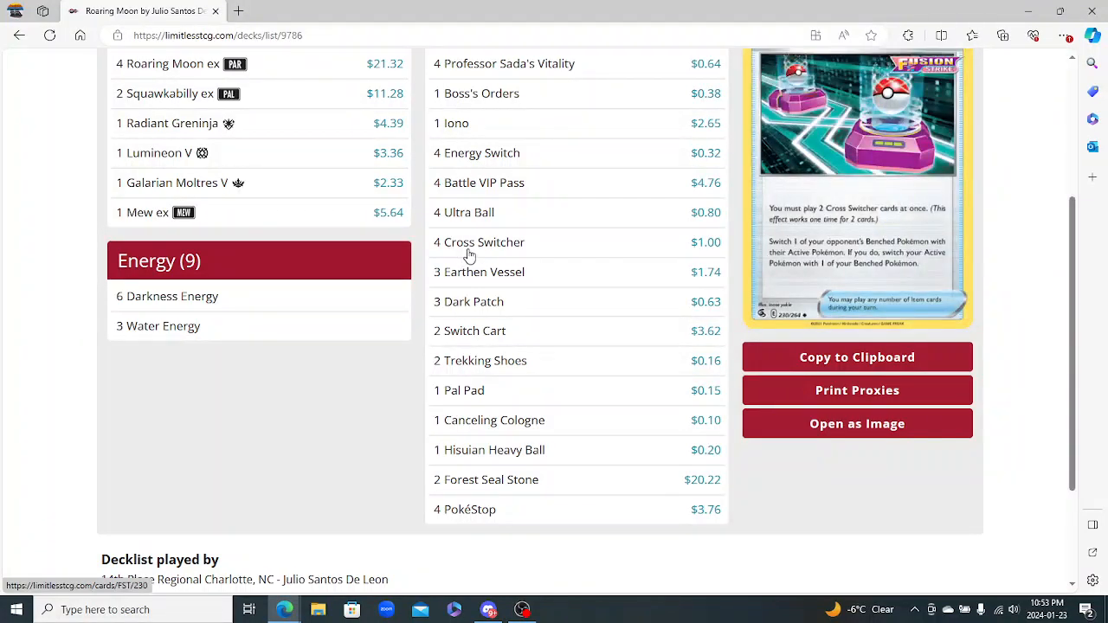
mouse_move(476, 93)
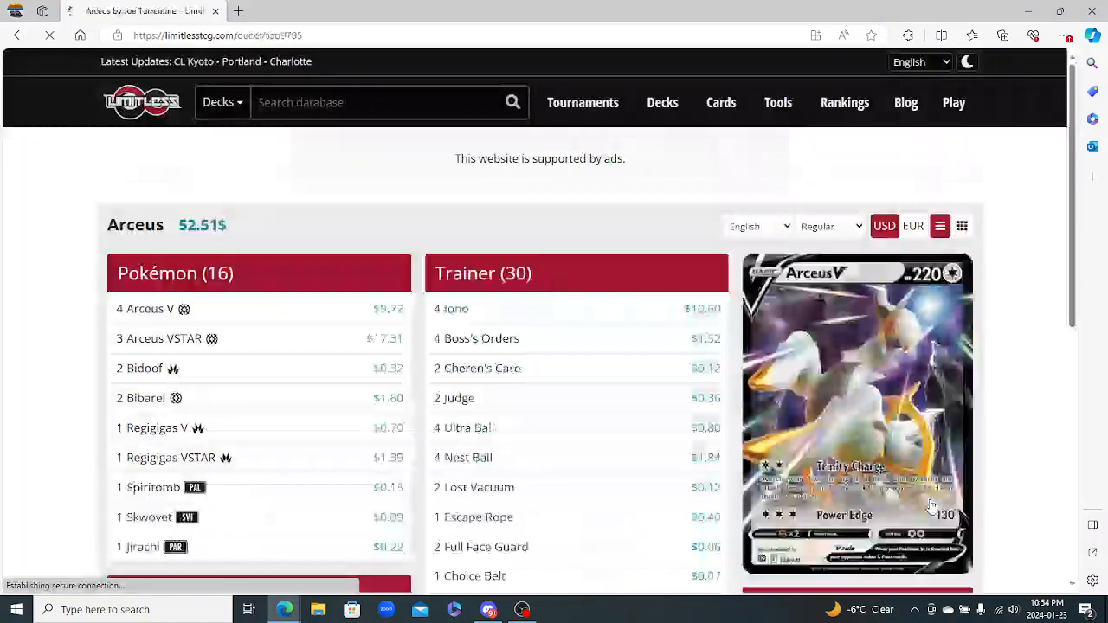
Scroll through Joe Turrentine's Arceus decklist and dismiss the ad banners covering the page
scroll("down", 3)
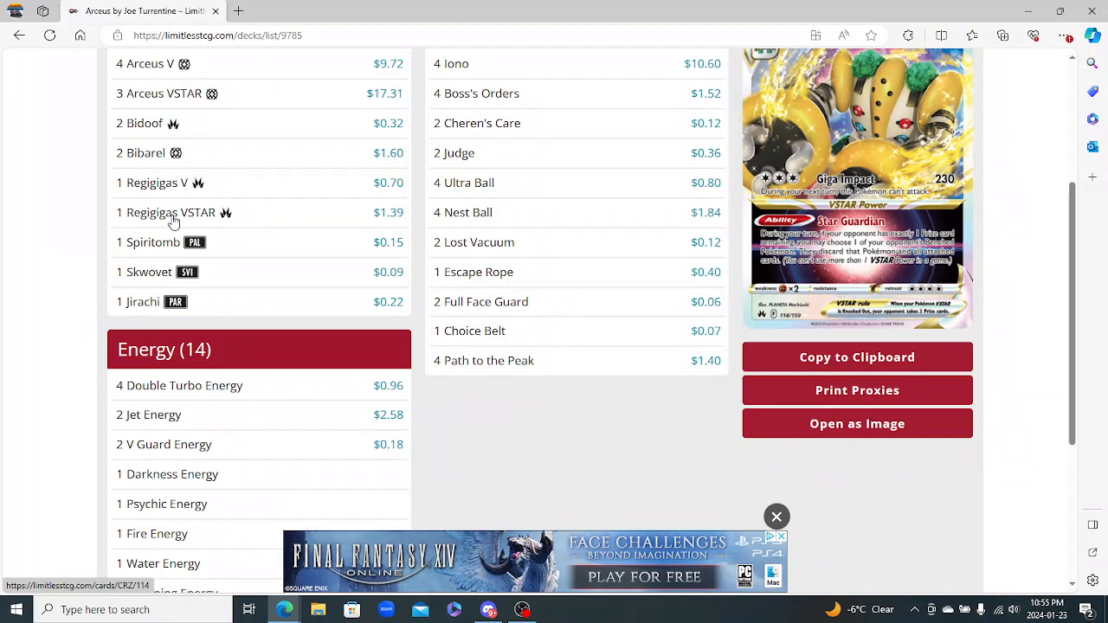
left_click(776, 517)
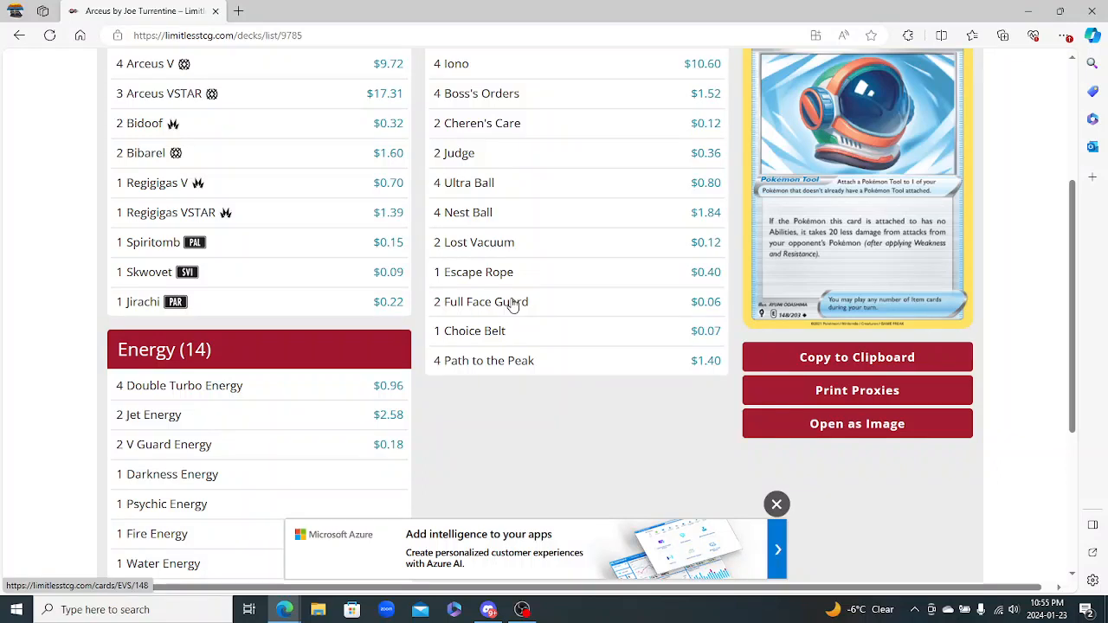
left_click(776, 504)
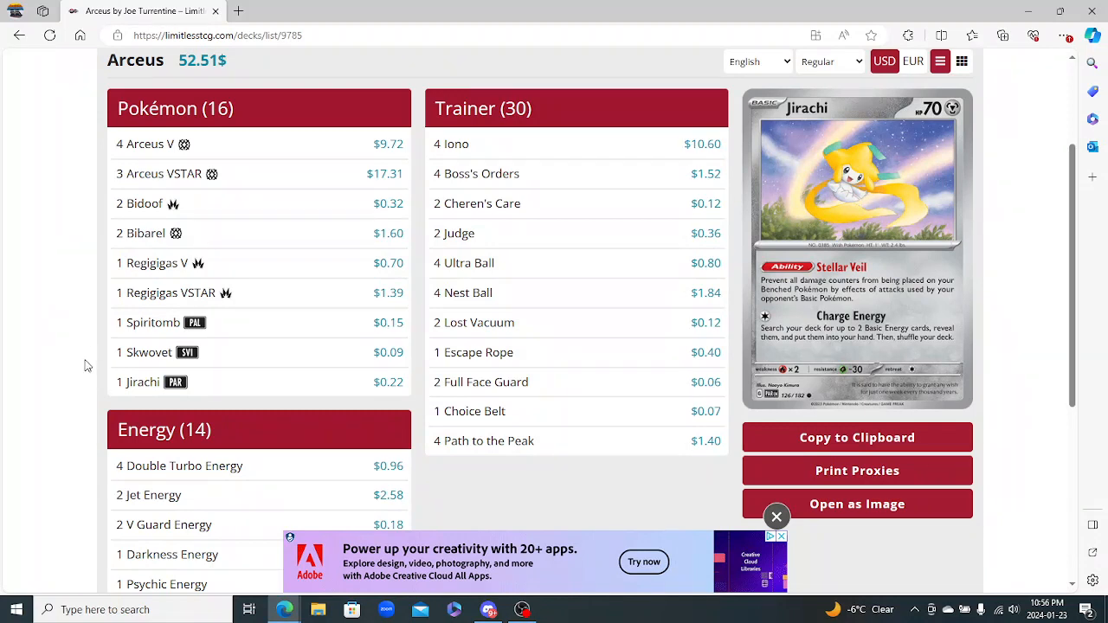
Scroll to the bottom of the Arceus decklist, dismissing the advertisement over the footer
scroll("down", 3)
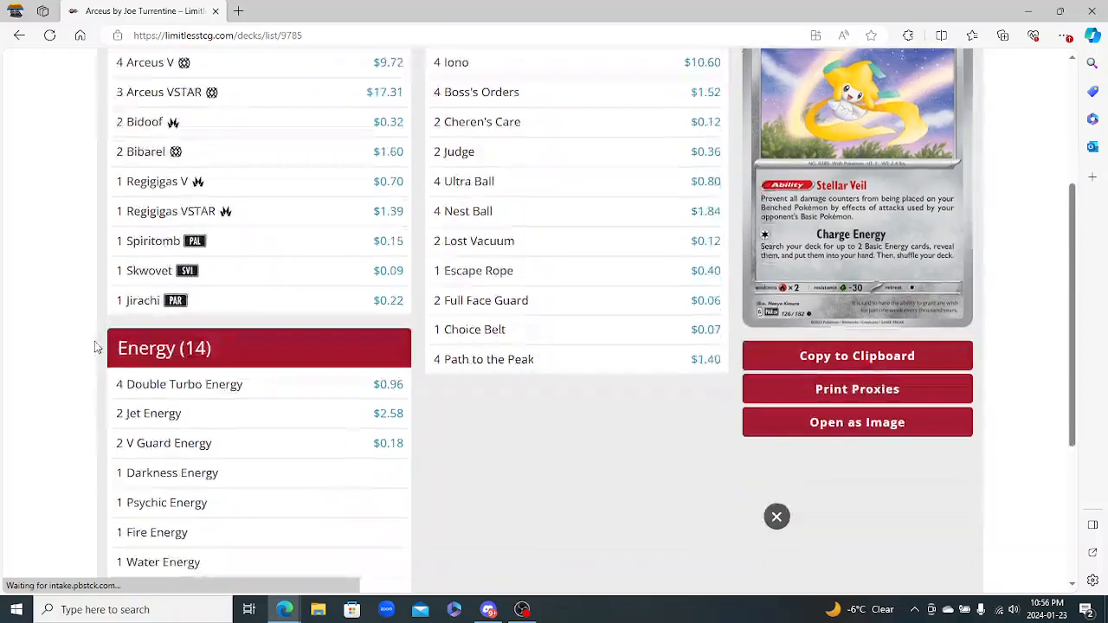
scroll("down", 3)
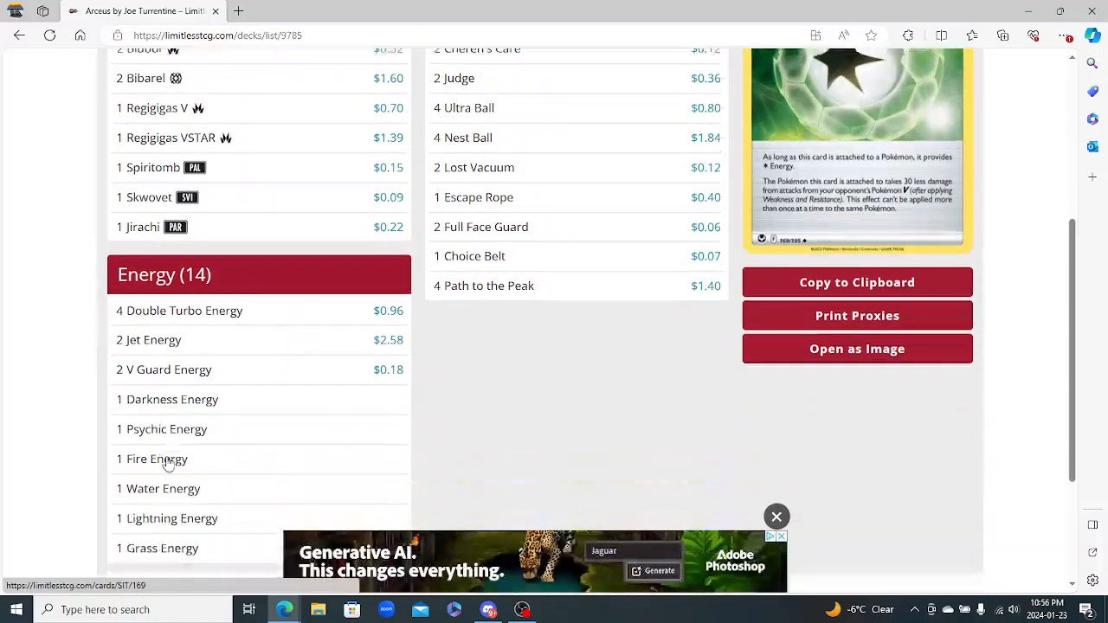
scroll("down", 3)
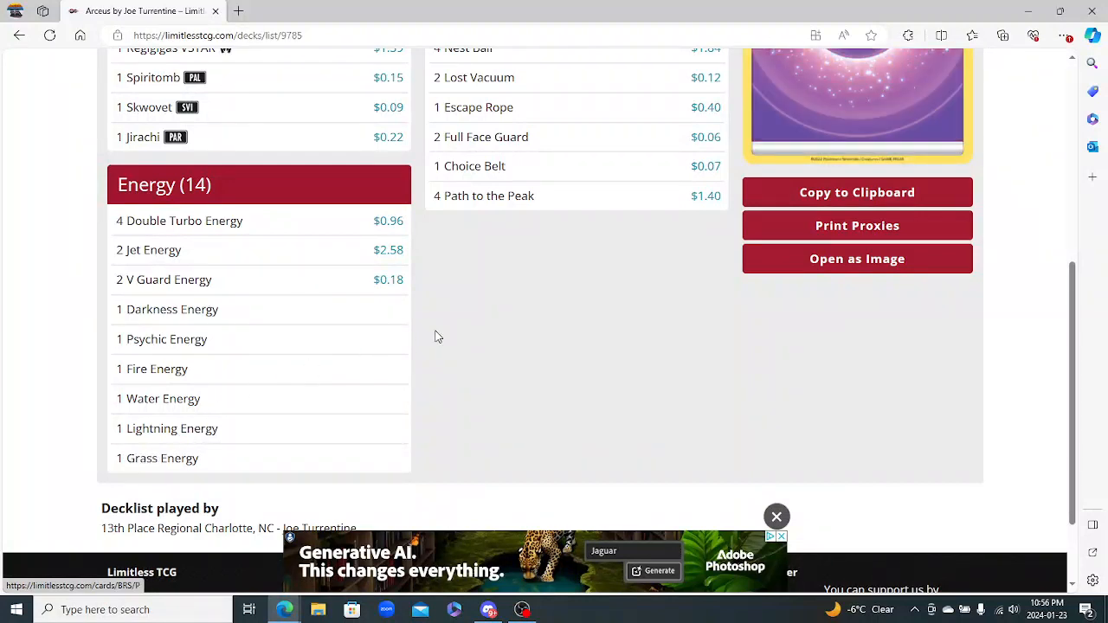
mouse_move(828, 556)
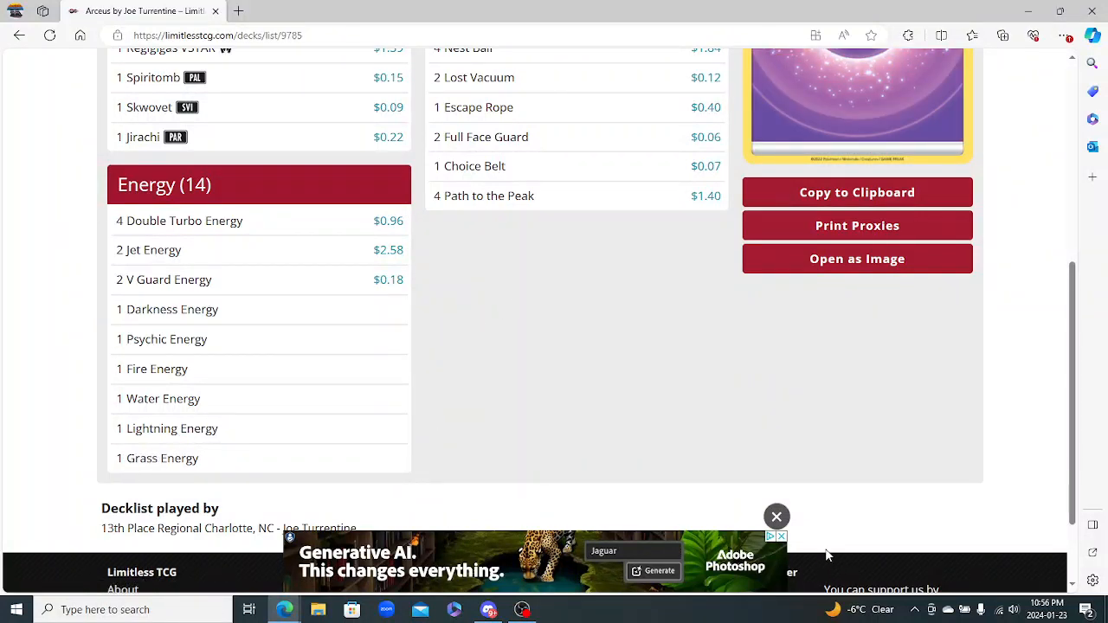
left_click(777, 517)
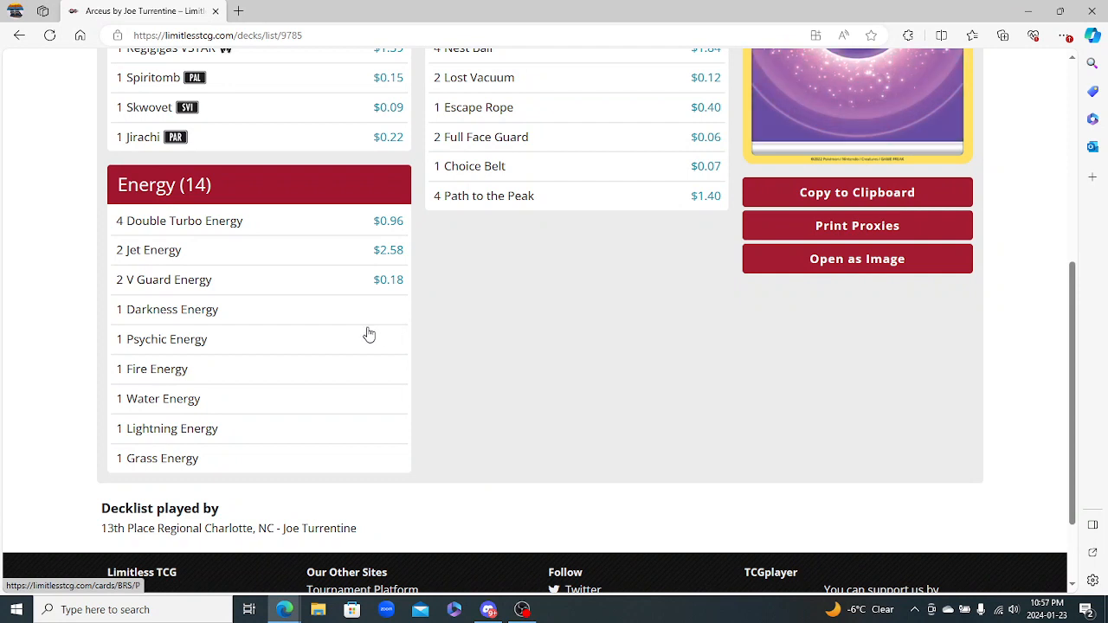
mouse_move(241, 346)
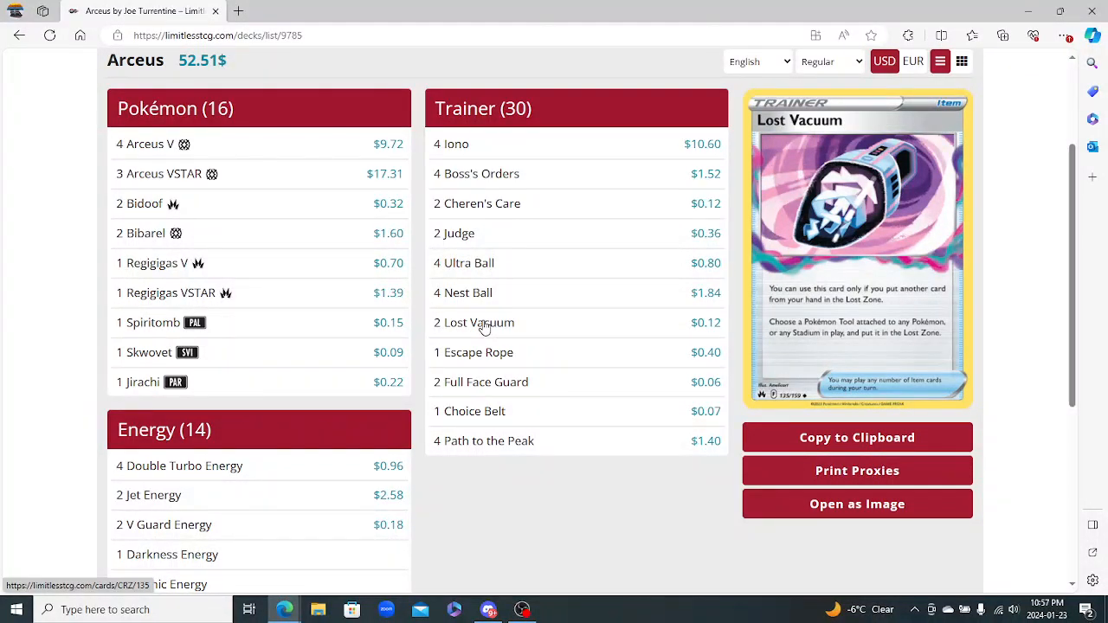
mouse_move(483, 440)
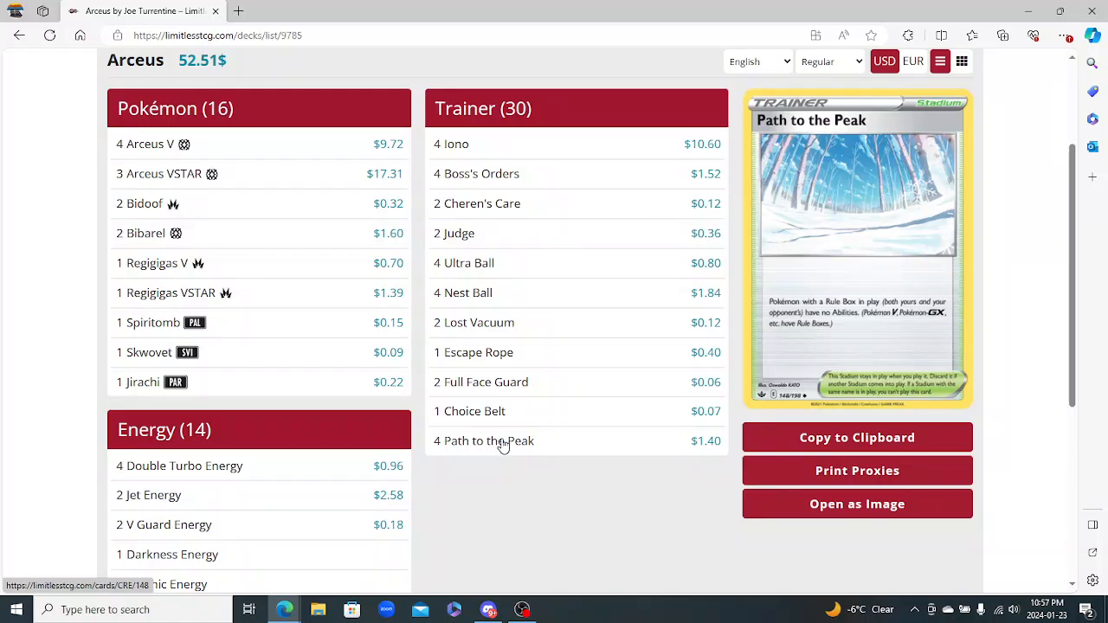
mouse_move(473, 410)
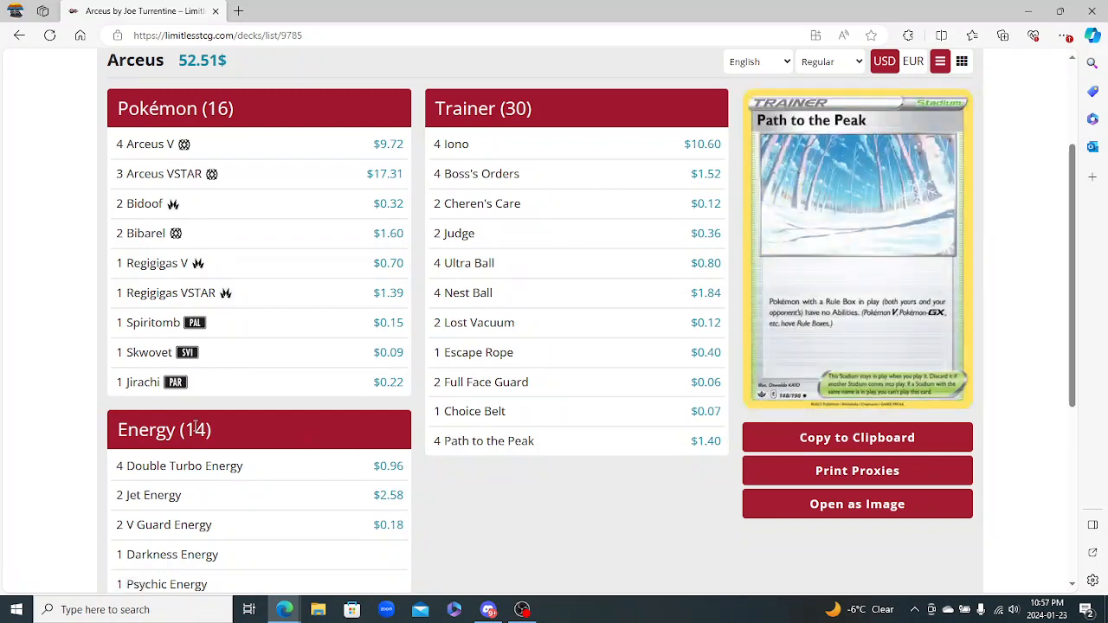
mouse_move(152, 352)
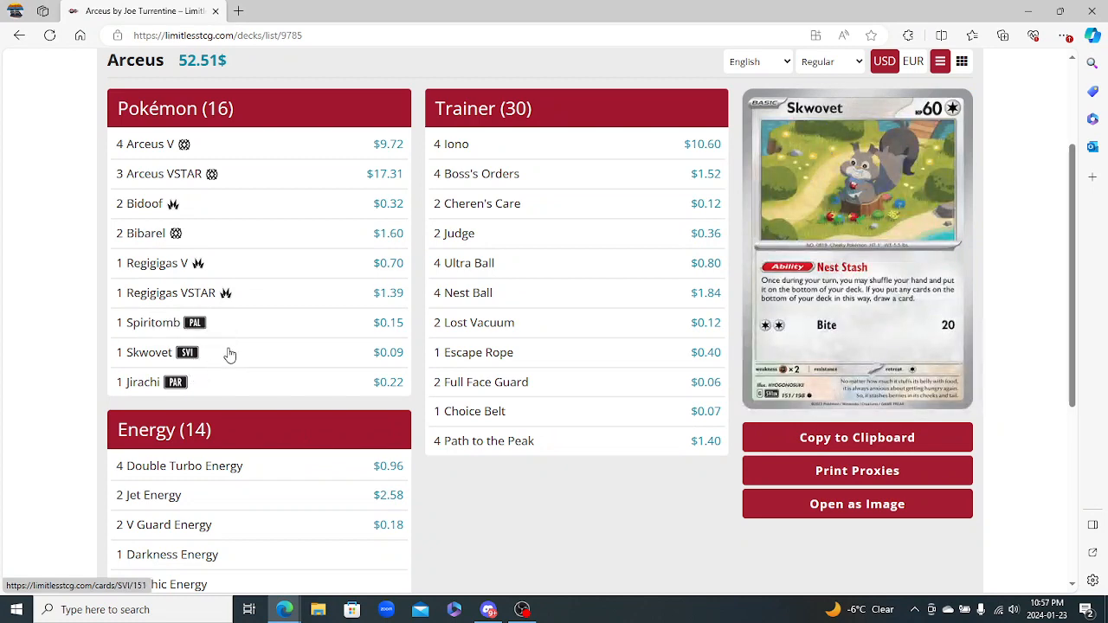
mouse_move(182, 374)
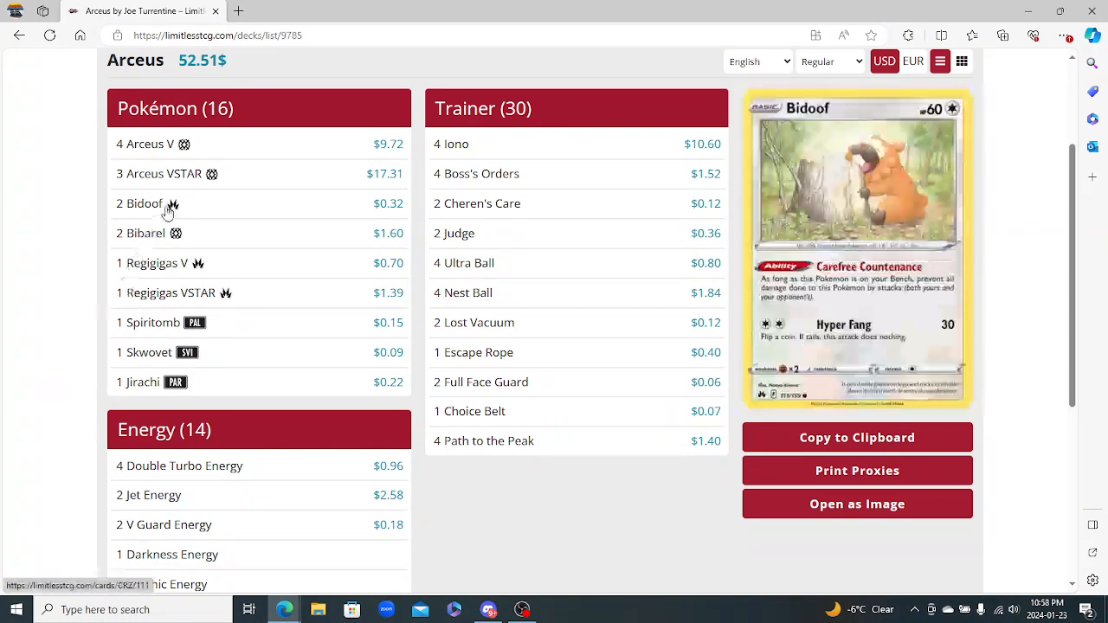
mouse_move(149, 322)
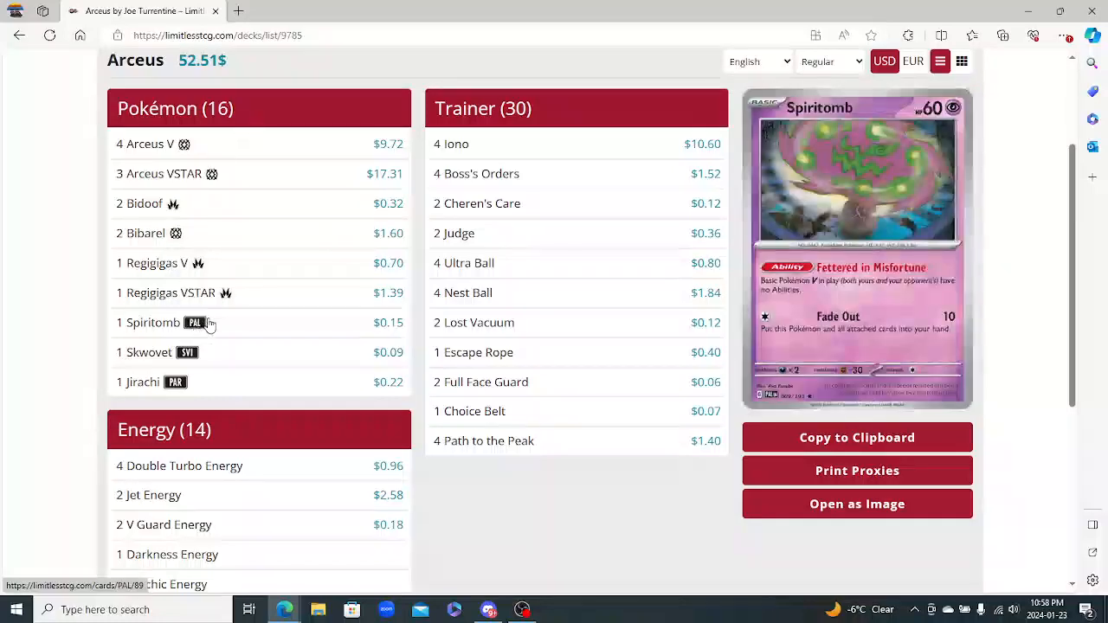
scroll("down", 3)
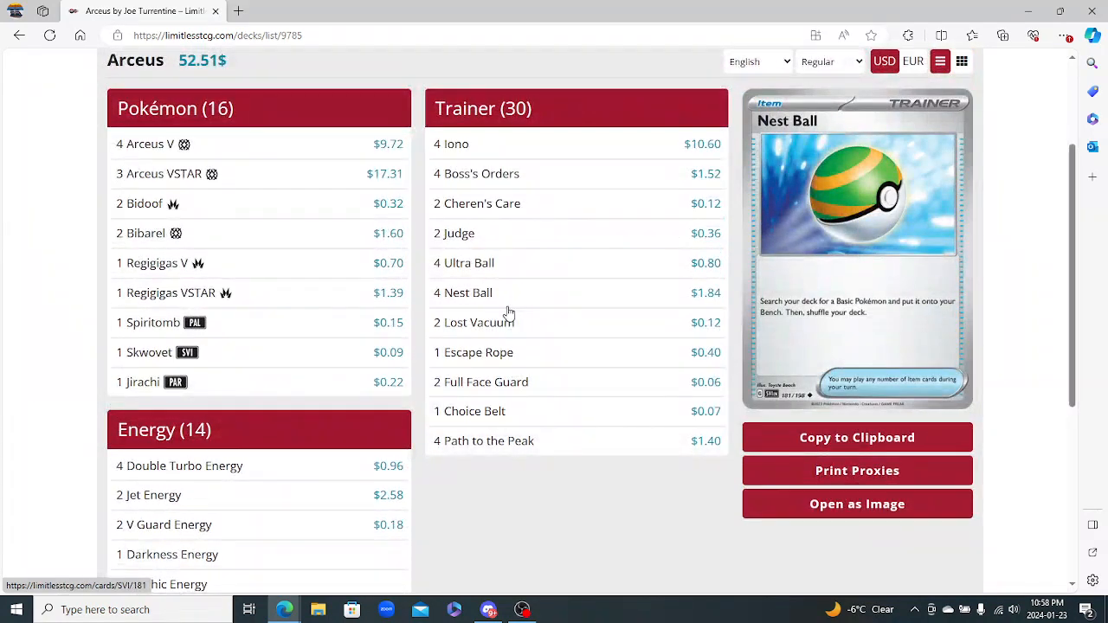
mouse_move(166, 293)
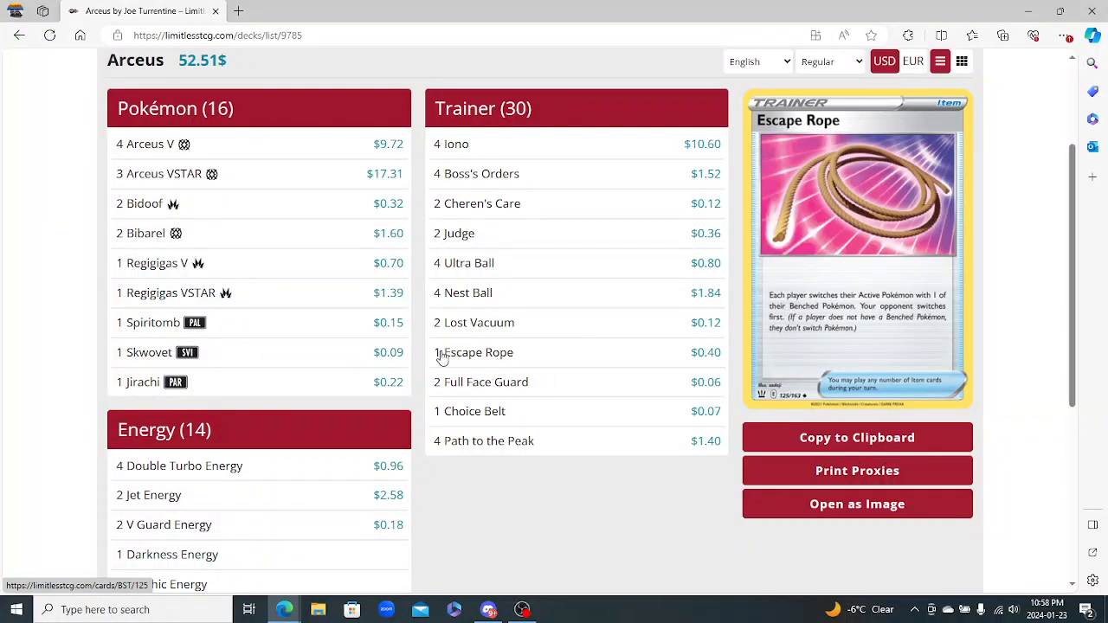
mouse_move(454, 356)
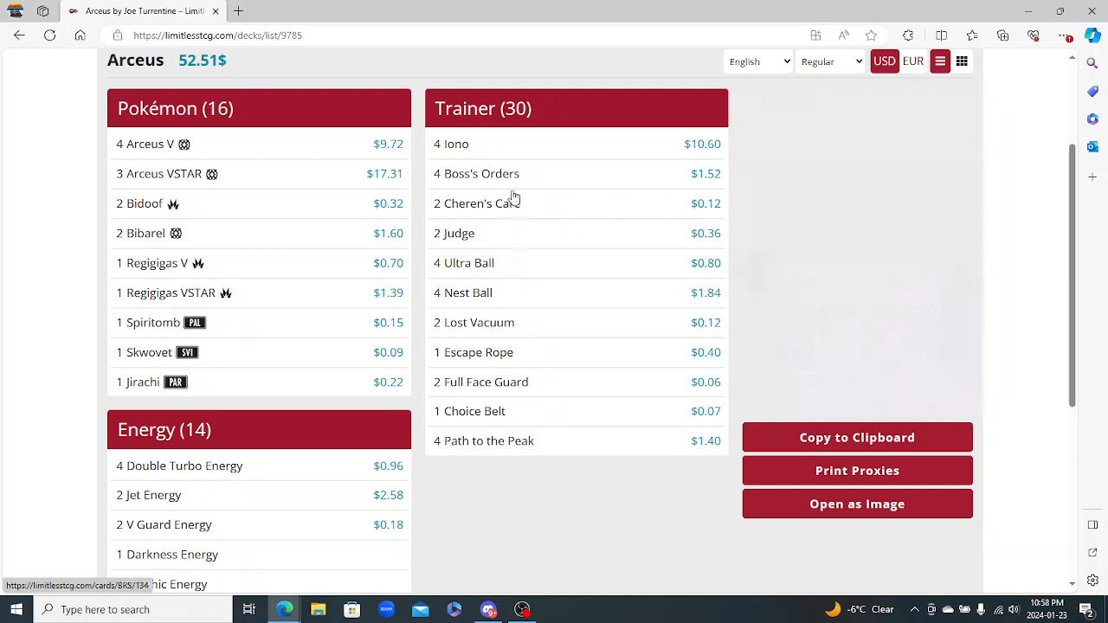
mouse_move(477, 203)
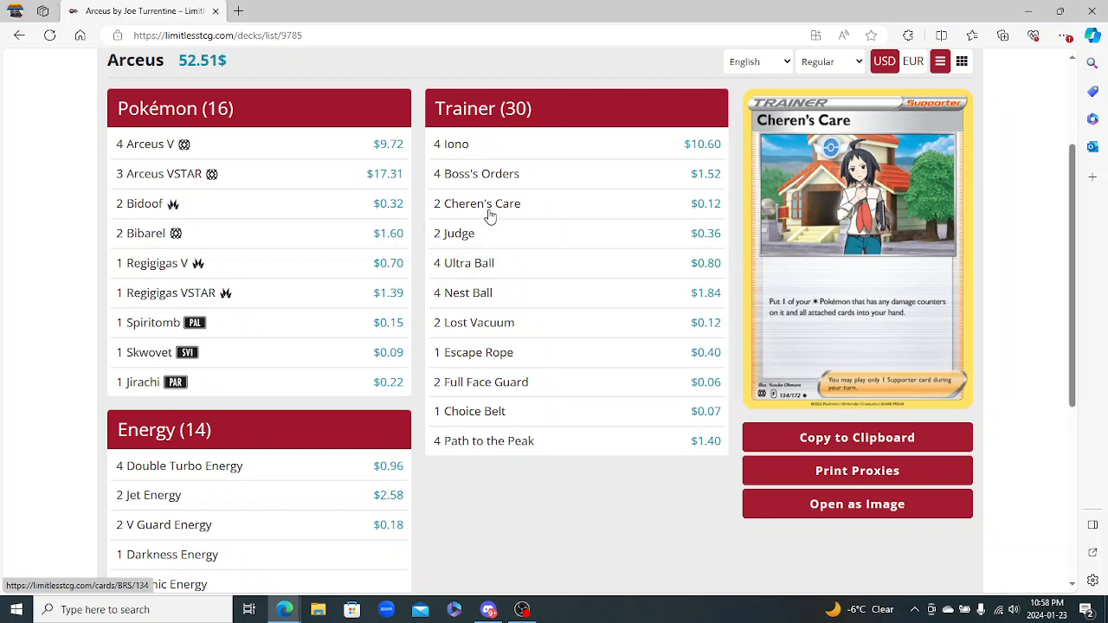
mouse_move(496, 210)
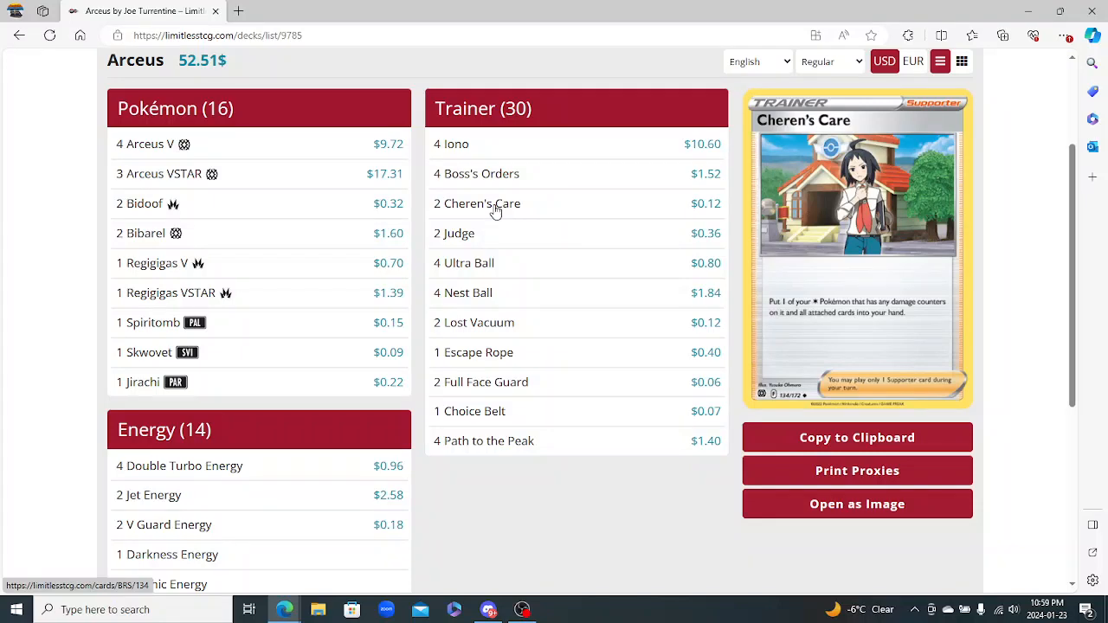
mouse_move(454, 233)
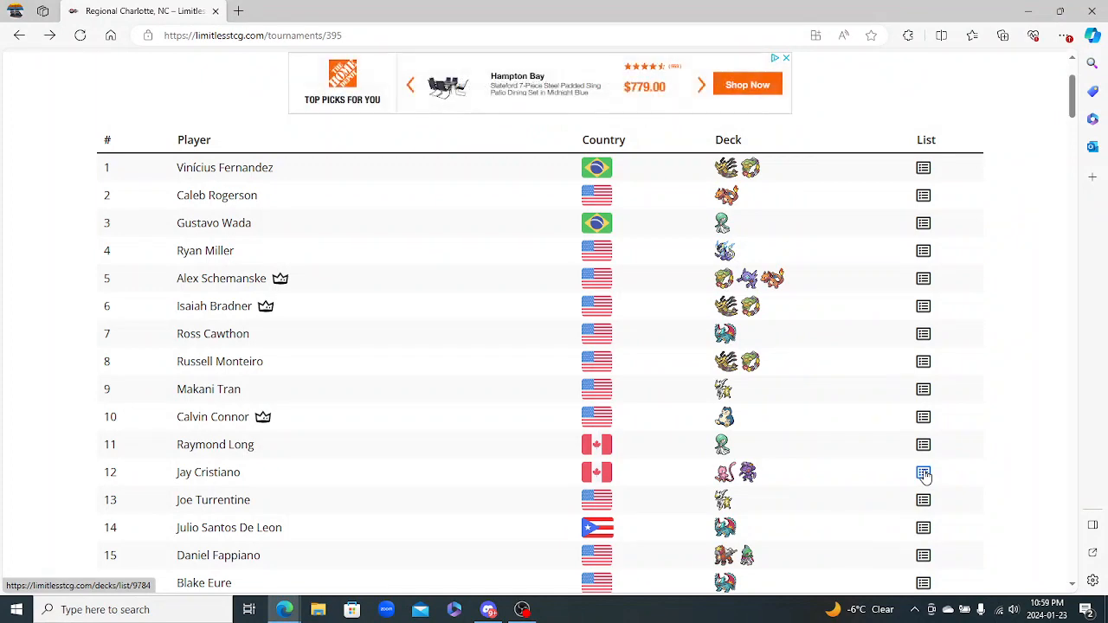
Open Jay Cristiano's 12th-place Mew Genesect decklist and scroll into its cards
left_click(923, 472)
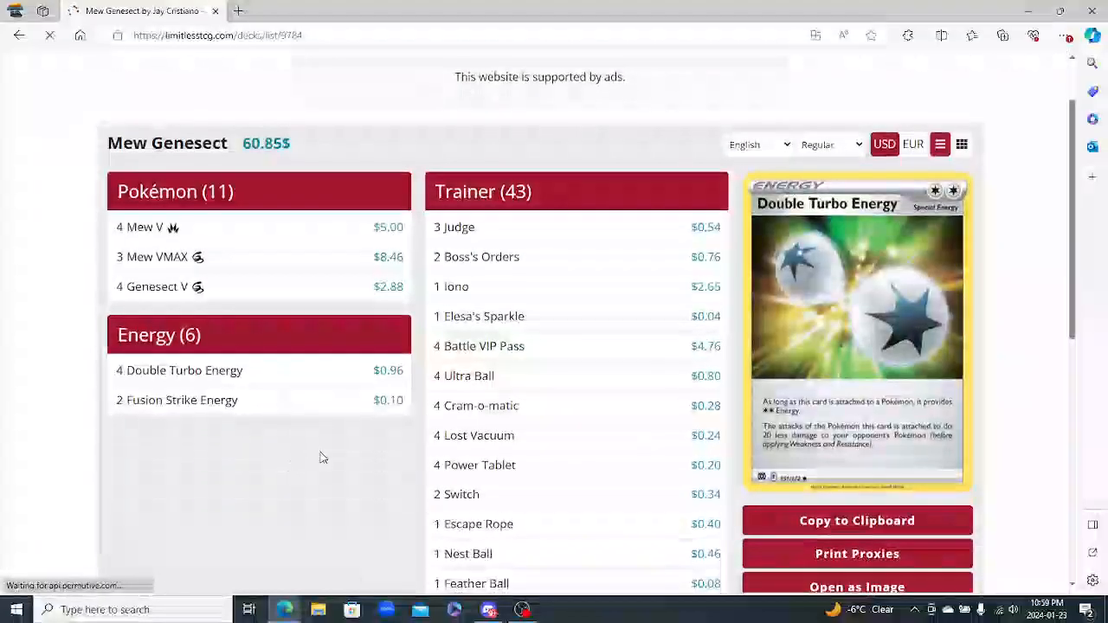
scroll("down", 3)
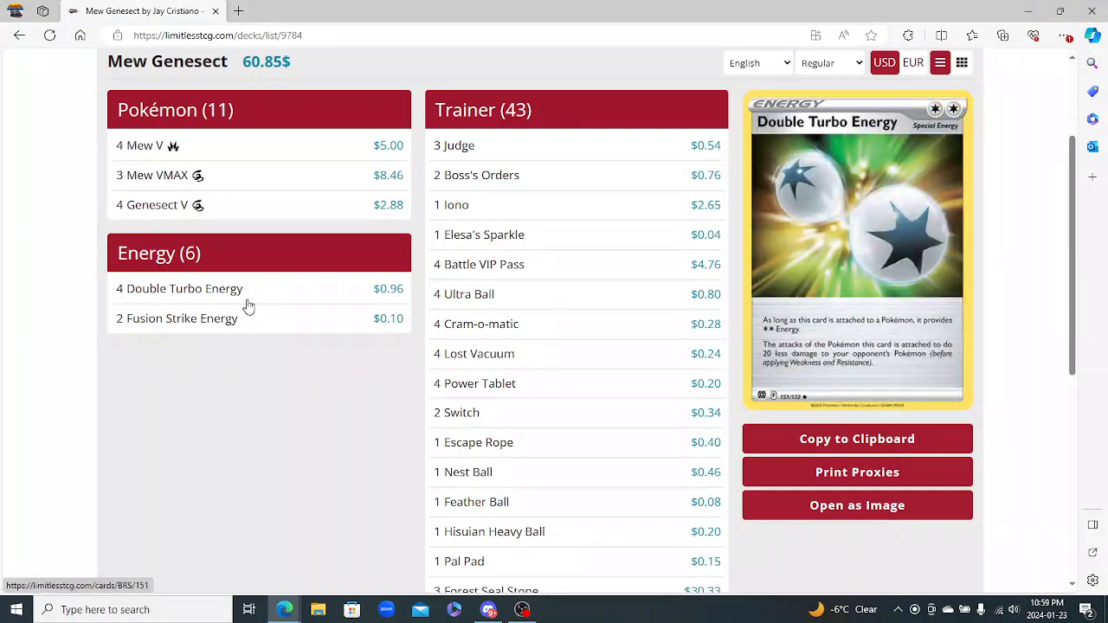
Scroll through the Mew Genesect Trainer cards, then back up toward the top
scroll("down", 3)
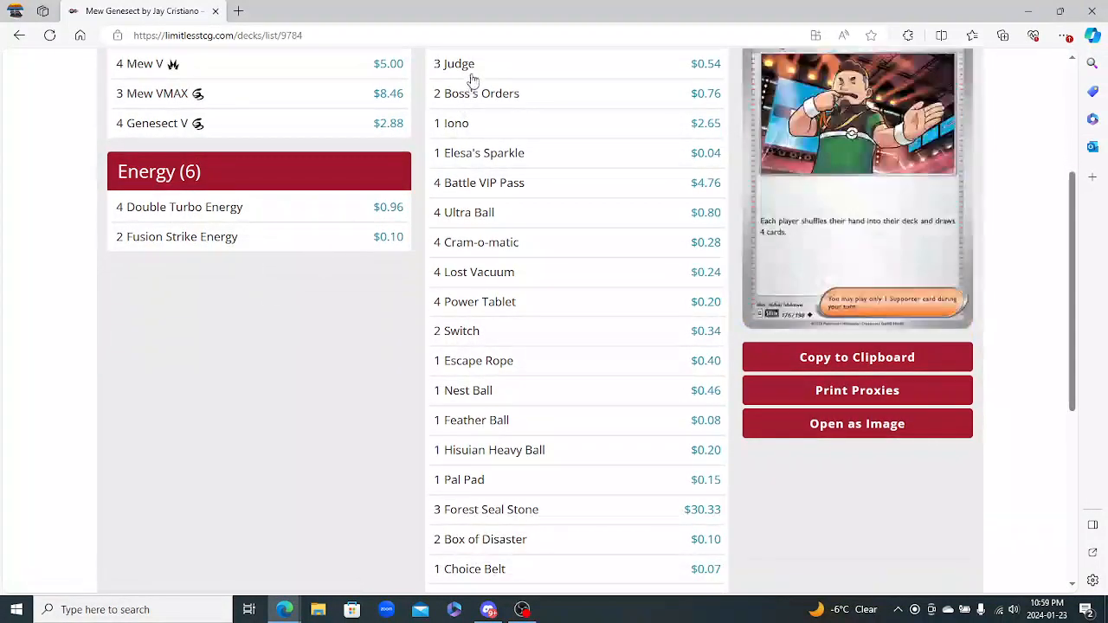
mouse_move(449, 102)
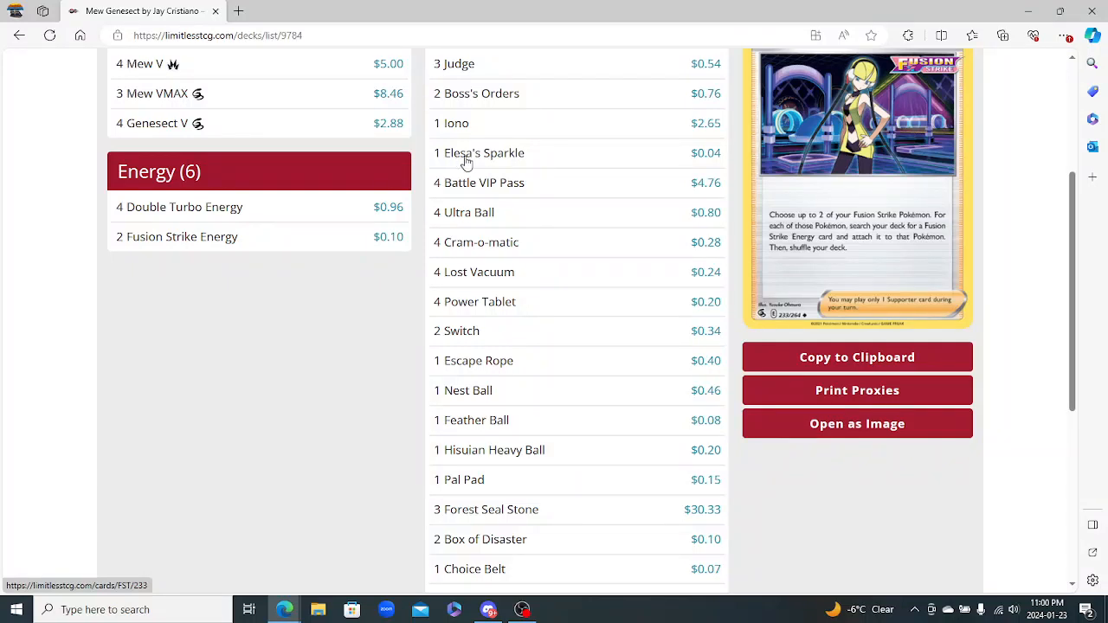
scroll("down", 3)
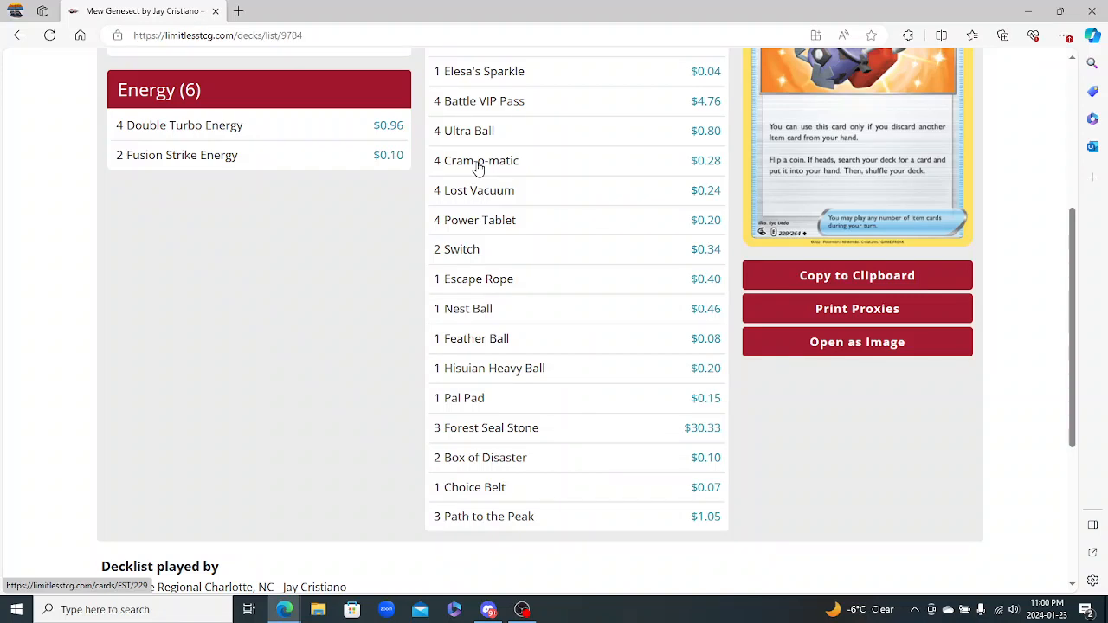
mouse_move(474, 249)
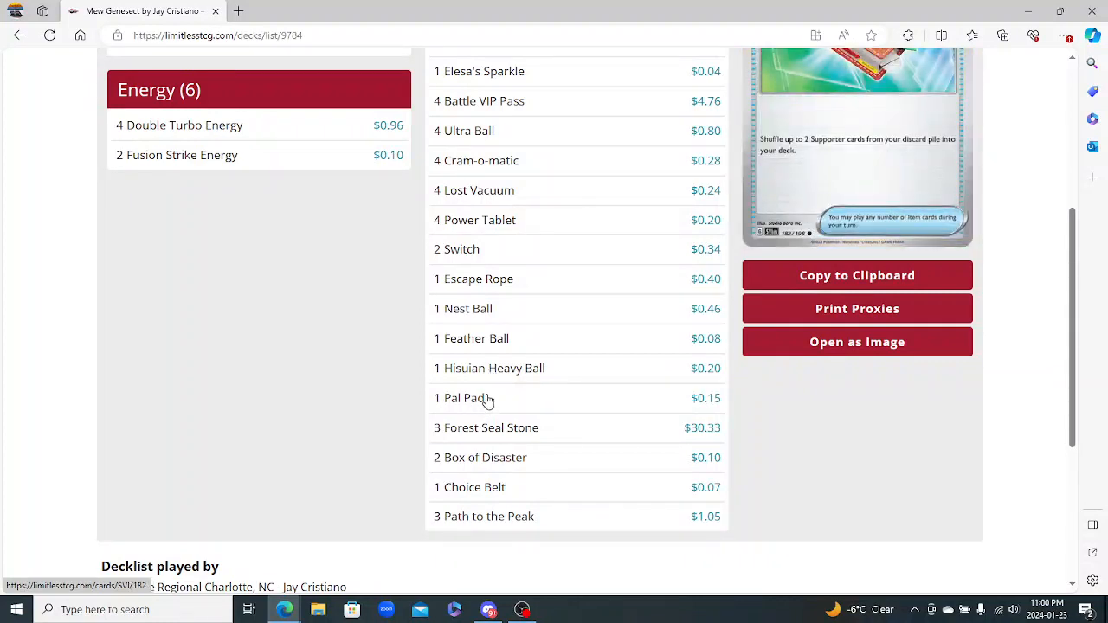
mouse_move(494, 428)
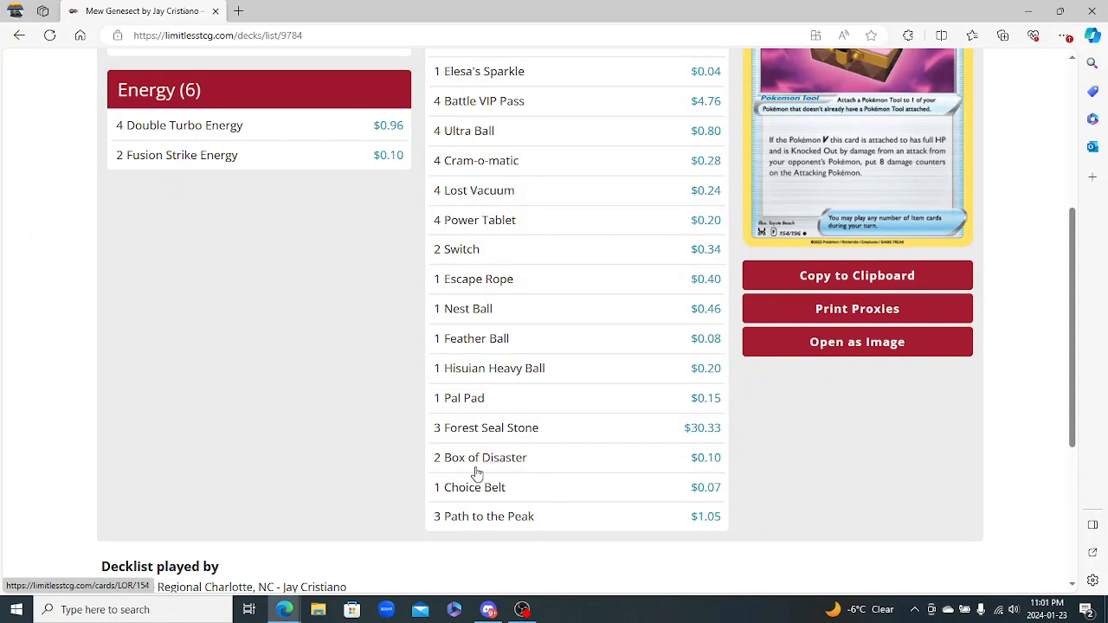
mouse_move(455, 467)
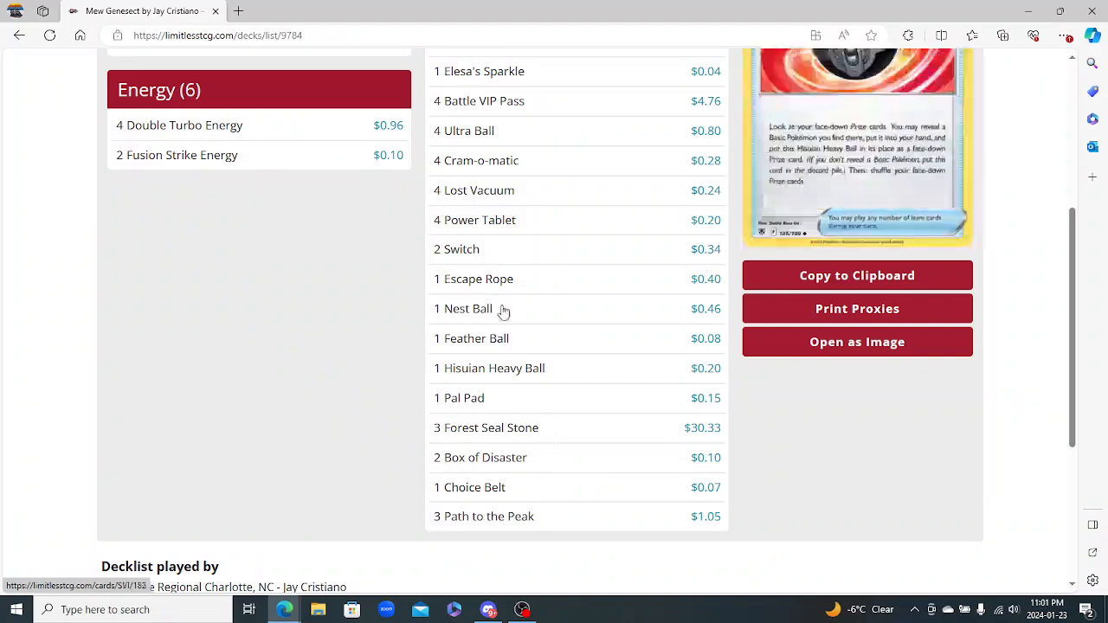
scroll("up", 3)
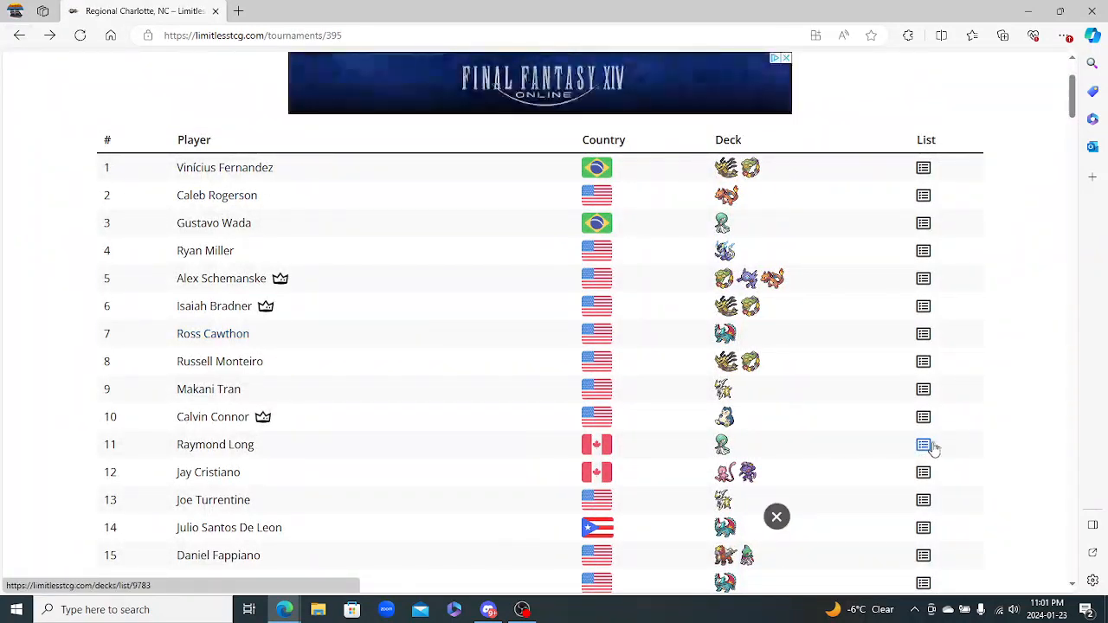
Open Raymond Long's 11th-place Gardevoir decklist and scroll through its Pokémon, Trainer and Energy cards
left_click(923, 444)
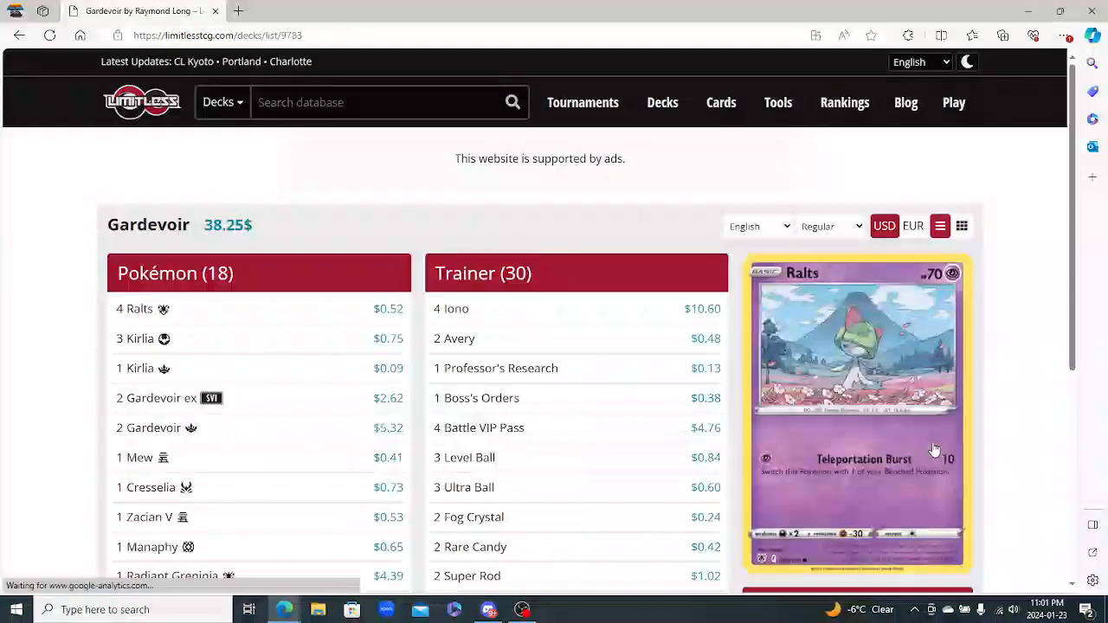
scroll("down", 3)
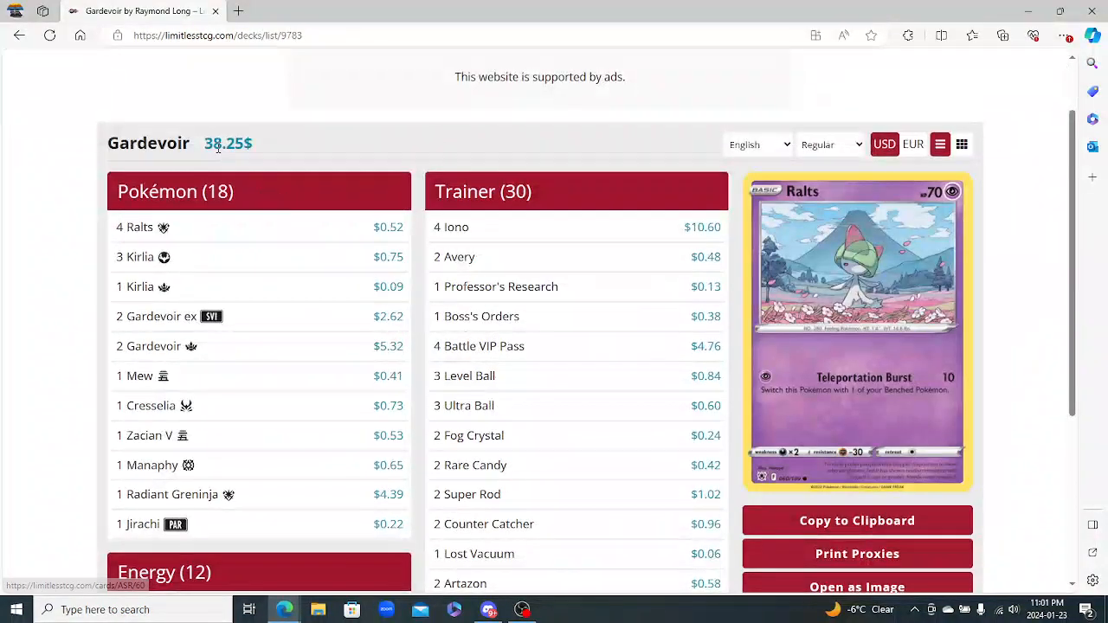
scroll("down", 3)
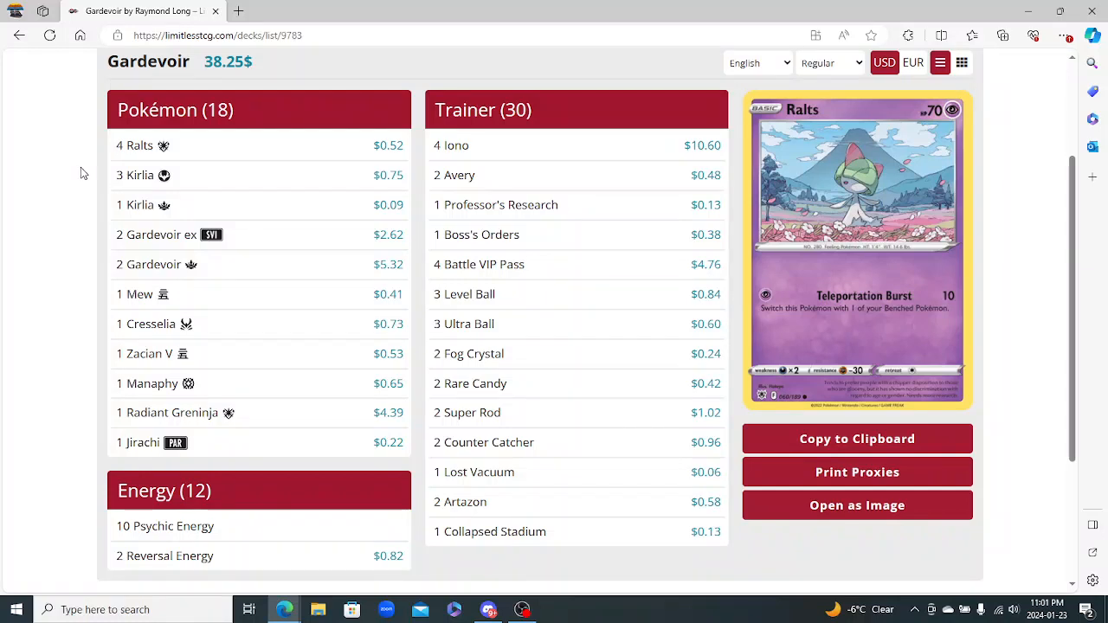
mouse_move(139, 156)
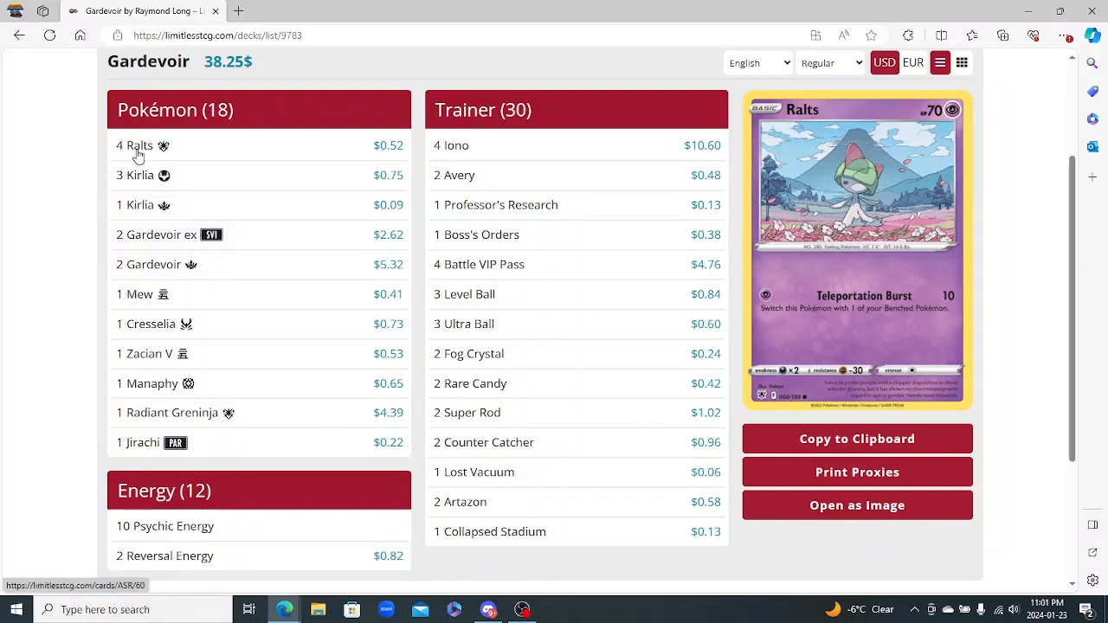
mouse_move(134, 153)
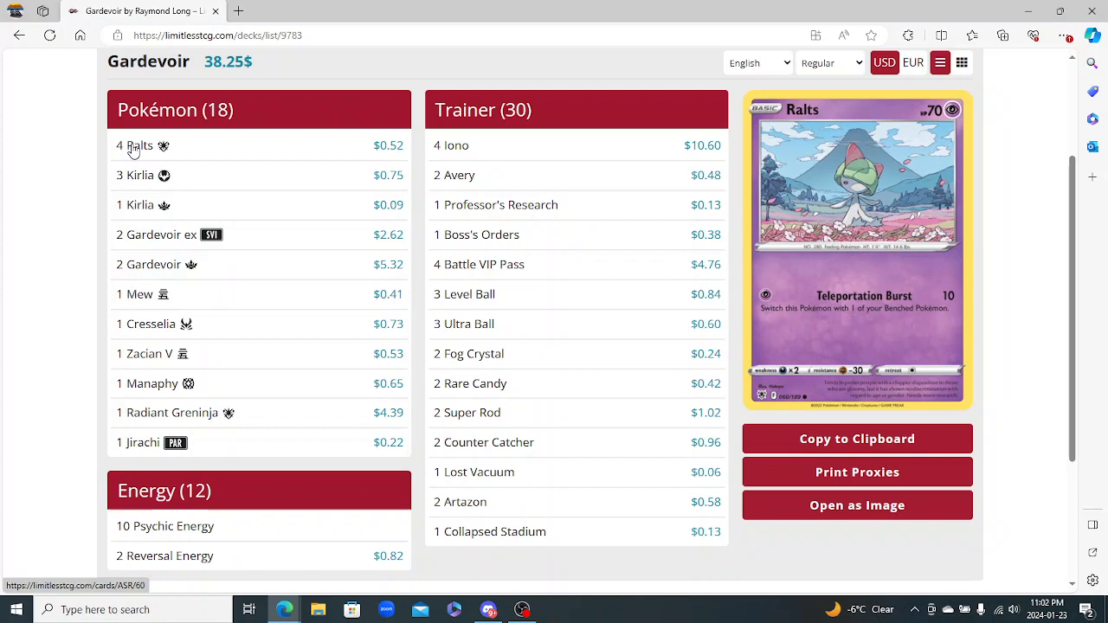
mouse_move(135, 206)
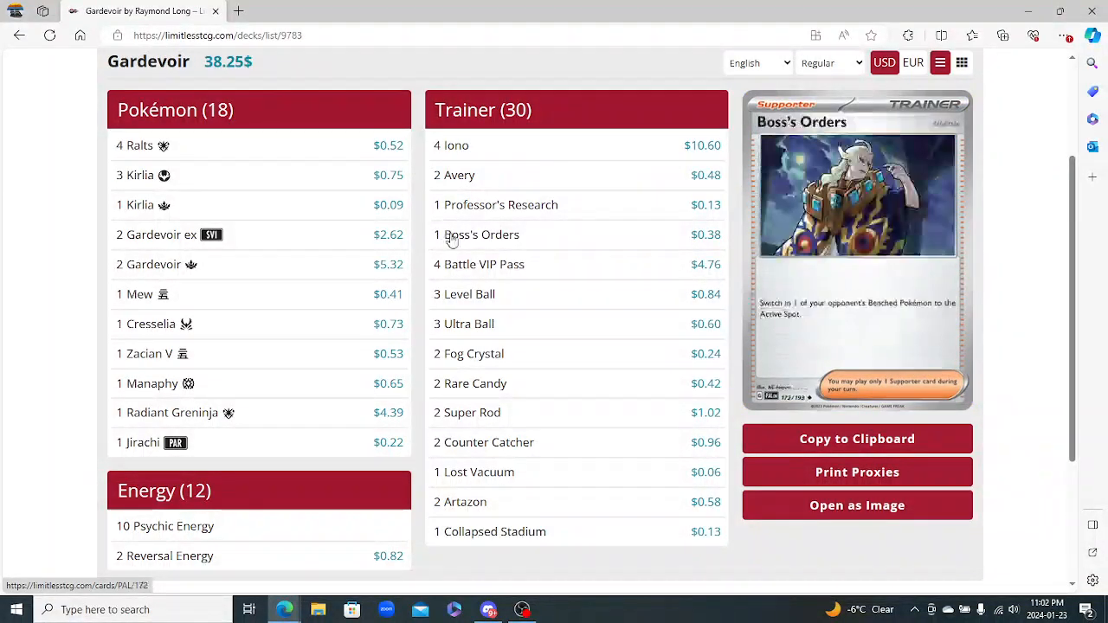
mouse_move(135, 204)
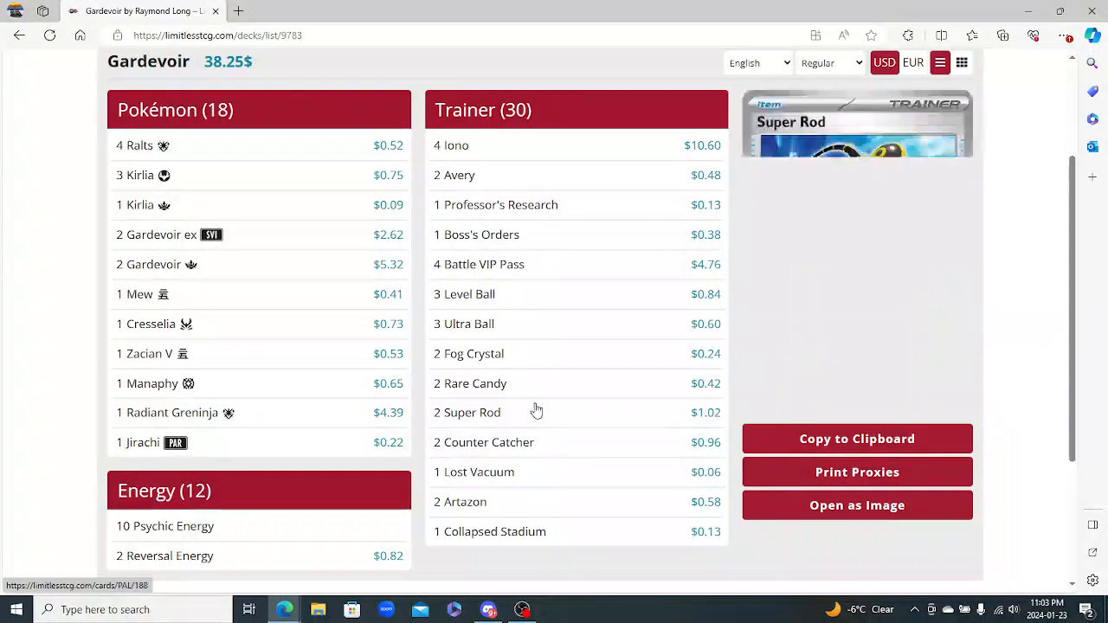
mouse_move(473, 472)
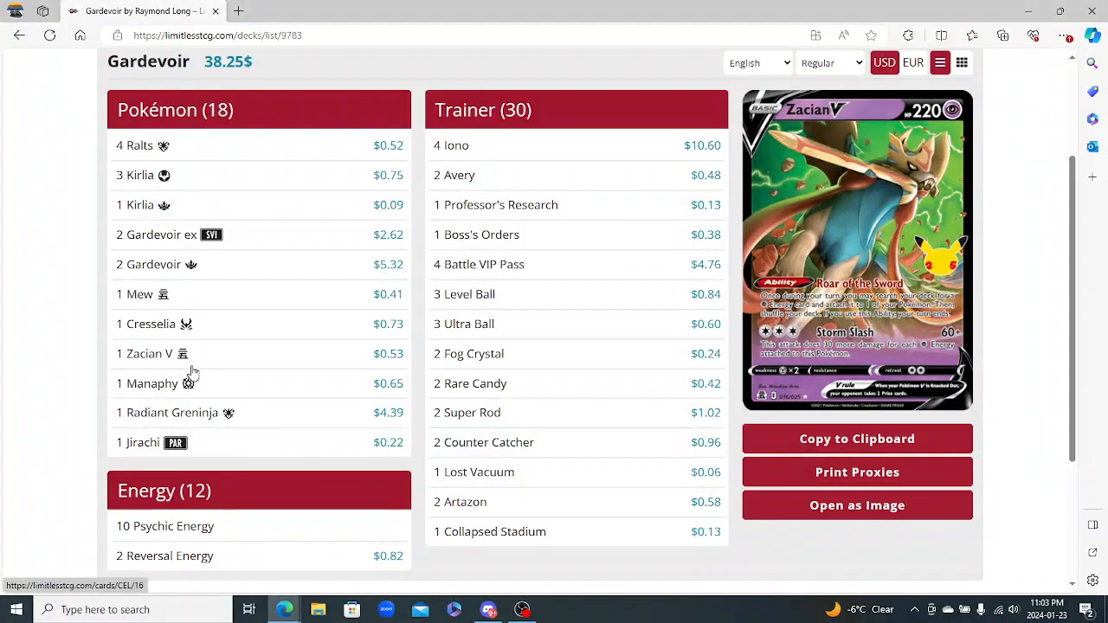
mouse_move(218, 346)
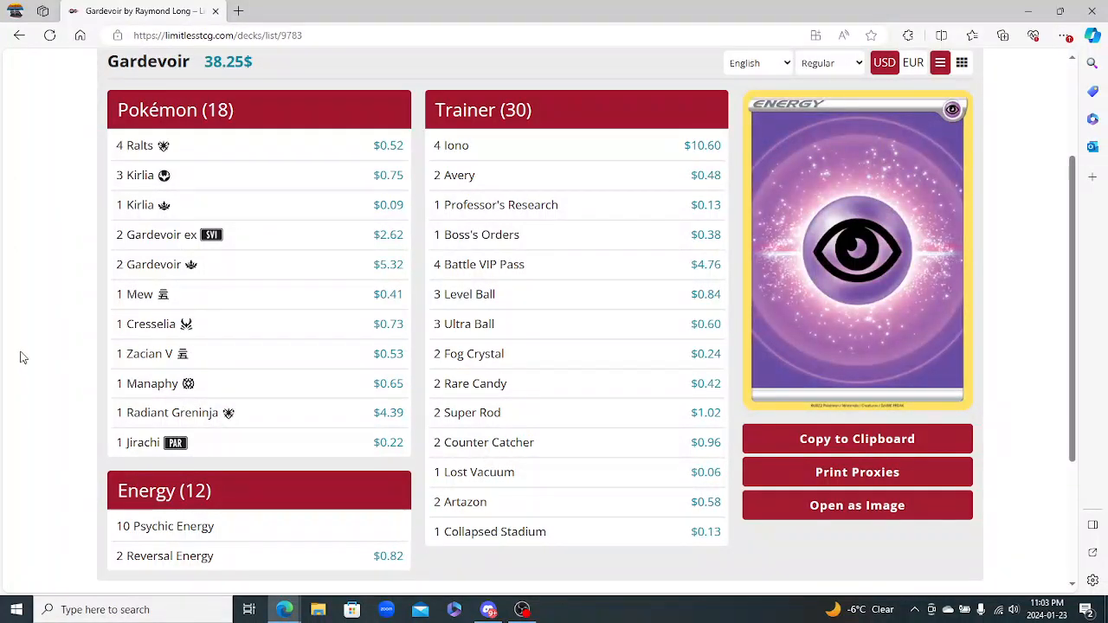
scroll("down", 3)
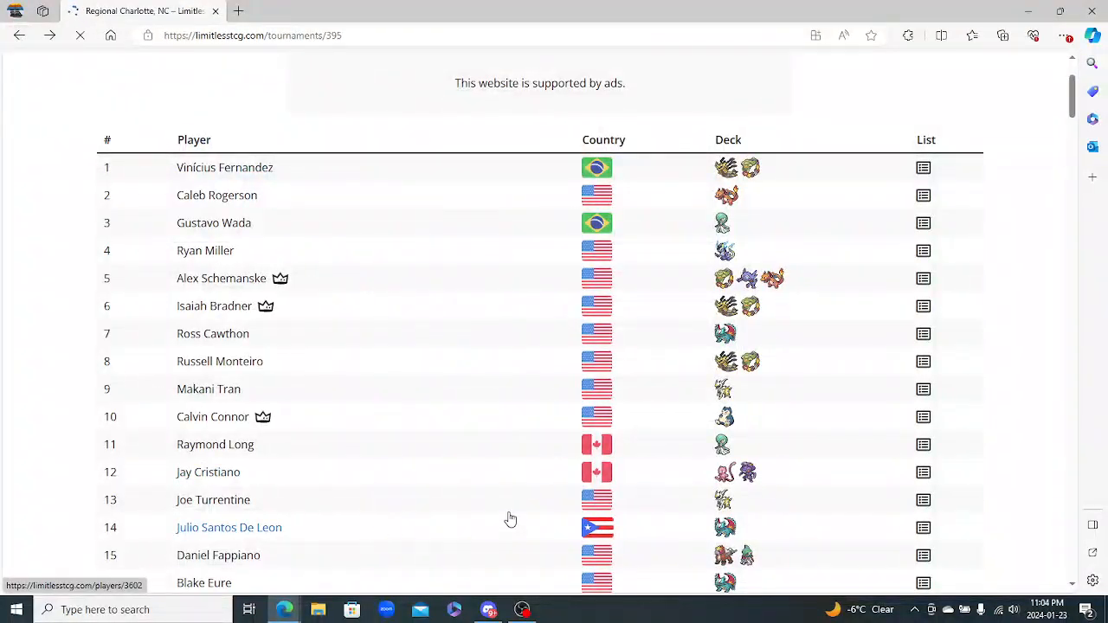
mouse_move(896, 435)
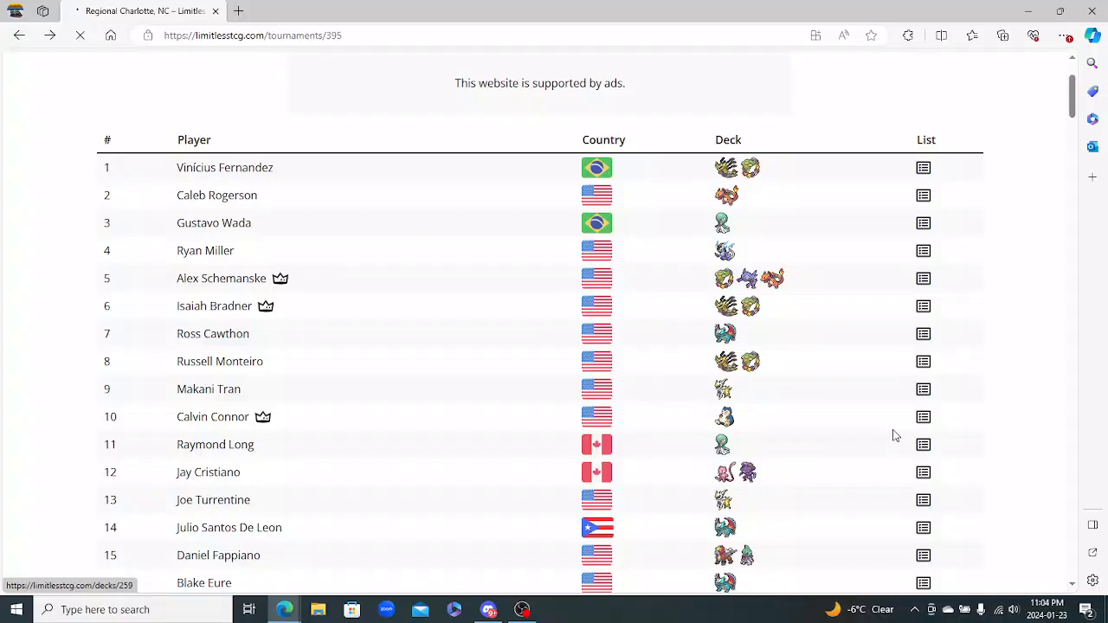
left_click(923, 417)
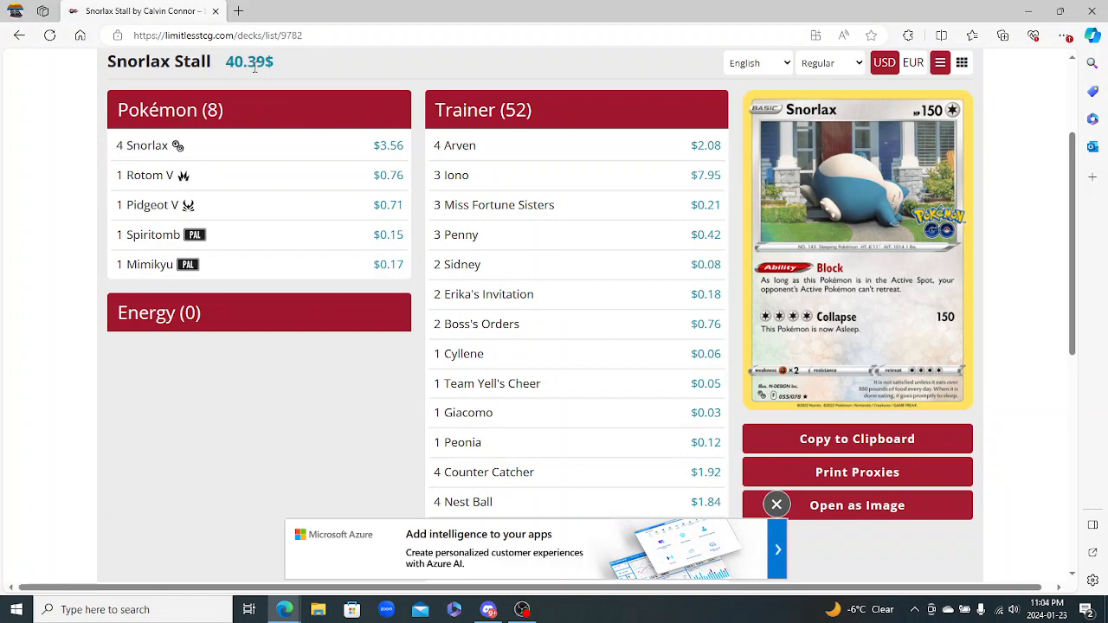
mouse_move(165, 180)
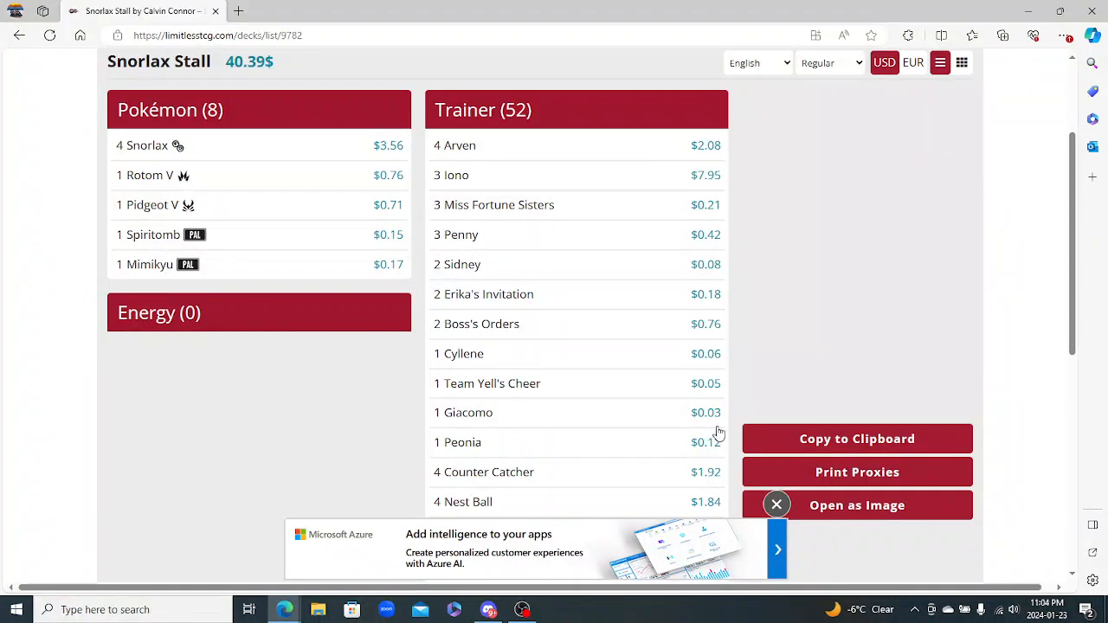
scroll("down", 3)
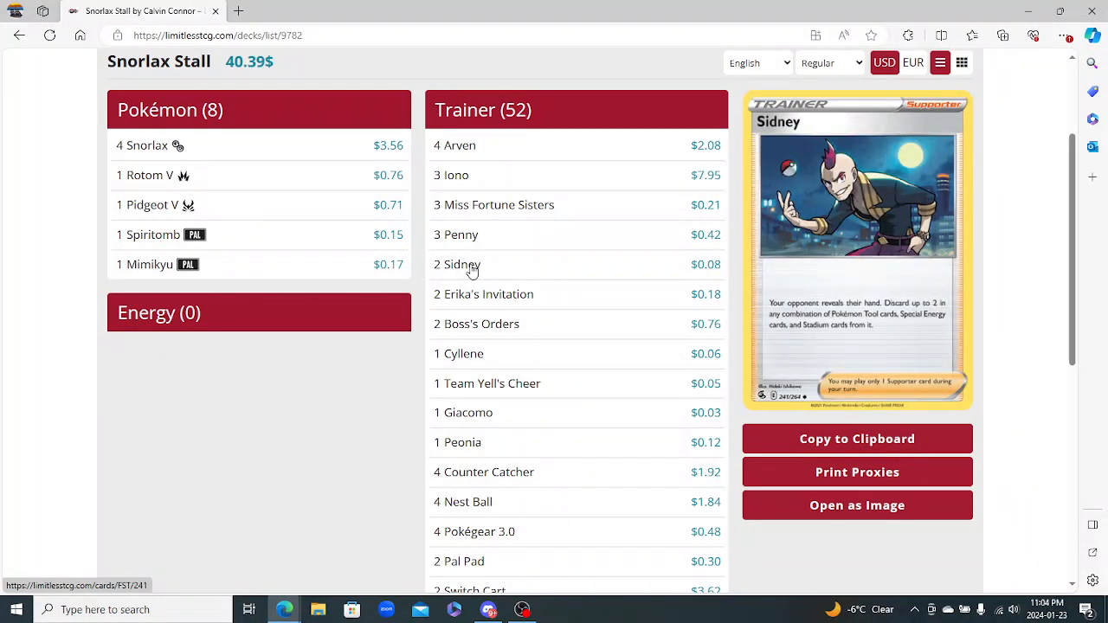
mouse_move(485, 293)
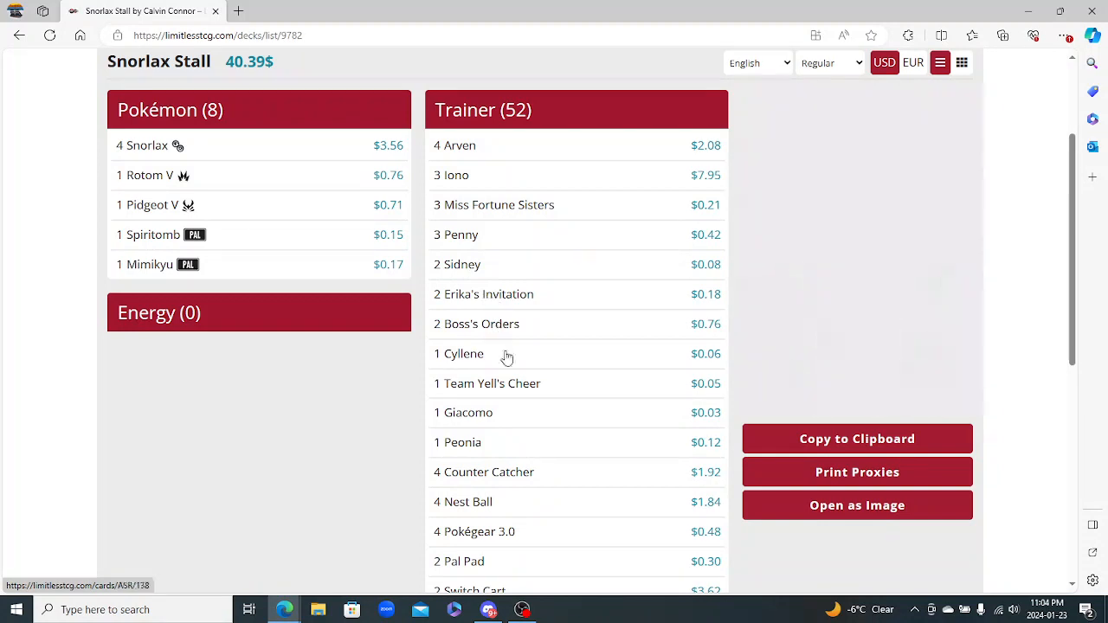
mouse_move(488, 384)
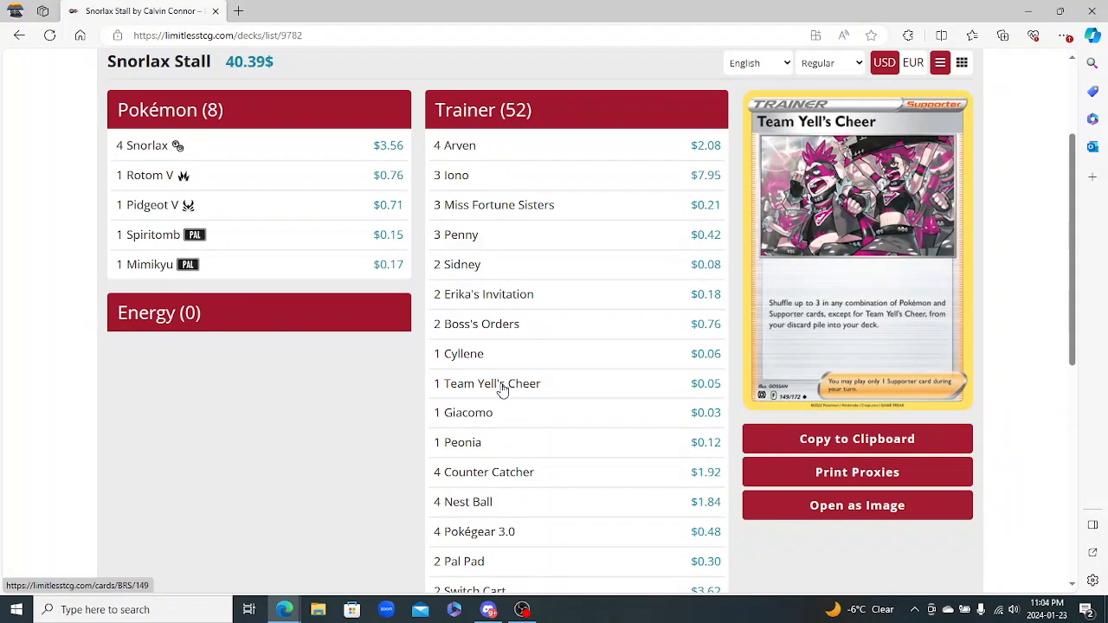
scroll("down", 3)
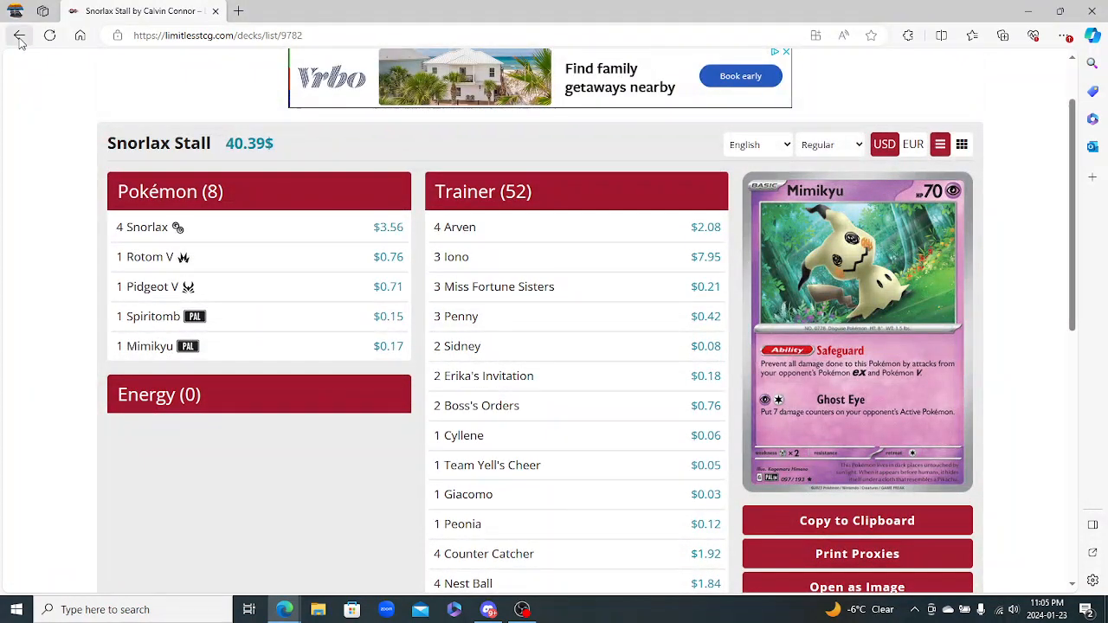
scroll("down", 3)
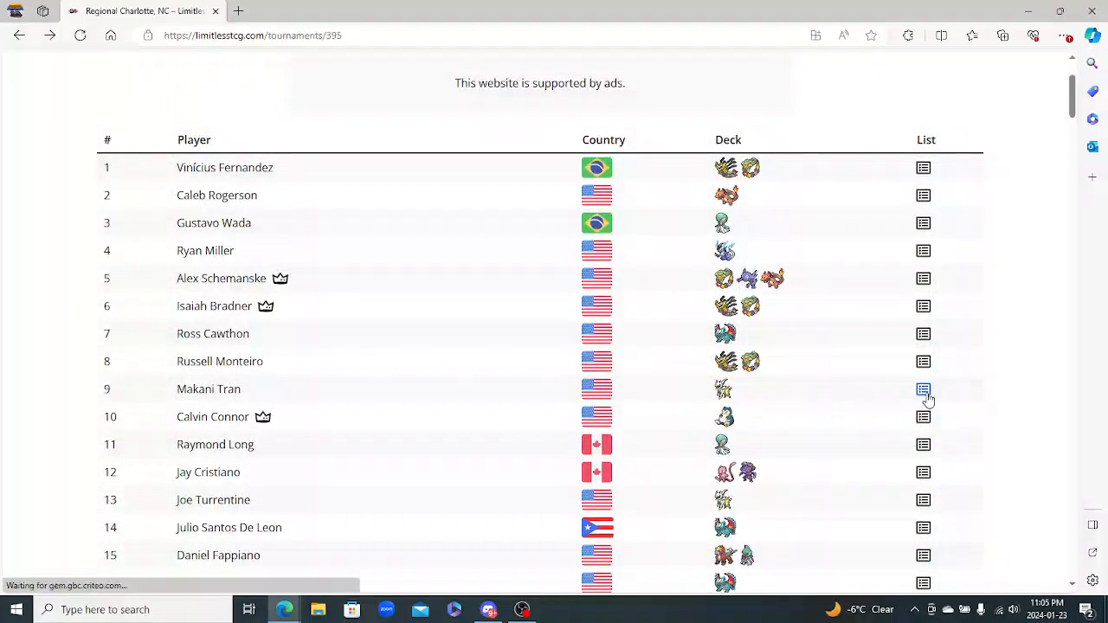
View Makani Tran's 9th-place Arceus decklist with its card counts and Regigigas VSTAR preview
left_click(923, 389)
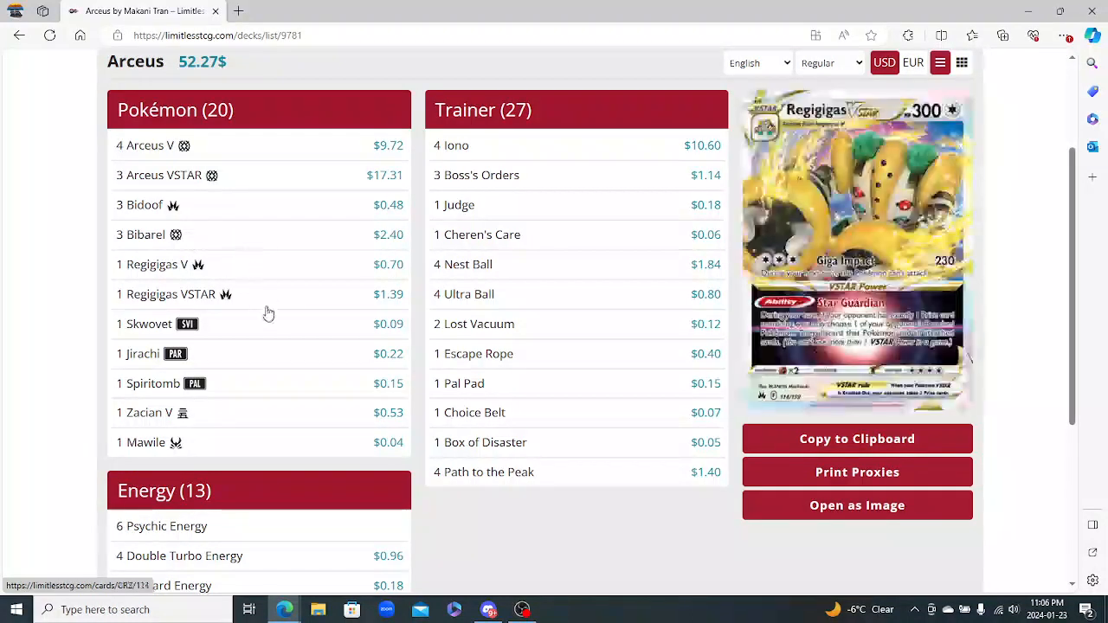
mouse_move(454, 205)
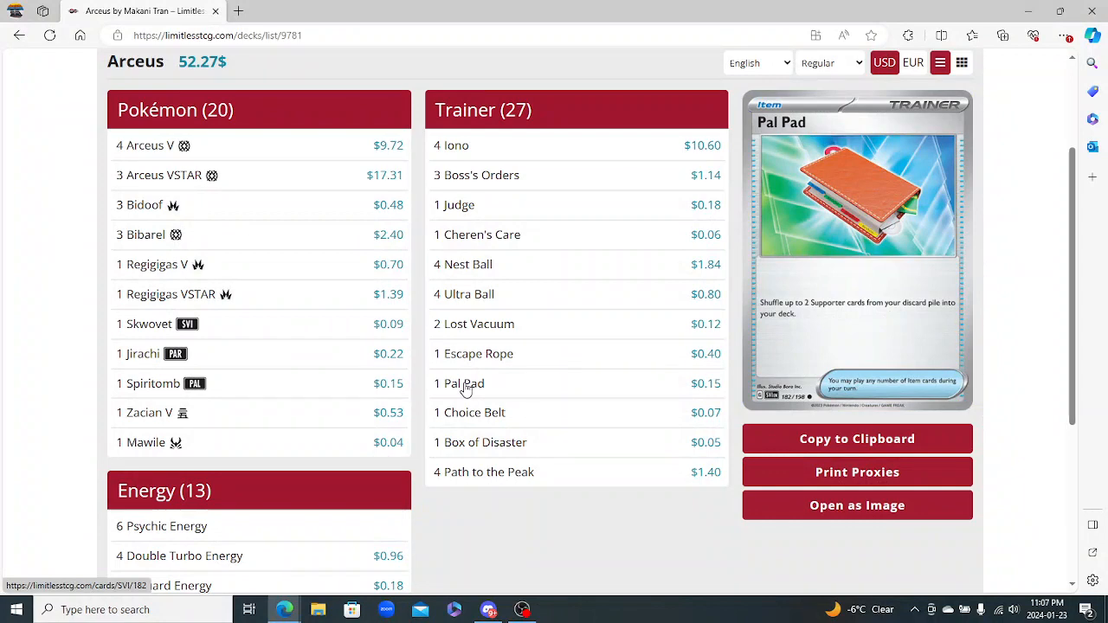
mouse_move(476, 235)
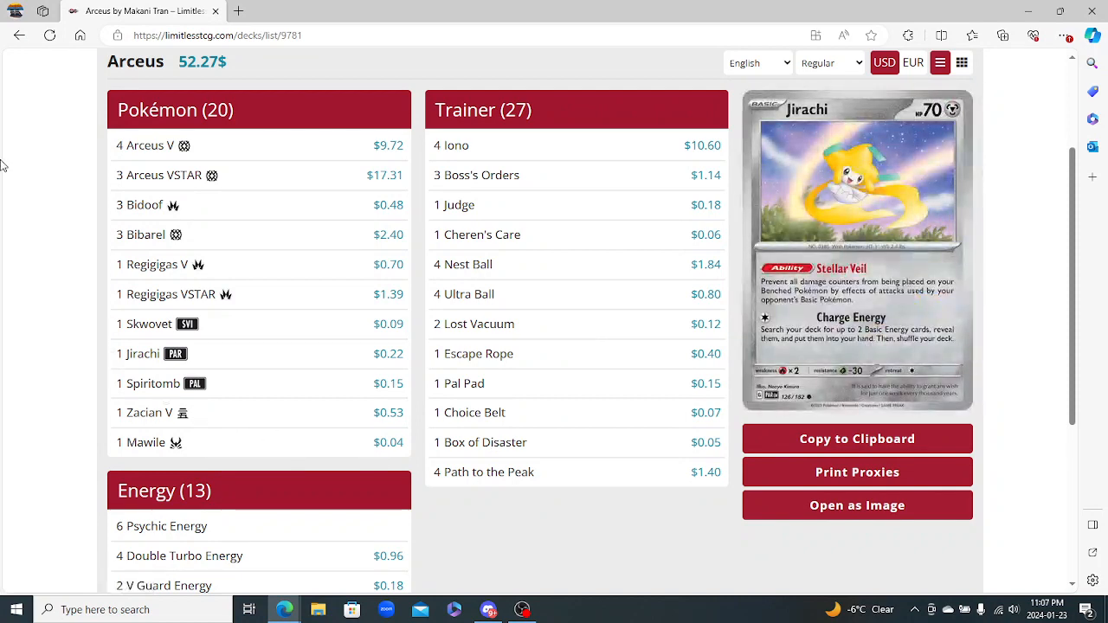
mouse_move(145, 145)
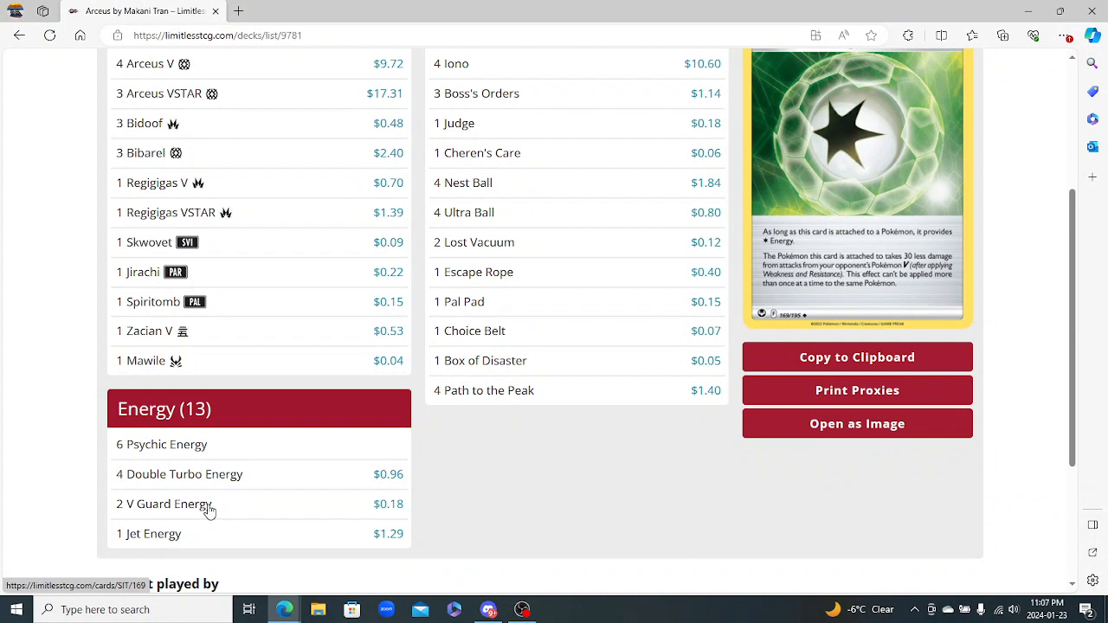
mouse_move(215, 509)
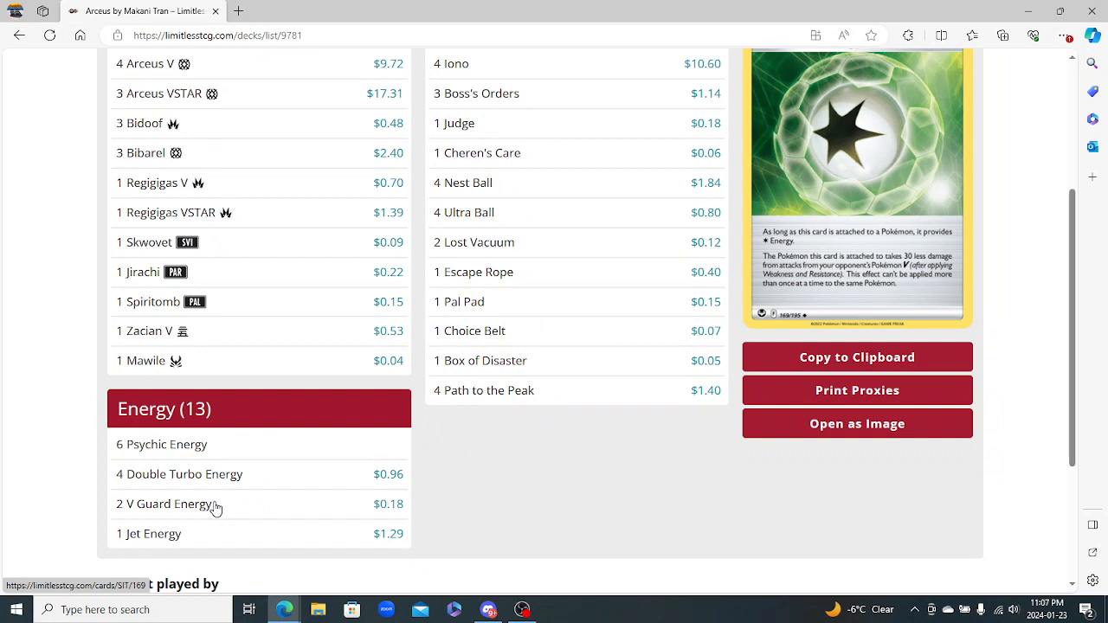
mouse_move(152, 514)
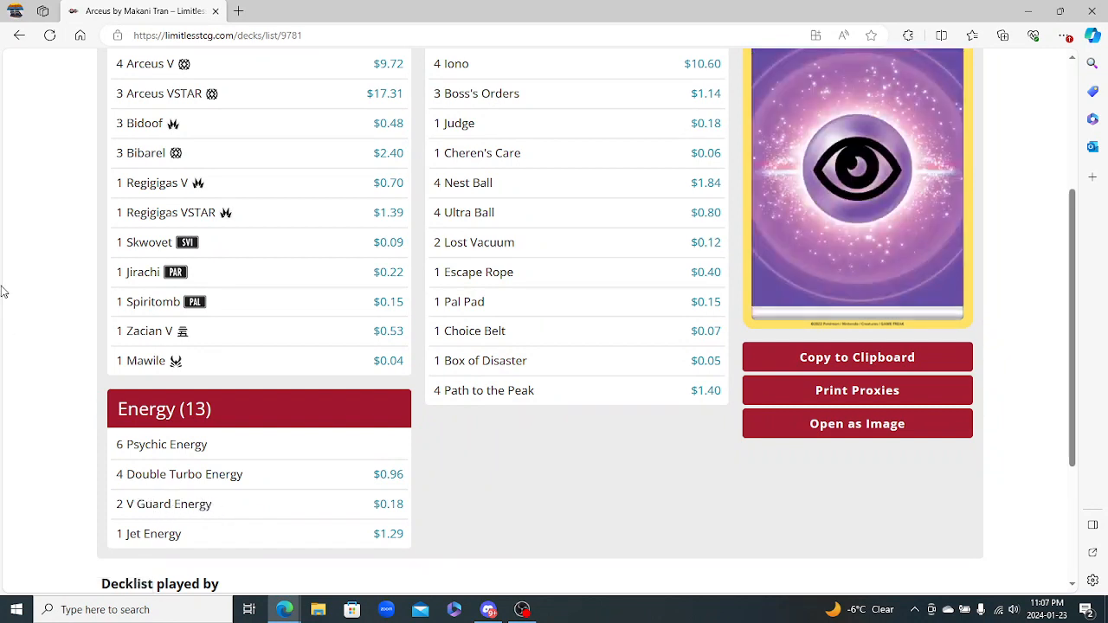
mouse_move(19, 34)
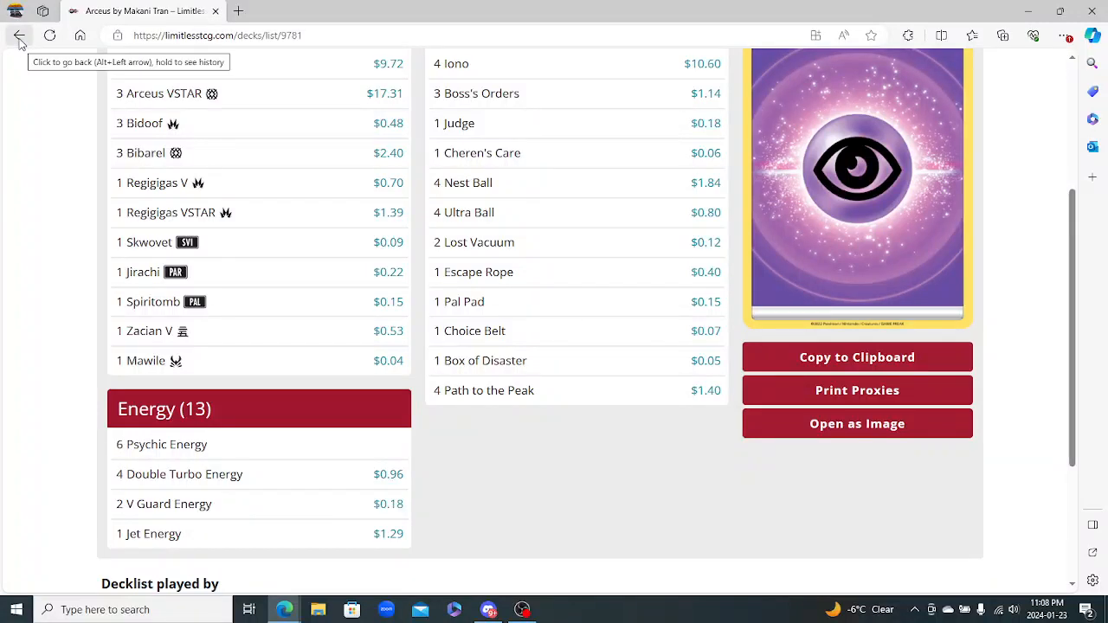
Return to the standings and view Russell Montero's 8th-place Giratina LZ Box decklist totalling 61.74$
left_click(19, 35)
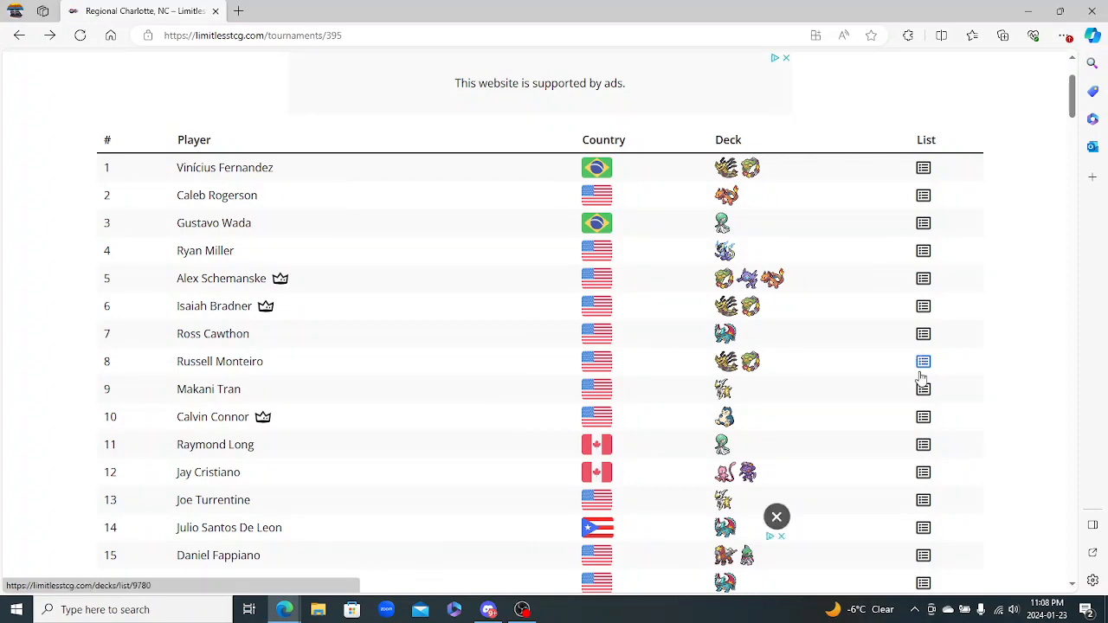
left_click(923, 361)
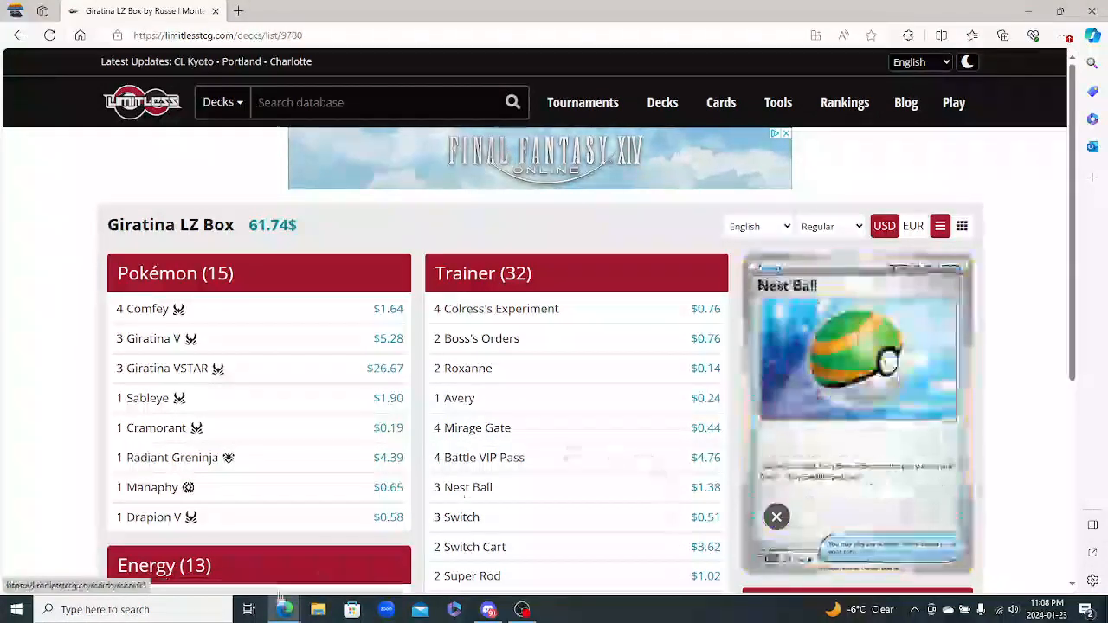
scroll("down", 3)
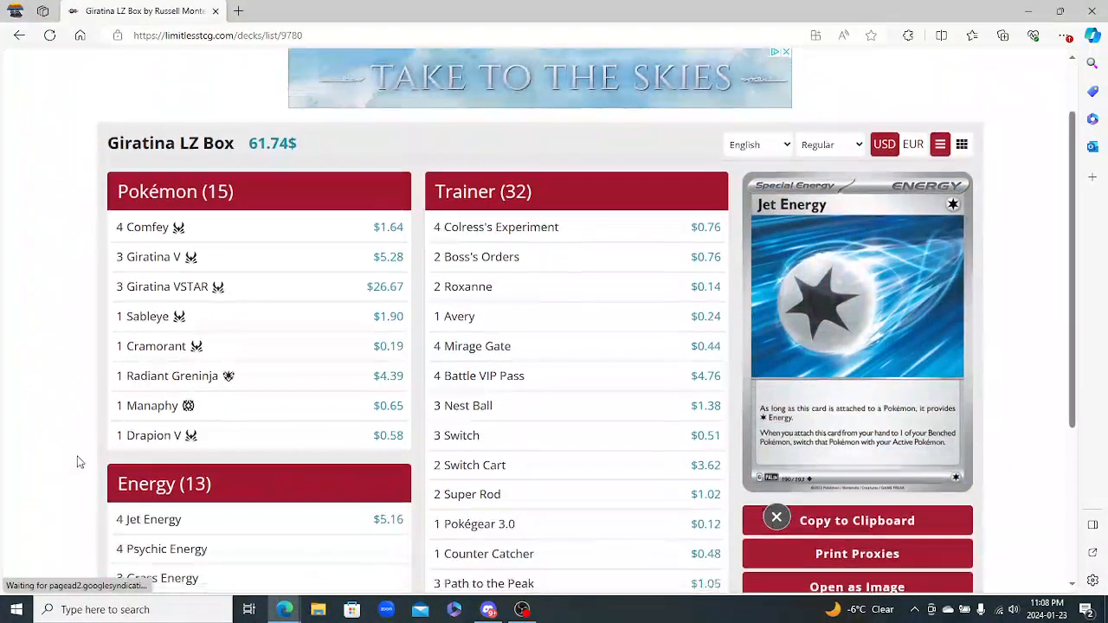
scroll("down", 3)
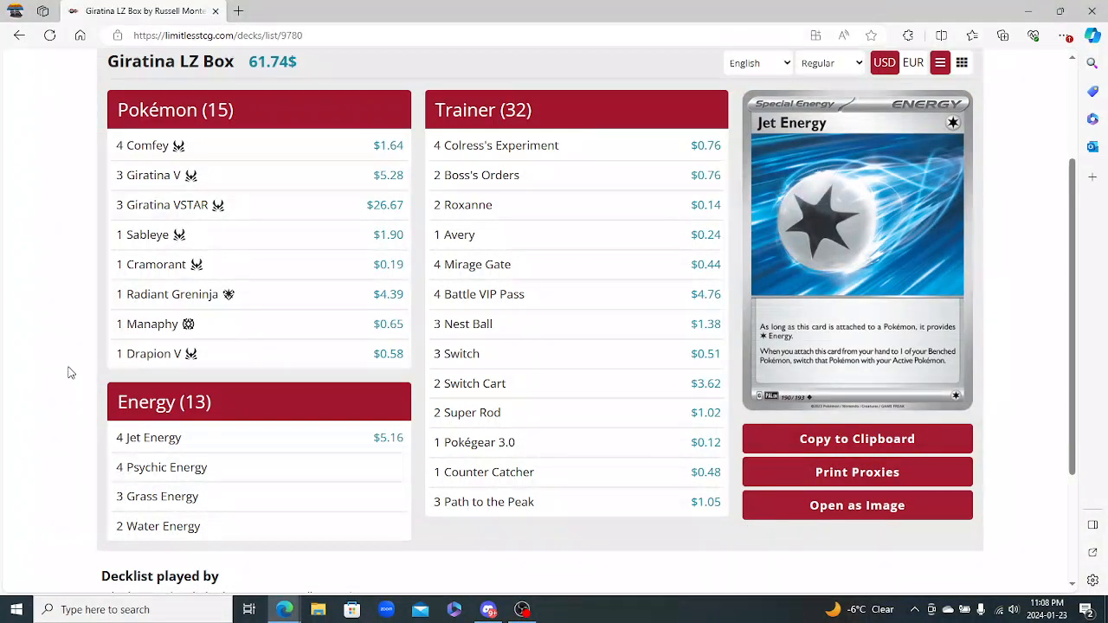
mouse_move(130, 353)
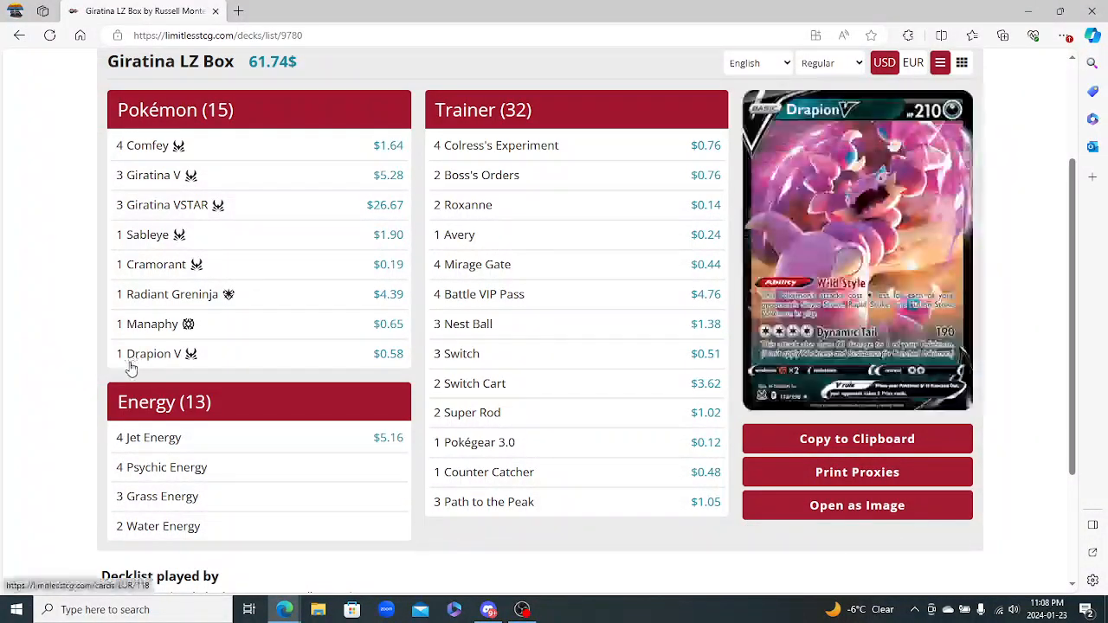
mouse_move(146, 234)
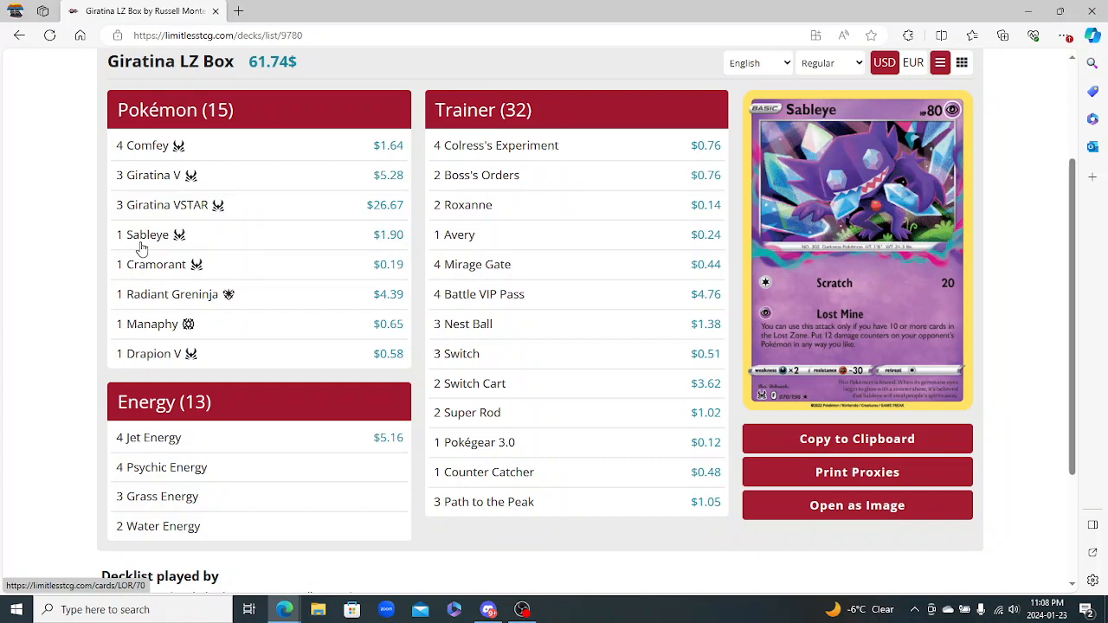
mouse_move(148, 324)
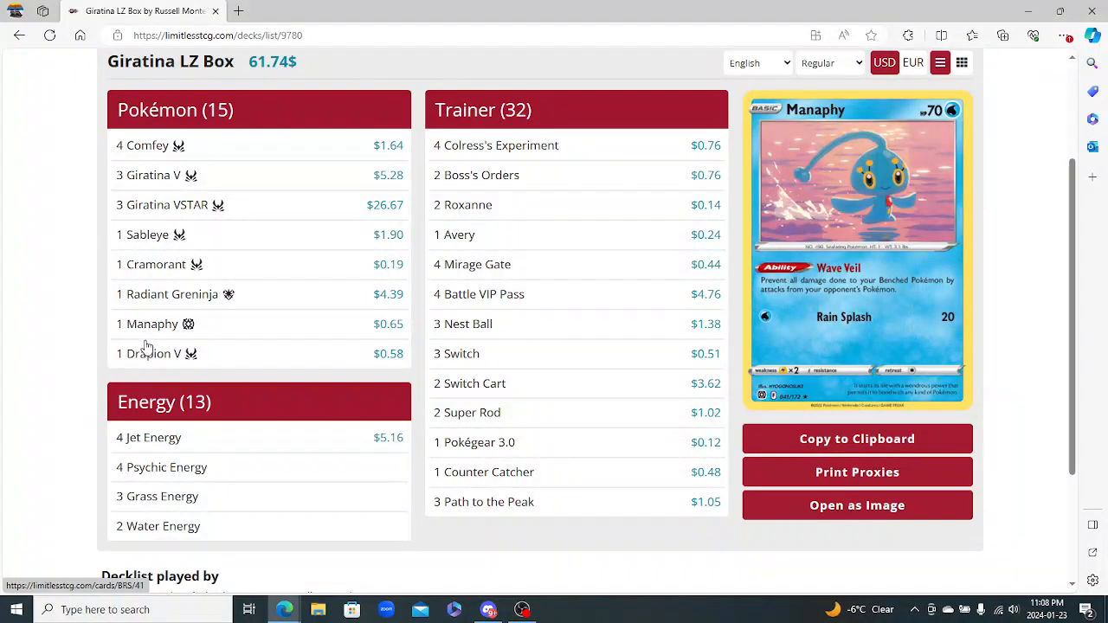
mouse_move(153, 353)
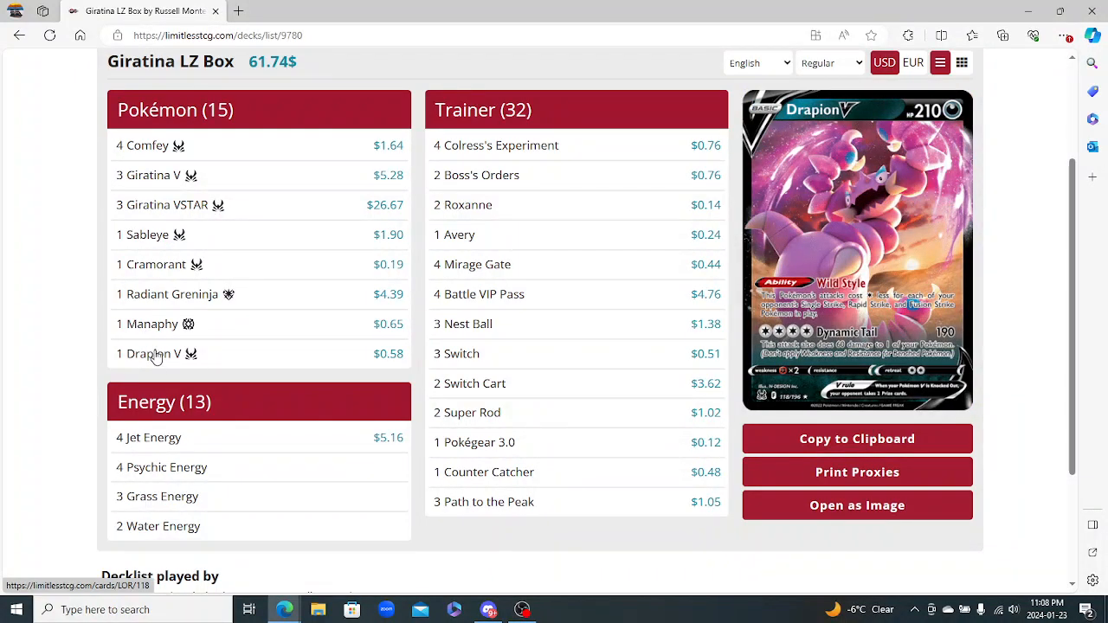
mouse_move(191, 354)
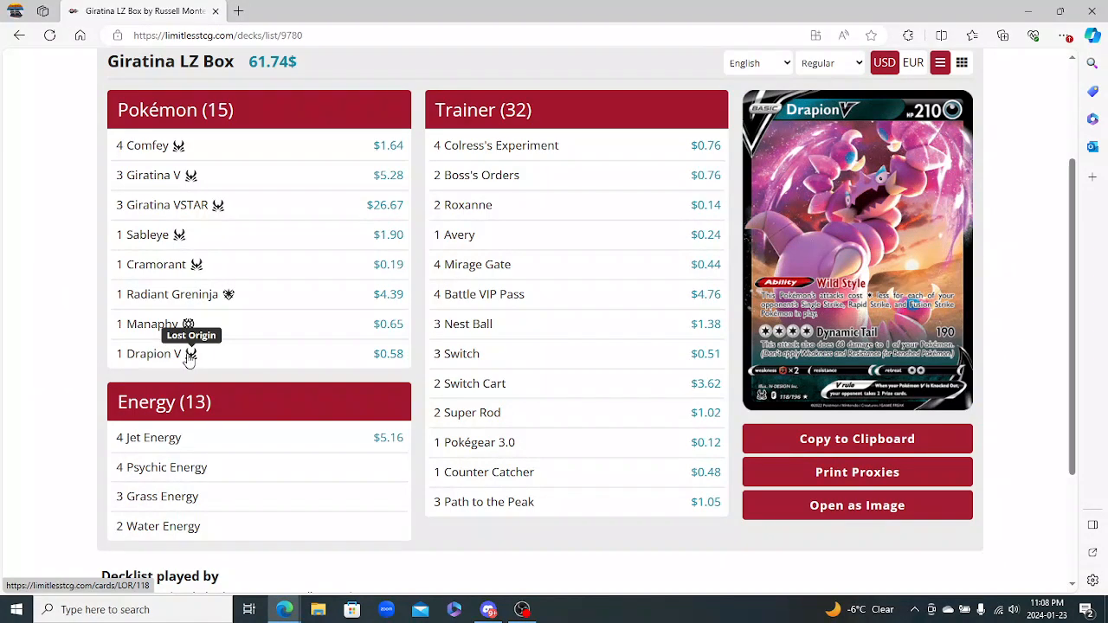
mouse_move(167, 361)
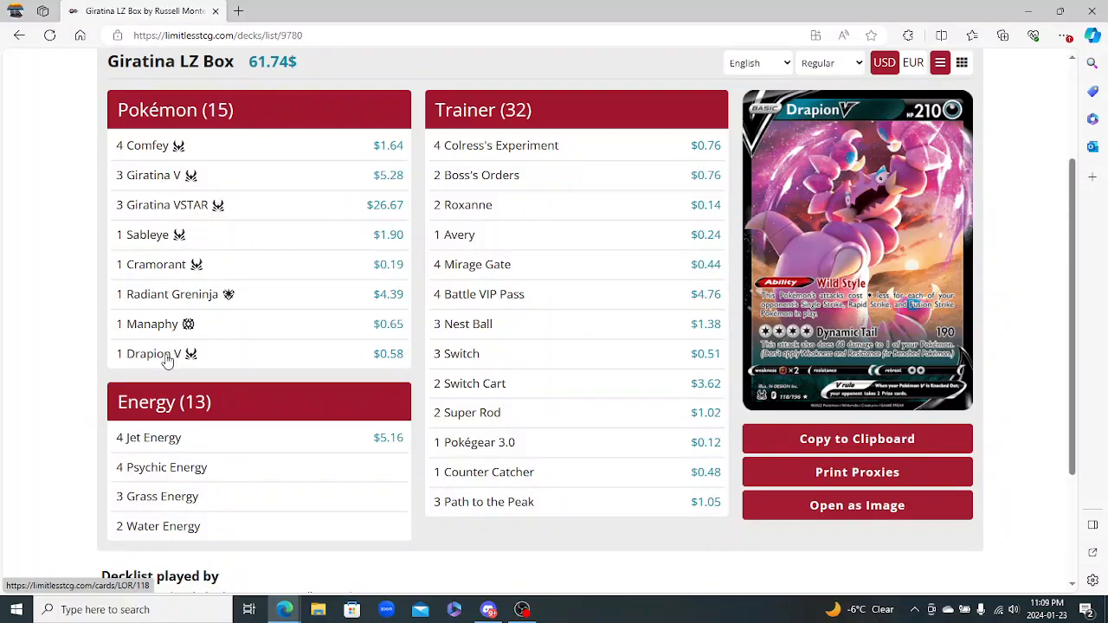
mouse_move(161, 204)
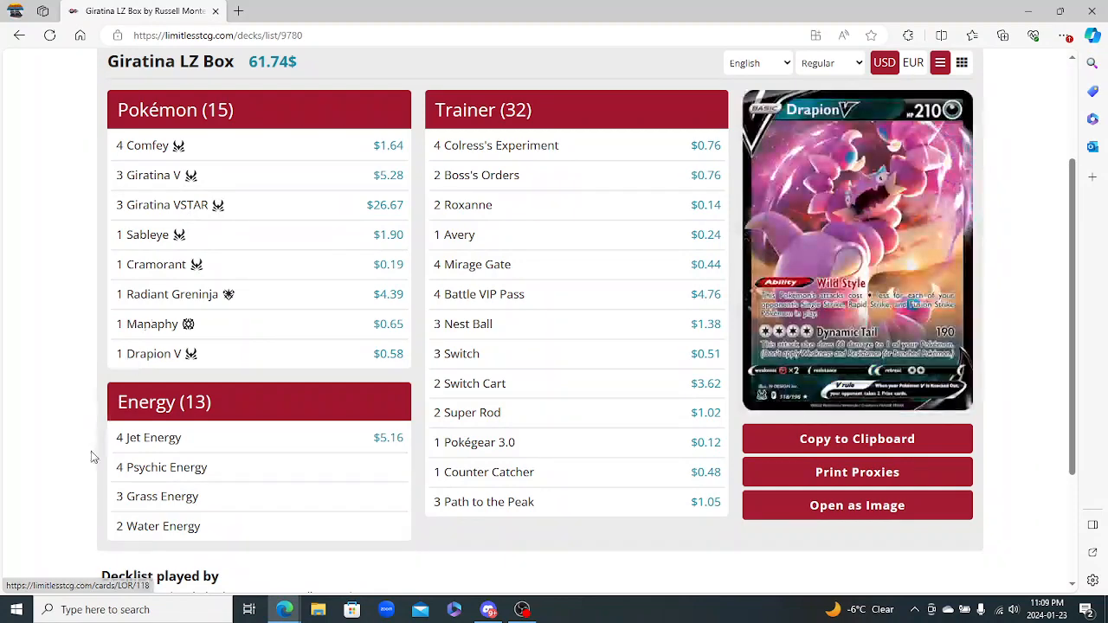
mouse_move(138, 472)
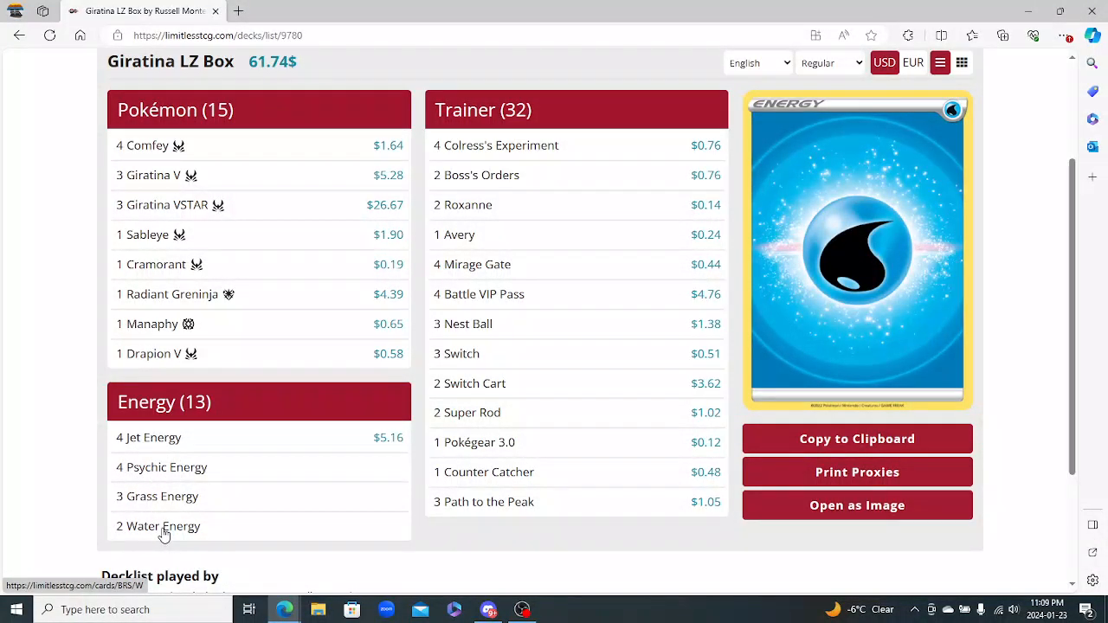
mouse_move(129, 534)
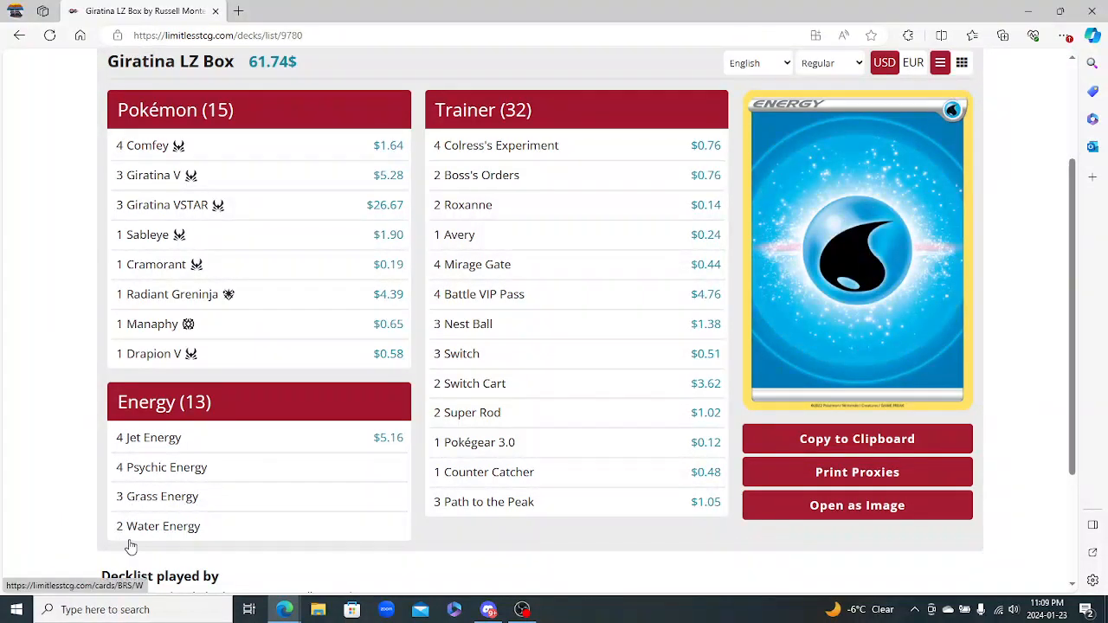
mouse_move(173, 295)
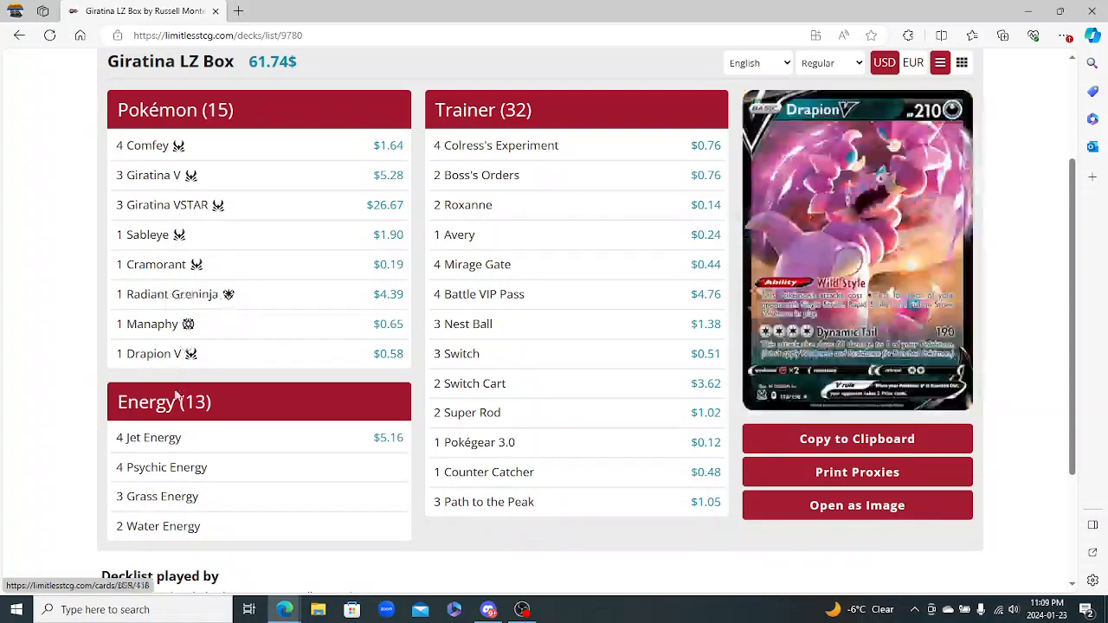
mouse_move(158, 526)
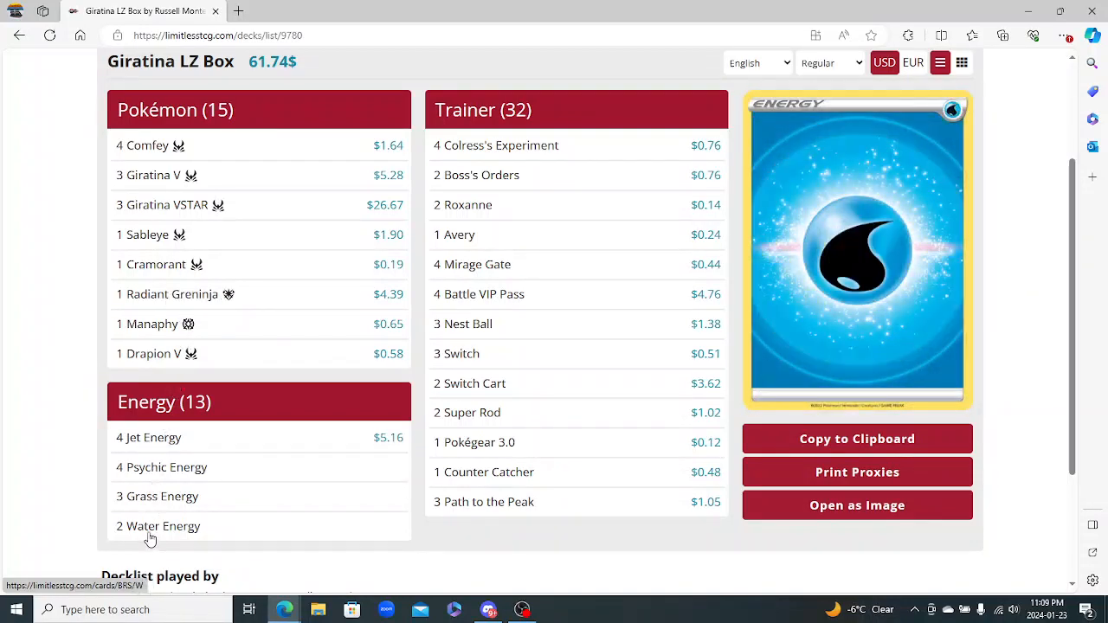
mouse_move(67, 503)
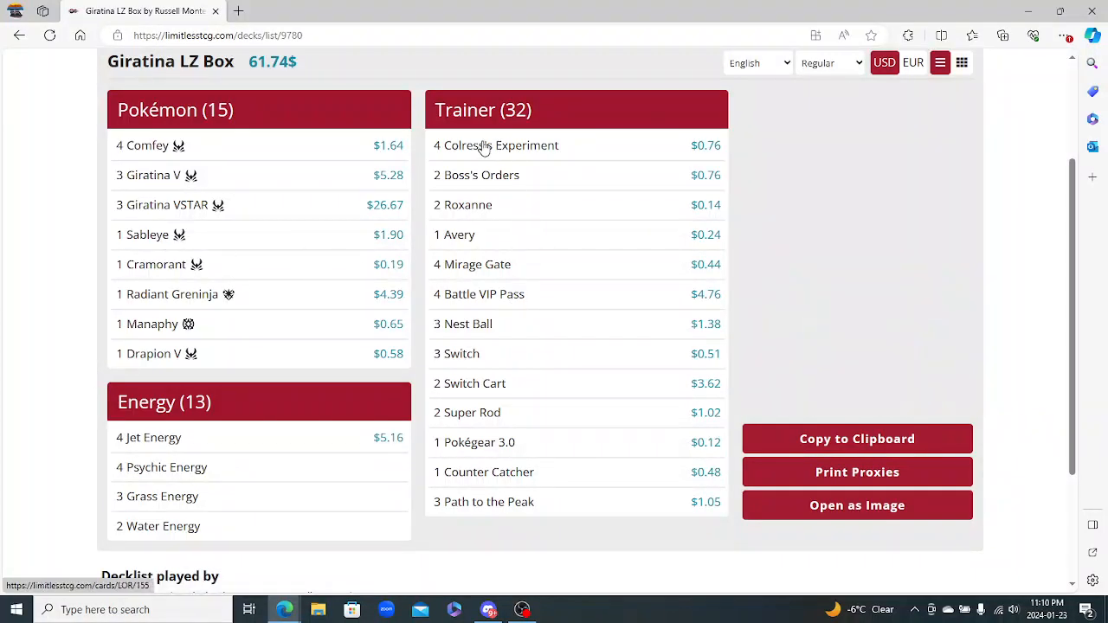
mouse_move(454, 234)
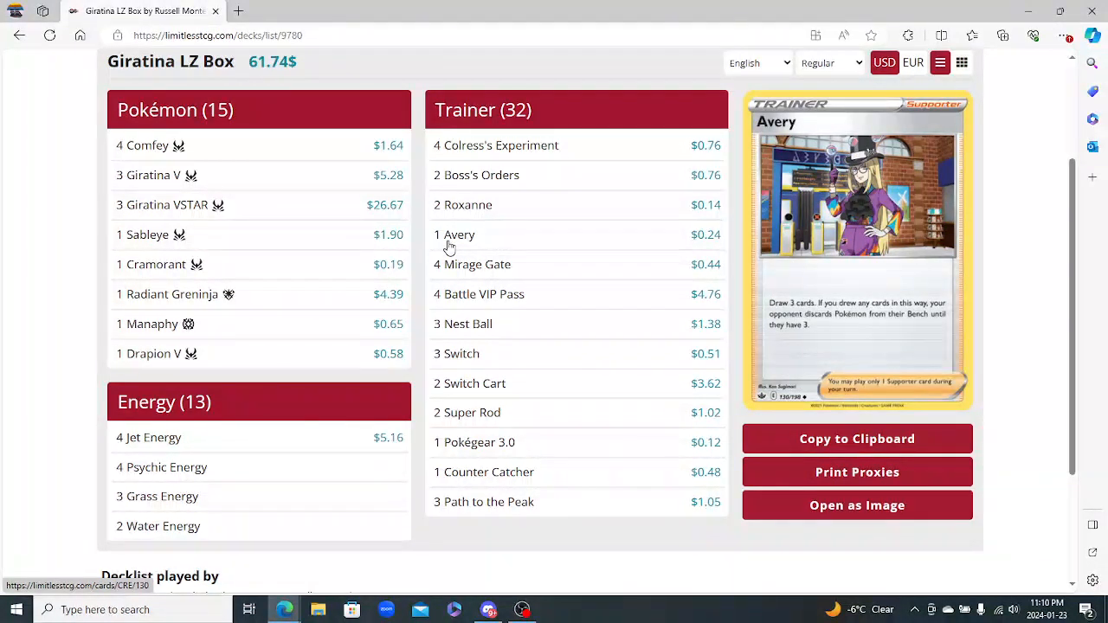
mouse_move(478, 264)
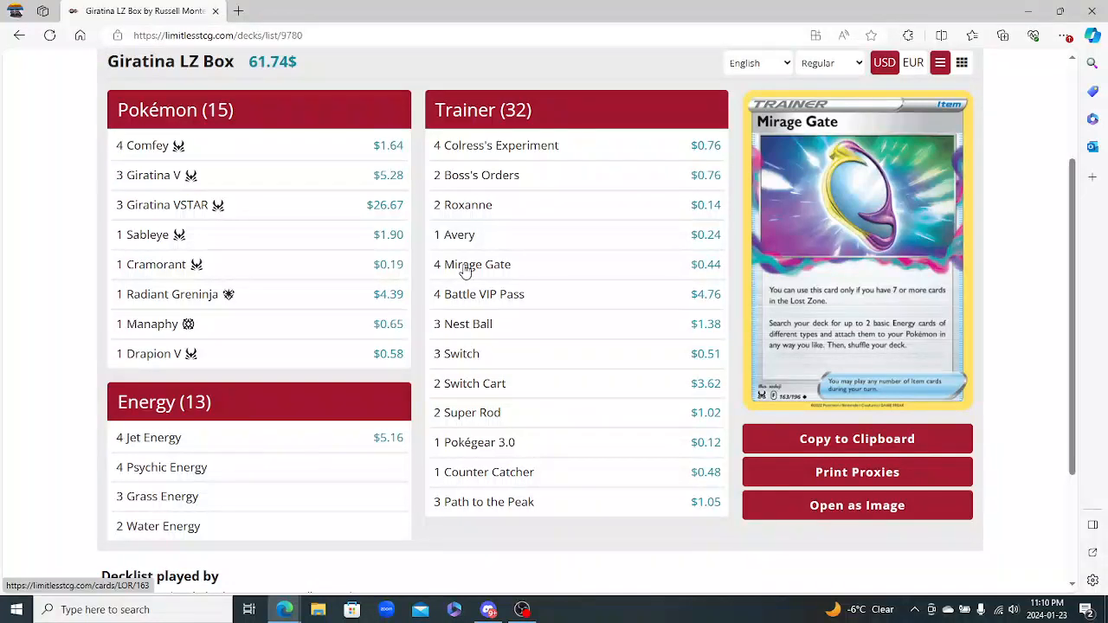
mouse_move(480, 293)
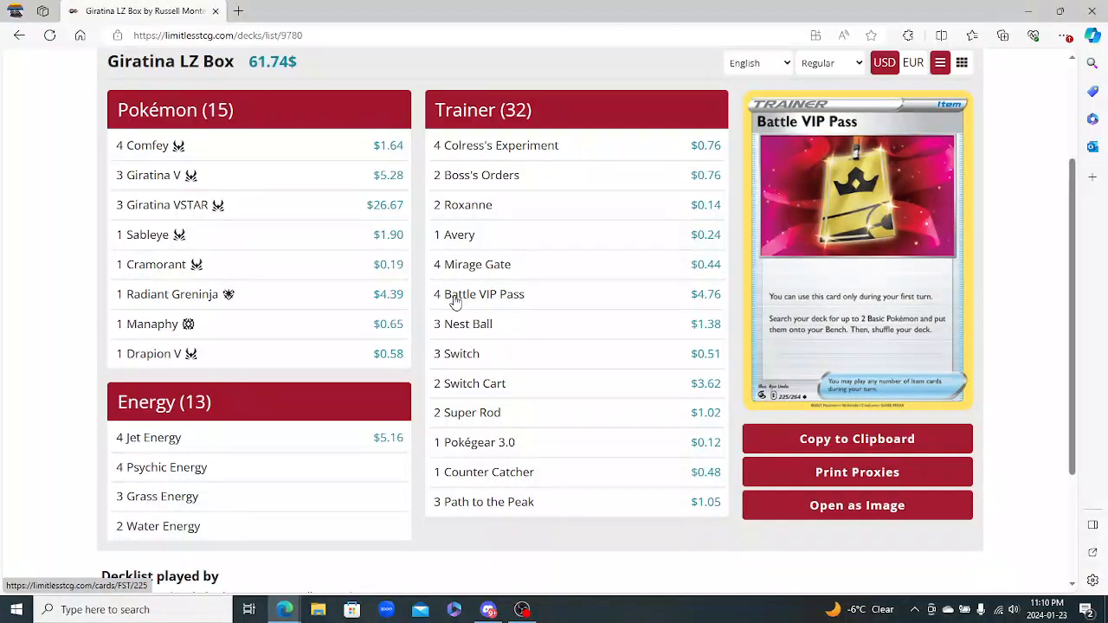
mouse_move(469, 323)
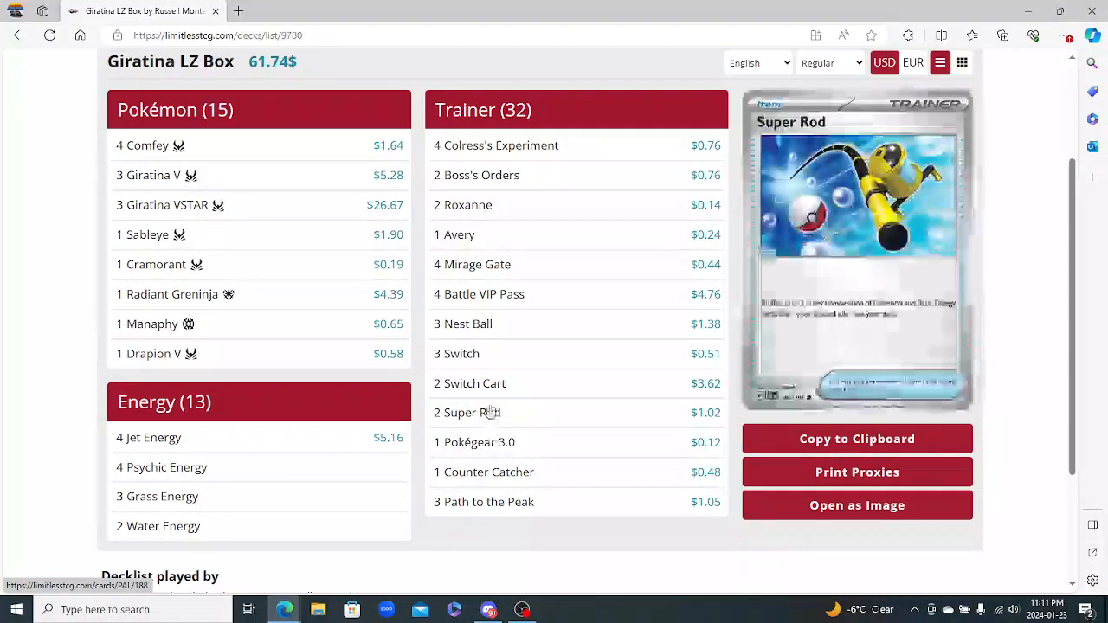
mouse_move(457, 353)
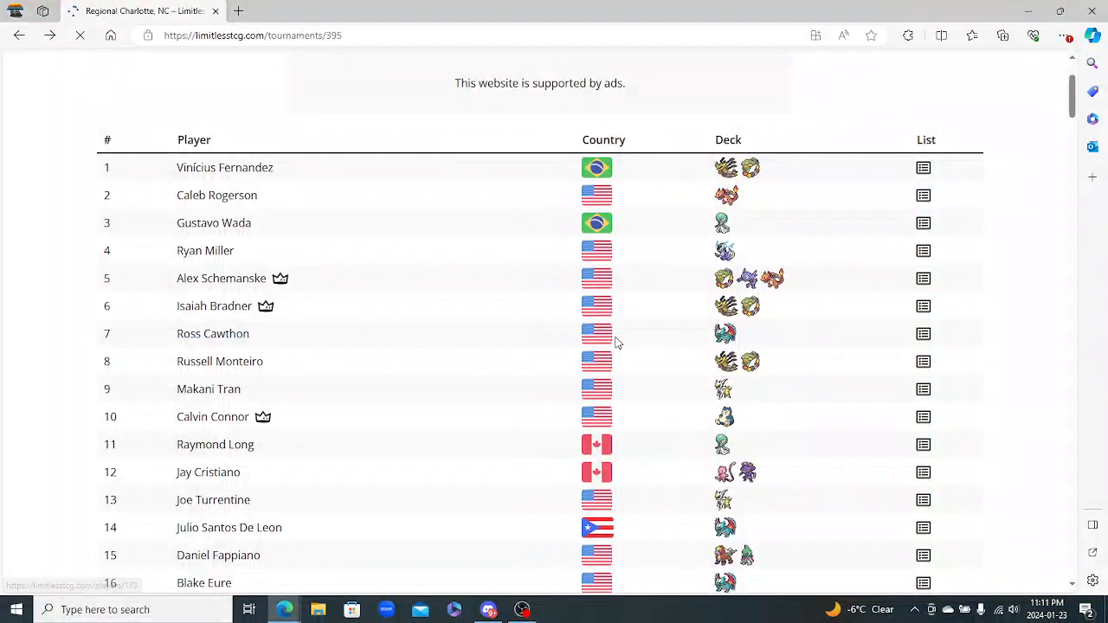
mouse_move(924, 335)
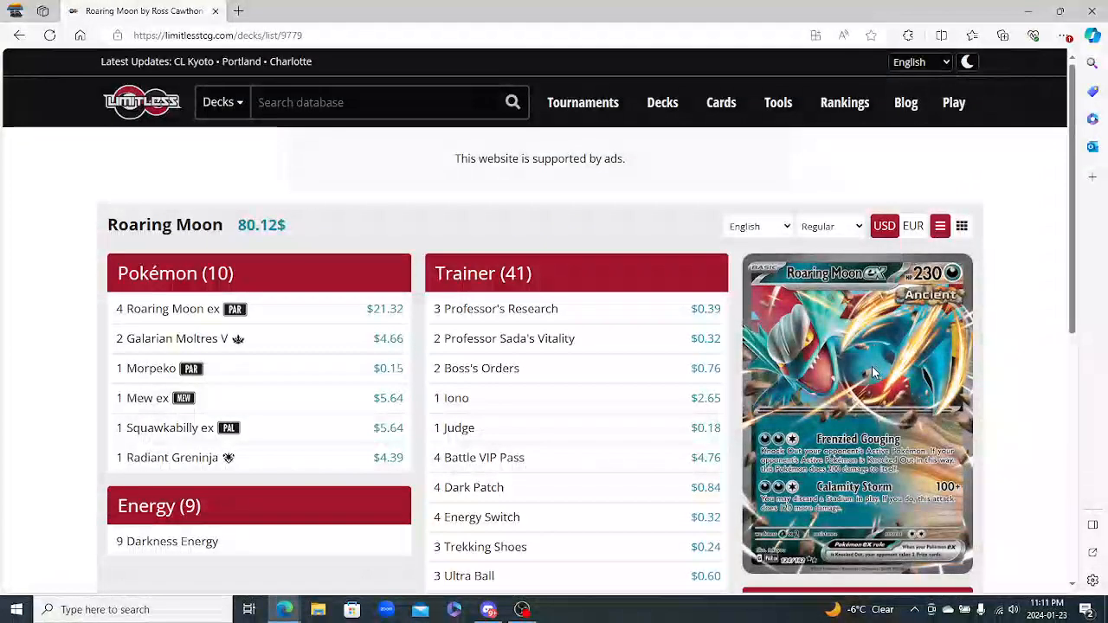
Scroll through Ross Cawthon's 7th-place Roaring Moon decklist, previewing Judge and Energy Switch
scroll("down", 3)
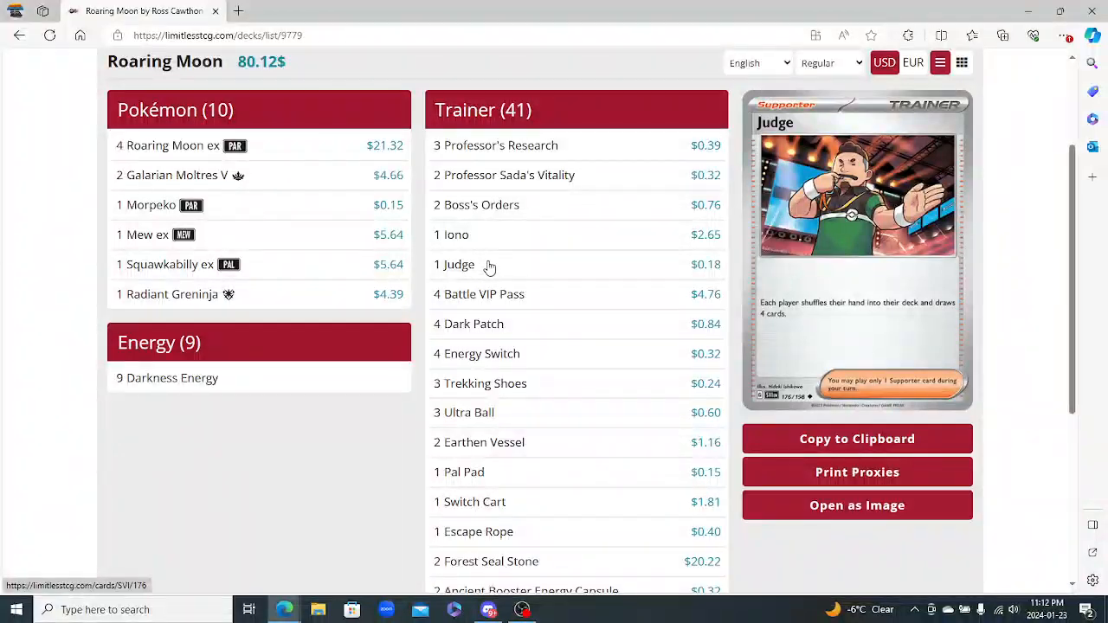
scroll("down", 3)
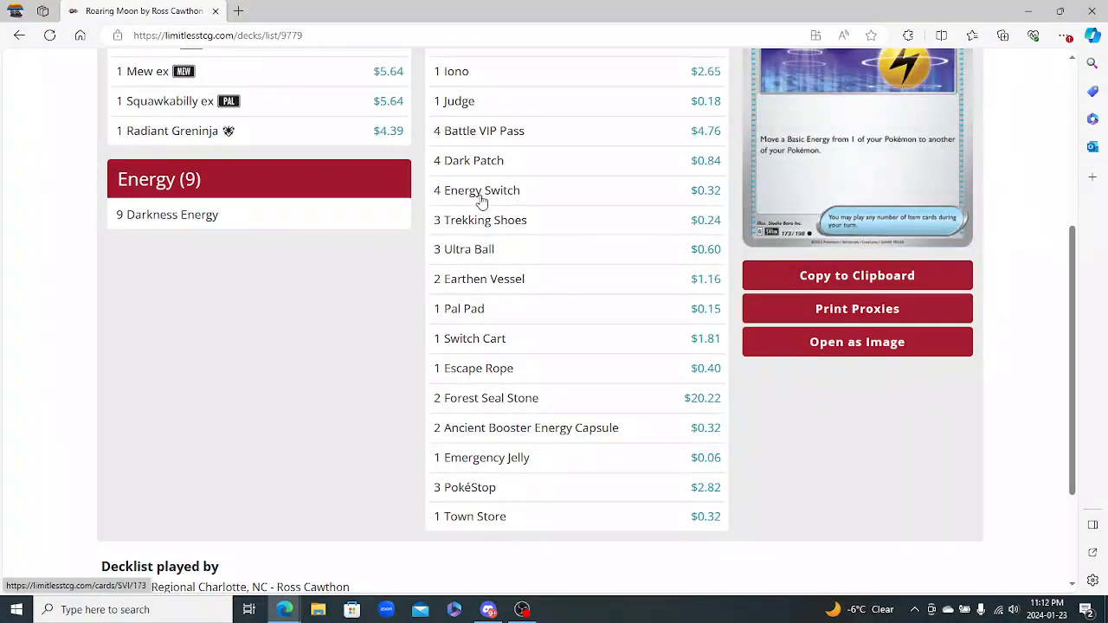
mouse_move(452, 210)
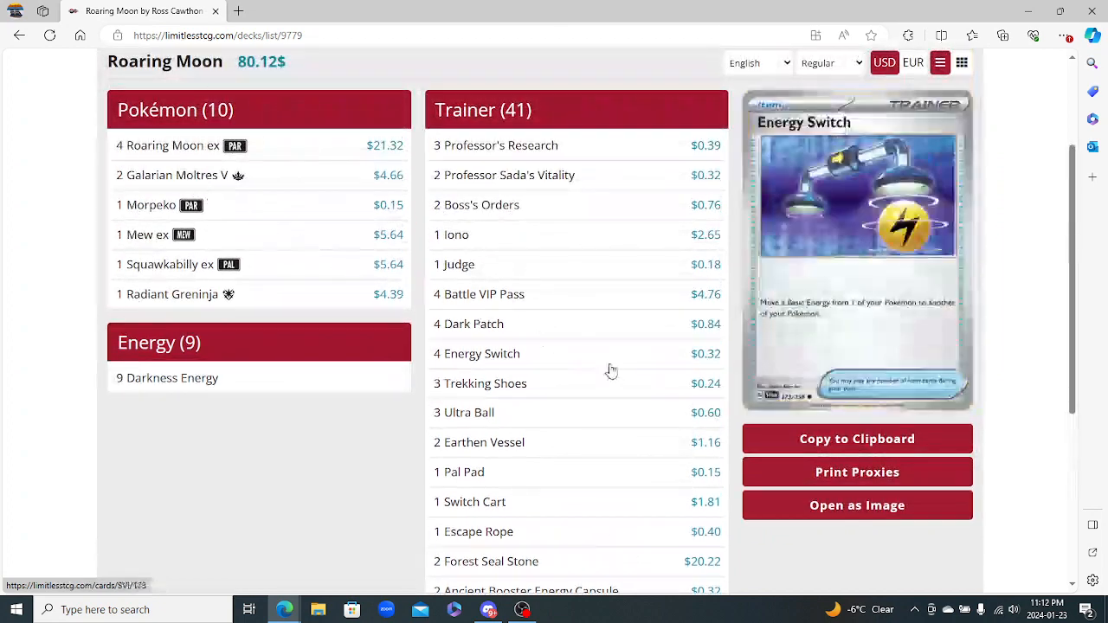
Scroll further down the Roaring Moon decklist, previewing Dark Patch and Forest Seal Stone
scroll("down", 3)
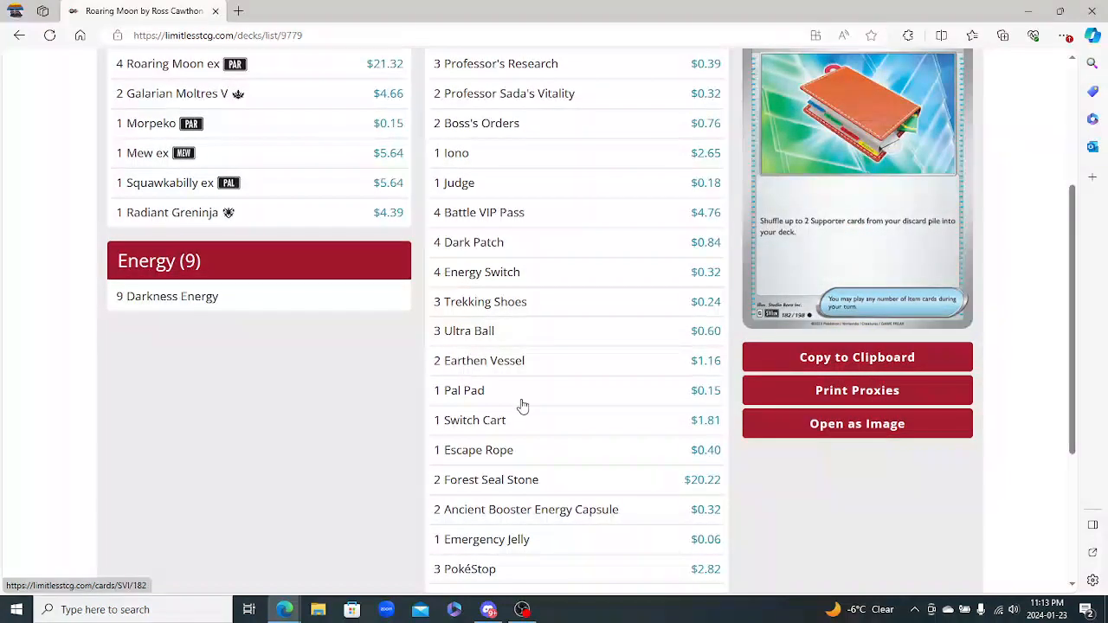
scroll("down", 3)
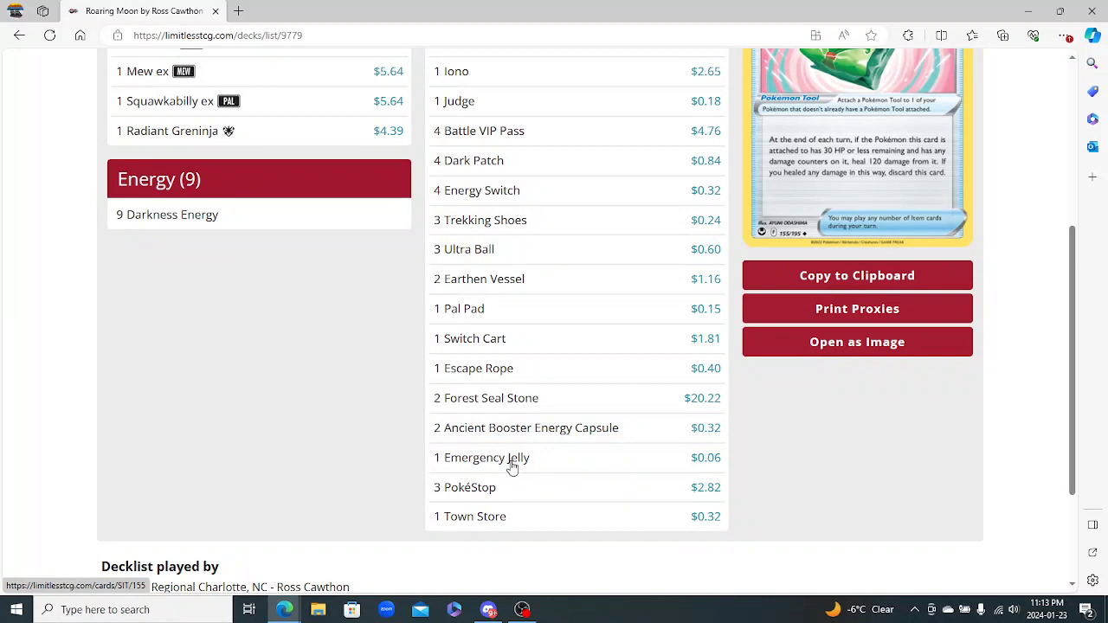
mouse_move(510, 468)
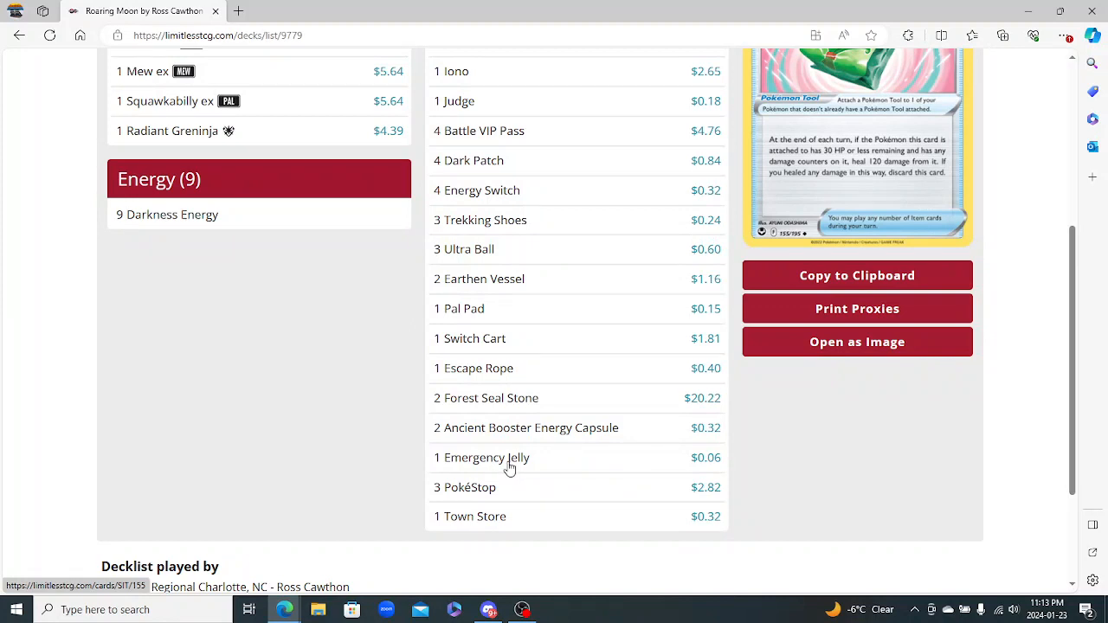
mouse_move(512, 462)
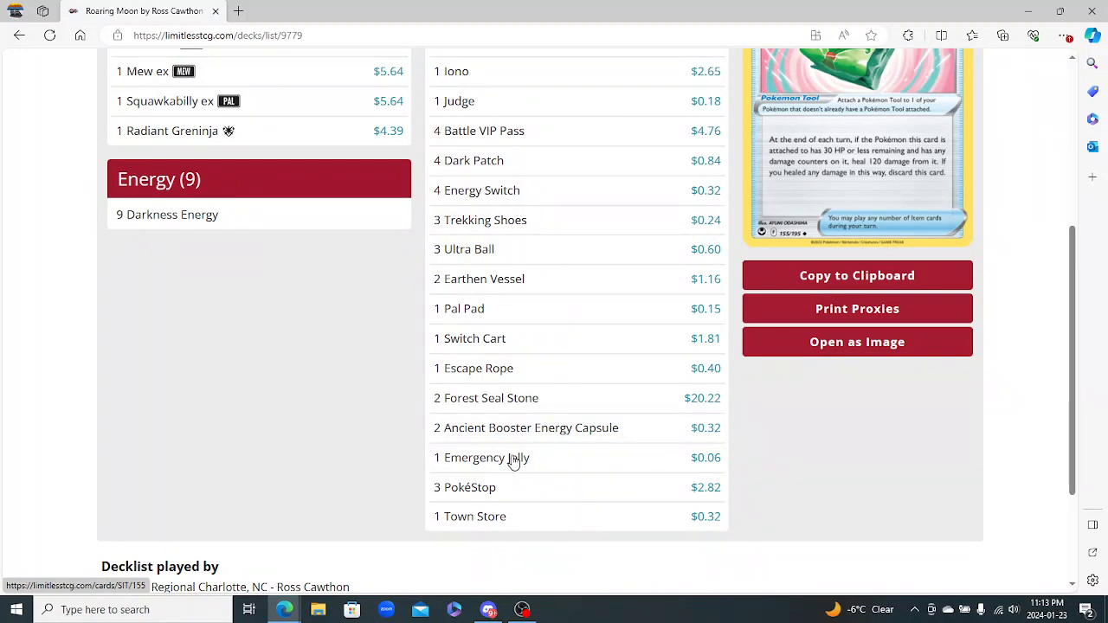
mouse_move(484, 453)
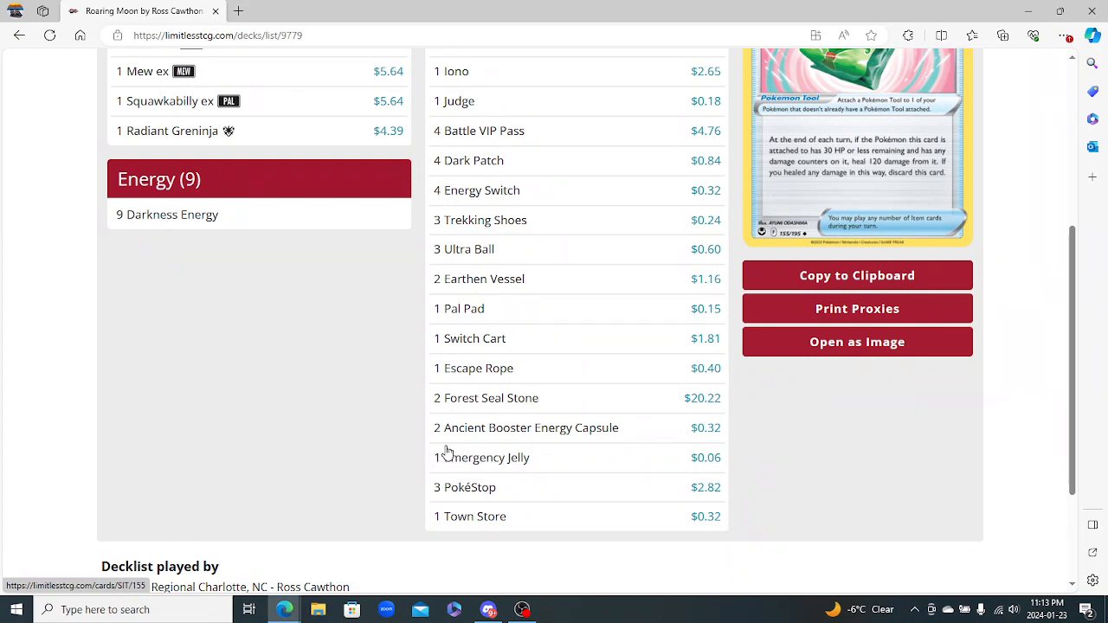
mouse_move(449, 453)
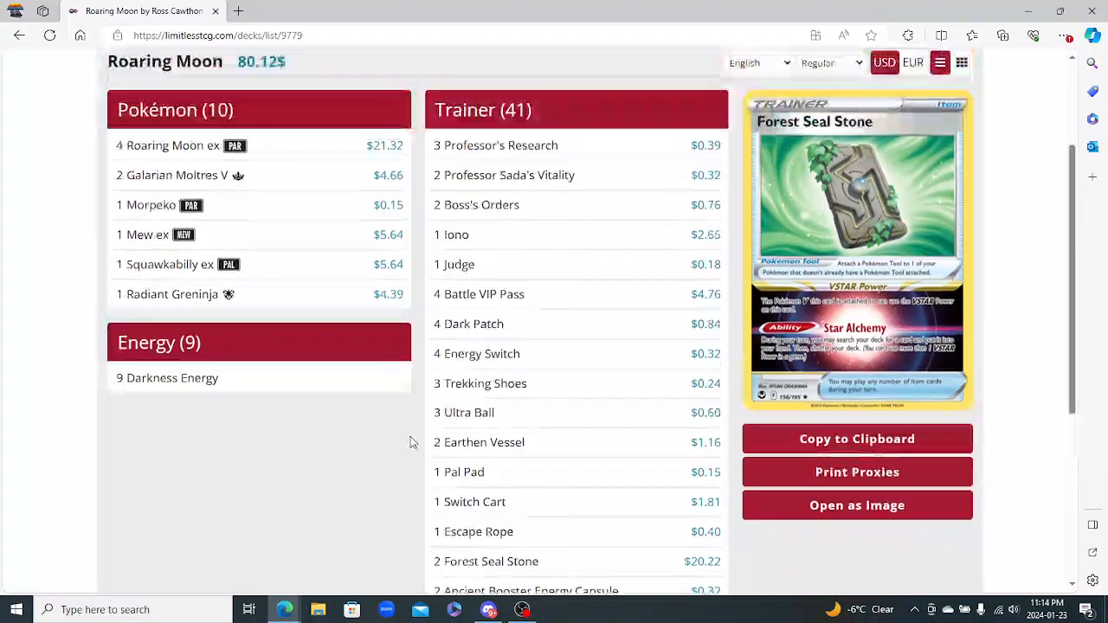
scroll("down", 3)
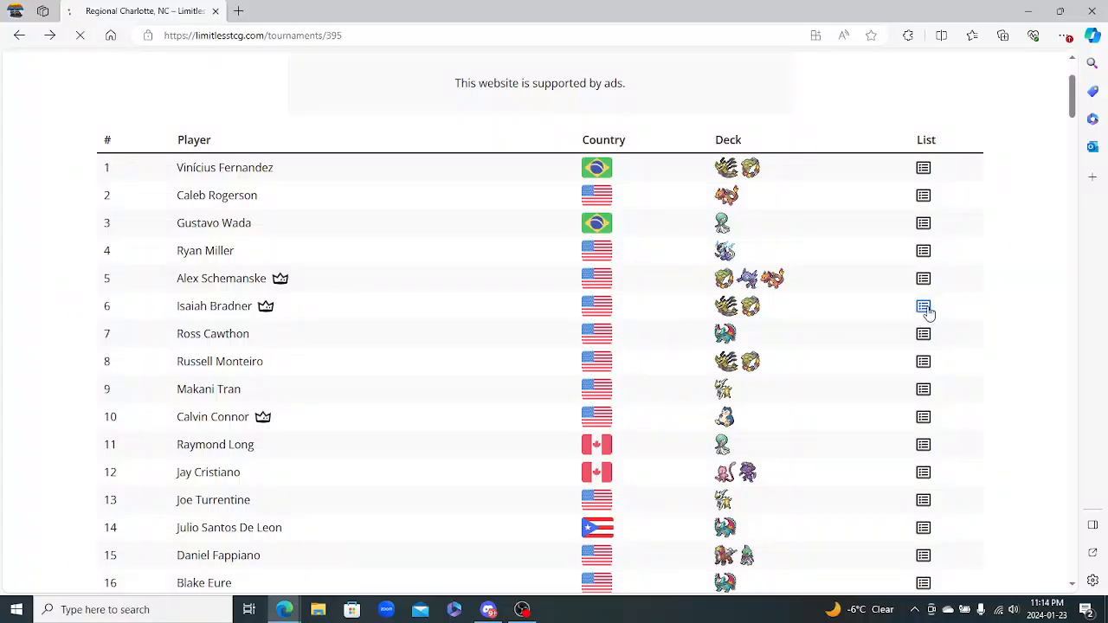
left_click(924, 306)
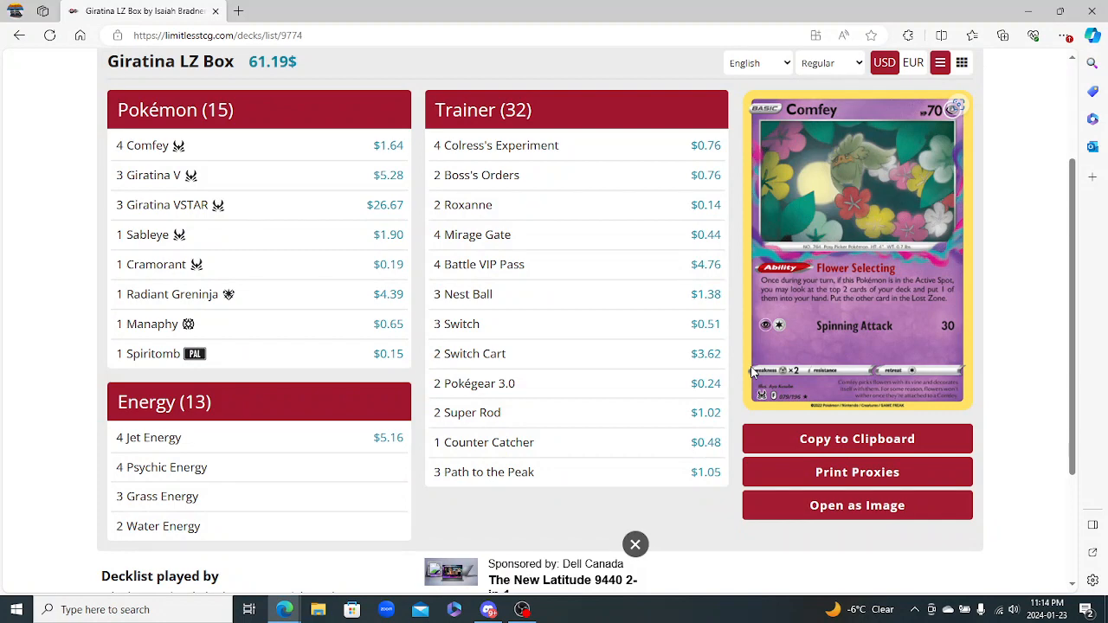
mouse_move(693, 382)
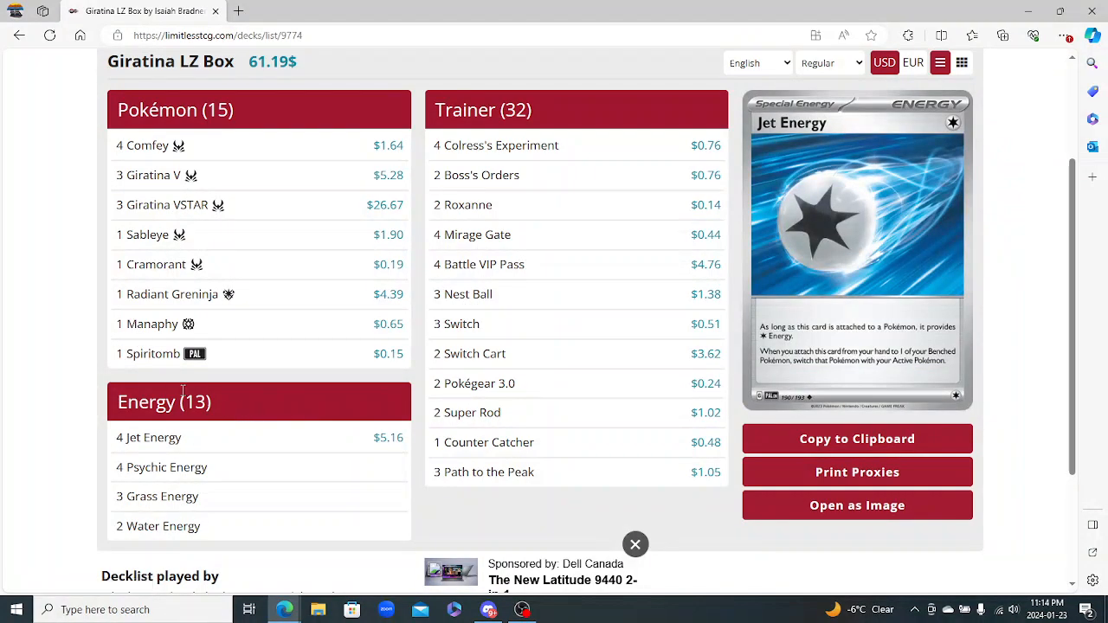
mouse_move(152, 353)
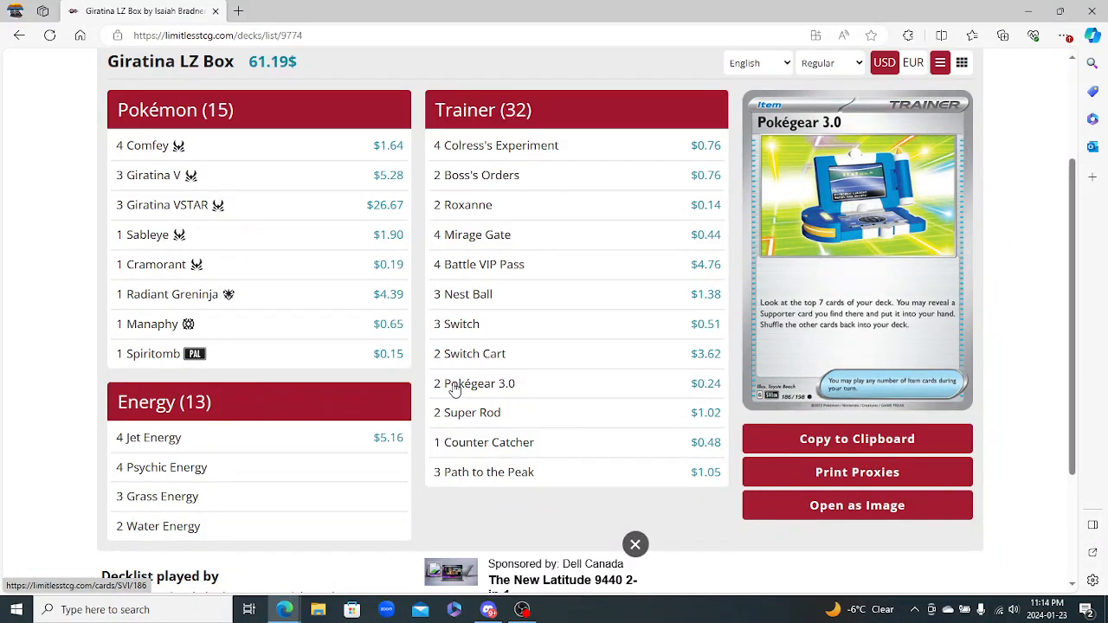
scroll("down", 3)
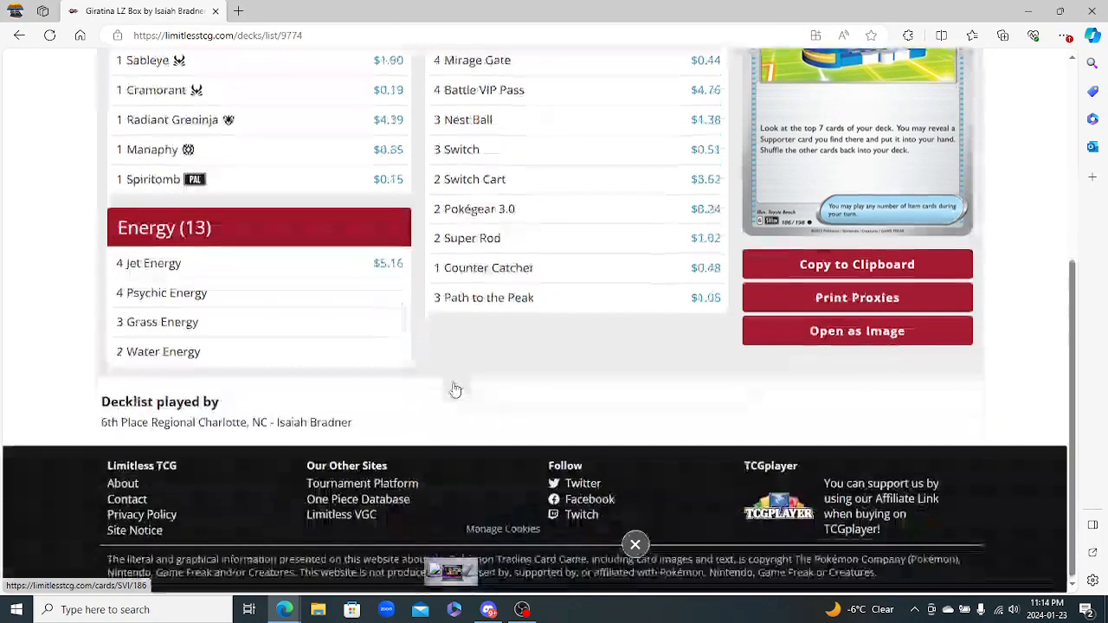
scroll("down", 3)
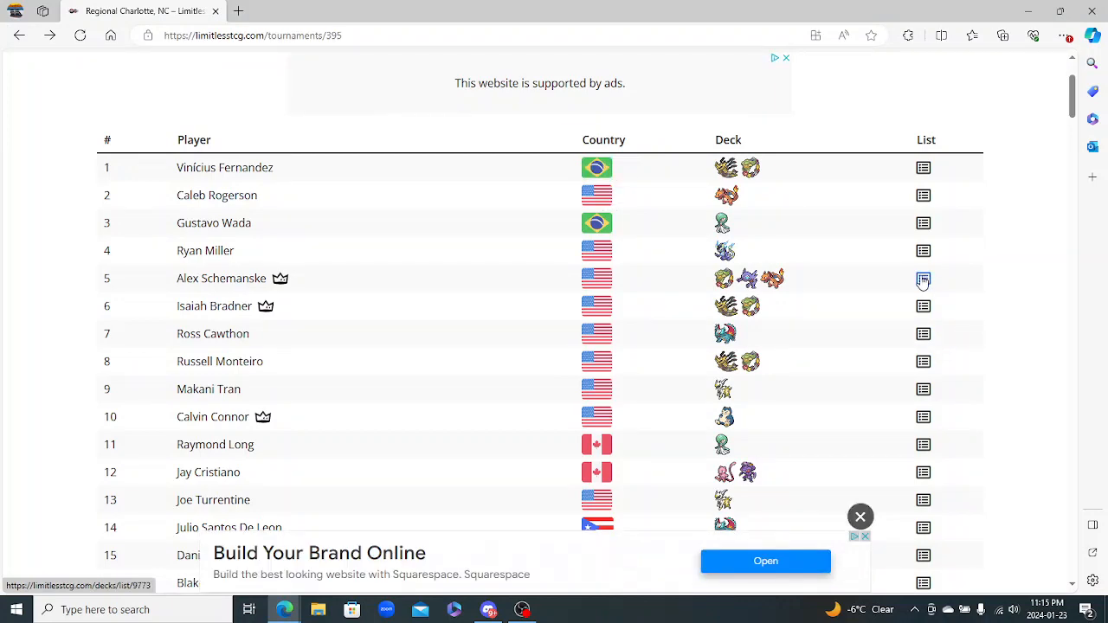
View Alex Schemanske's 5th-place Lost Box Charizard decklist with 12 Pokémon, 42 Trainer and 6 Energy cards
left_click(923, 278)
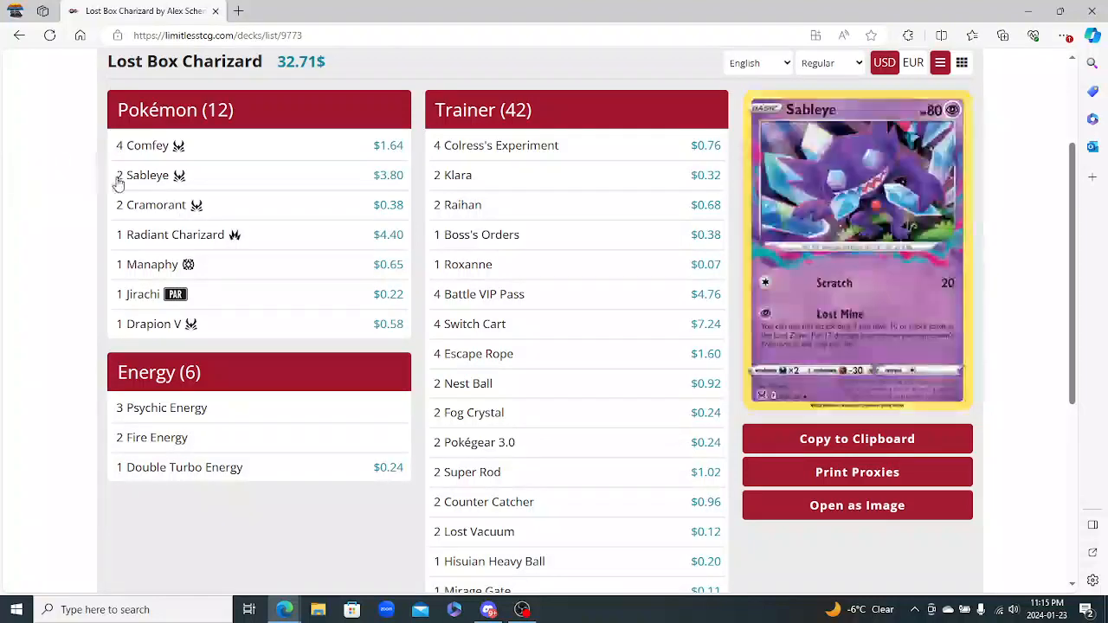
mouse_move(147, 175)
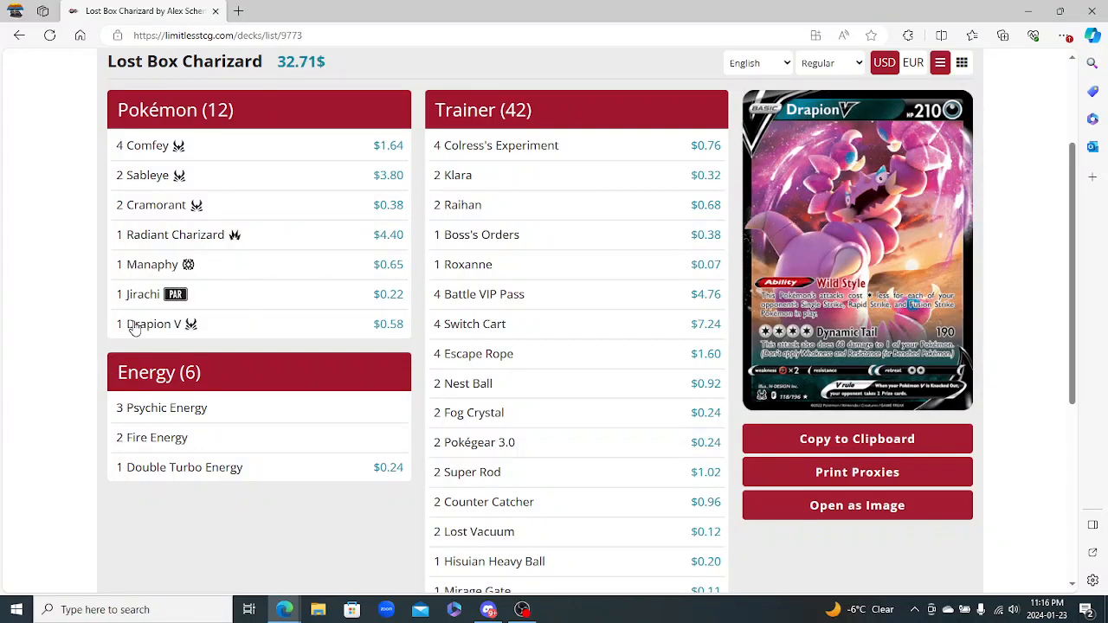
mouse_move(162, 408)
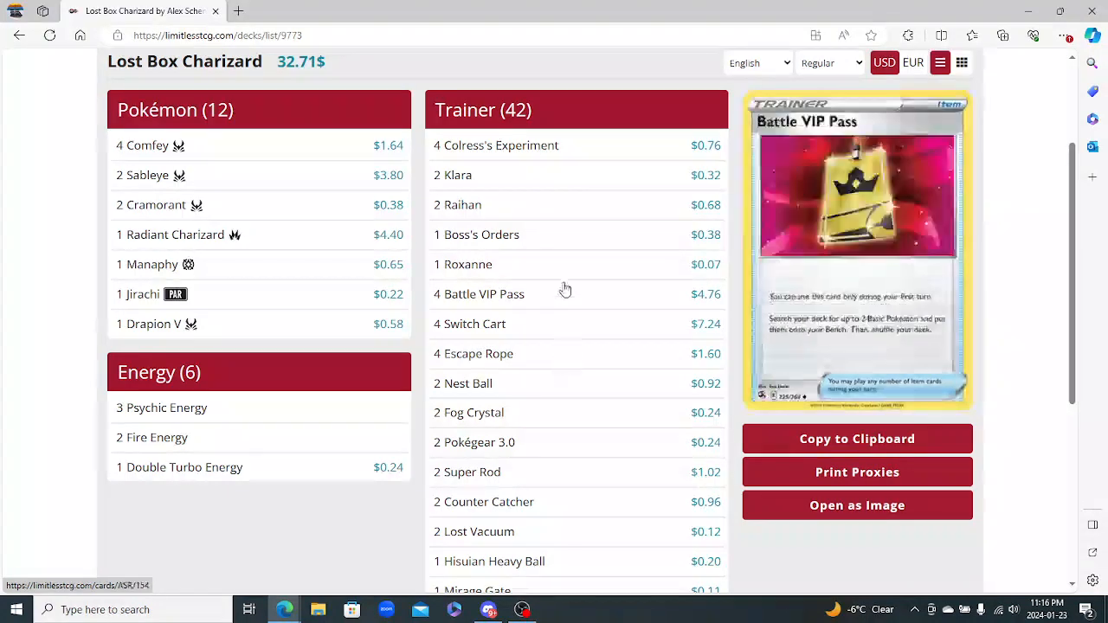
Scroll through the Lost Box Charizard decklist, previewing Drapion V, Battle VIP Pass and Escape Rope
scroll("down", 3)
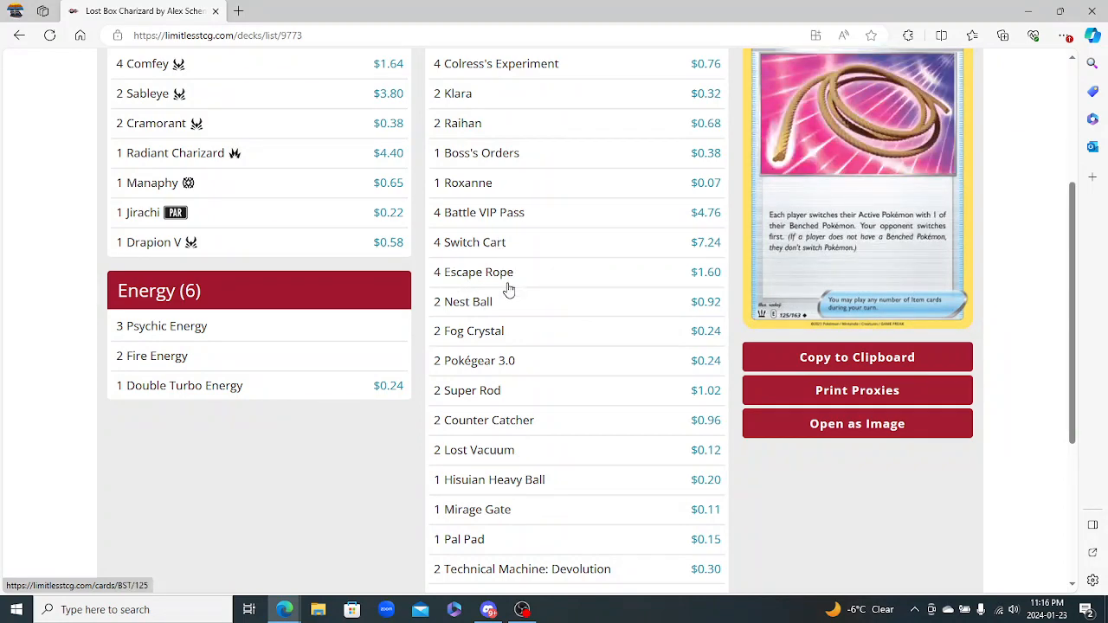
scroll("down", 3)
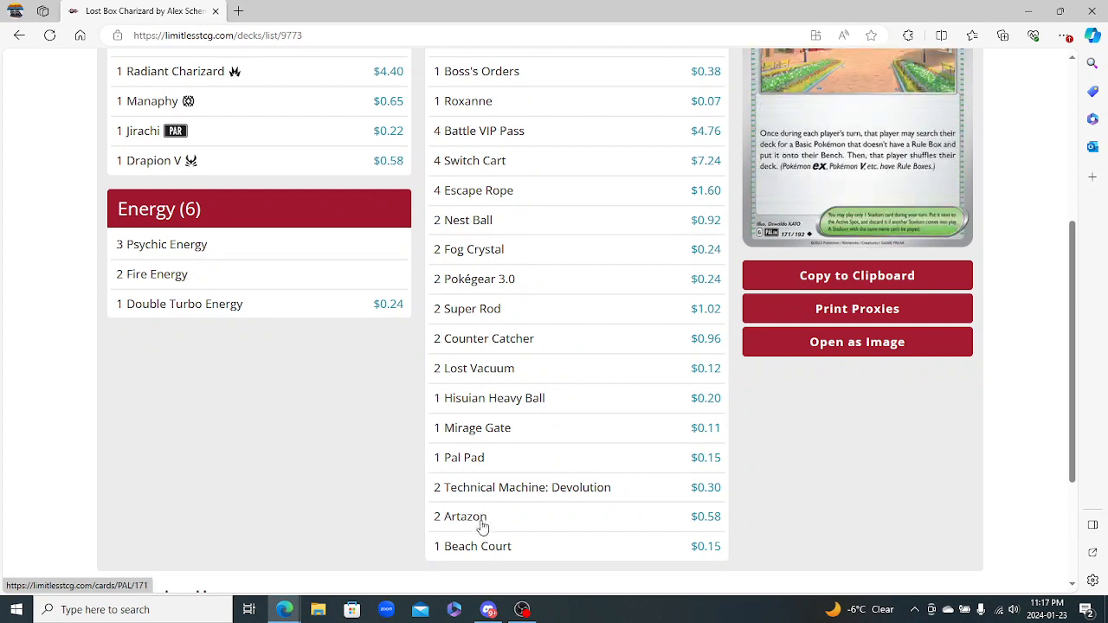
mouse_move(527, 523)
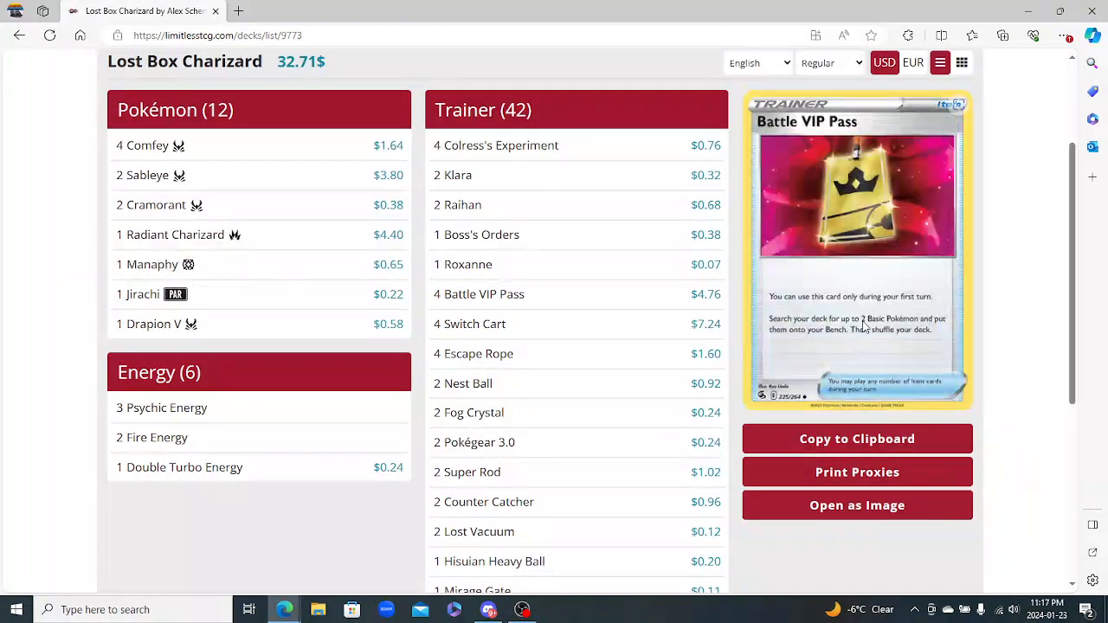
scroll("down", 3)
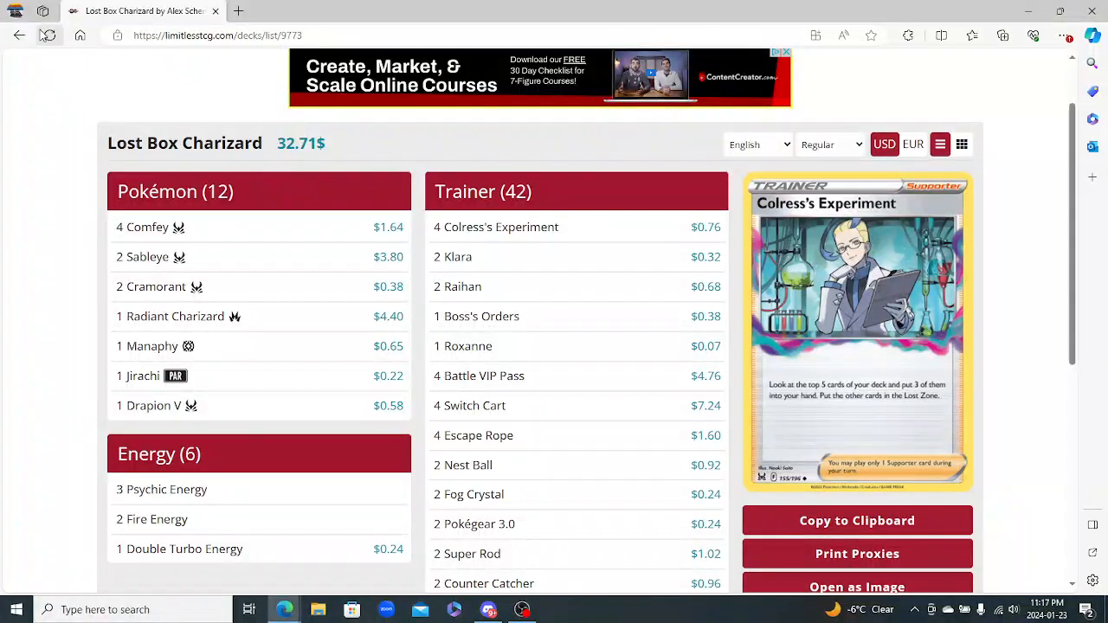
mouse_move(19, 34)
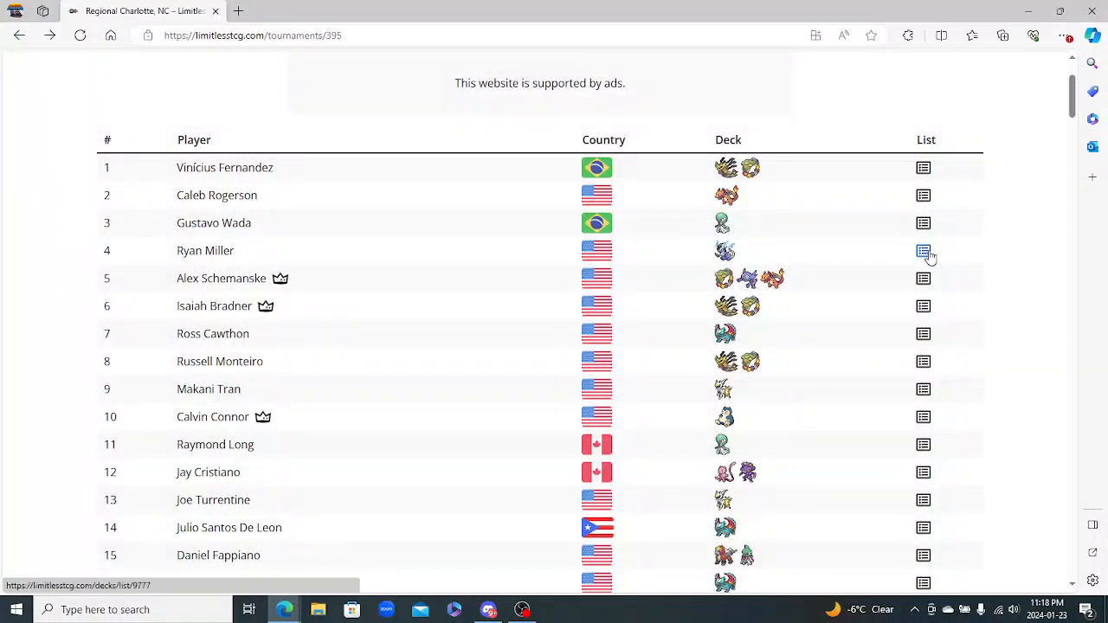
View Ryan Miller's 4th-place Miraidon decklist priced at 67.41$ with a Mew ex preview
left_click(923, 251)
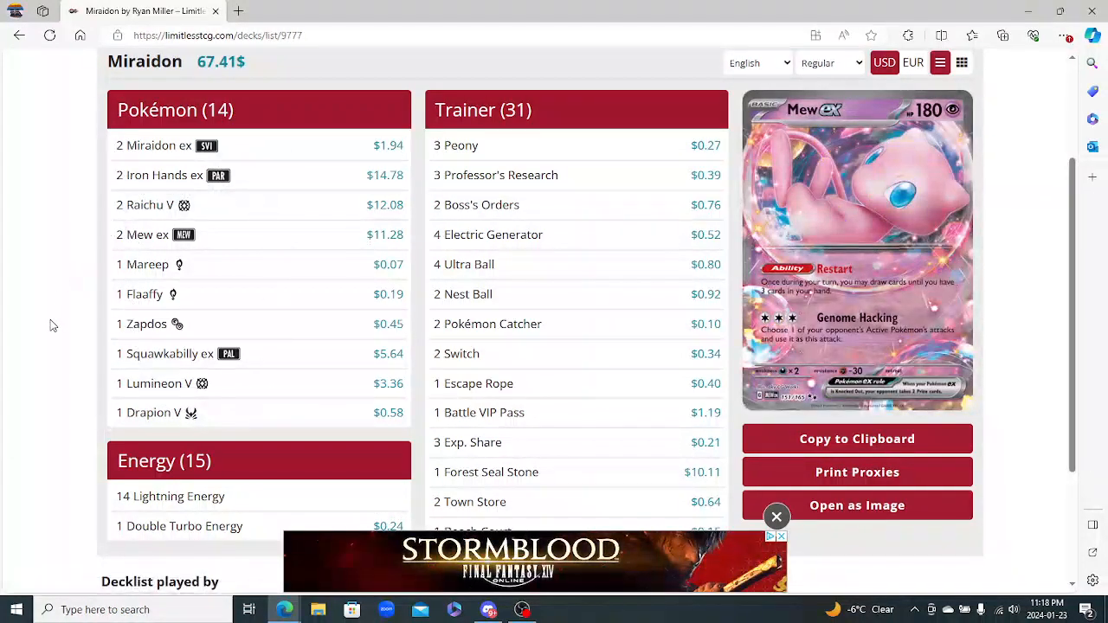
mouse_move(143, 264)
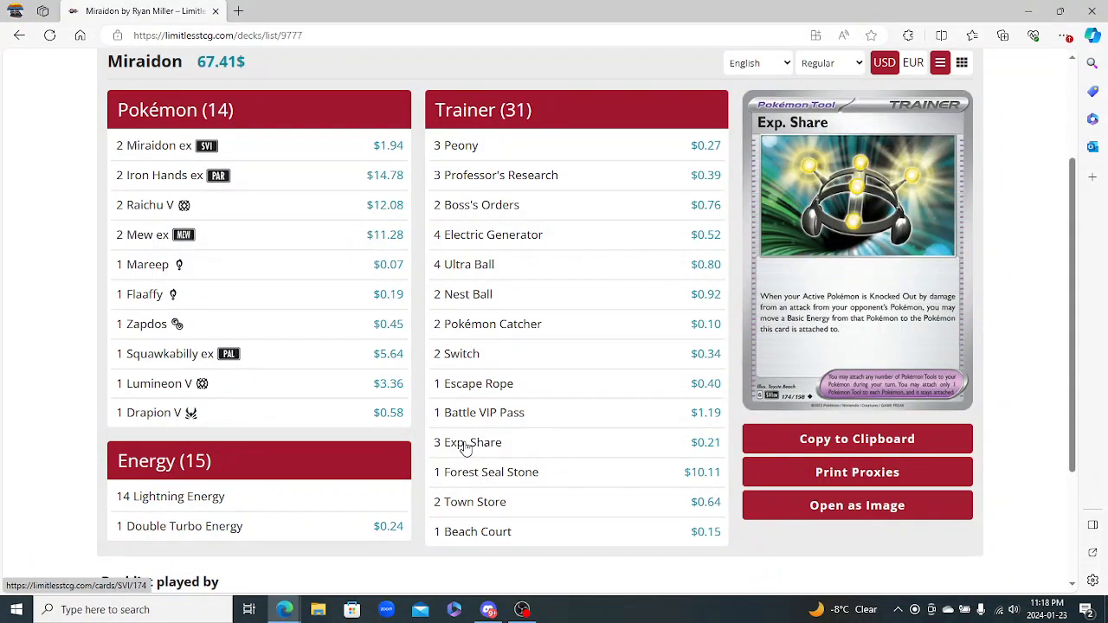
mouse_move(460, 145)
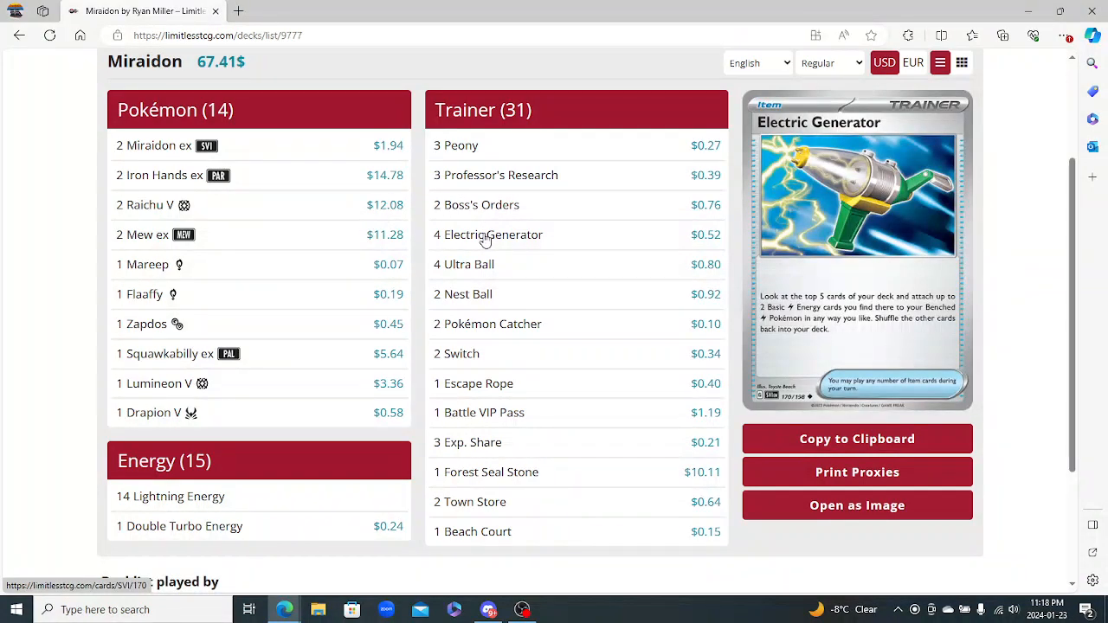
mouse_move(142, 235)
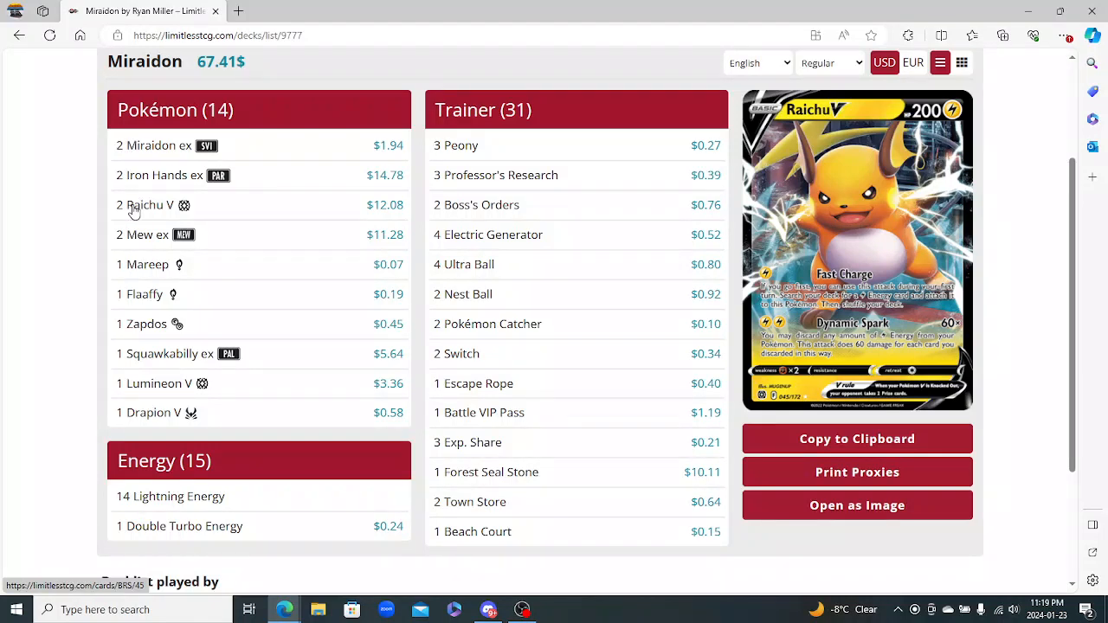
mouse_move(142, 323)
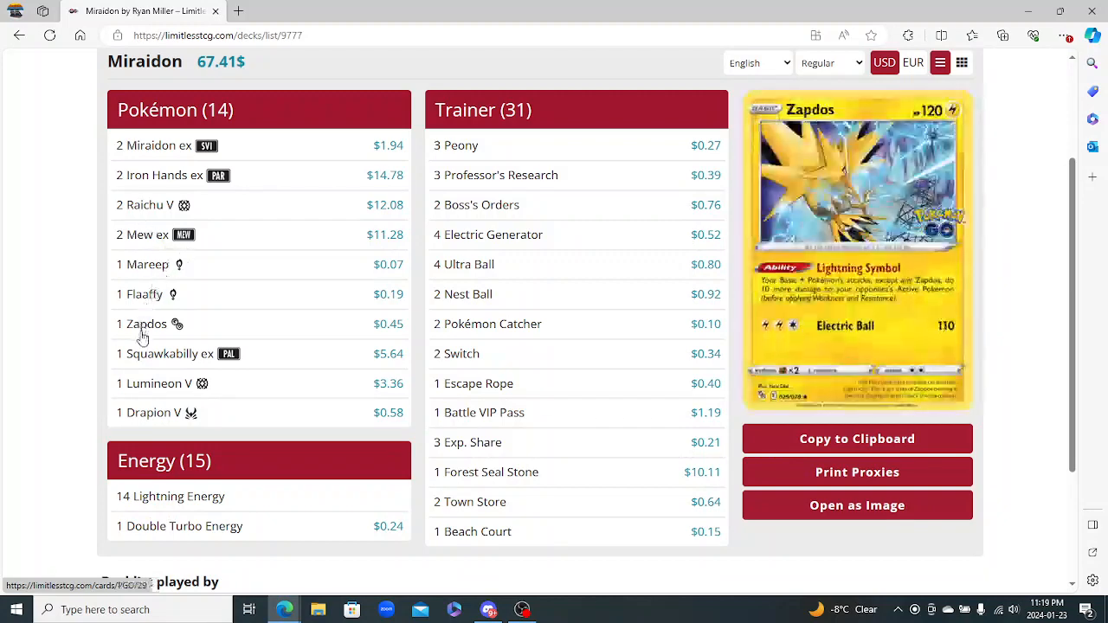
mouse_move(142, 324)
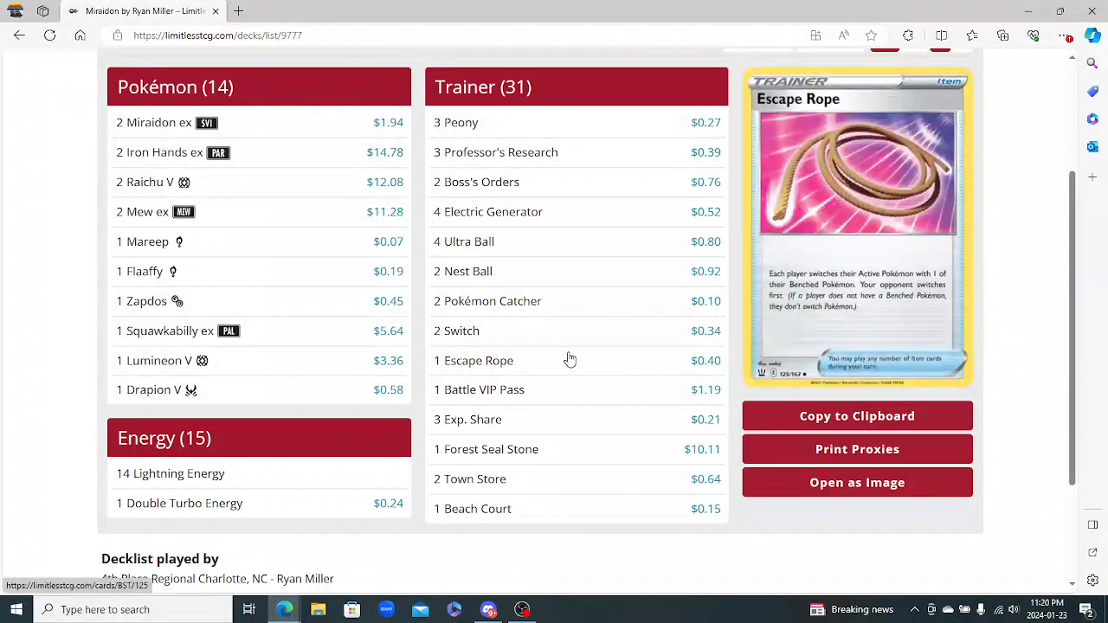
mouse_move(497, 211)
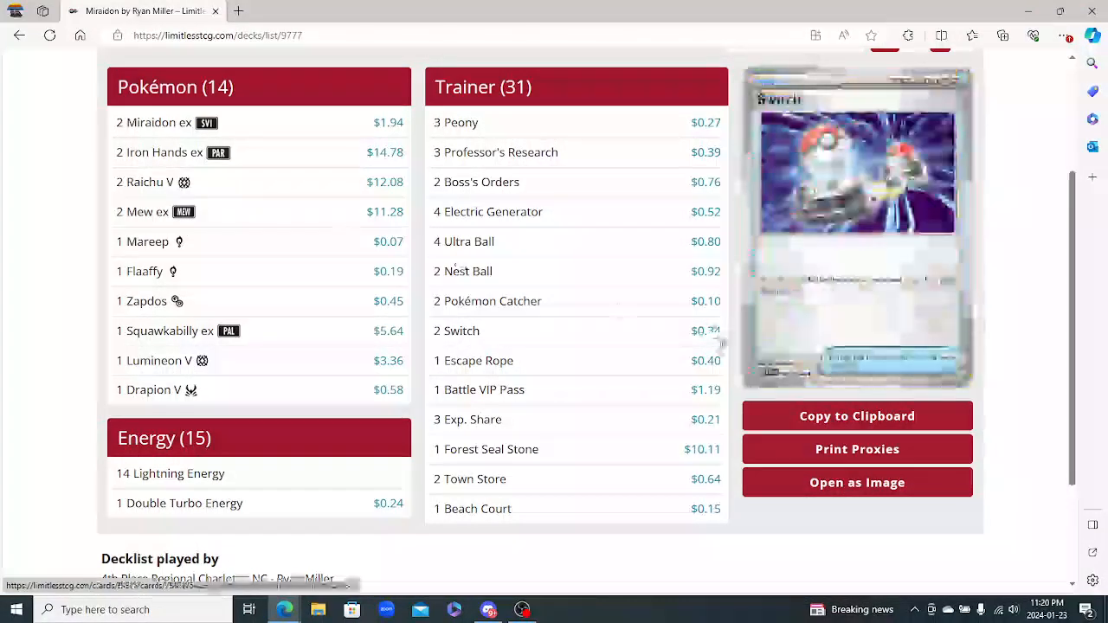
mouse_move(506, 466)
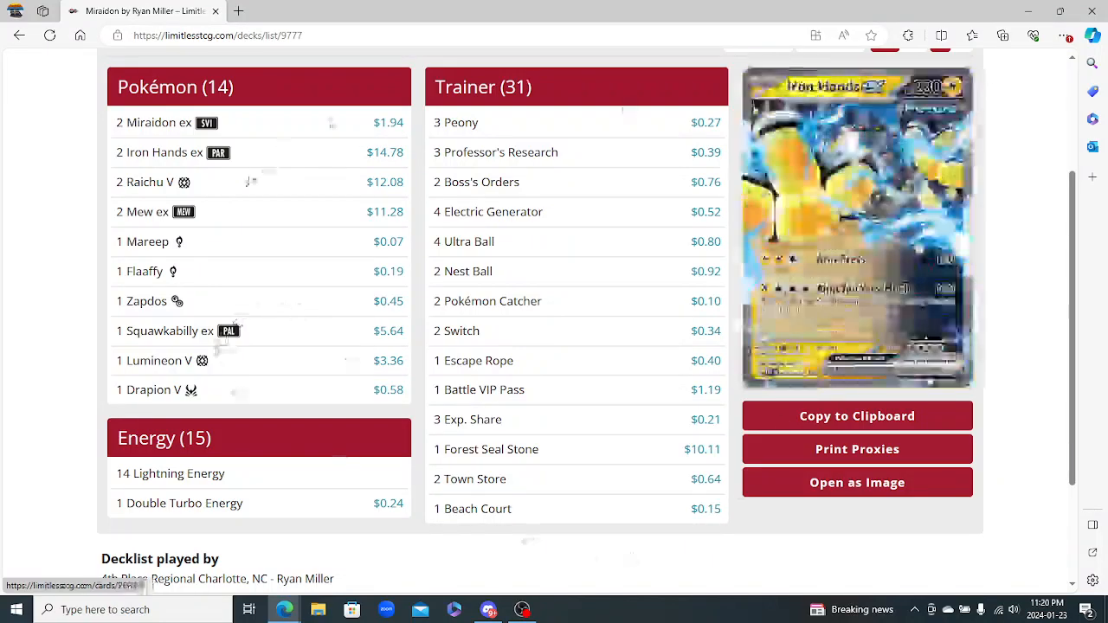
mouse_move(138, 271)
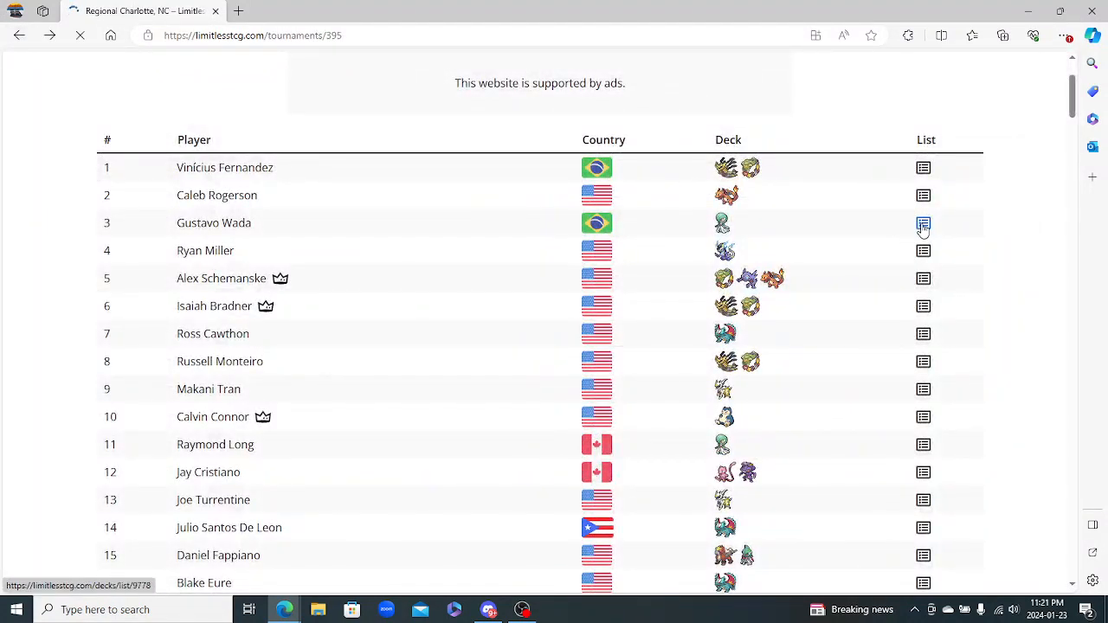
Review the 3rd-place Gardevoir decklist, then Caleb Rogerson's 2nd-place Charizard decklist at 103.82$
left_click(923, 222)
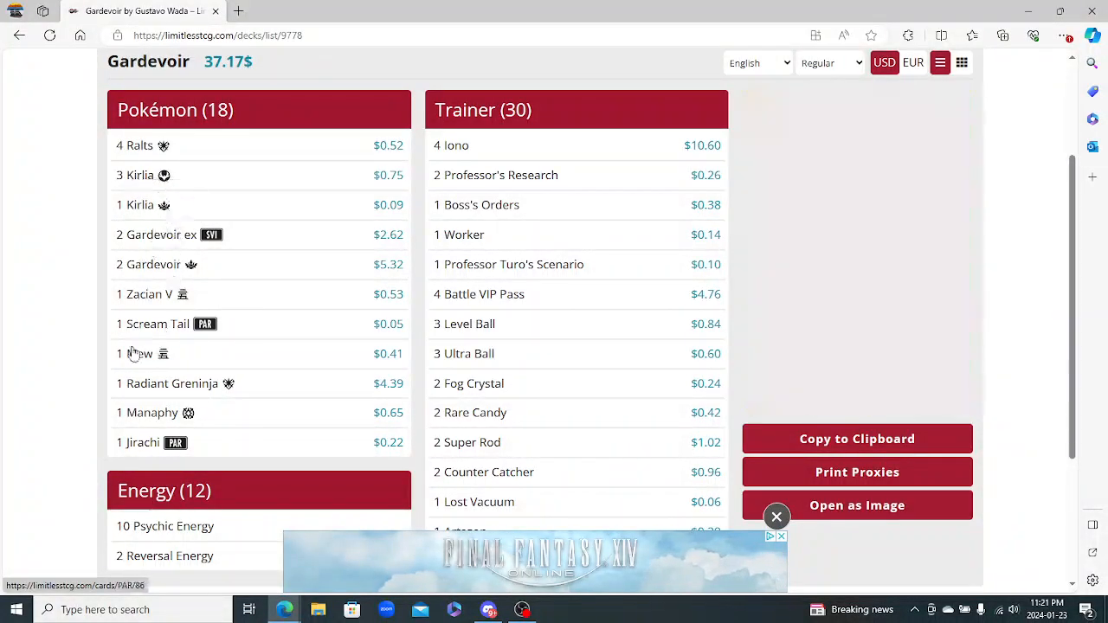
mouse_move(147, 412)
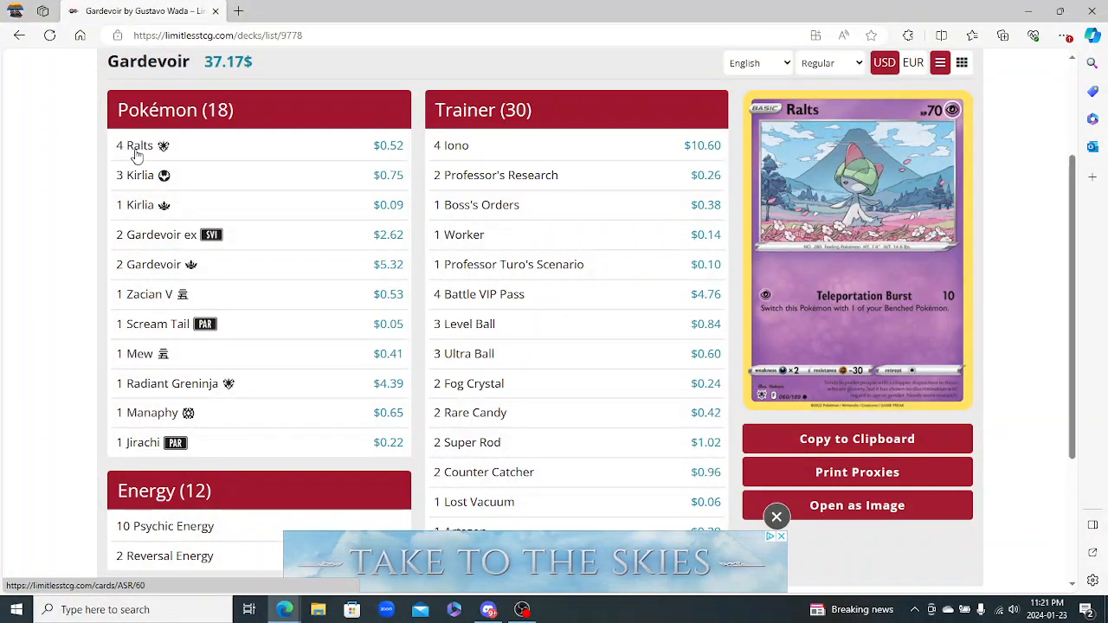
mouse_move(140, 442)
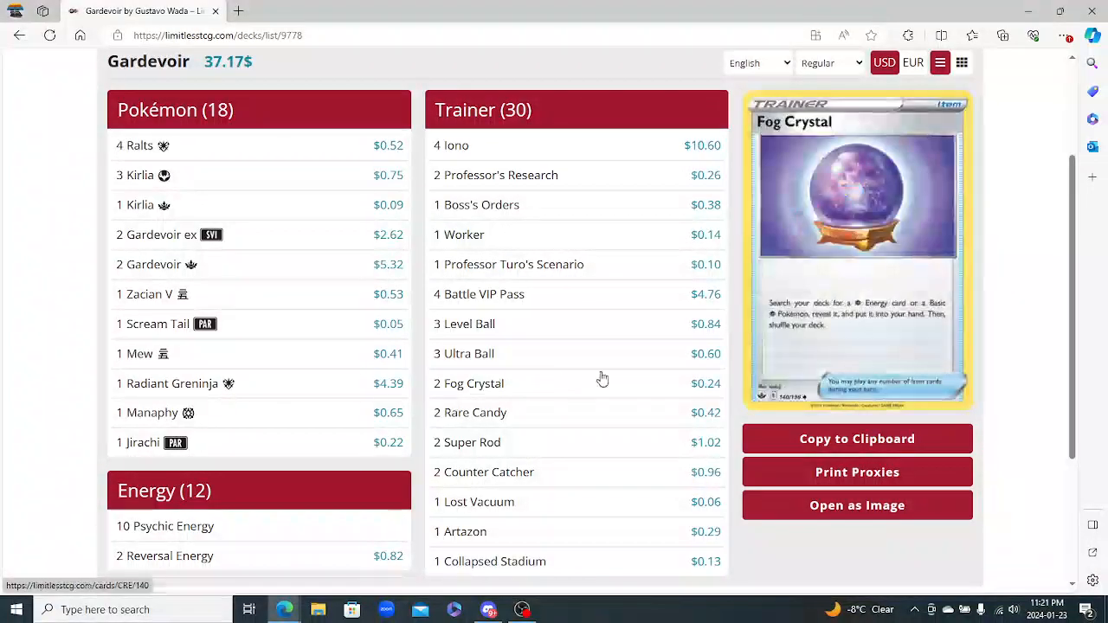
mouse_move(451, 145)
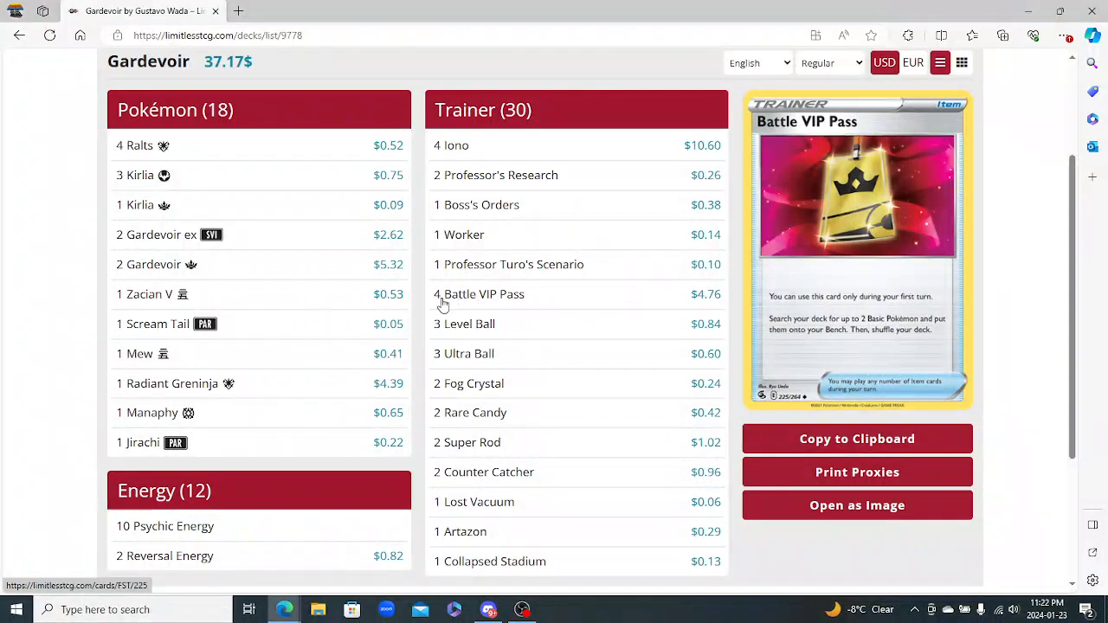
mouse_move(470, 412)
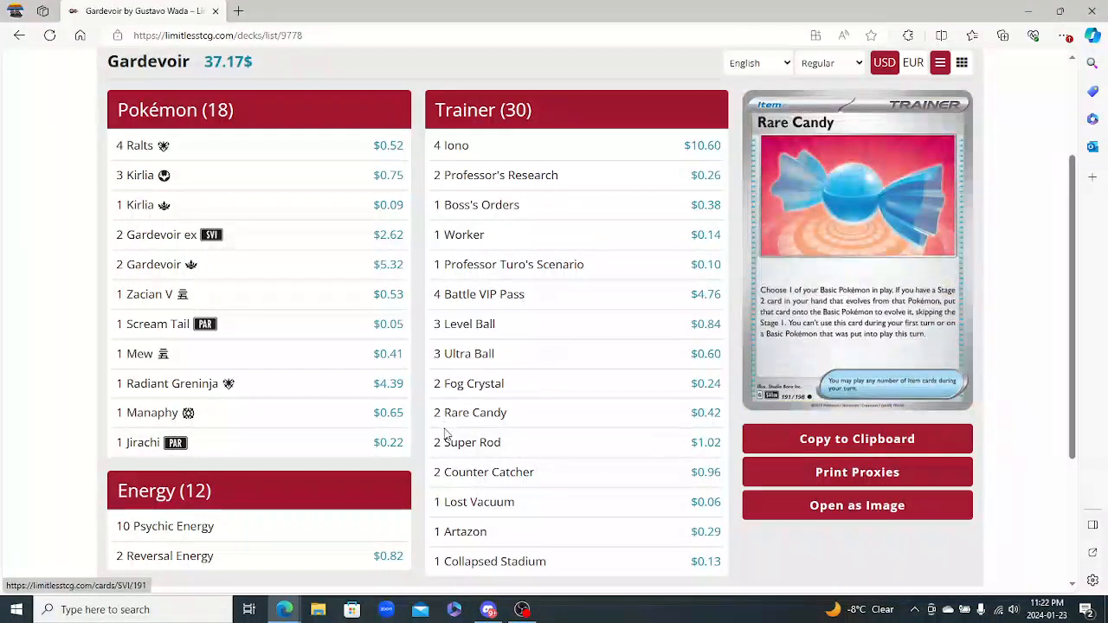
scroll("down", 3)
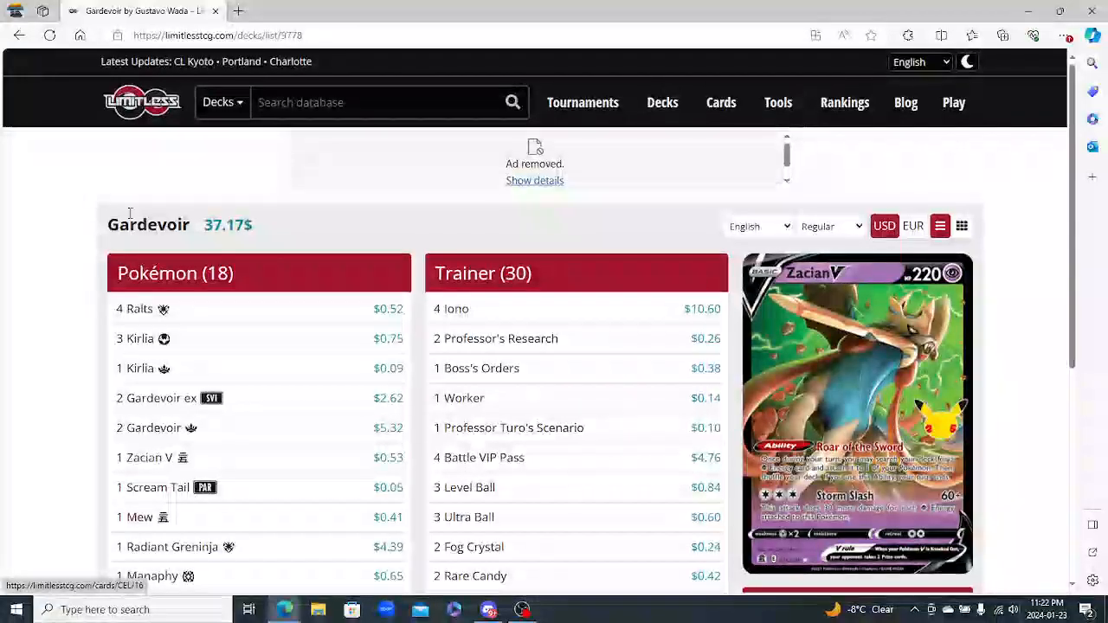
scroll("down", 3)
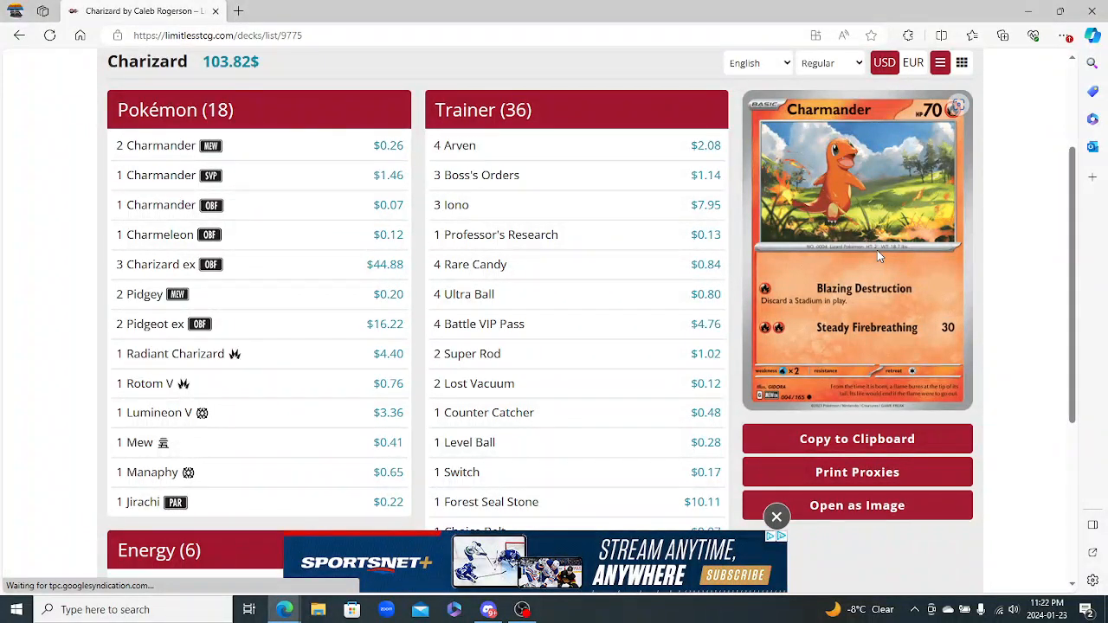
Dismiss the advertisement and scroll through the Charizard decklist, previewing Charizard ex, Iono and Professor's Research
left_click(777, 517)
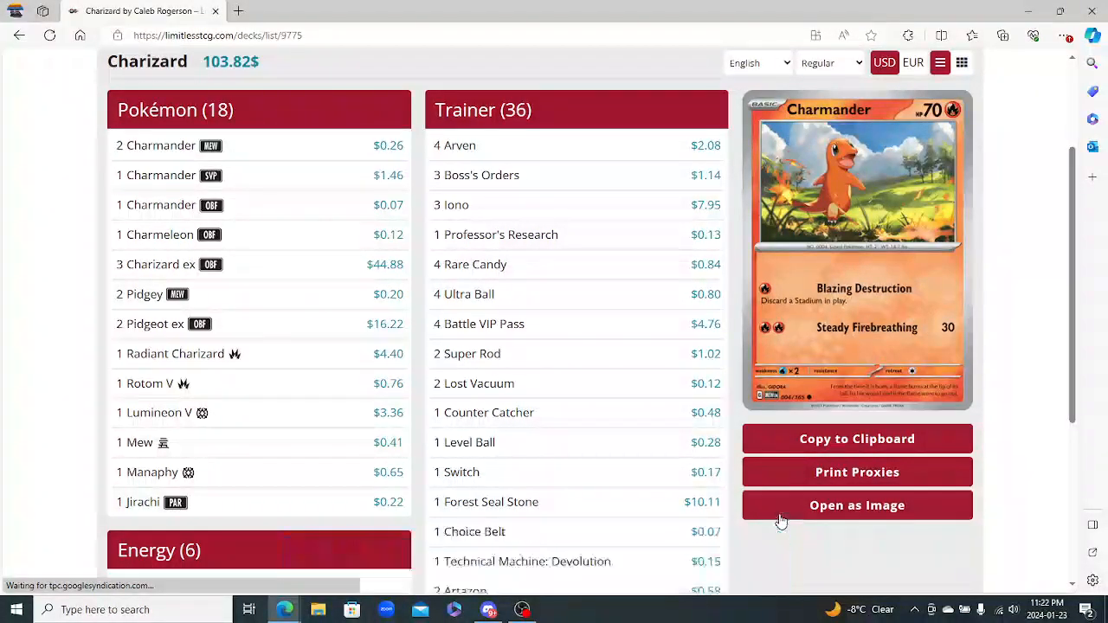
scroll("down", 3)
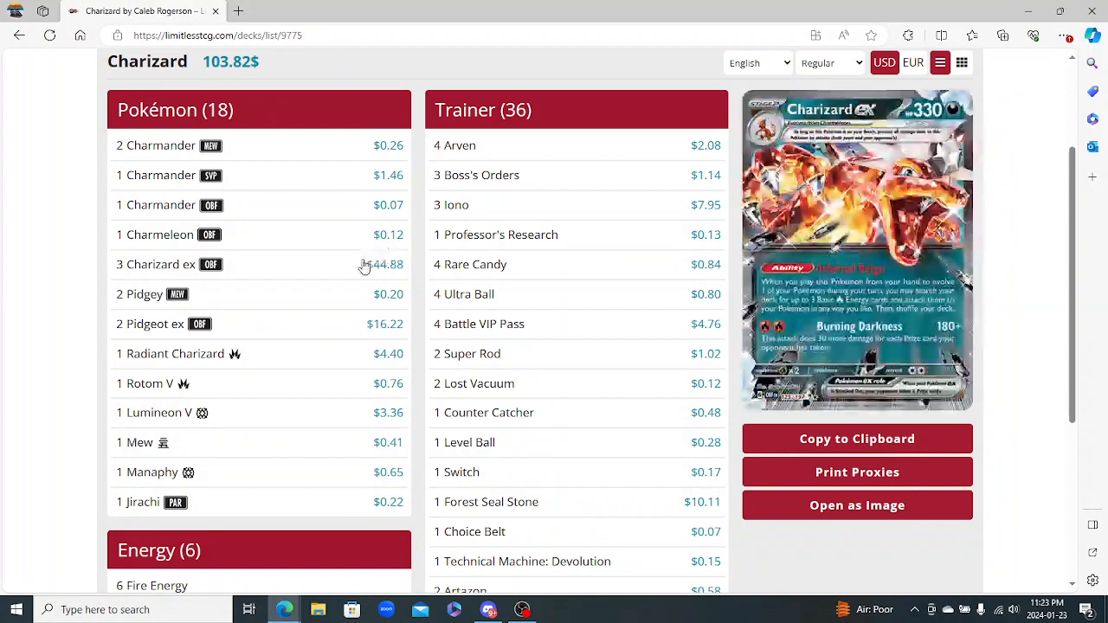
scroll("down", 3)
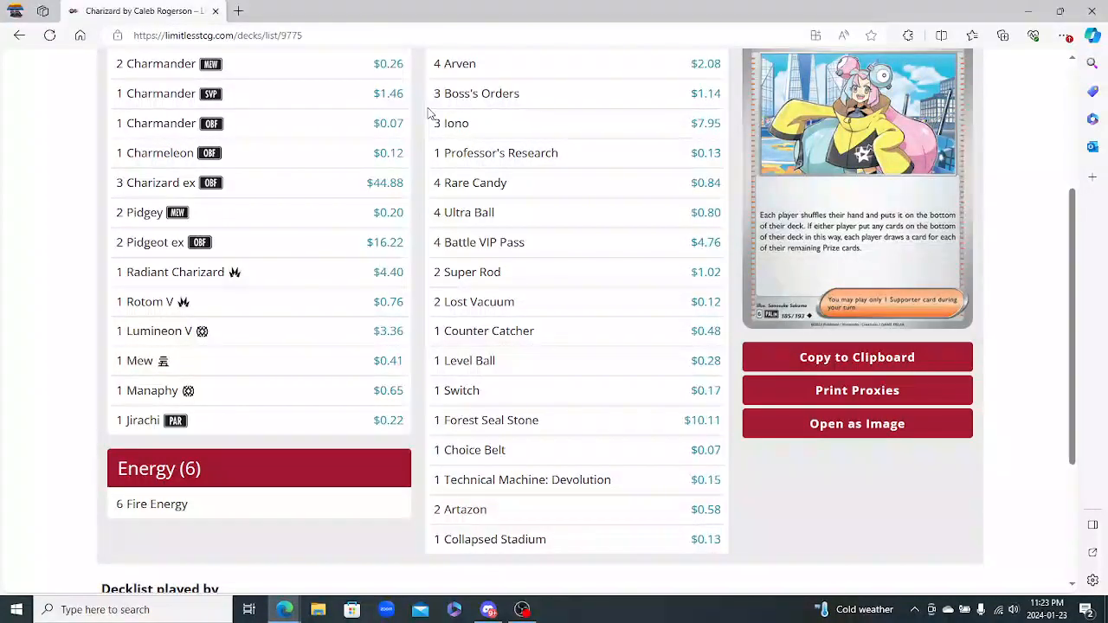
scroll("down", 3)
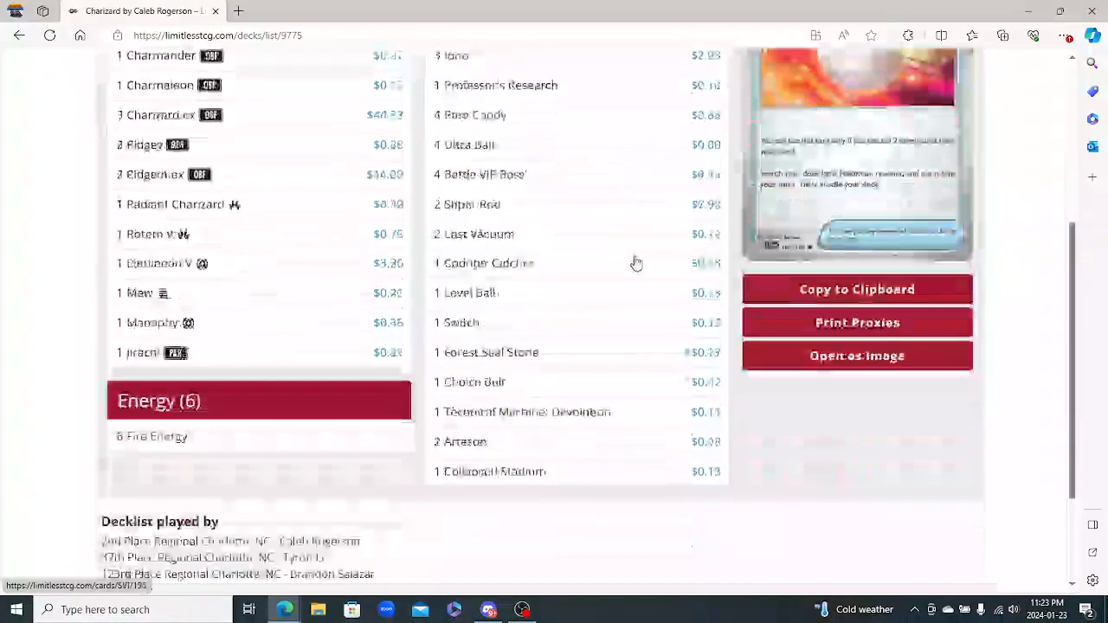
scroll("down", 3)
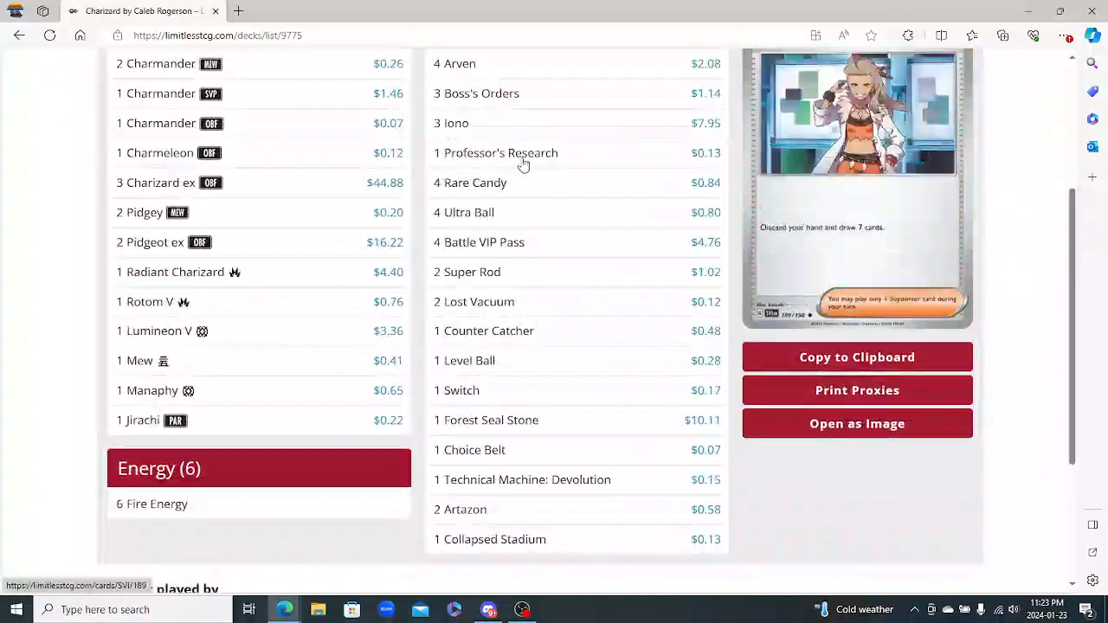
mouse_move(493, 420)
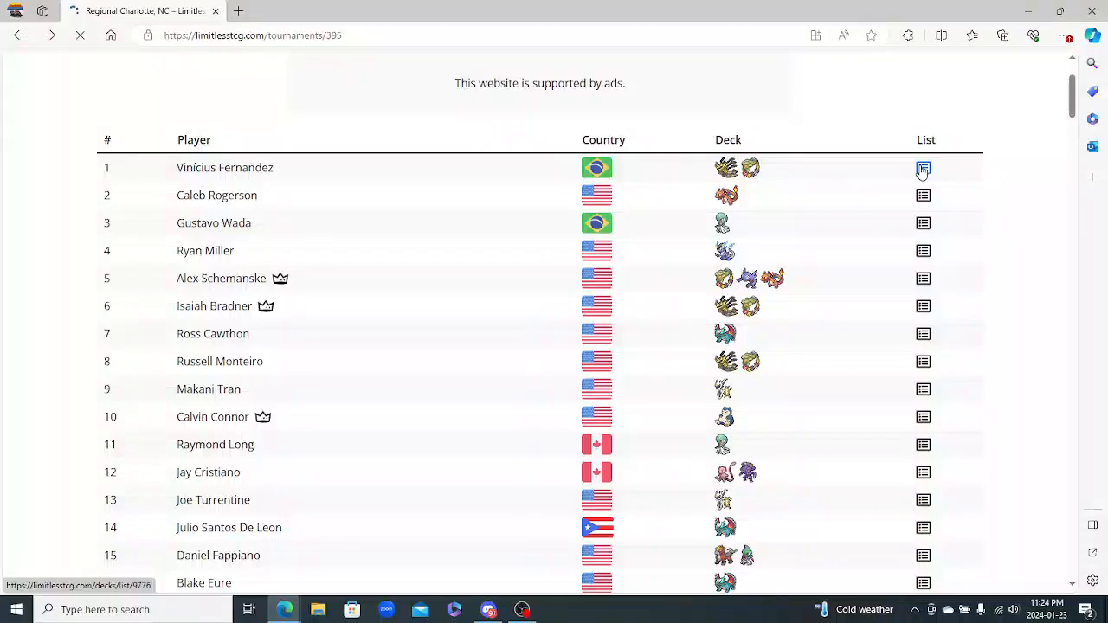
left_click(924, 167)
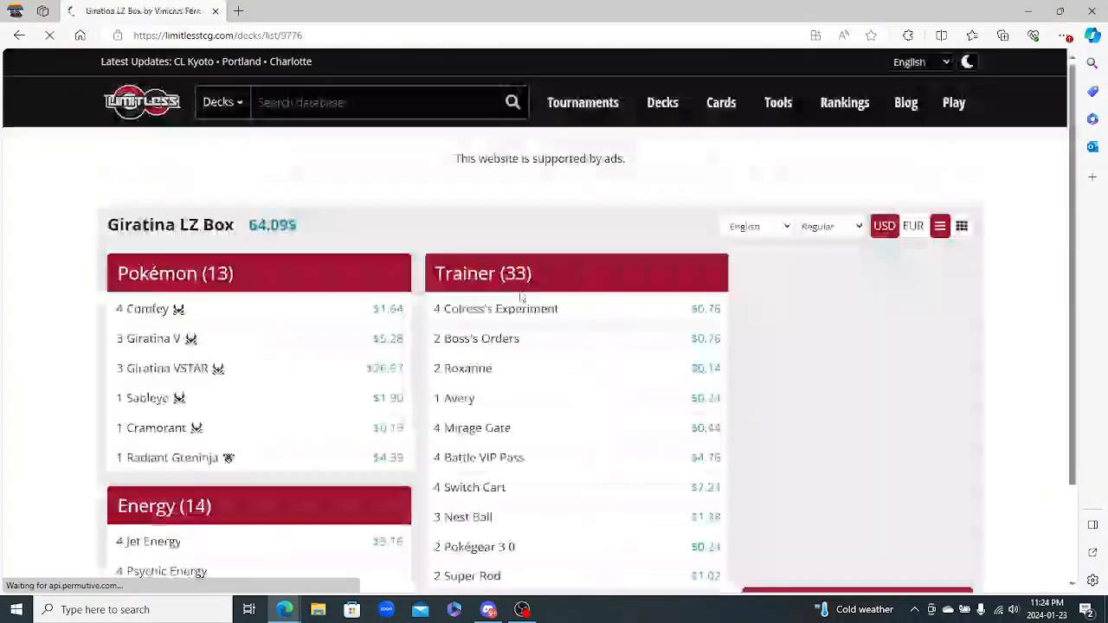
scroll("down", 3)
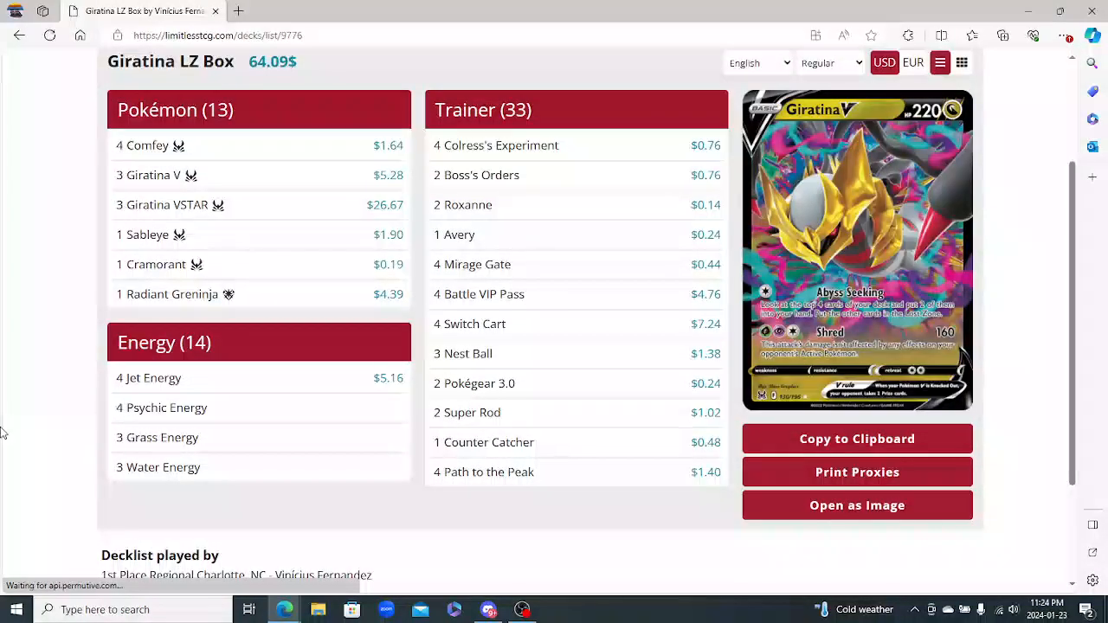
mouse_move(147, 235)
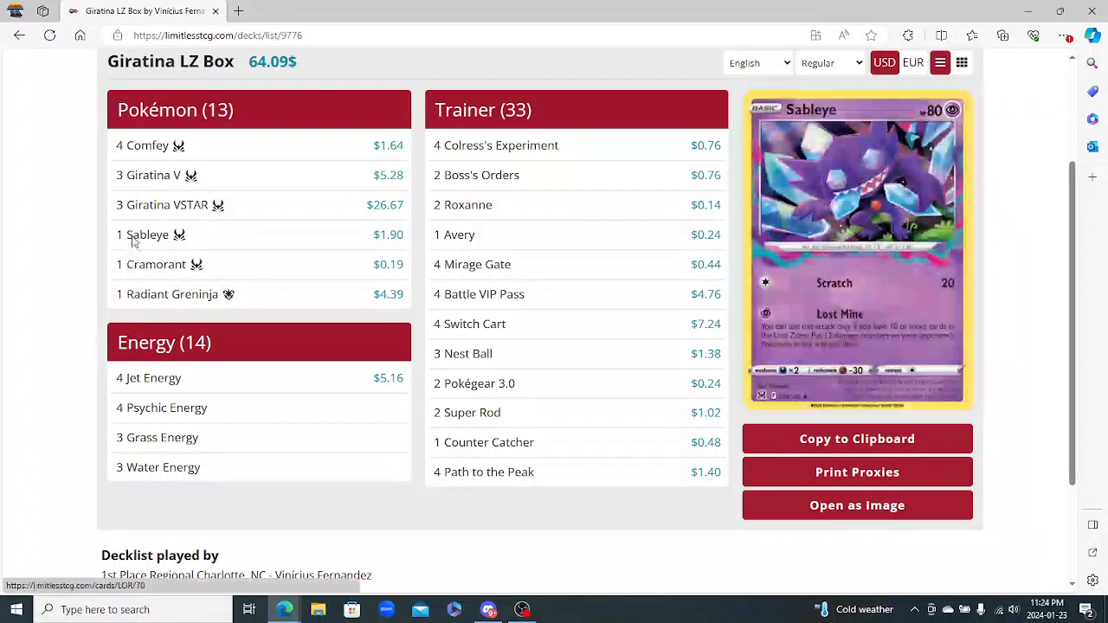
mouse_move(173, 294)
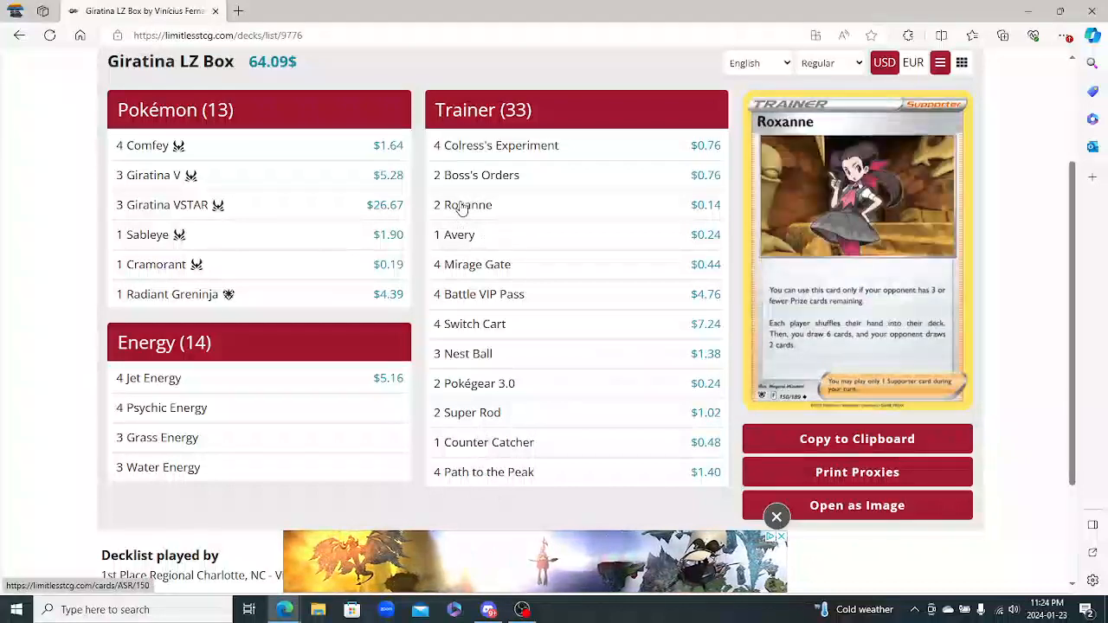
mouse_move(477, 175)
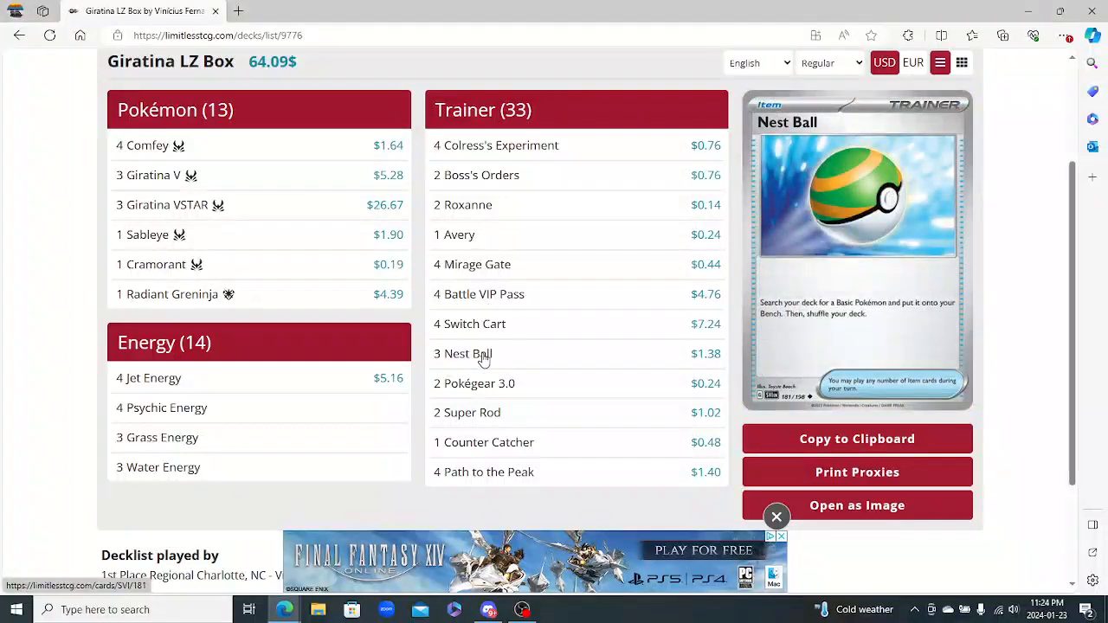
mouse_move(471, 264)
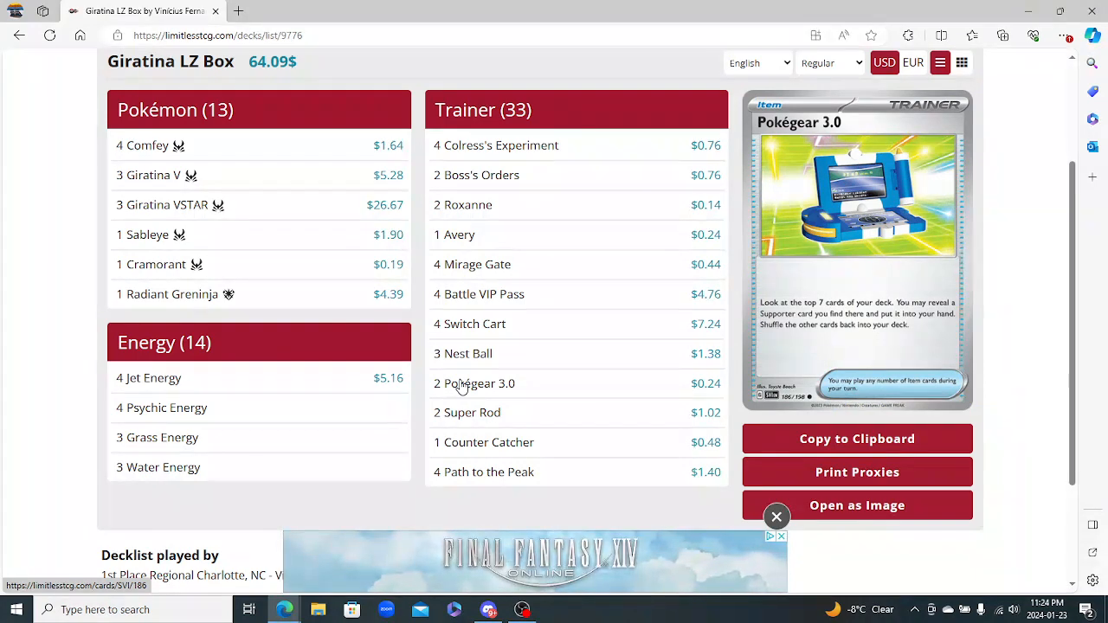
mouse_move(467, 412)
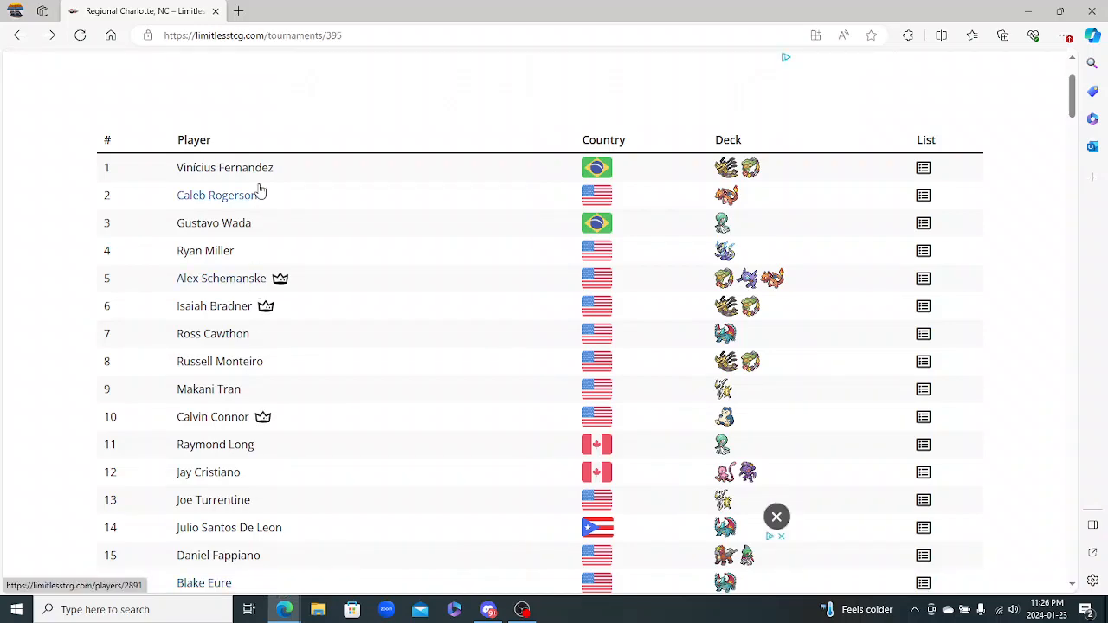
Scroll the standings past 130th place, reading archetypes like Lost Zone Box and Zoroark Box
scroll("down", 3)
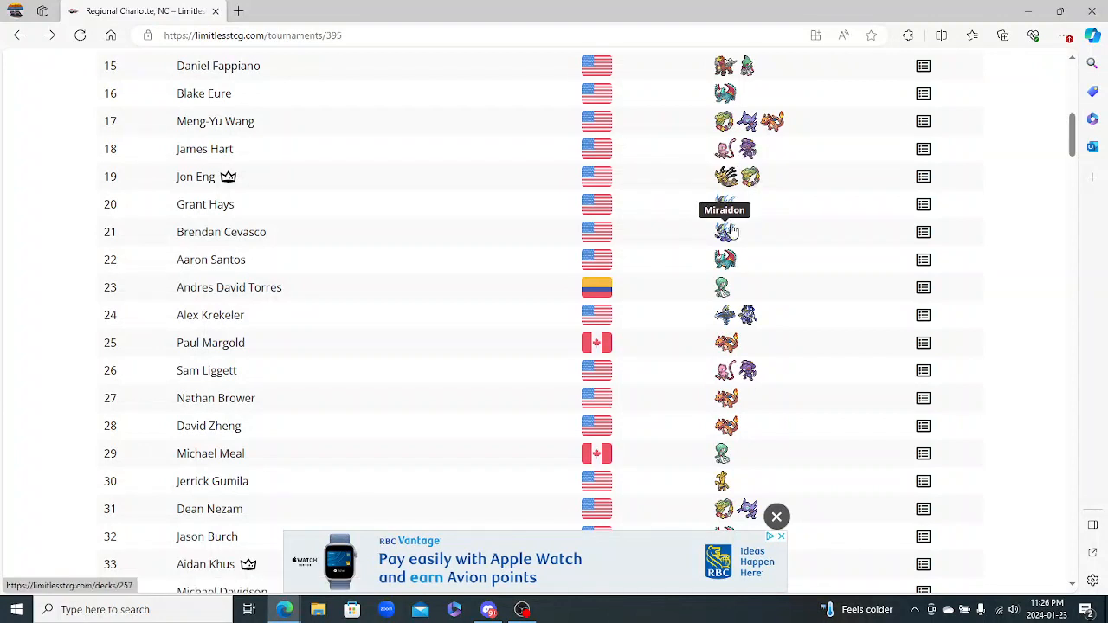
mouse_move(723, 314)
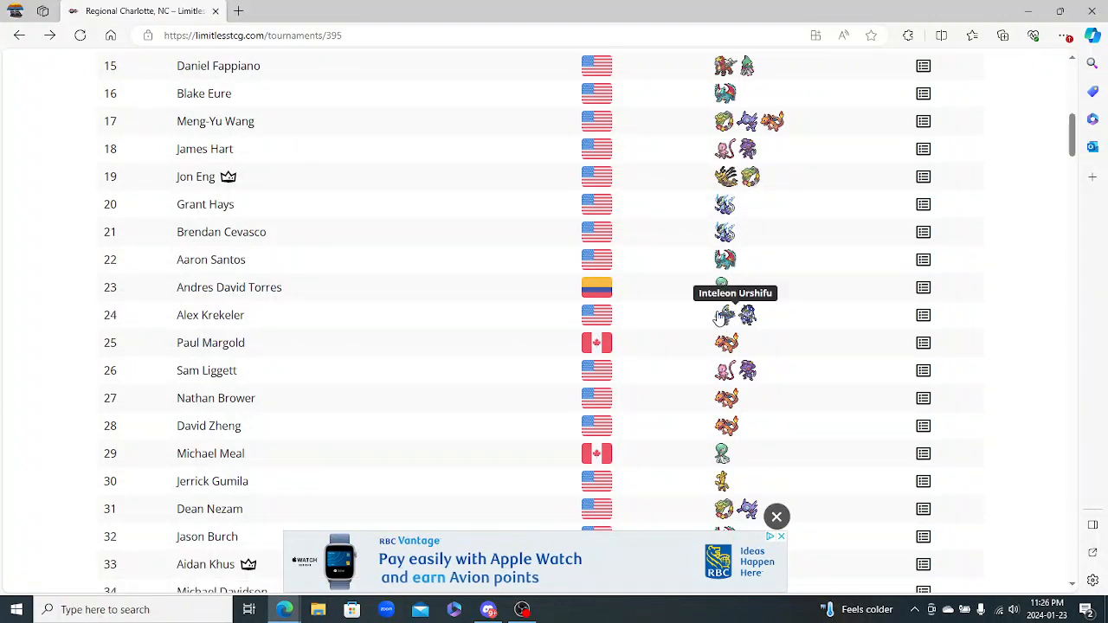
mouse_move(728, 396)
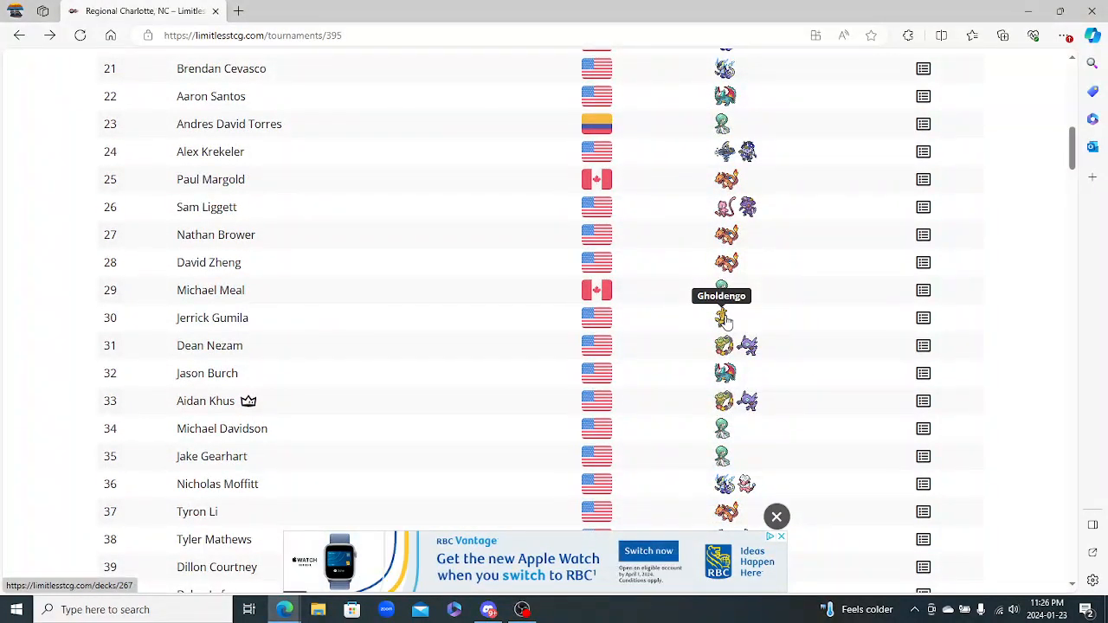
scroll("down", 3)
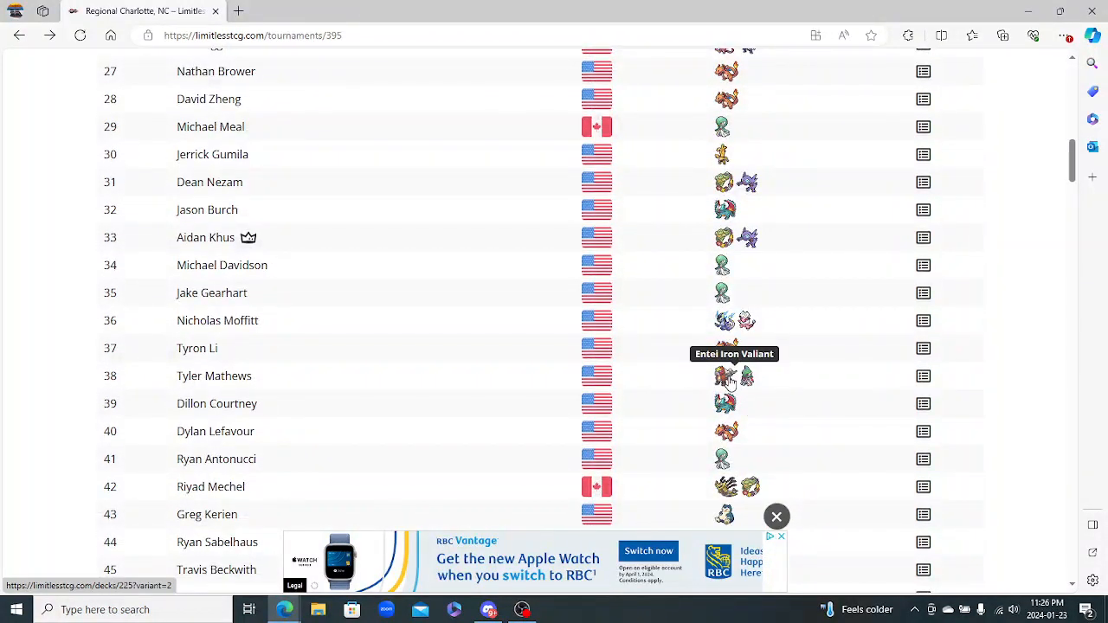
scroll("down", 3)
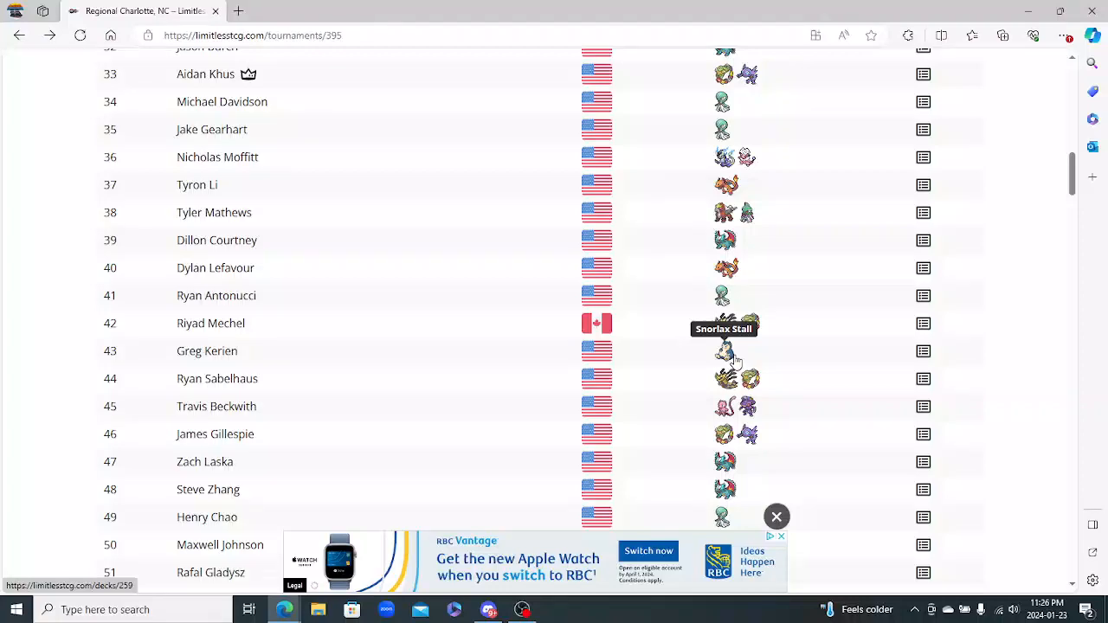
mouse_move(737, 414)
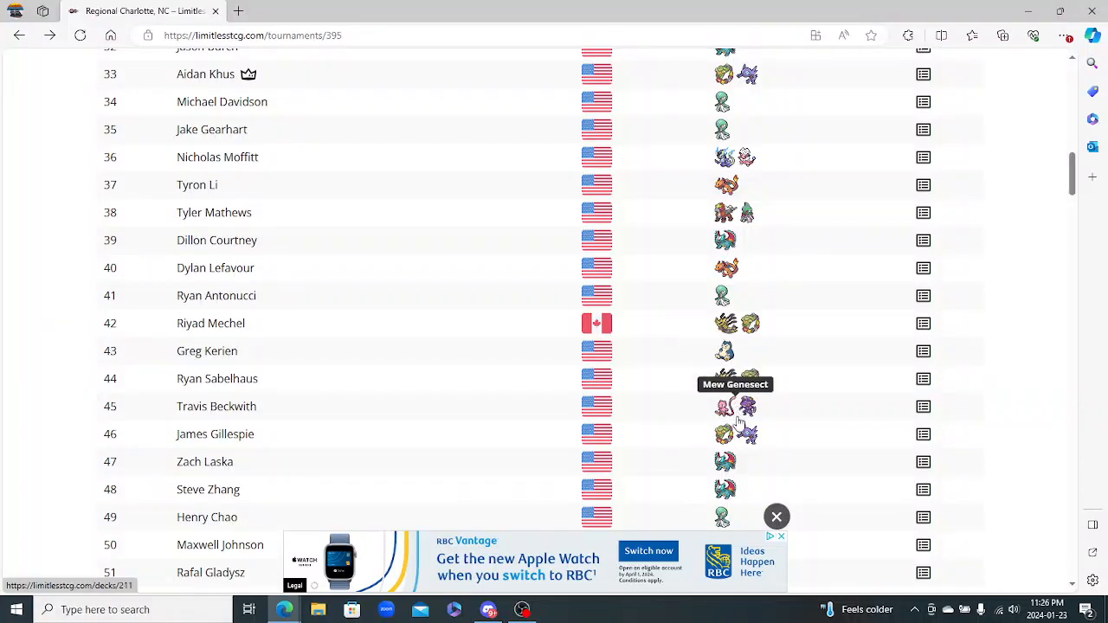
scroll("down", 3)
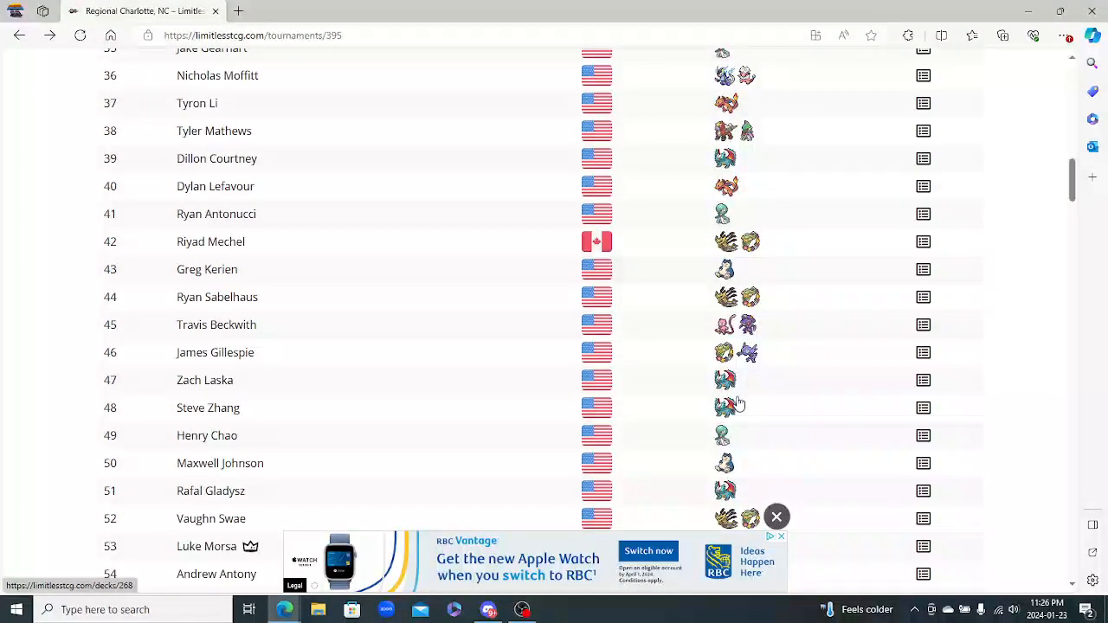
scroll("down", 3)
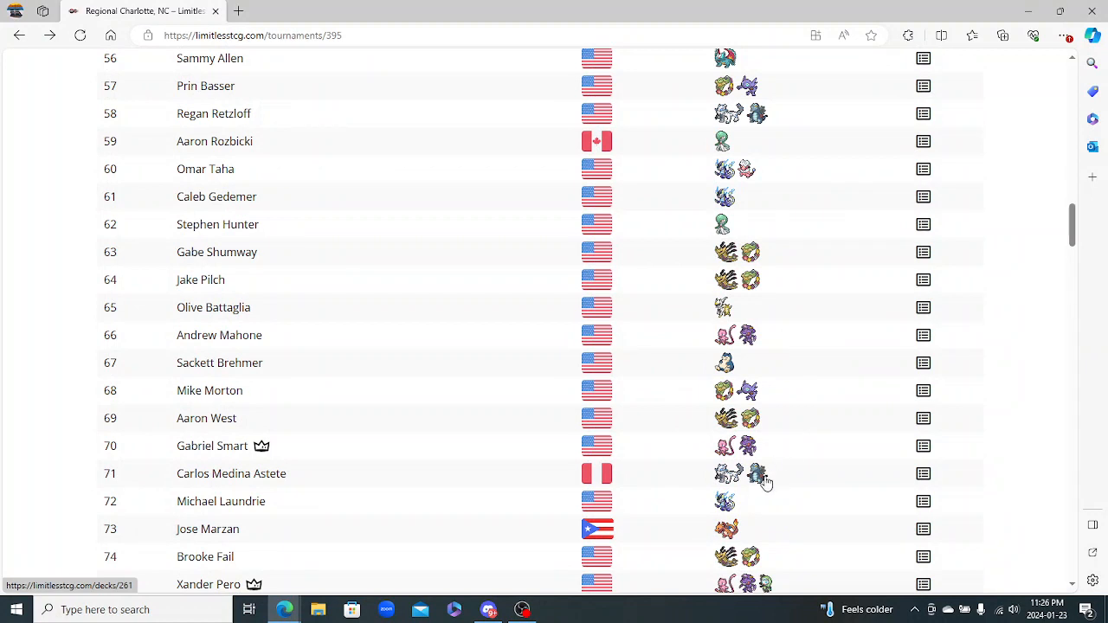
mouse_move(755, 474)
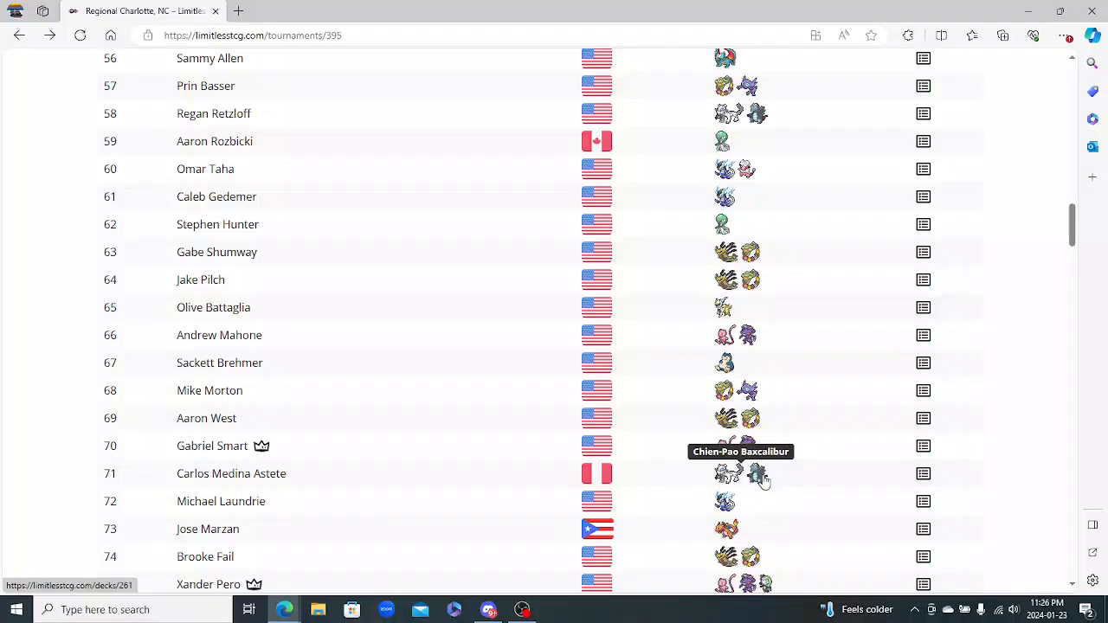
scroll("down", 3)
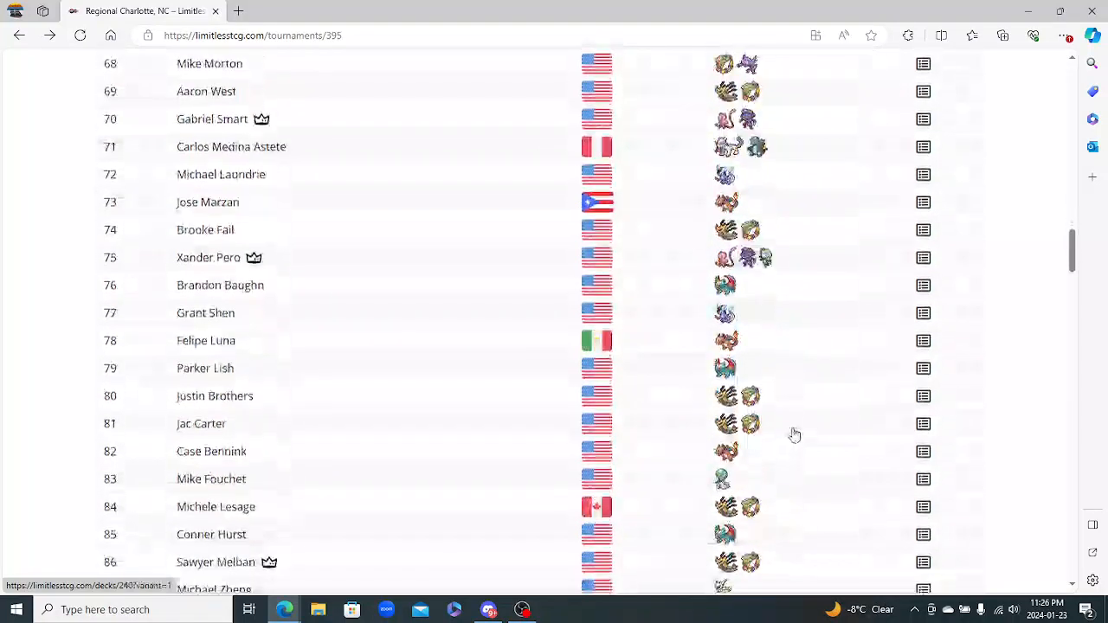
scroll("down", 3)
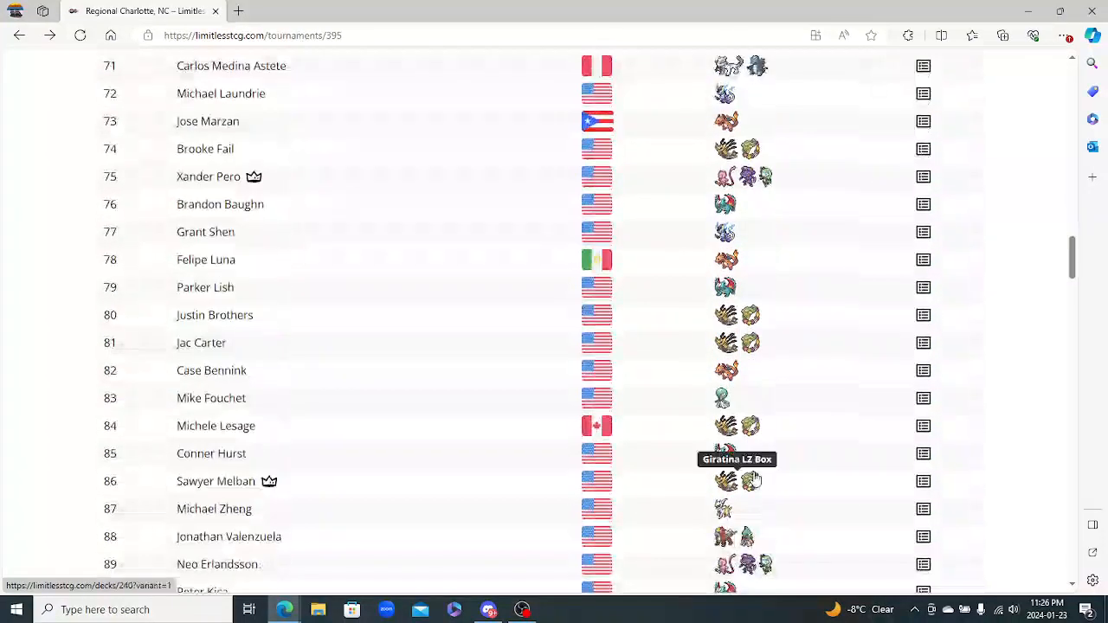
scroll("down", 3)
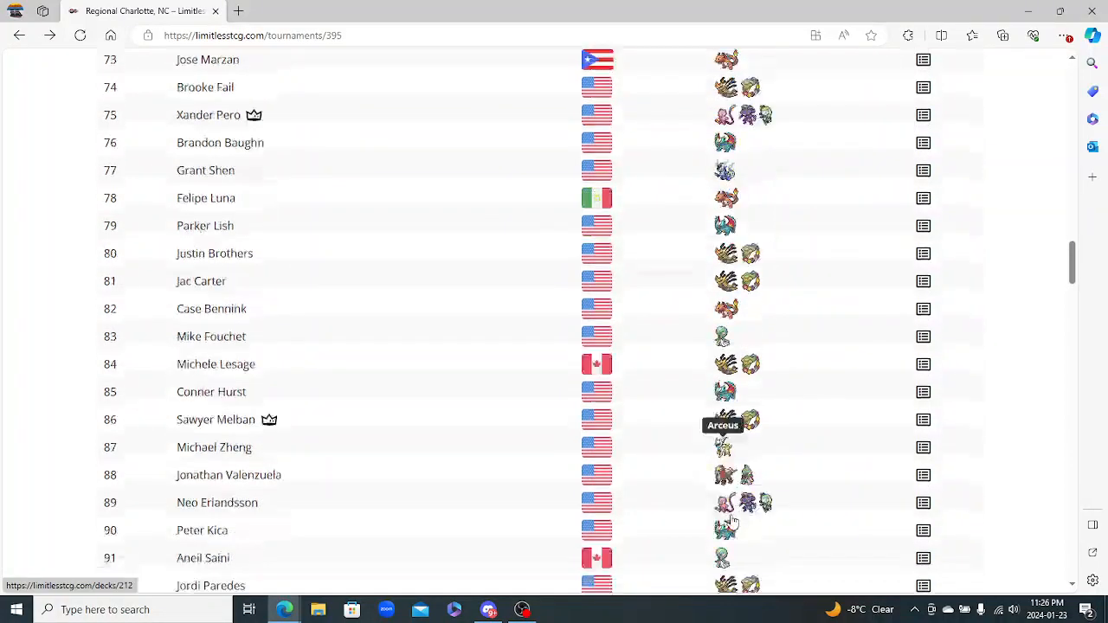
scroll("down", 3)
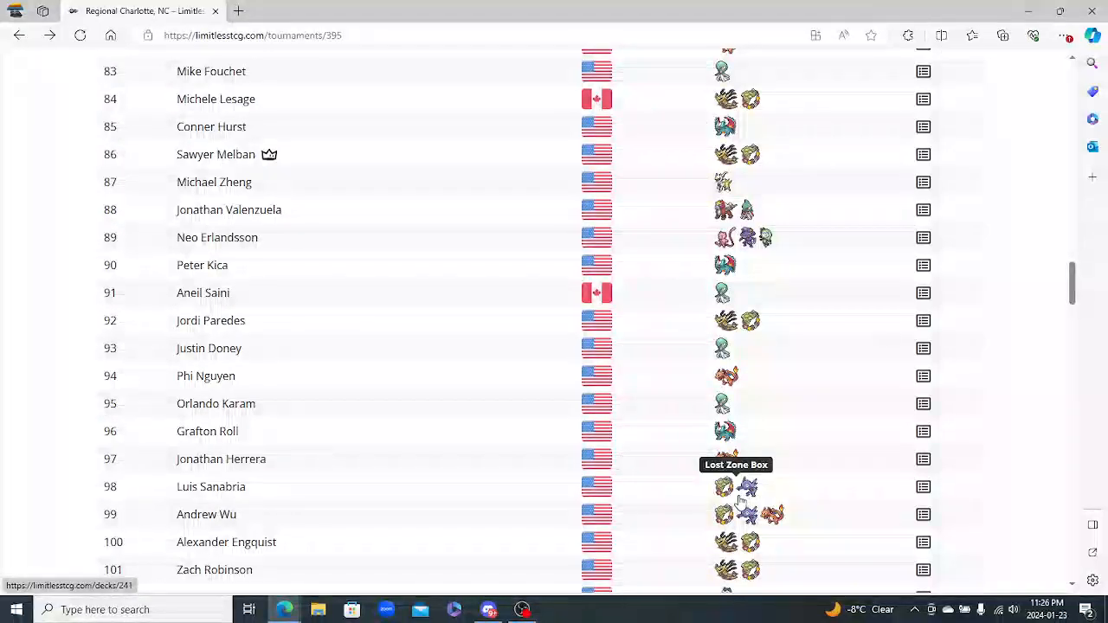
scroll("down", 3)
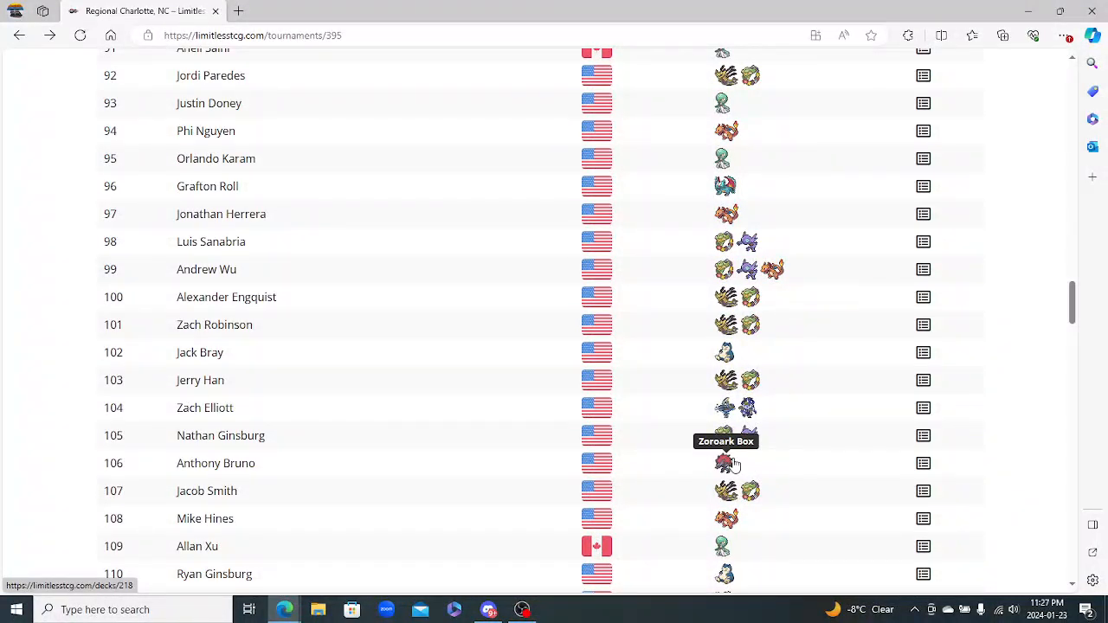
scroll("down", 3)
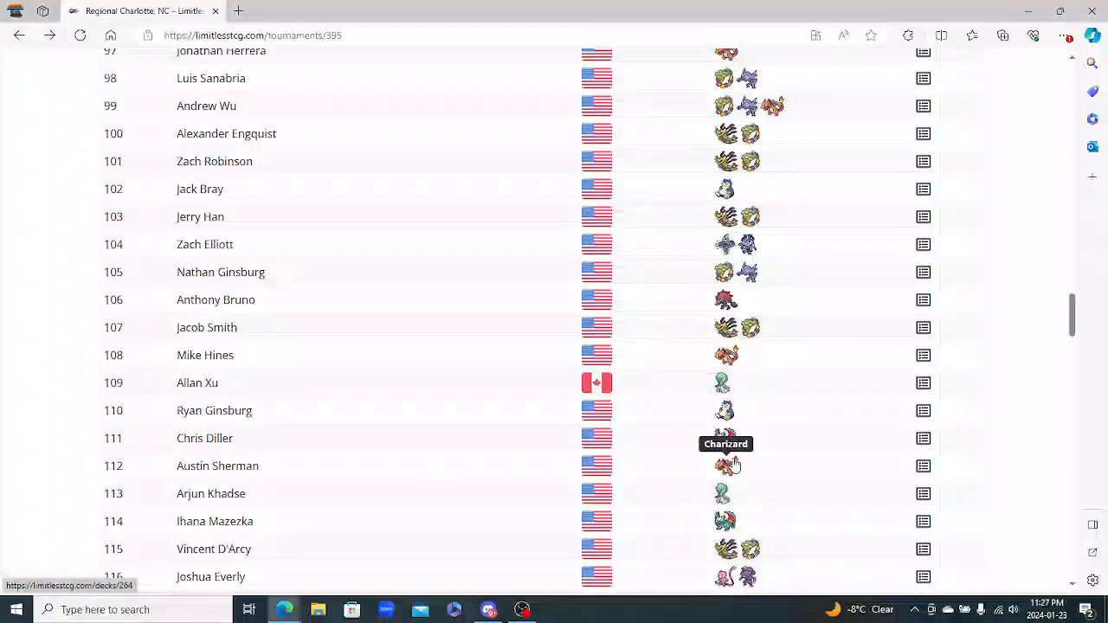
scroll("down", 3)
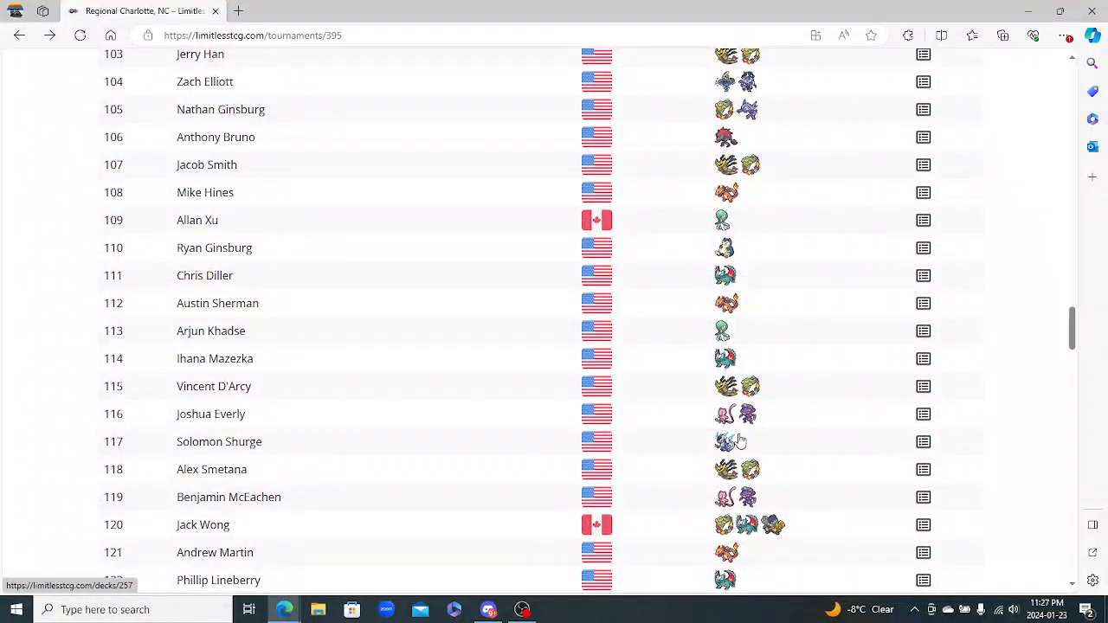
mouse_move(750, 414)
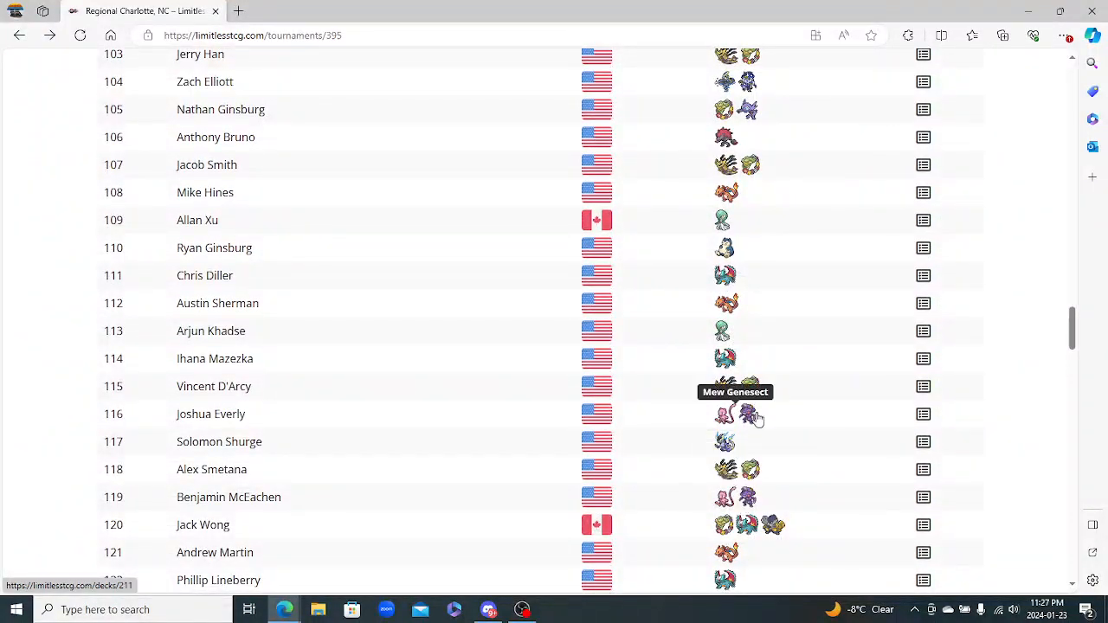
scroll("down", 3)
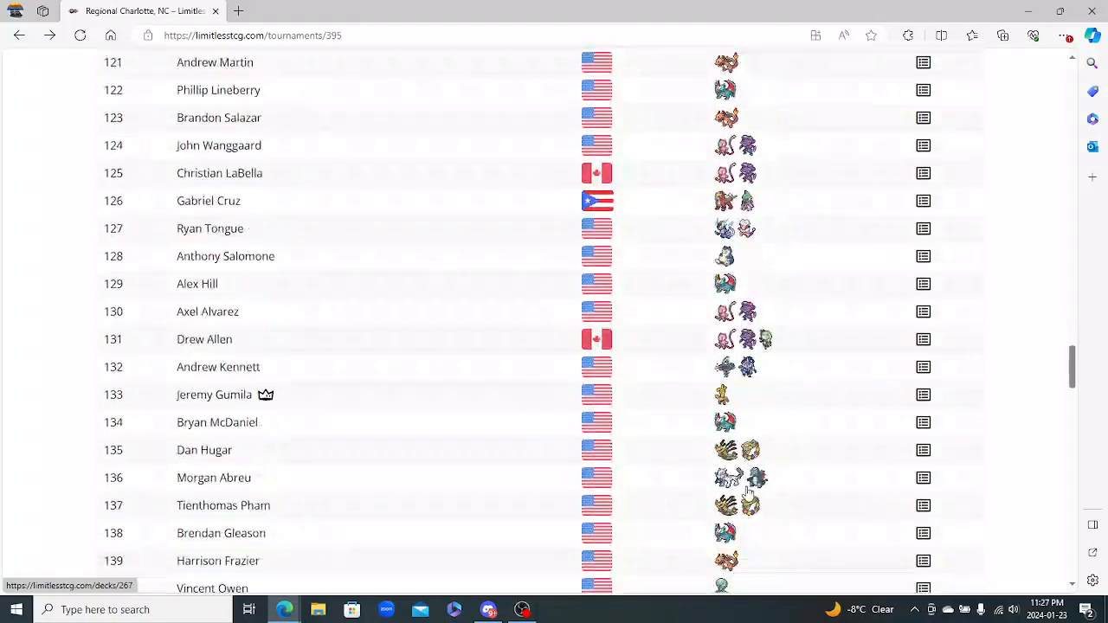
Scroll the standings to the bottom at 220th place, then back up to the 150s–170s
scroll("down", 3)
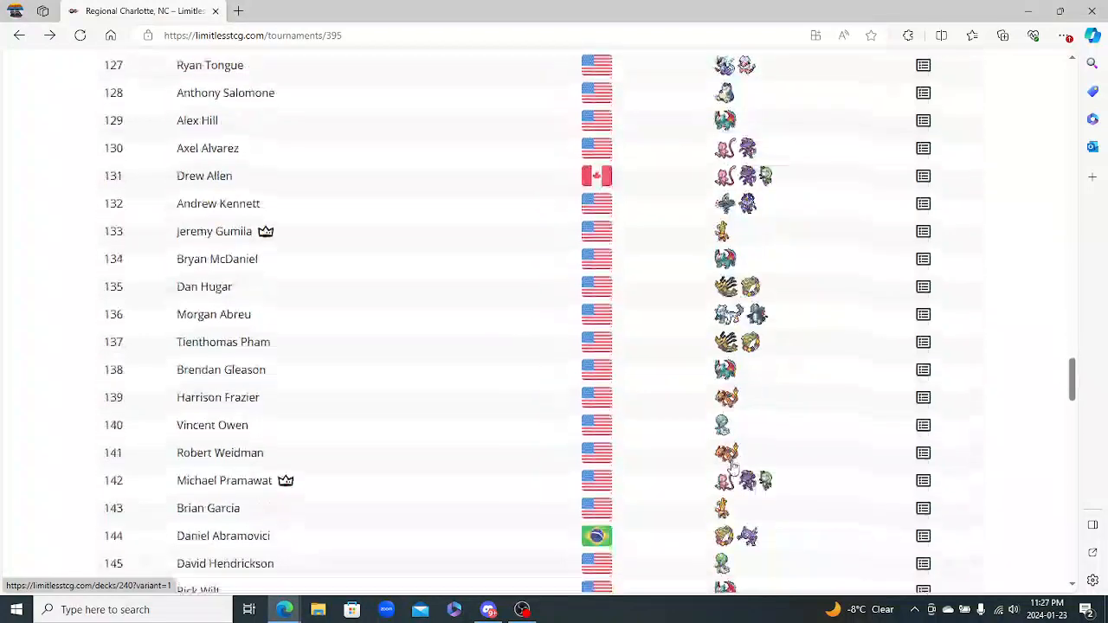
scroll("down", 3)
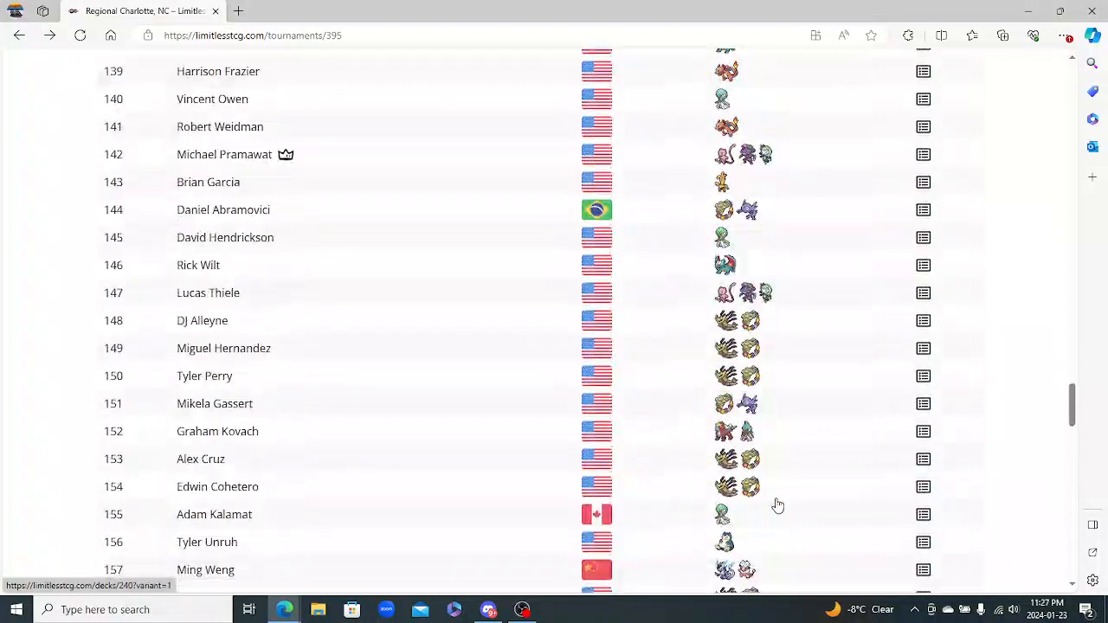
scroll("down", 3)
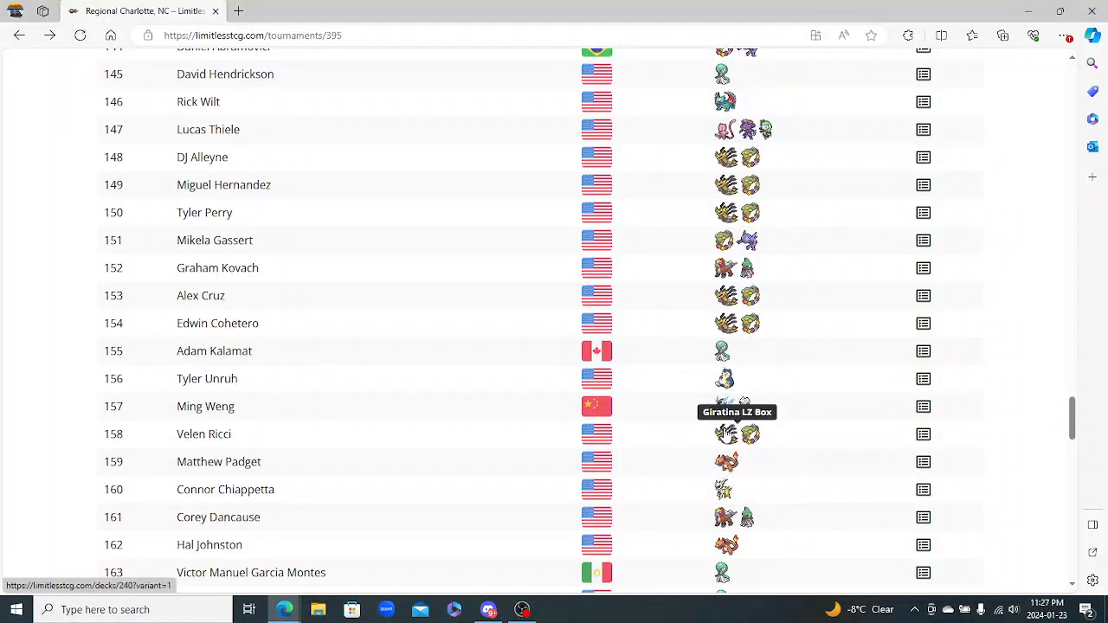
scroll("down", 3)
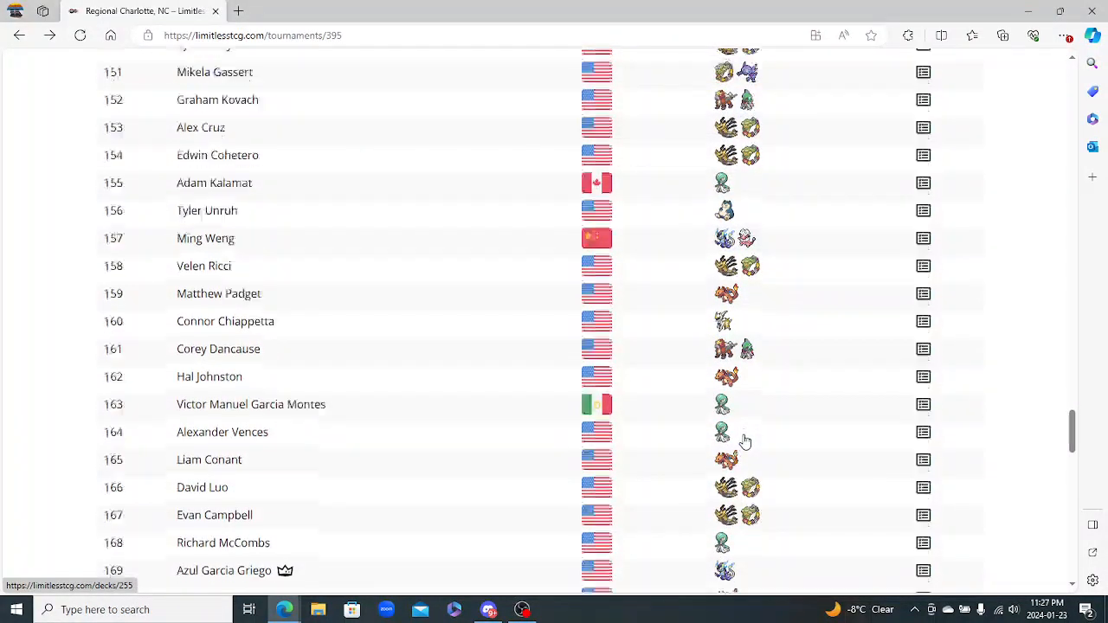
scroll("down", 3)
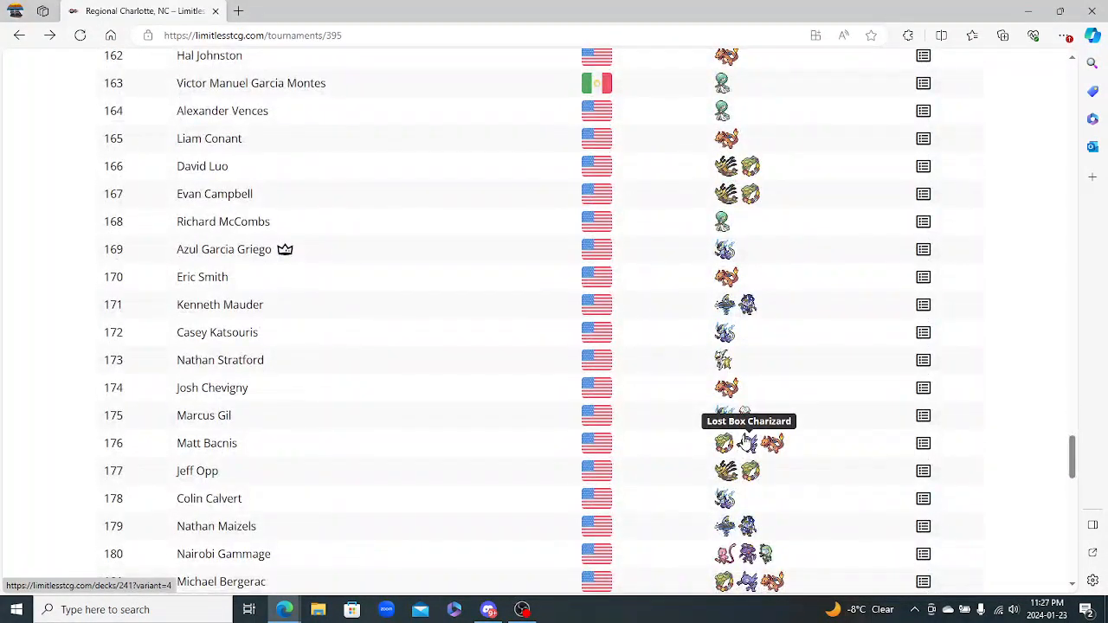
mouse_move(846, 459)
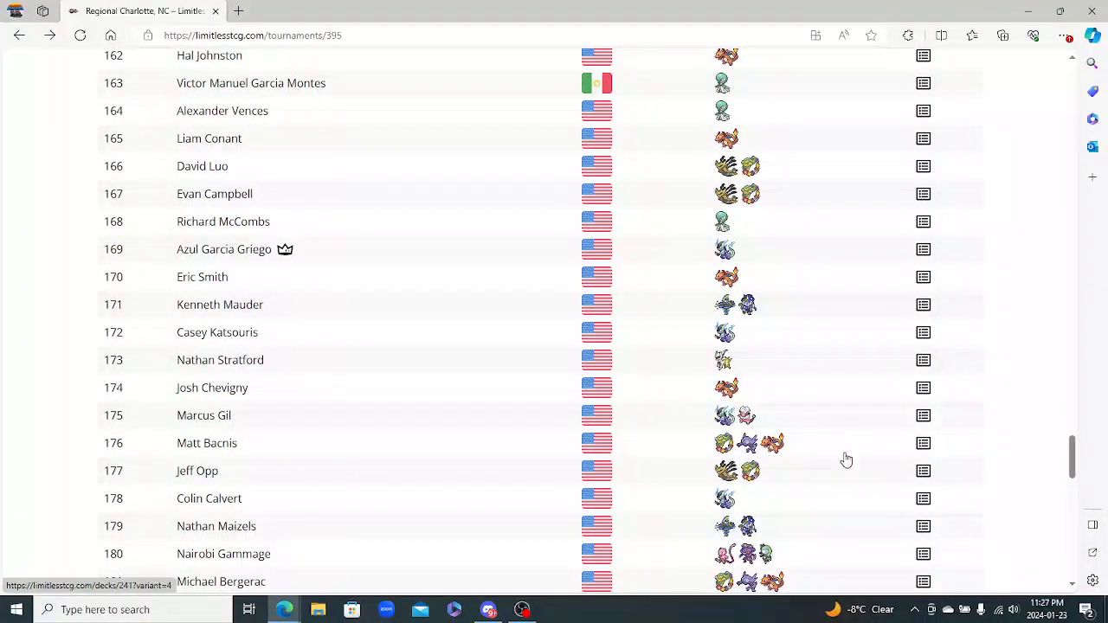
mouse_move(766, 536)
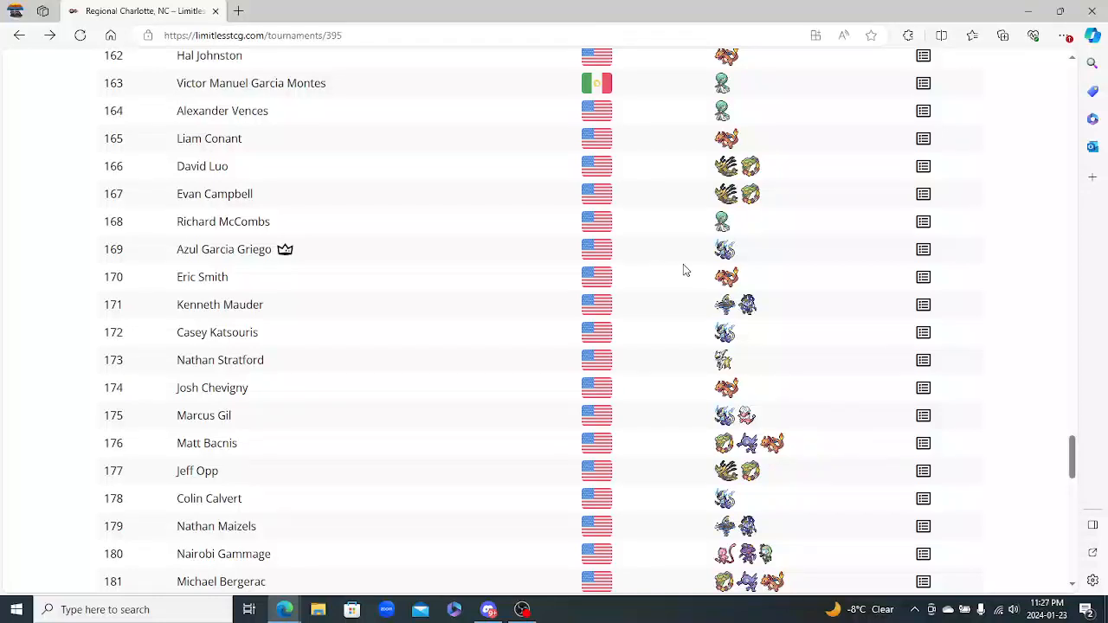
mouse_move(857, 275)
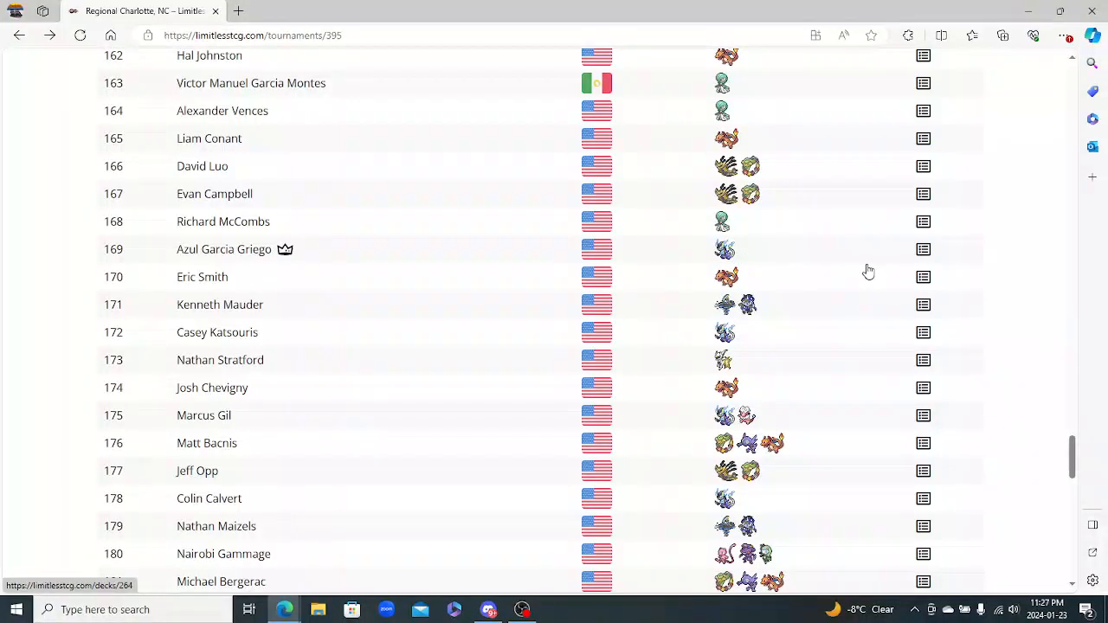
scroll("down", 3)
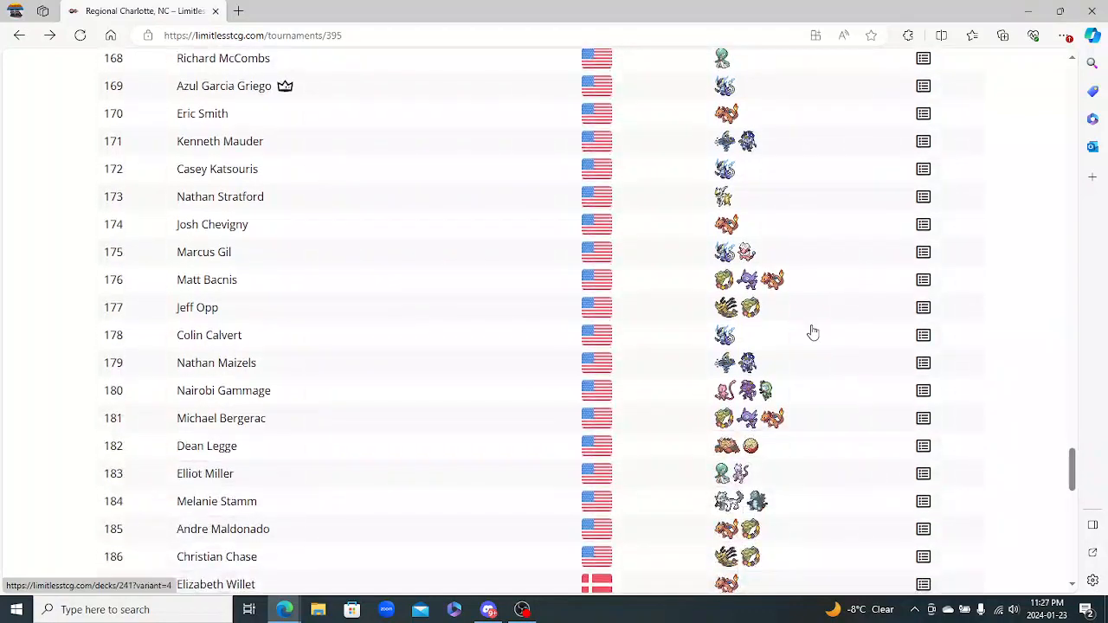
scroll("down", 3)
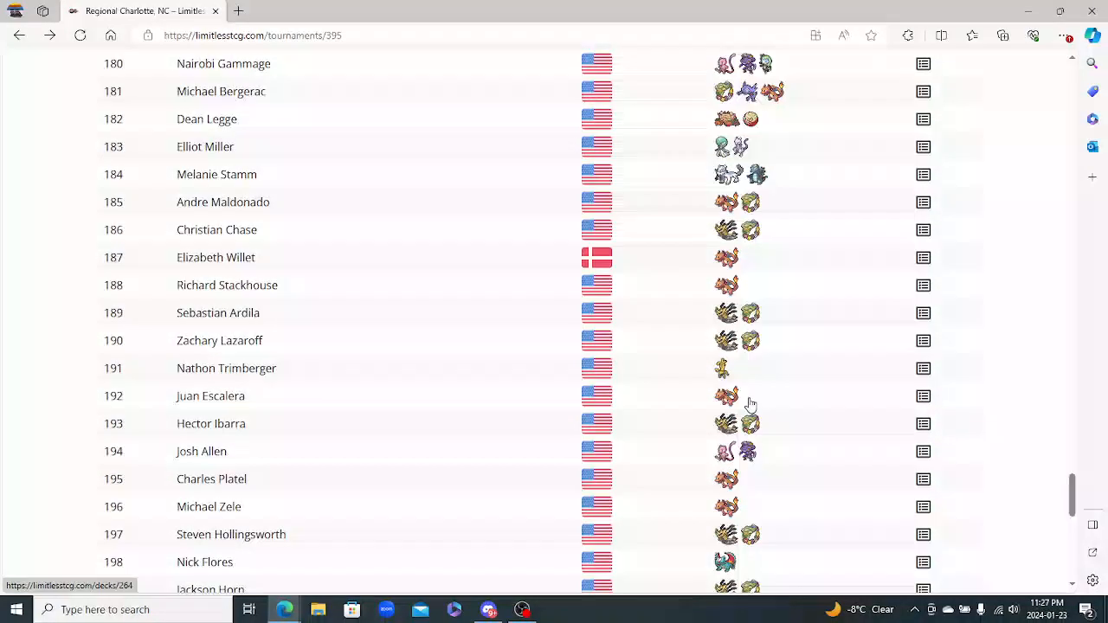
scroll("down", 3)
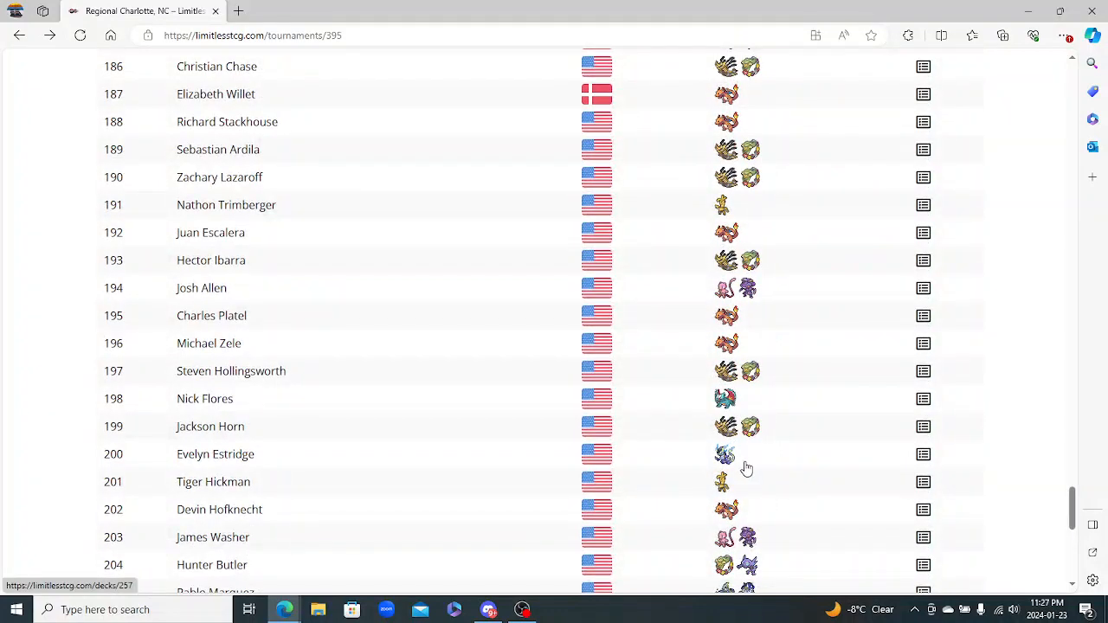
scroll("down", 3)
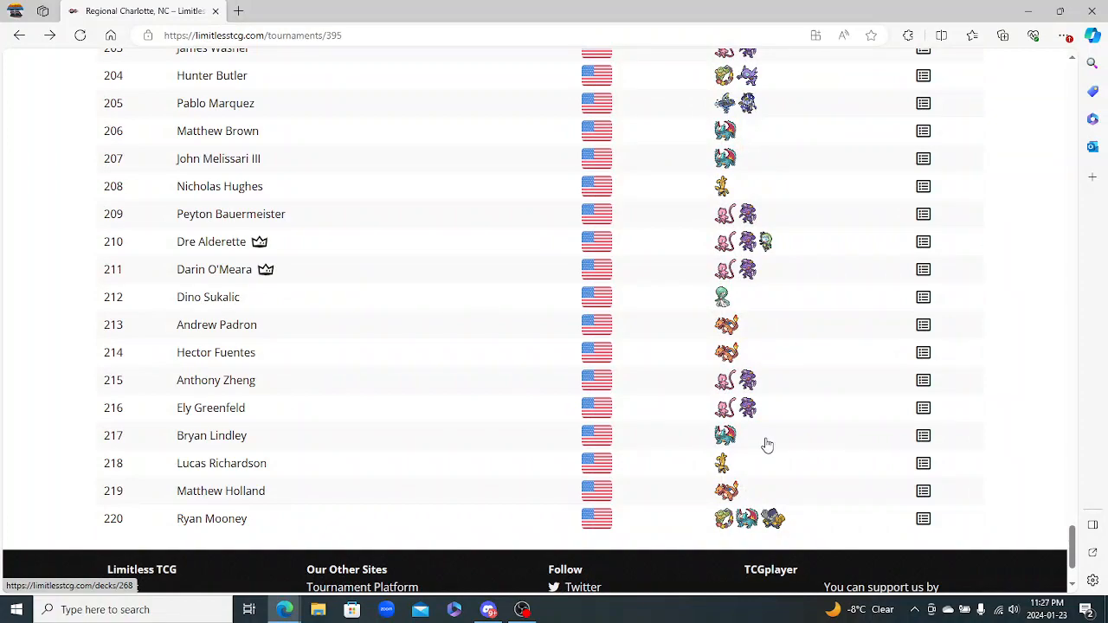
scroll("up", 3)
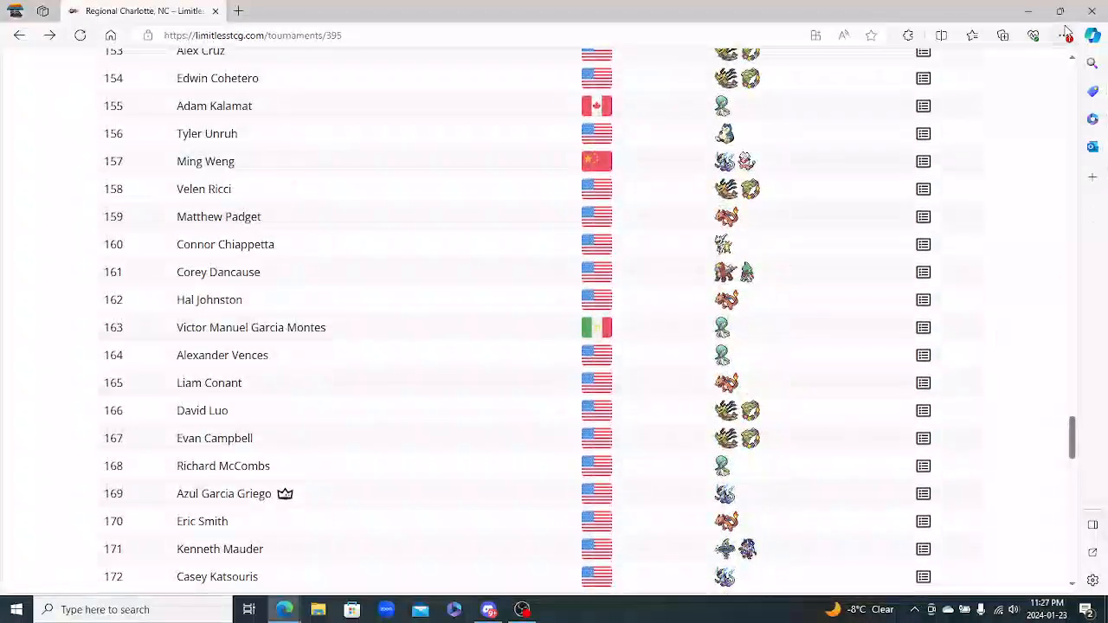